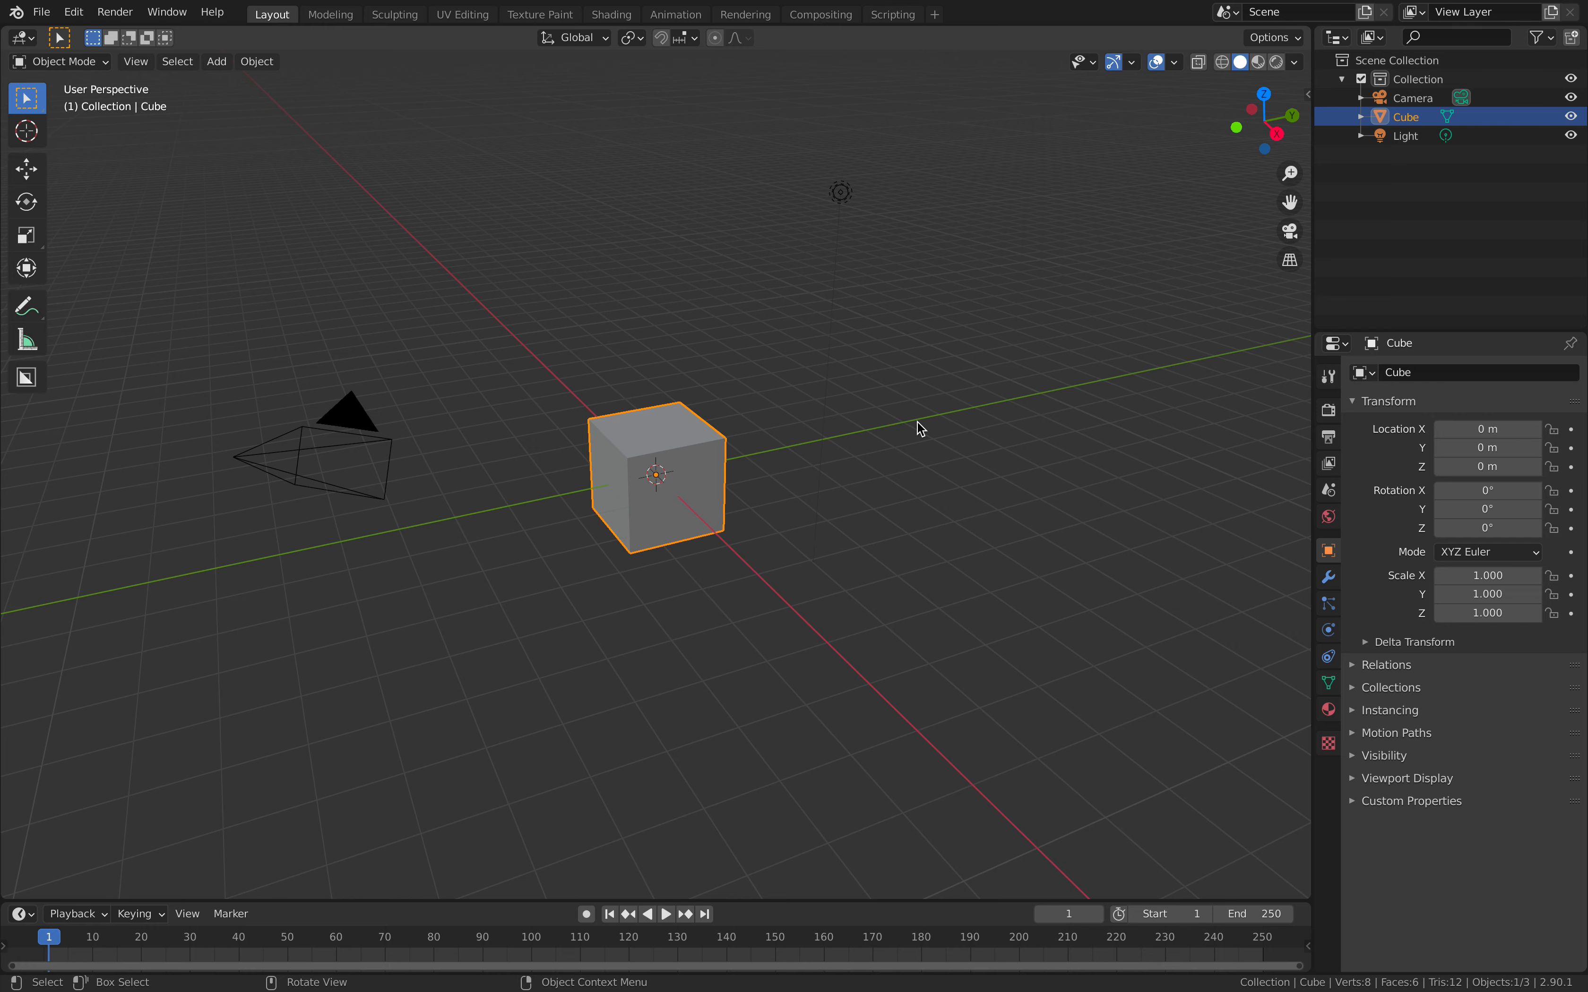
# - Carve four box cuts into the cube with BoxCutter, kept as Boolean modifiers in a Cutters collection
pyautogui.scroll(3)
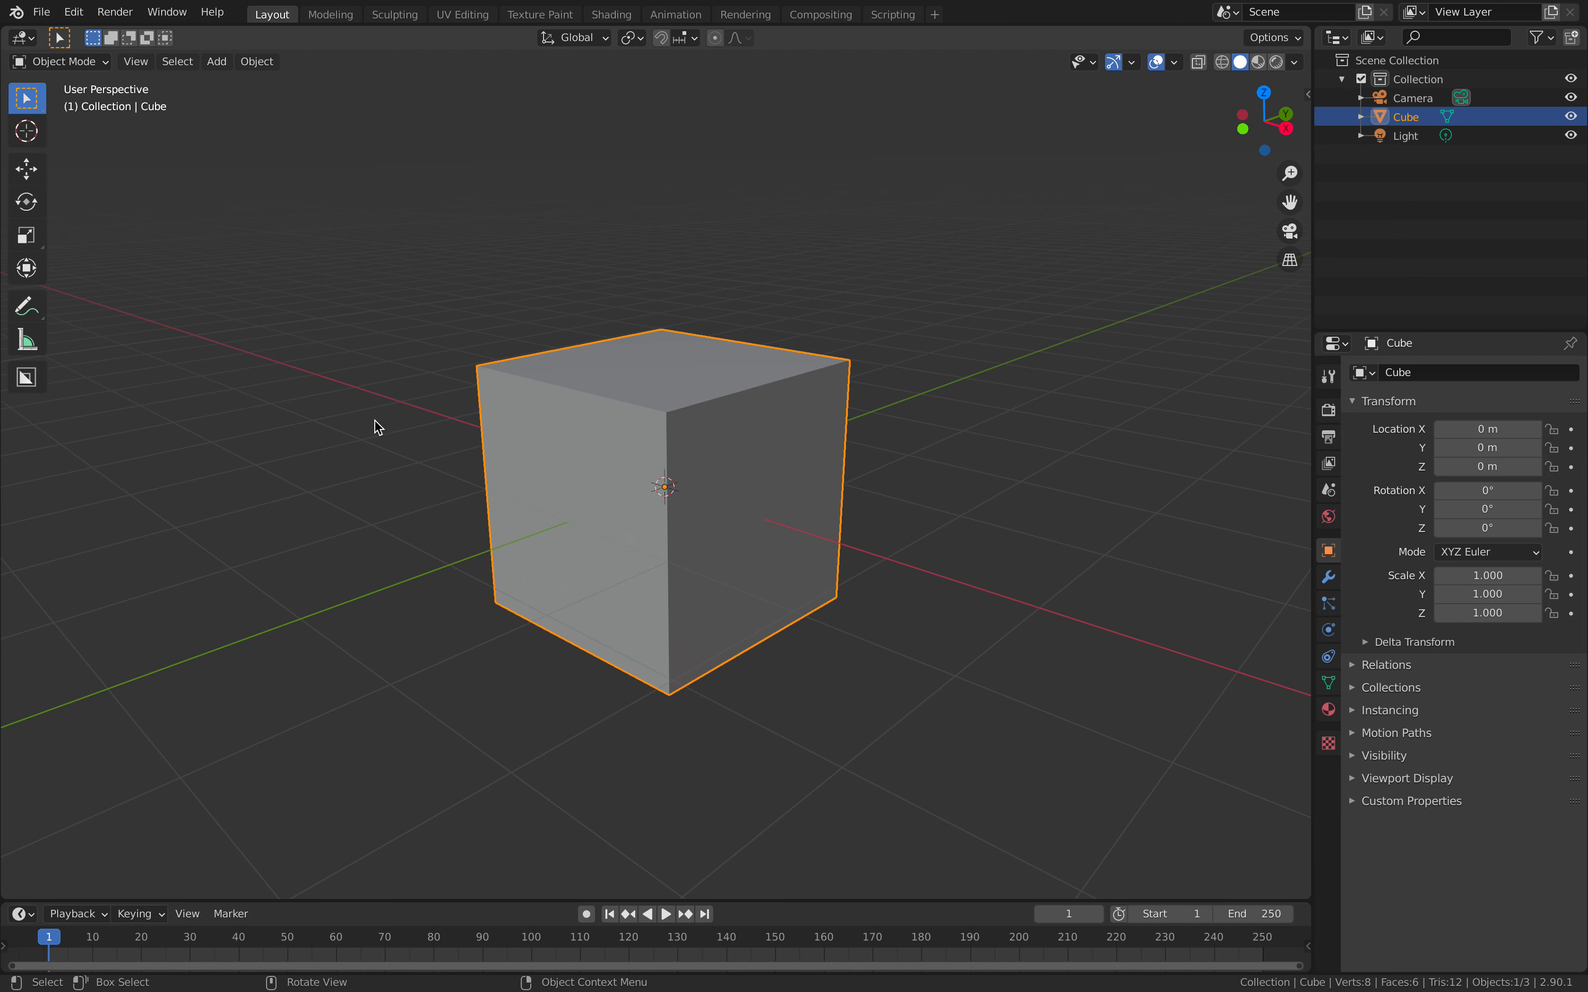
pyautogui.moveTo(26, 377)
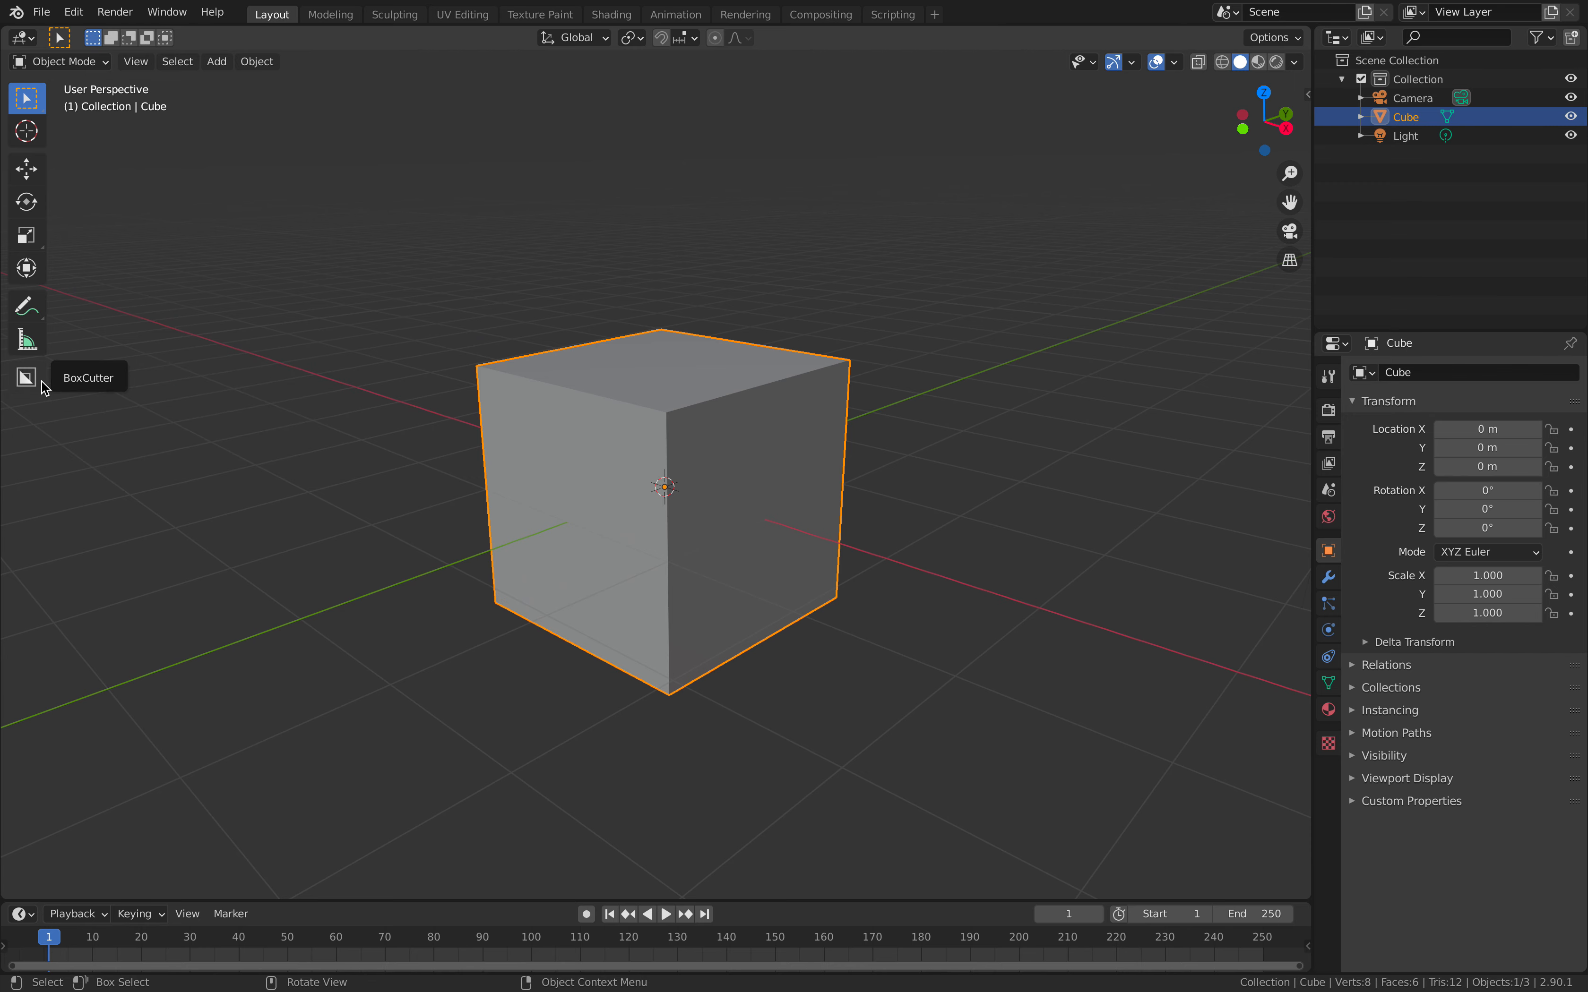
pyautogui.click(26, 377)
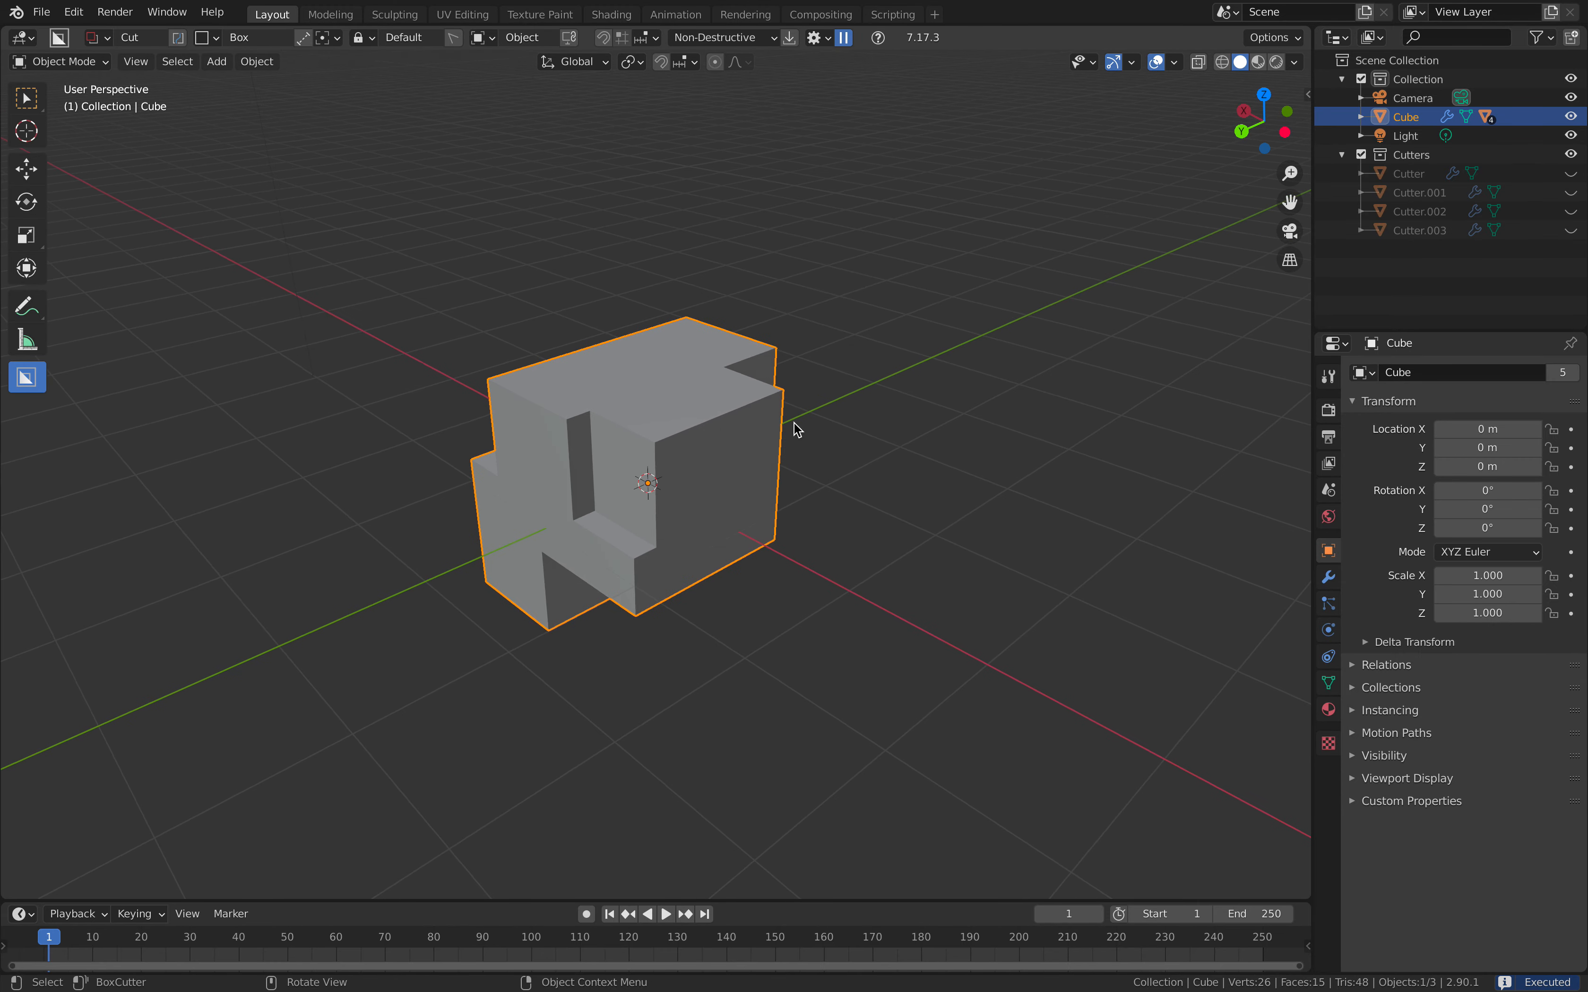
pyautogui.click(1328, 577)
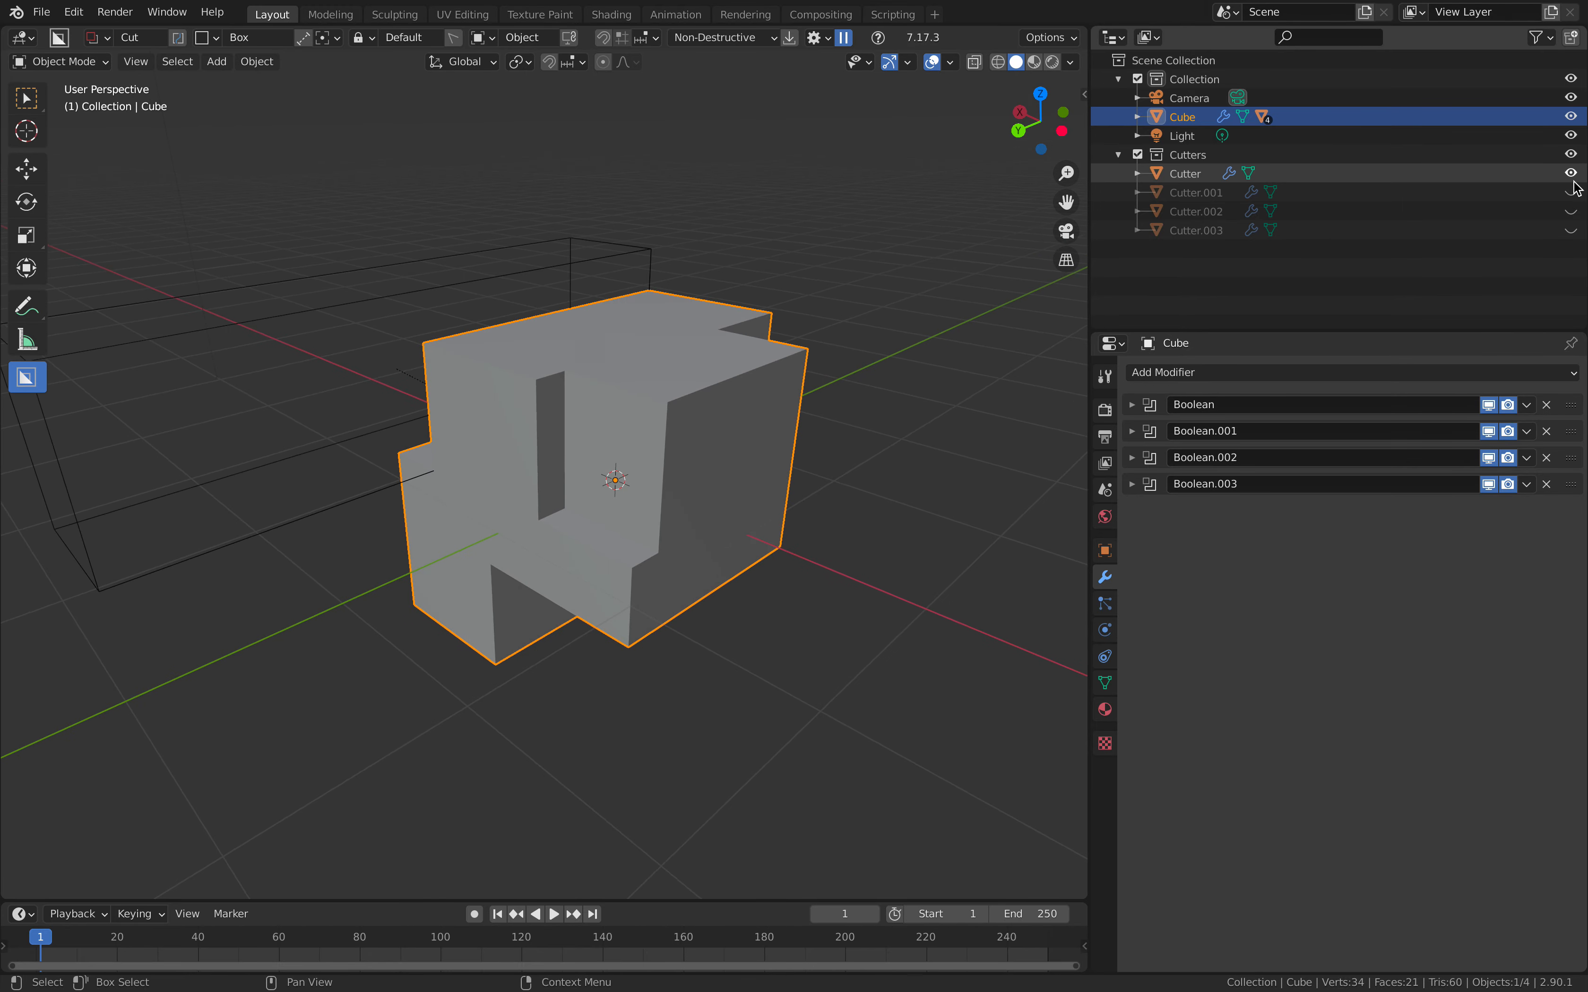
# - Reveal the cutter boxes, move and resize one to reshape its cut, then start a fresh default scene
pyautogui.click(1199, 211)
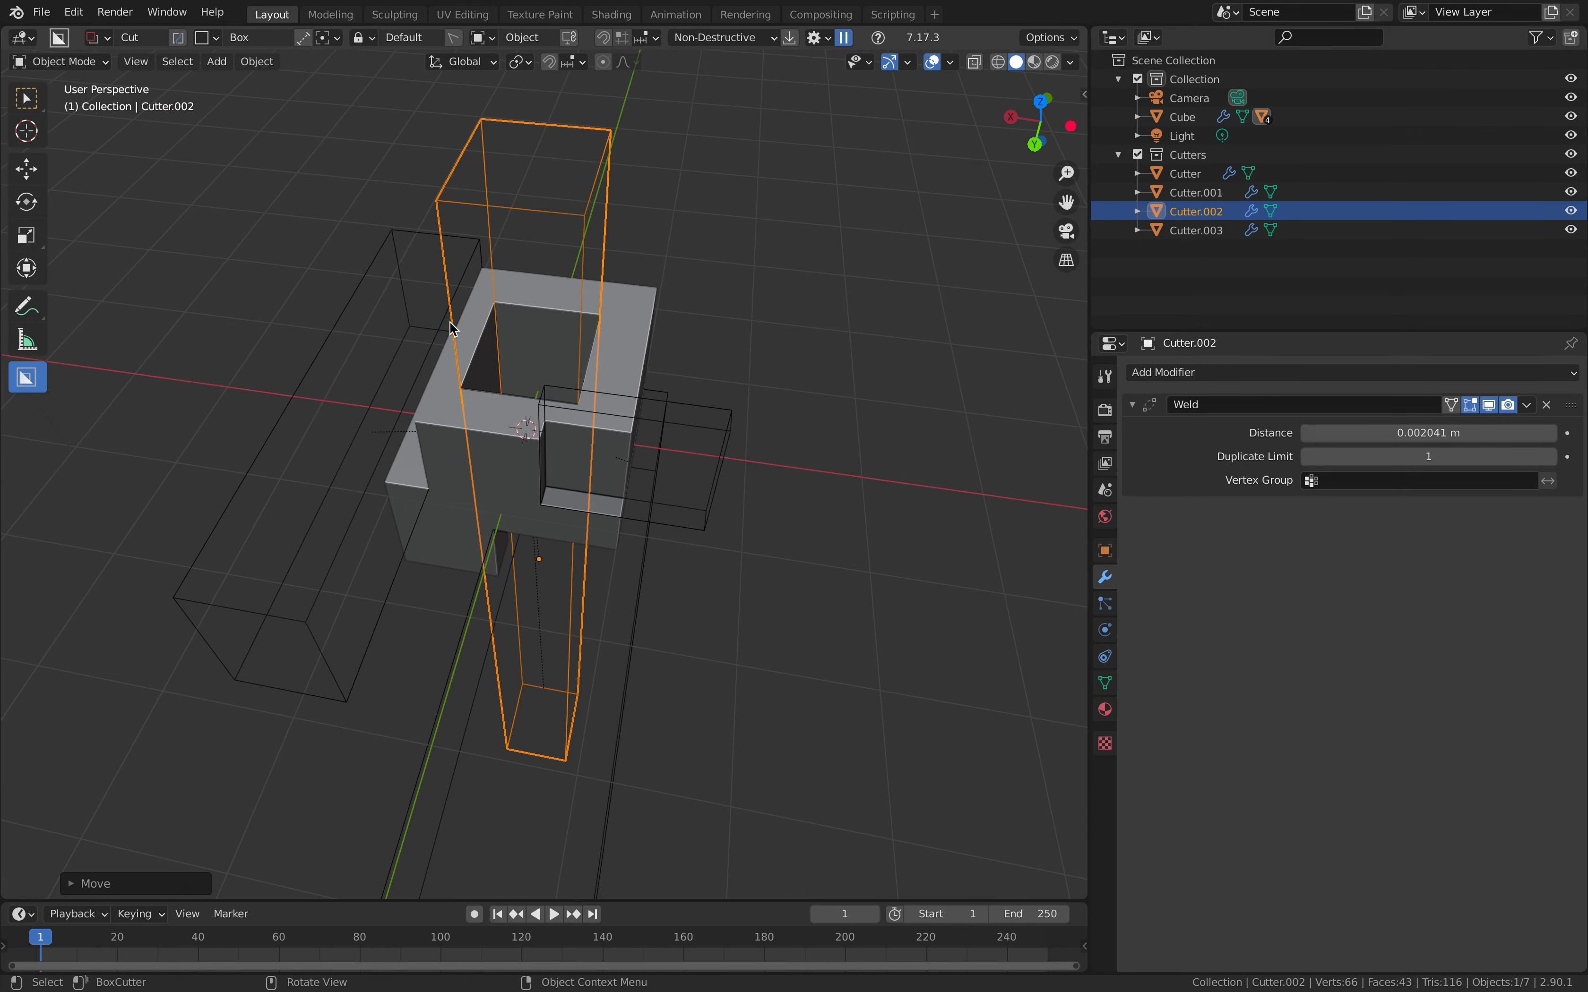
pyautogui.click(1182, 173)
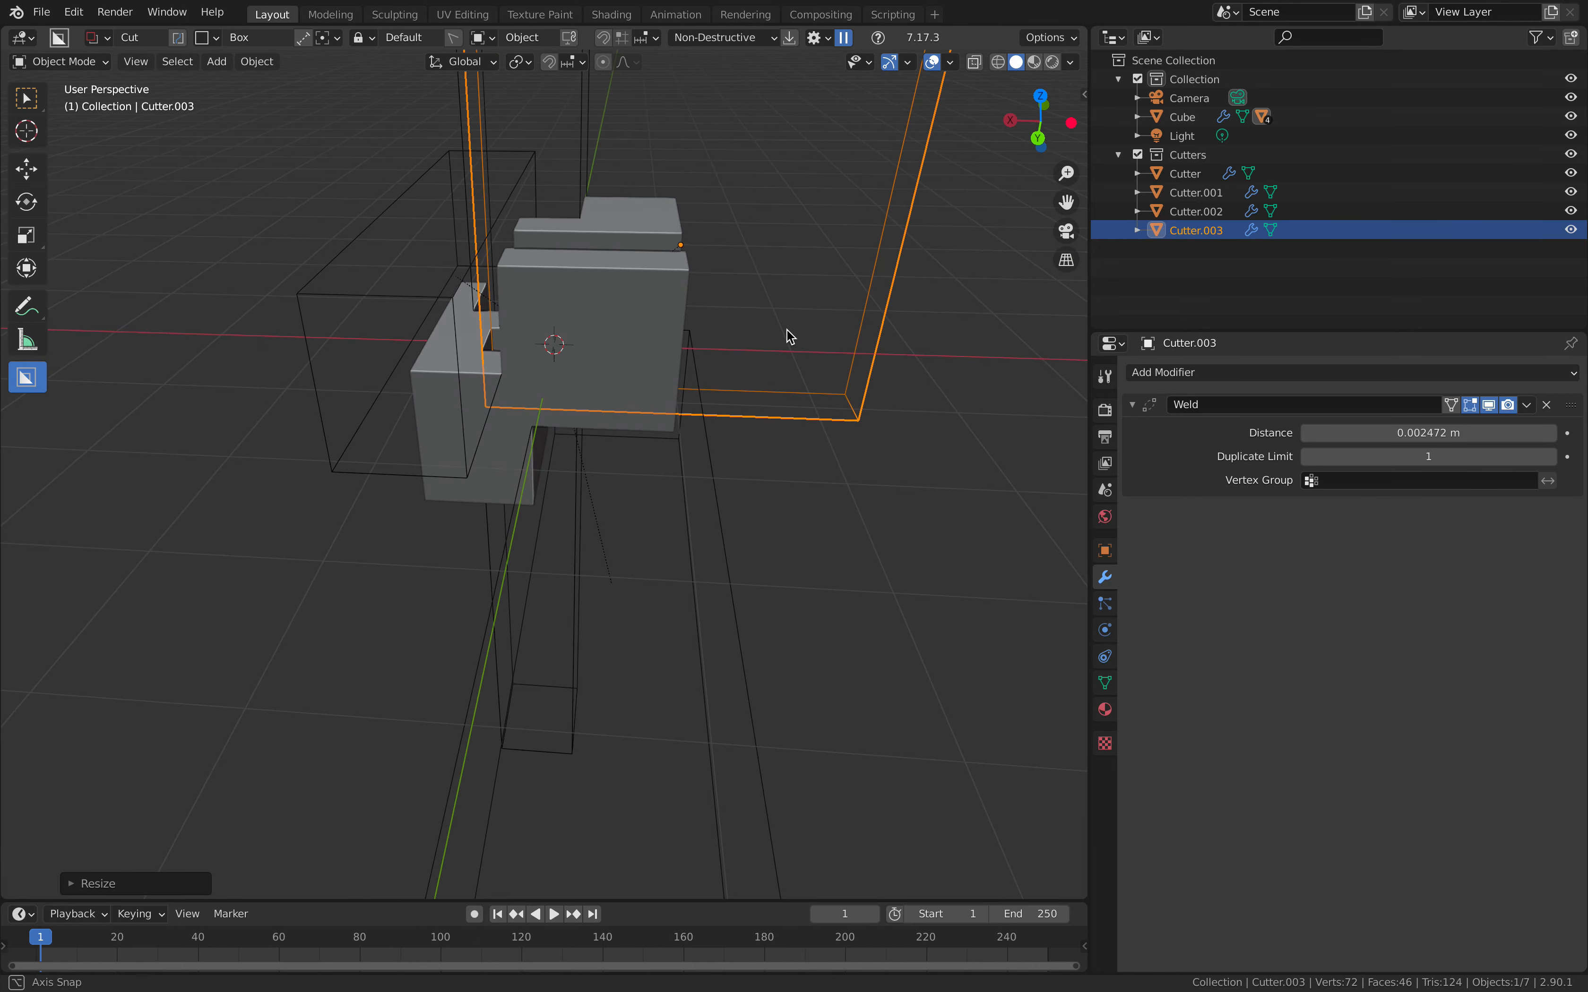
pyautogui.moveTo(790, 336); pyautogui.dragTo(683, 438)
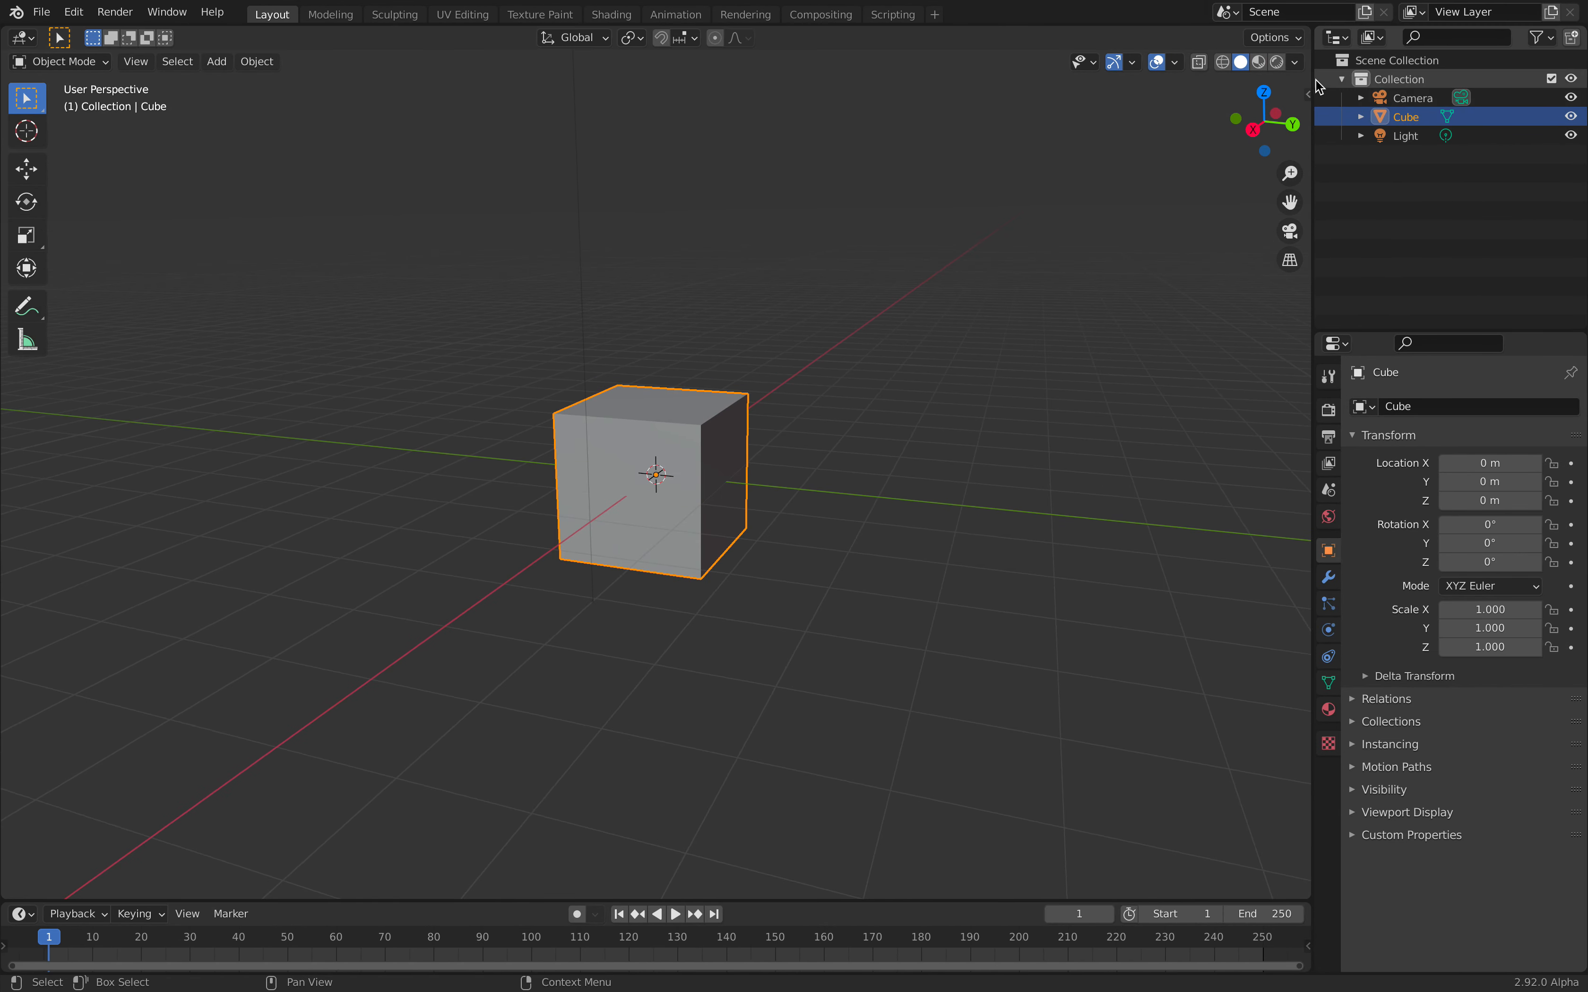
# - Split the workspace for a Geometry Node Editor and give the cube a new Geometry Nodes modifier
pyautogui.click(1293, 62)
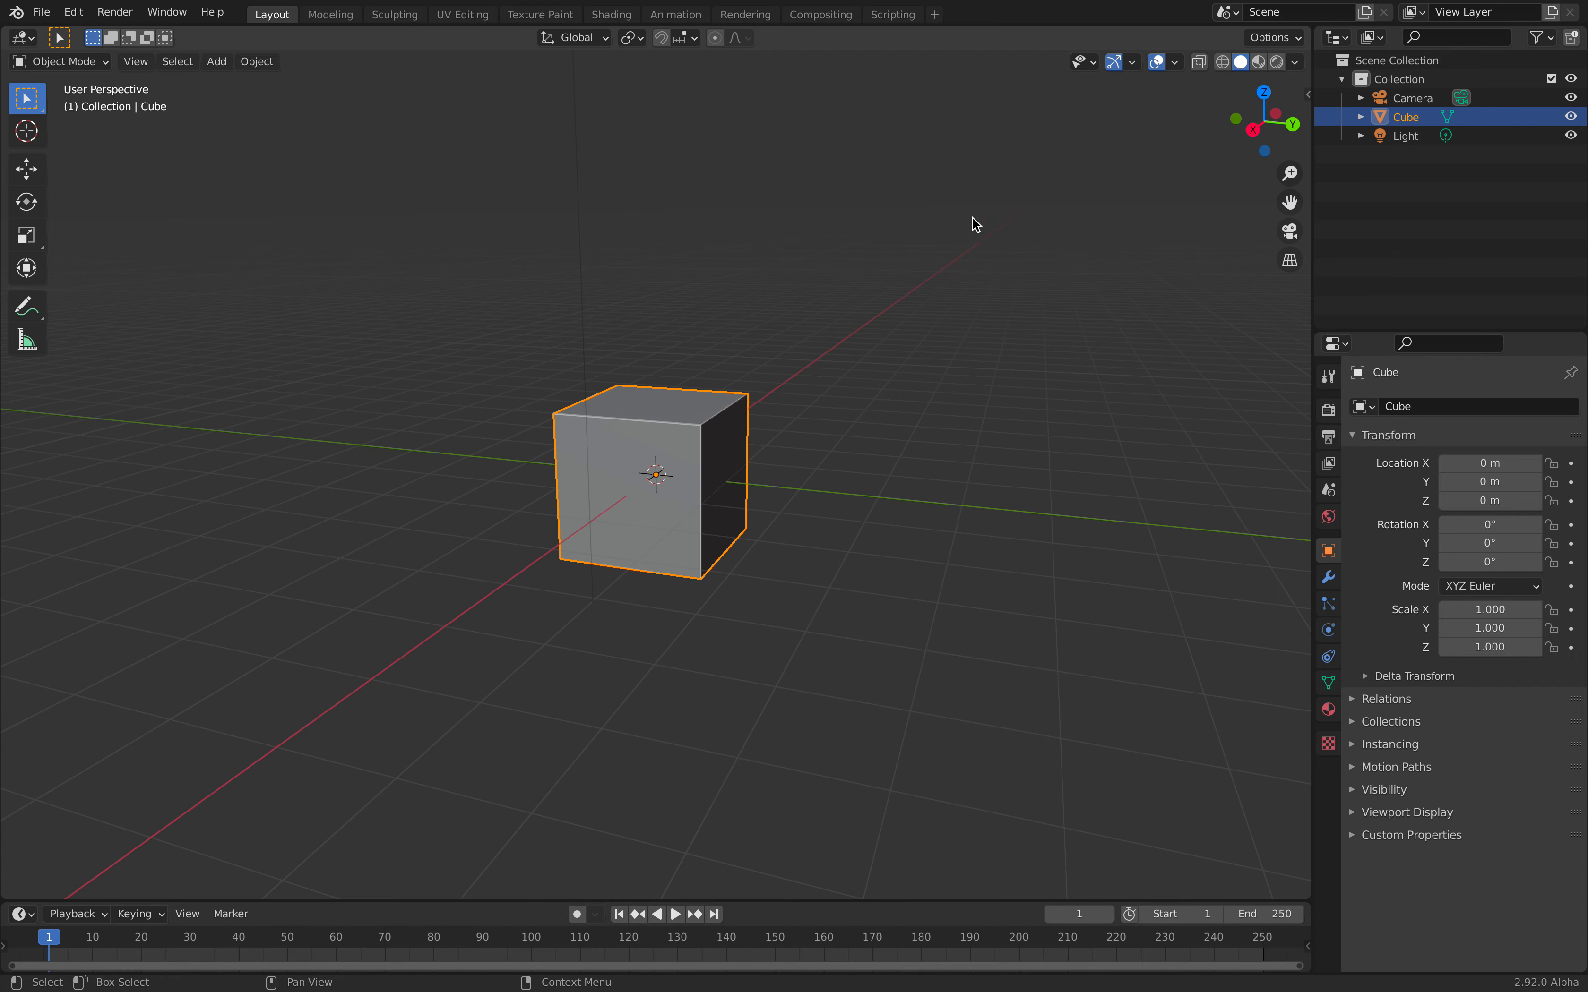
pyautogui.moveTo(973, 223); pyautogui.dragTo(745, 344)
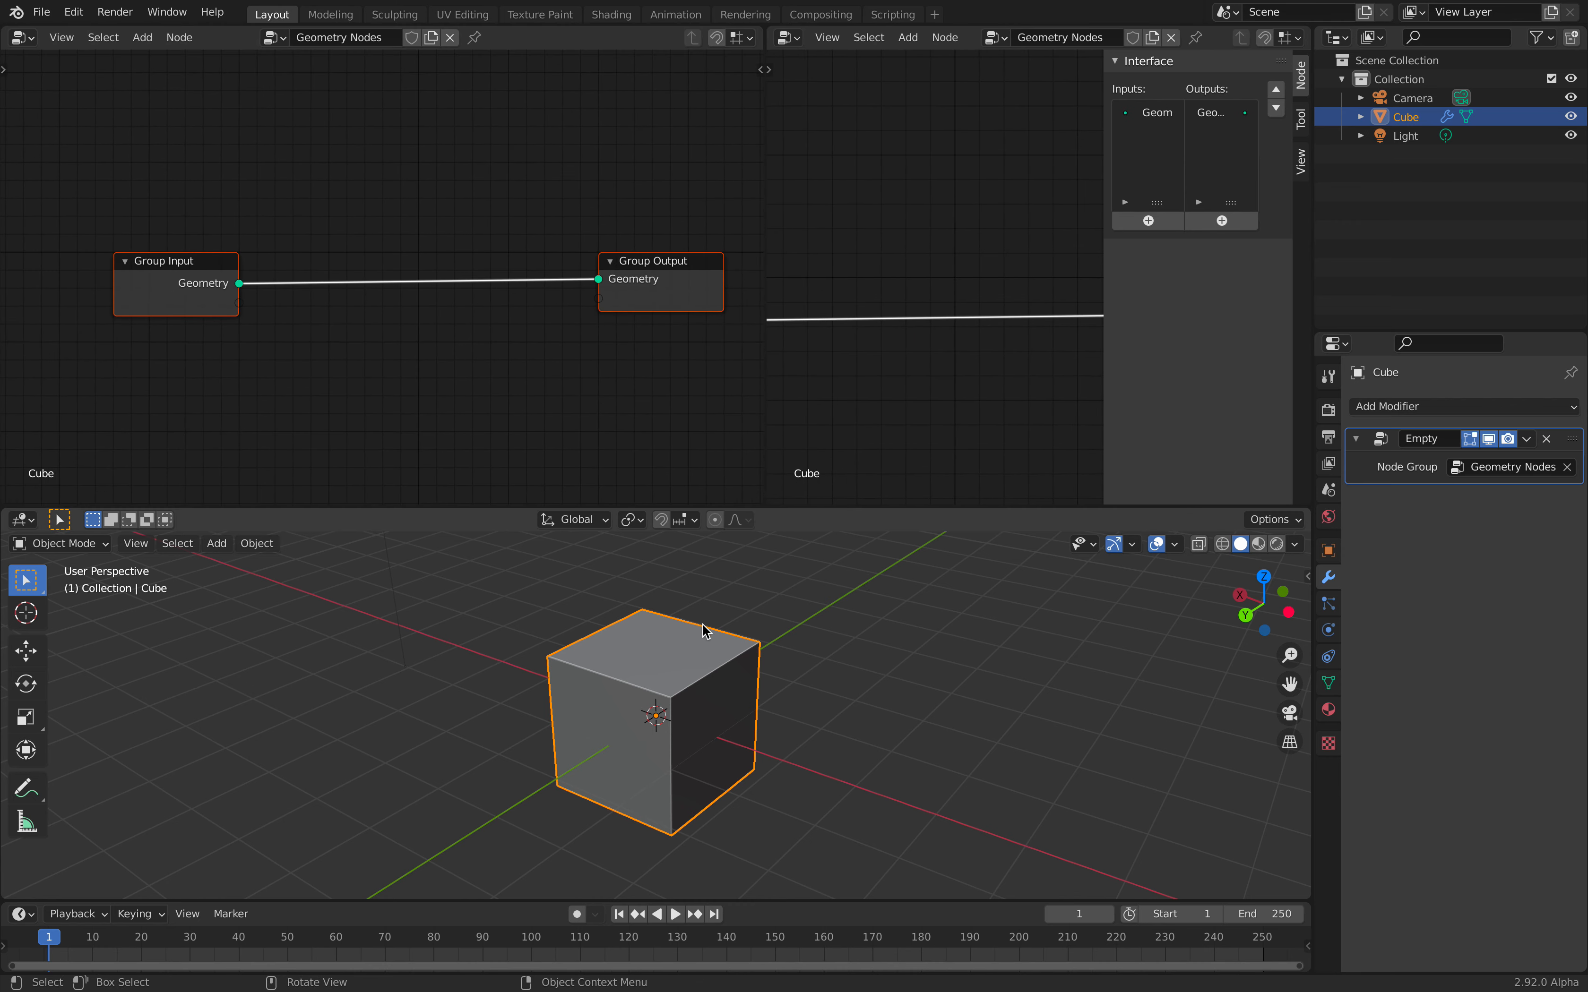
# - Build a Sverchok tree of Matrix In, Box and Mesh viewer generating the flat Alpha box
pyautogui.click(789, 38)
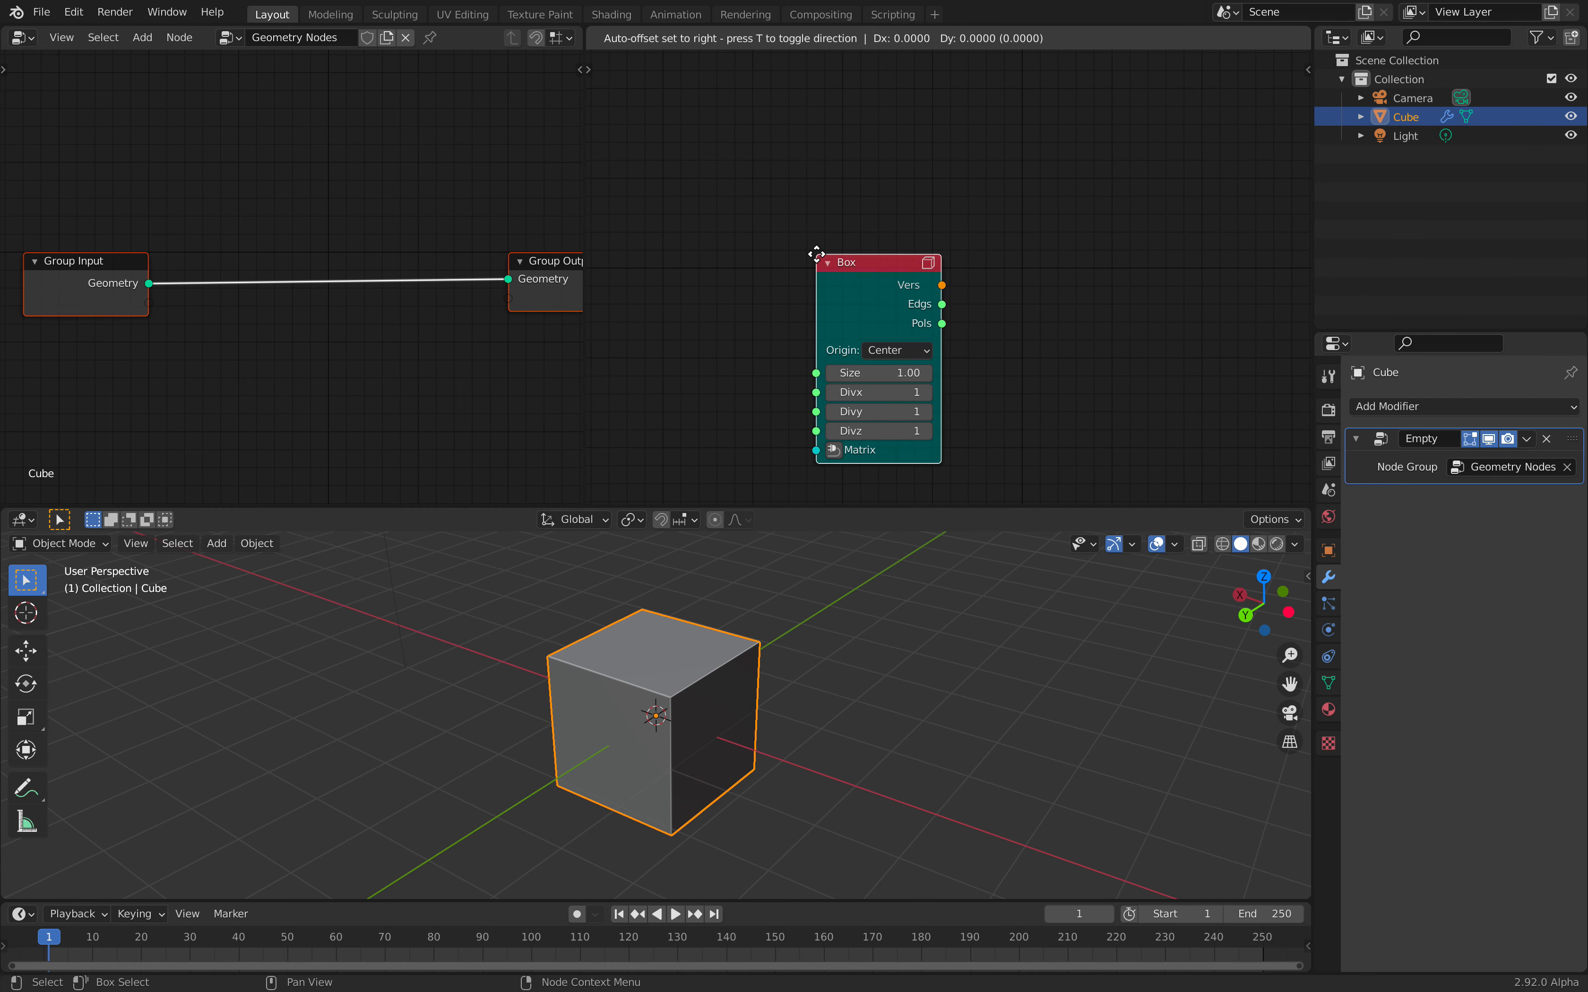
pyautogui.moveTo(876, 261); pyautogui.dragTo(805, 197)
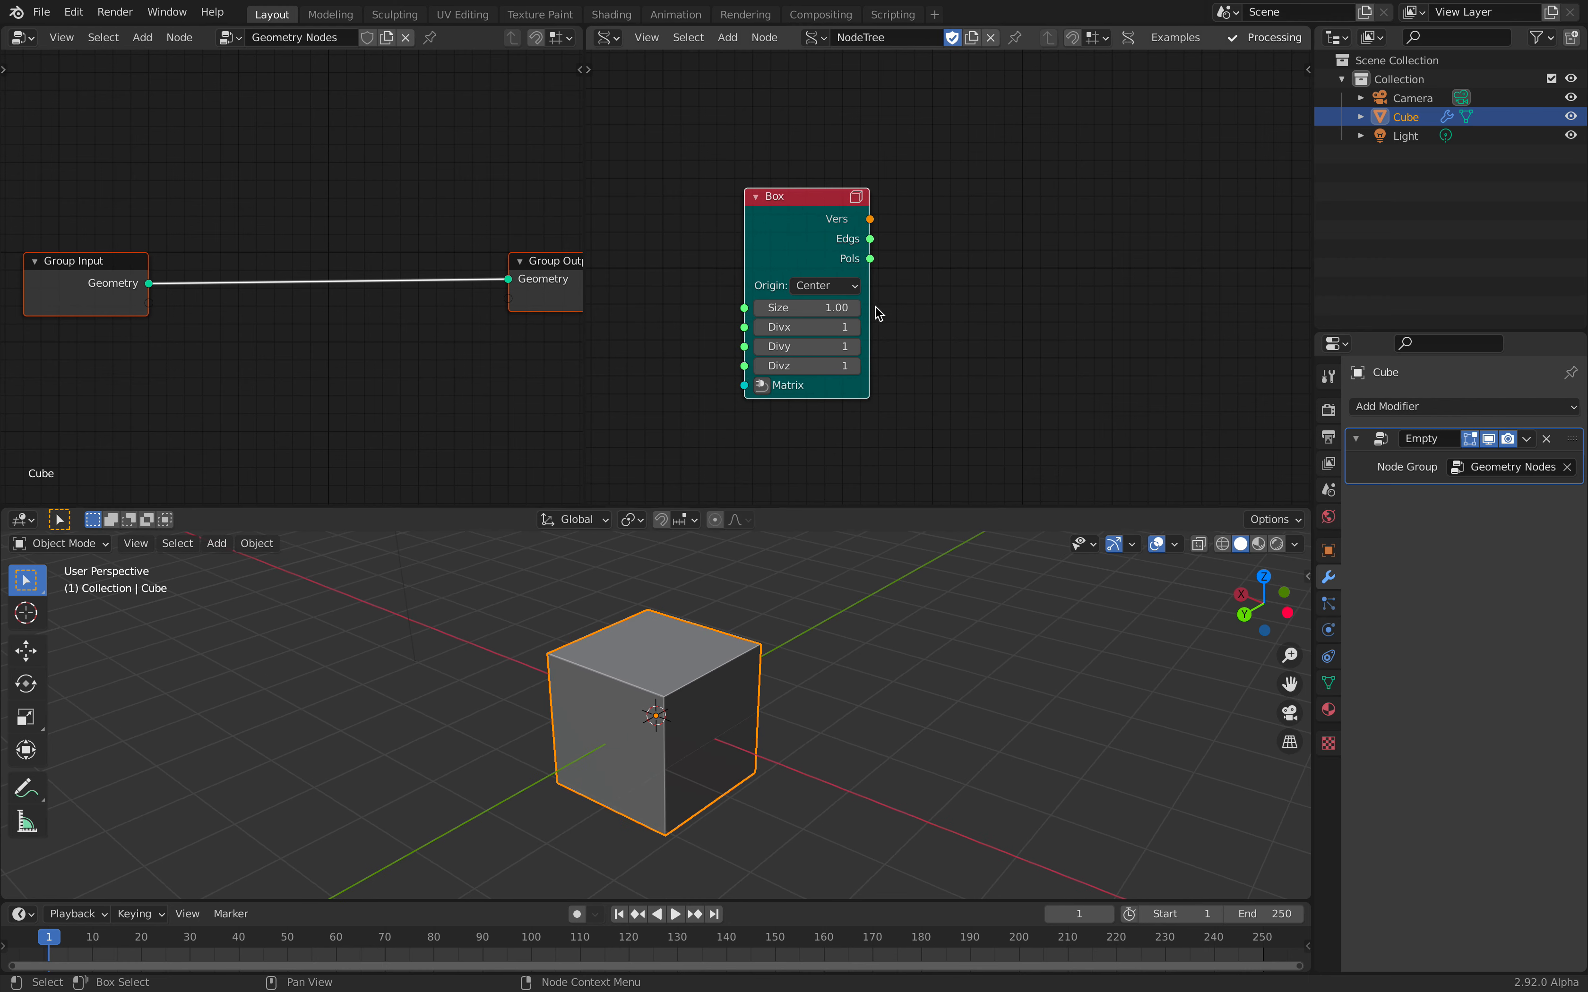
pyautogui.write('mesh')
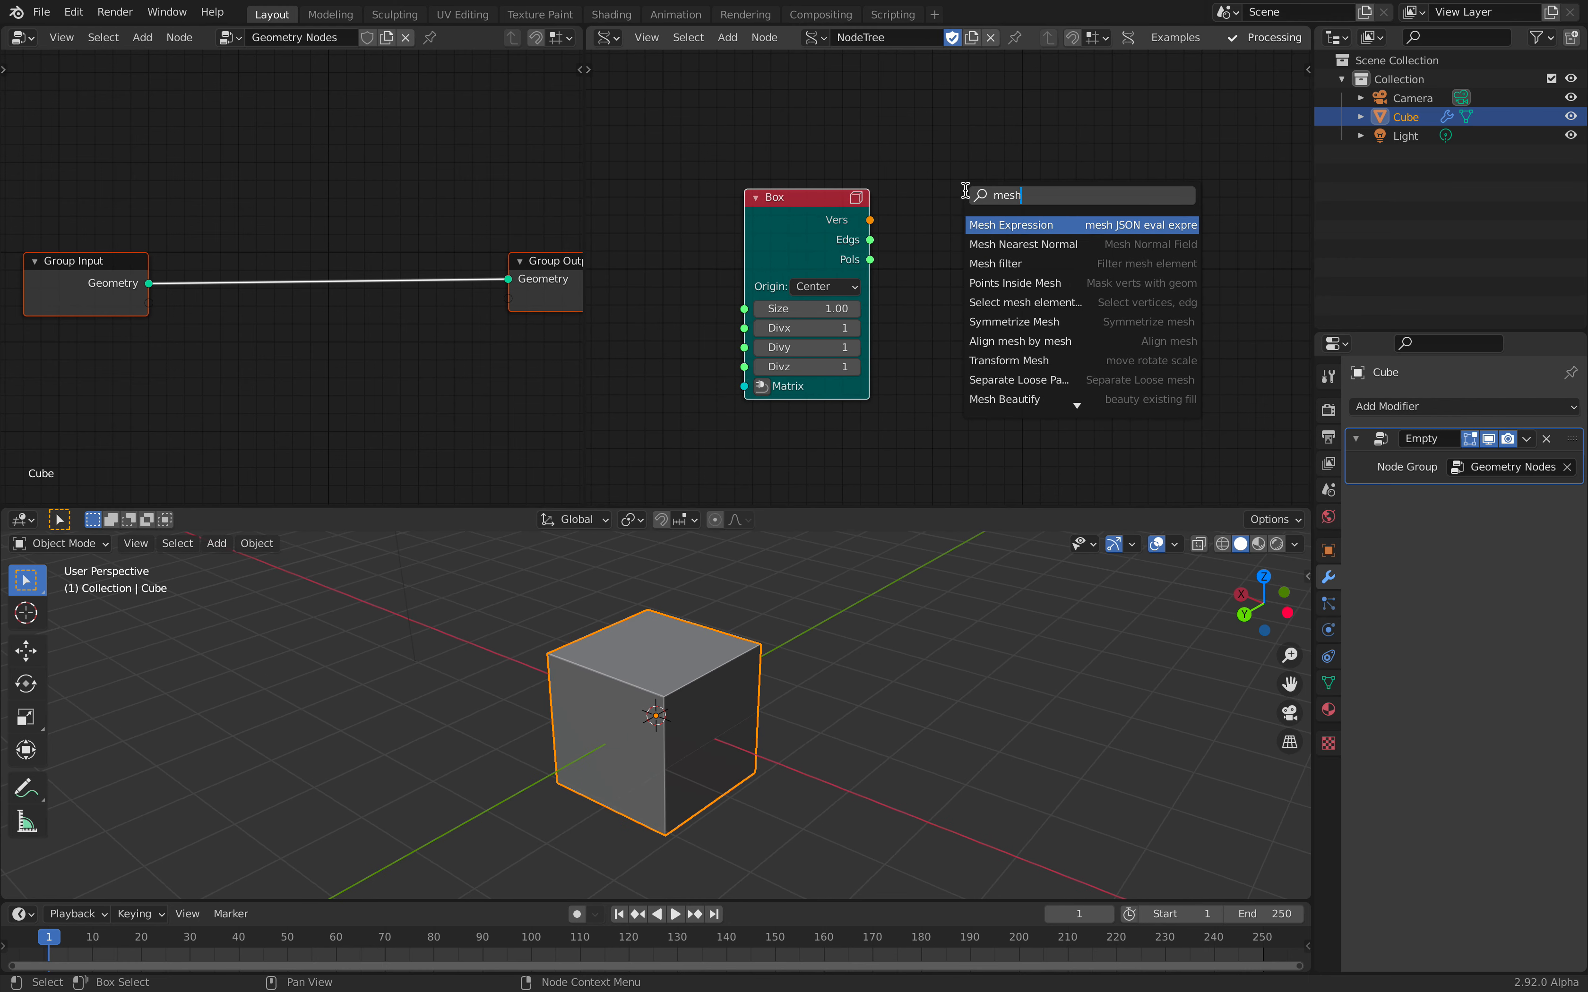
pyautogui.click(1012, 225)
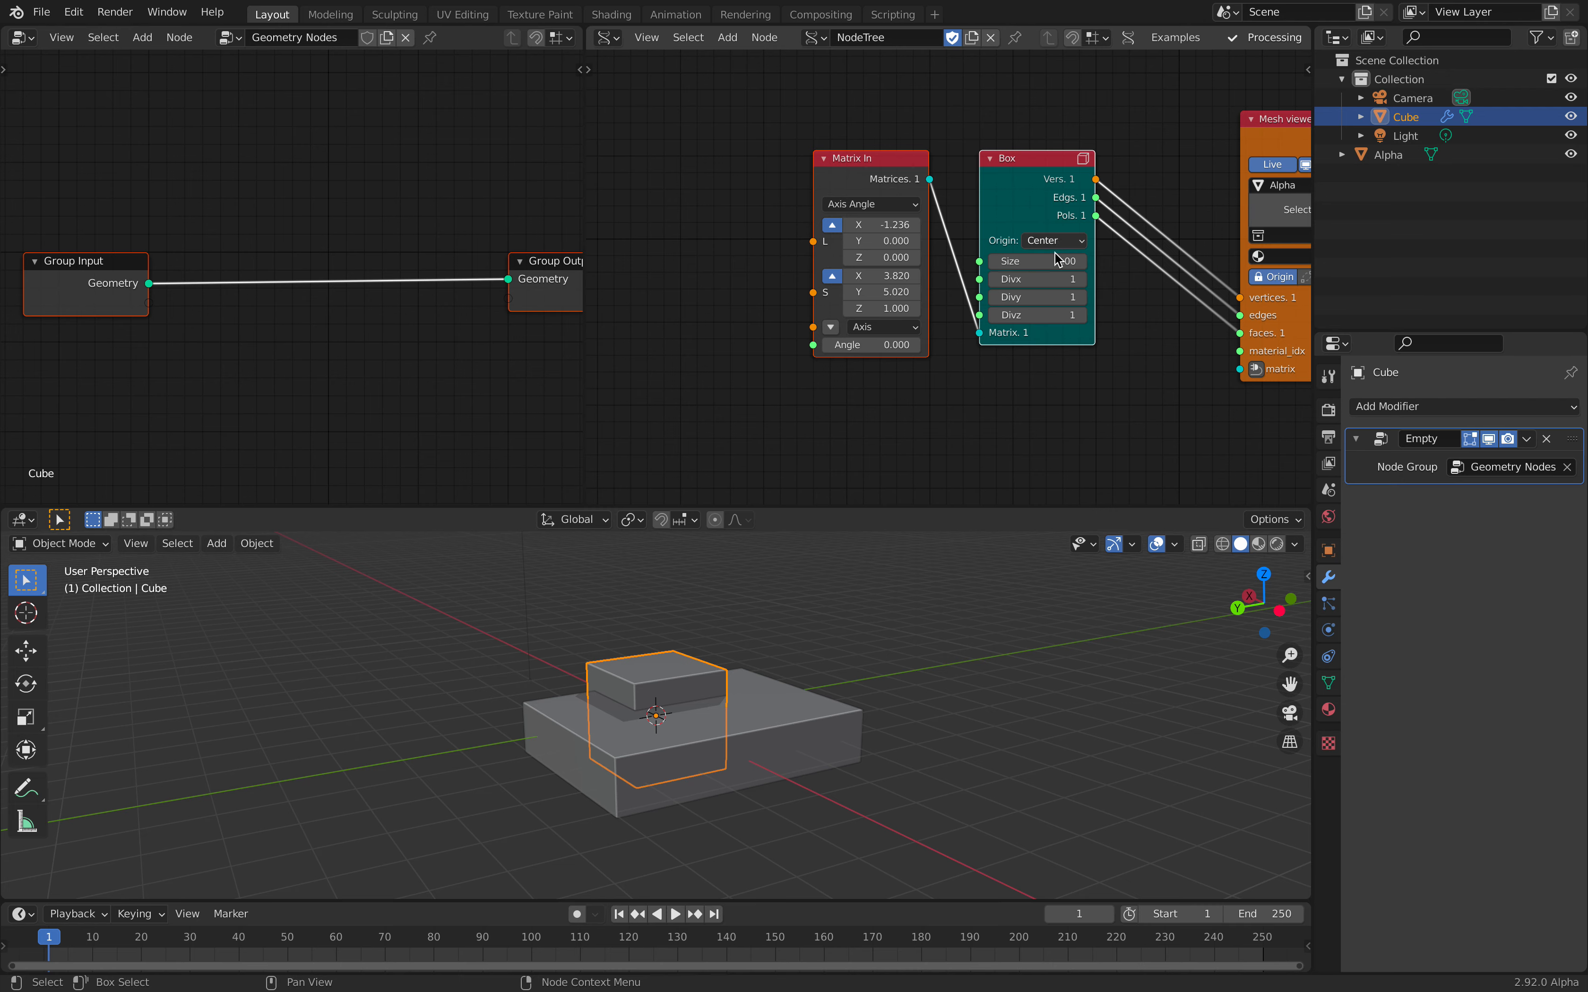
# - Lower the Matrix In Z scale to 0.88 so Alpha is flatter, then reselect the cube
pyautogui.click(1035, 260)
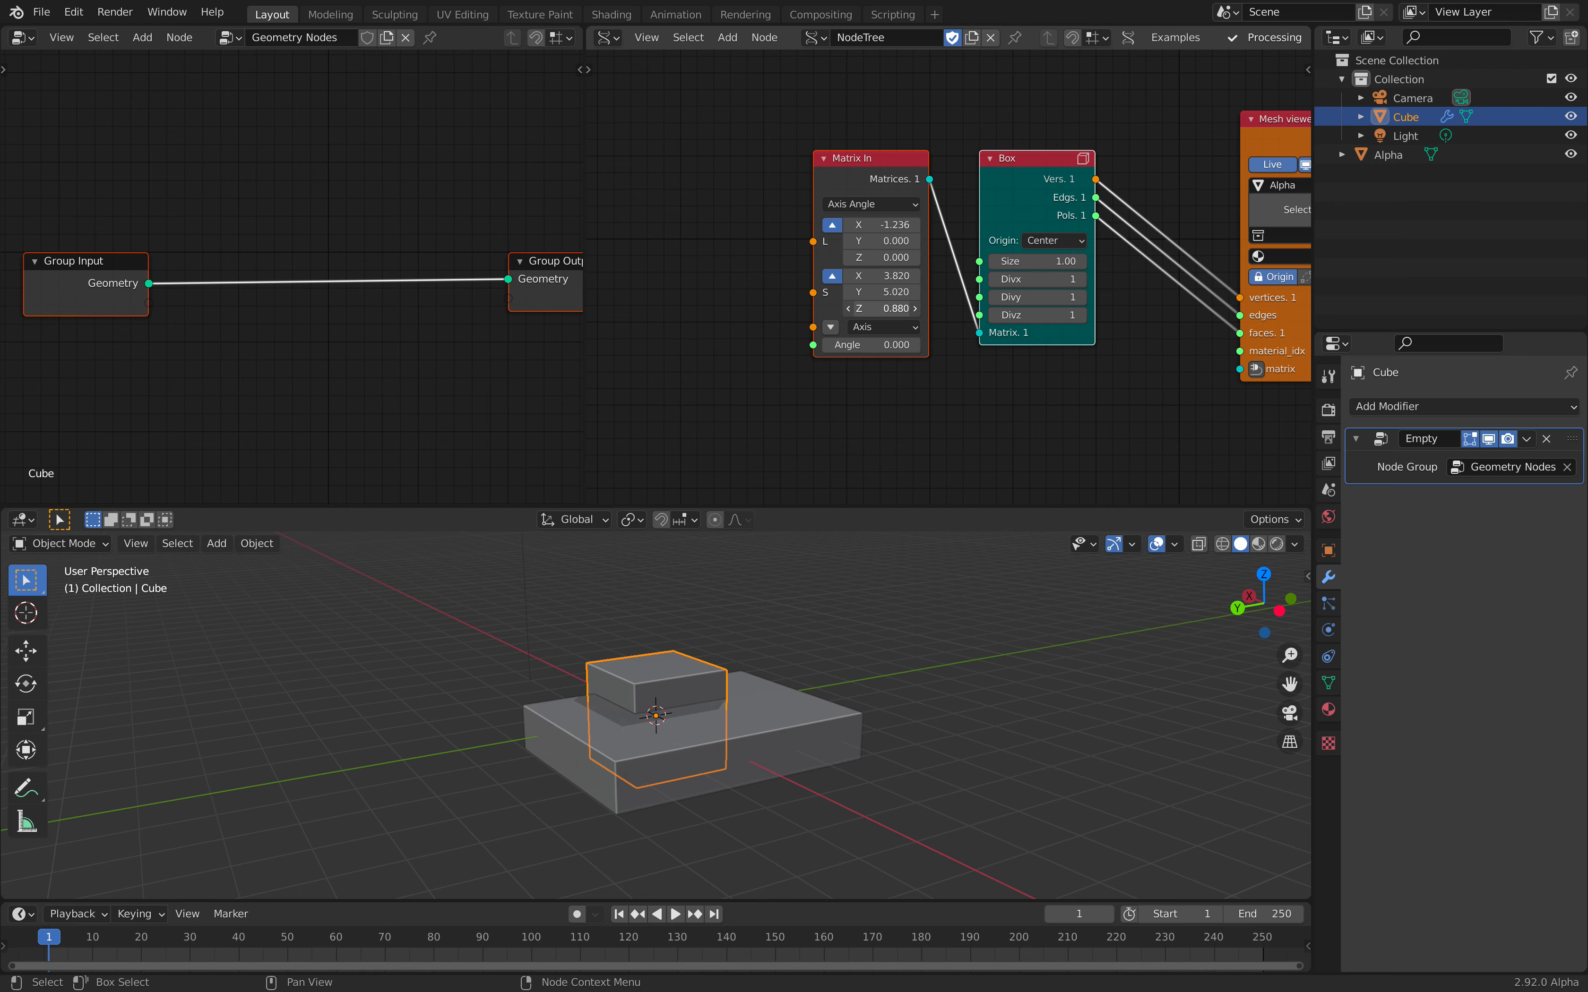
pyautogui.moveTo(658, 708); pyautogui.dragTo(769, 704)
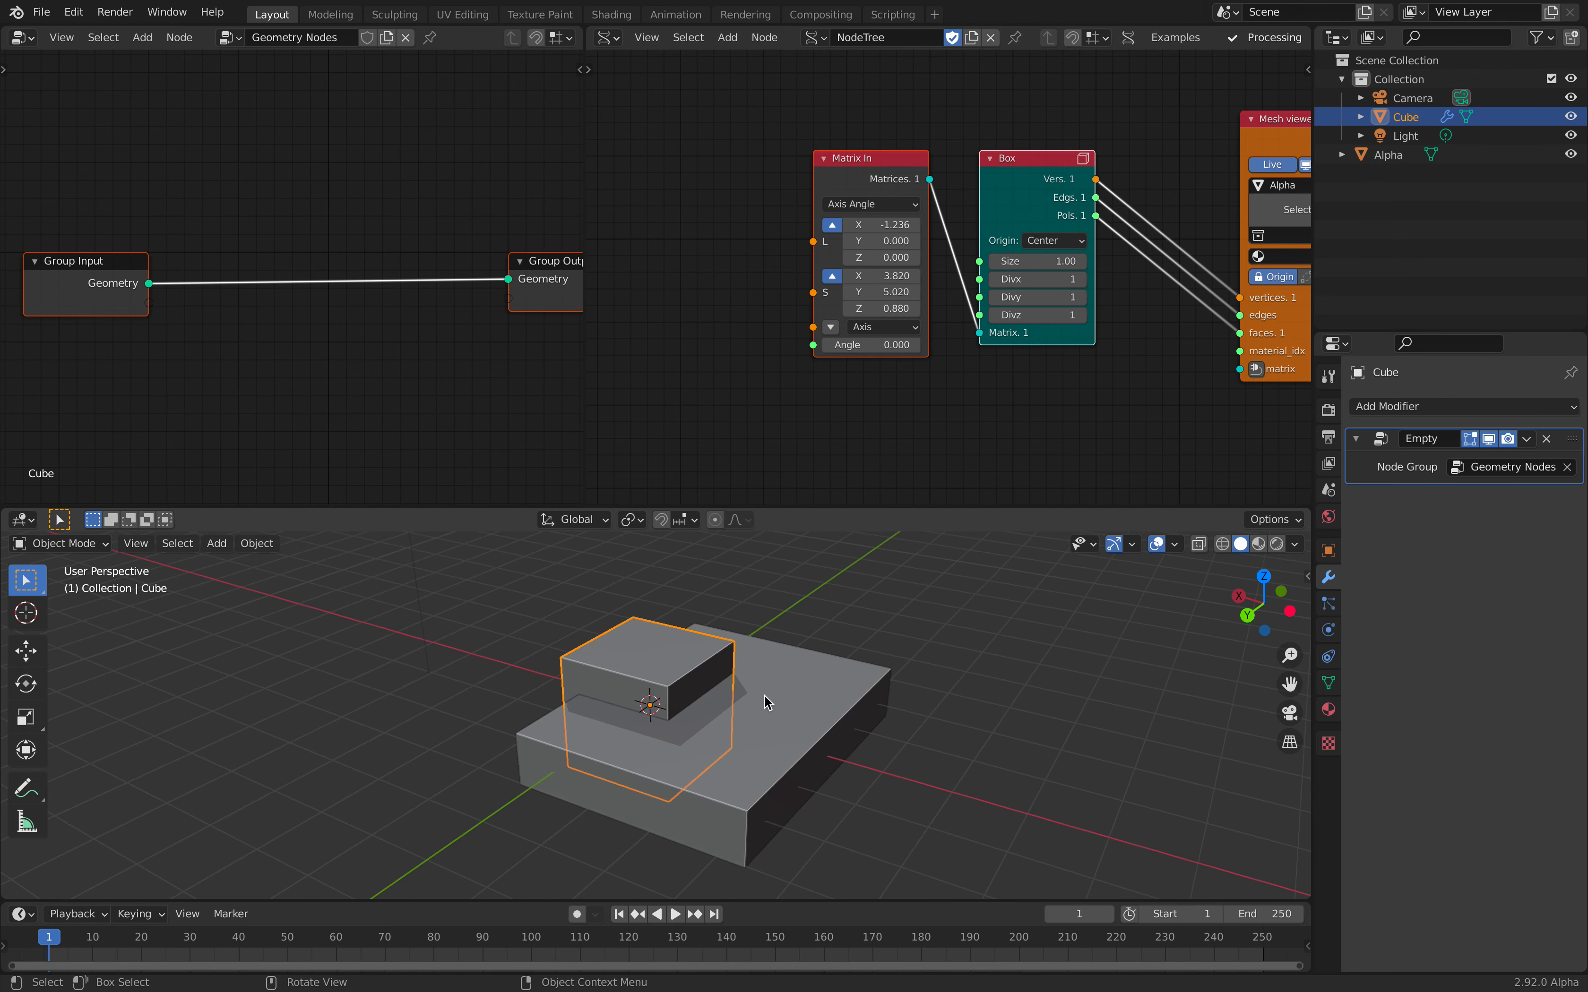
pyautogui.click(1388, 155)
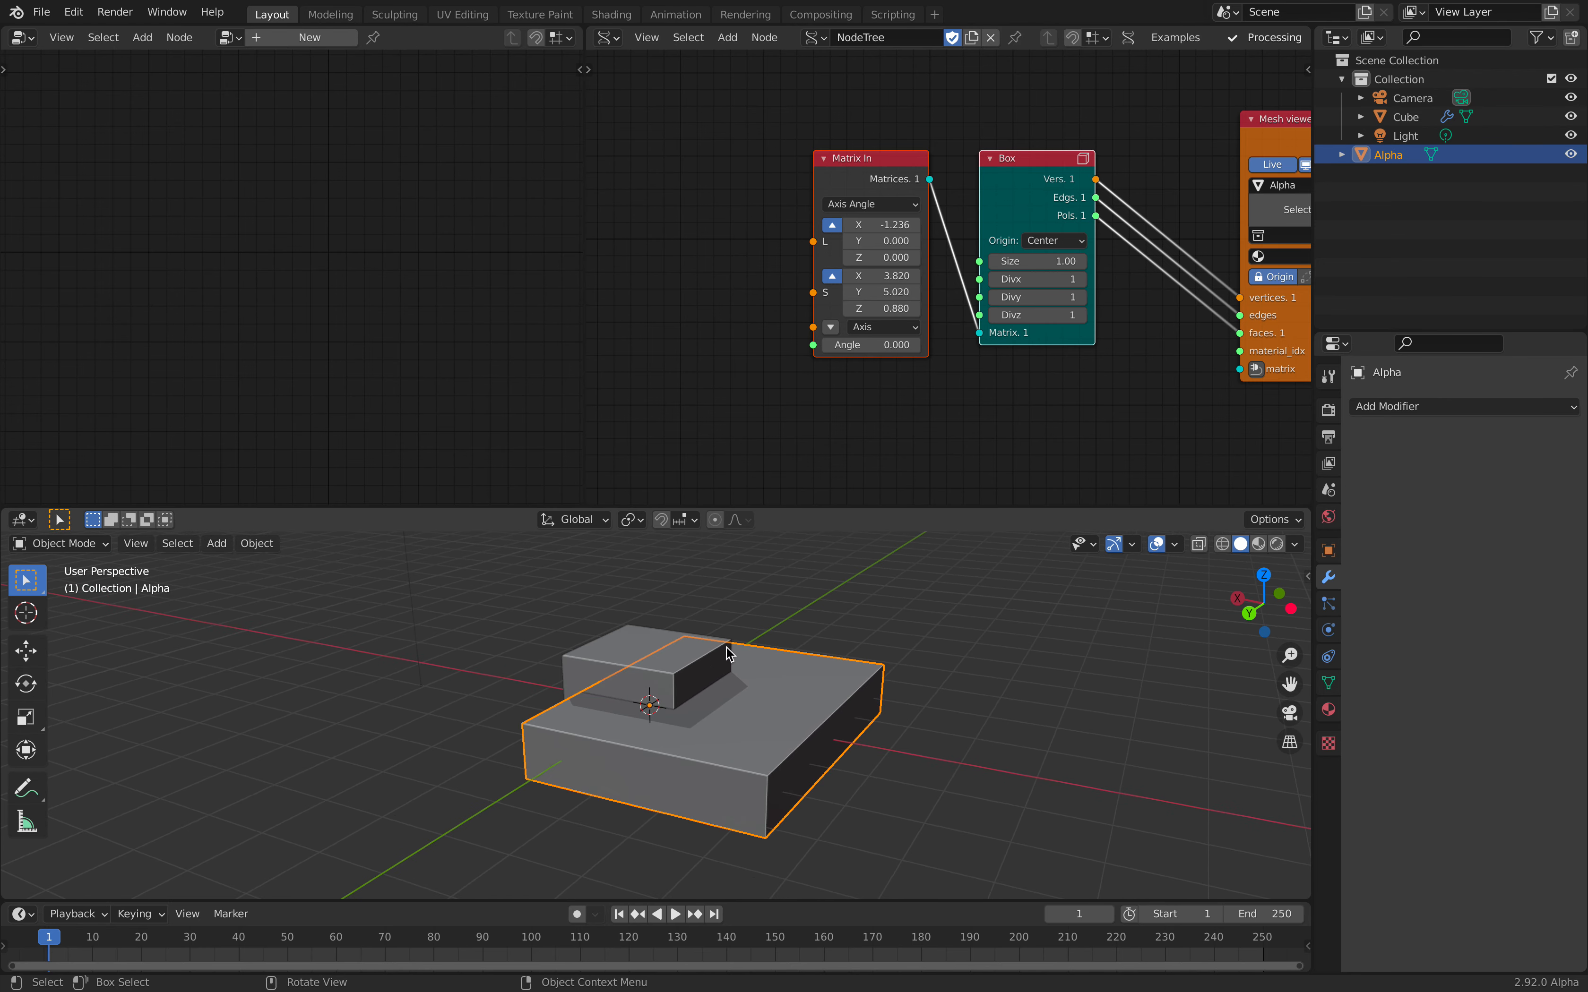
pyautogui.click(1402, 117)
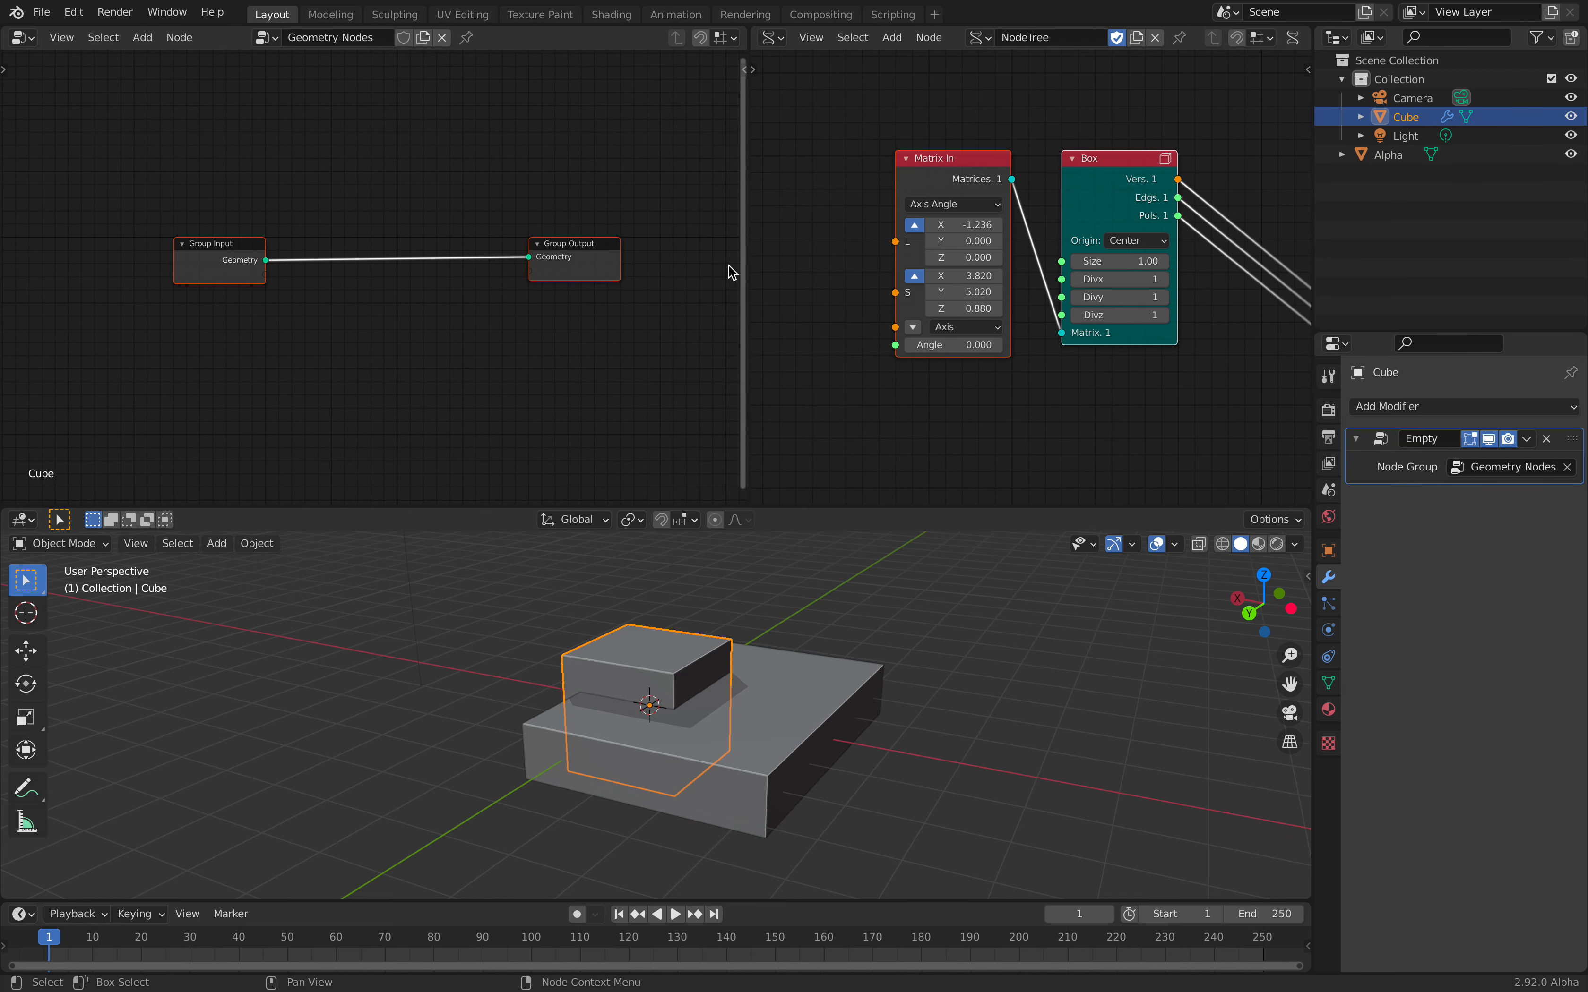
pyautogui.click(41, 11)
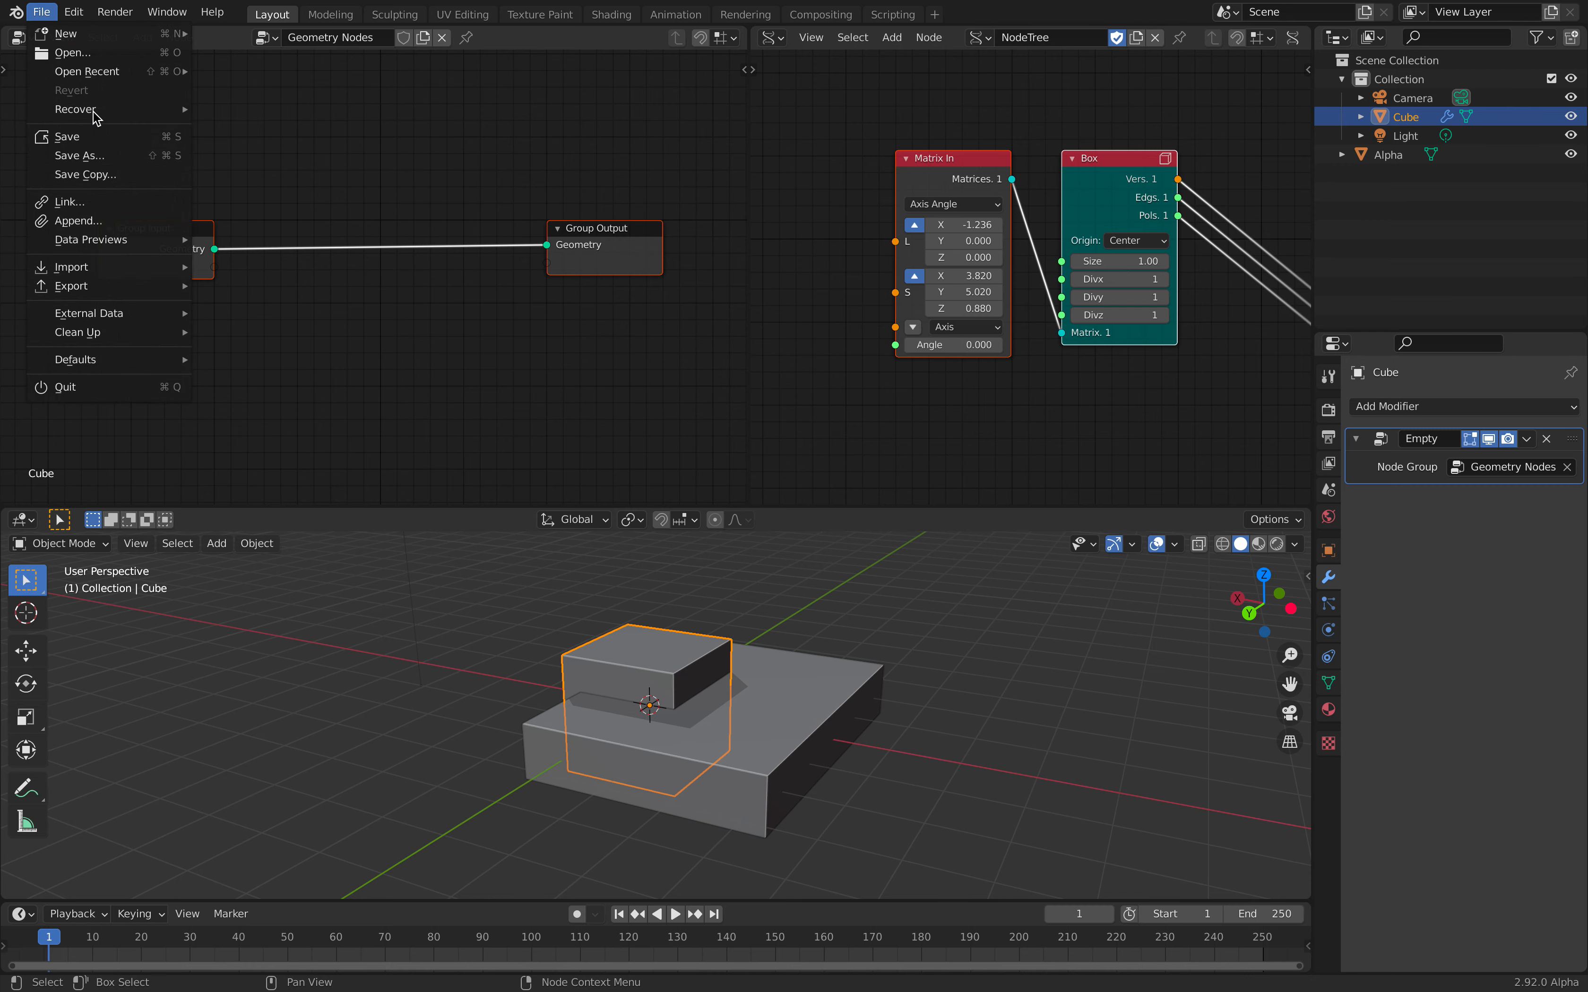
# - Save the scene as geosv_001.blend
pyautogui.click(80, 155)
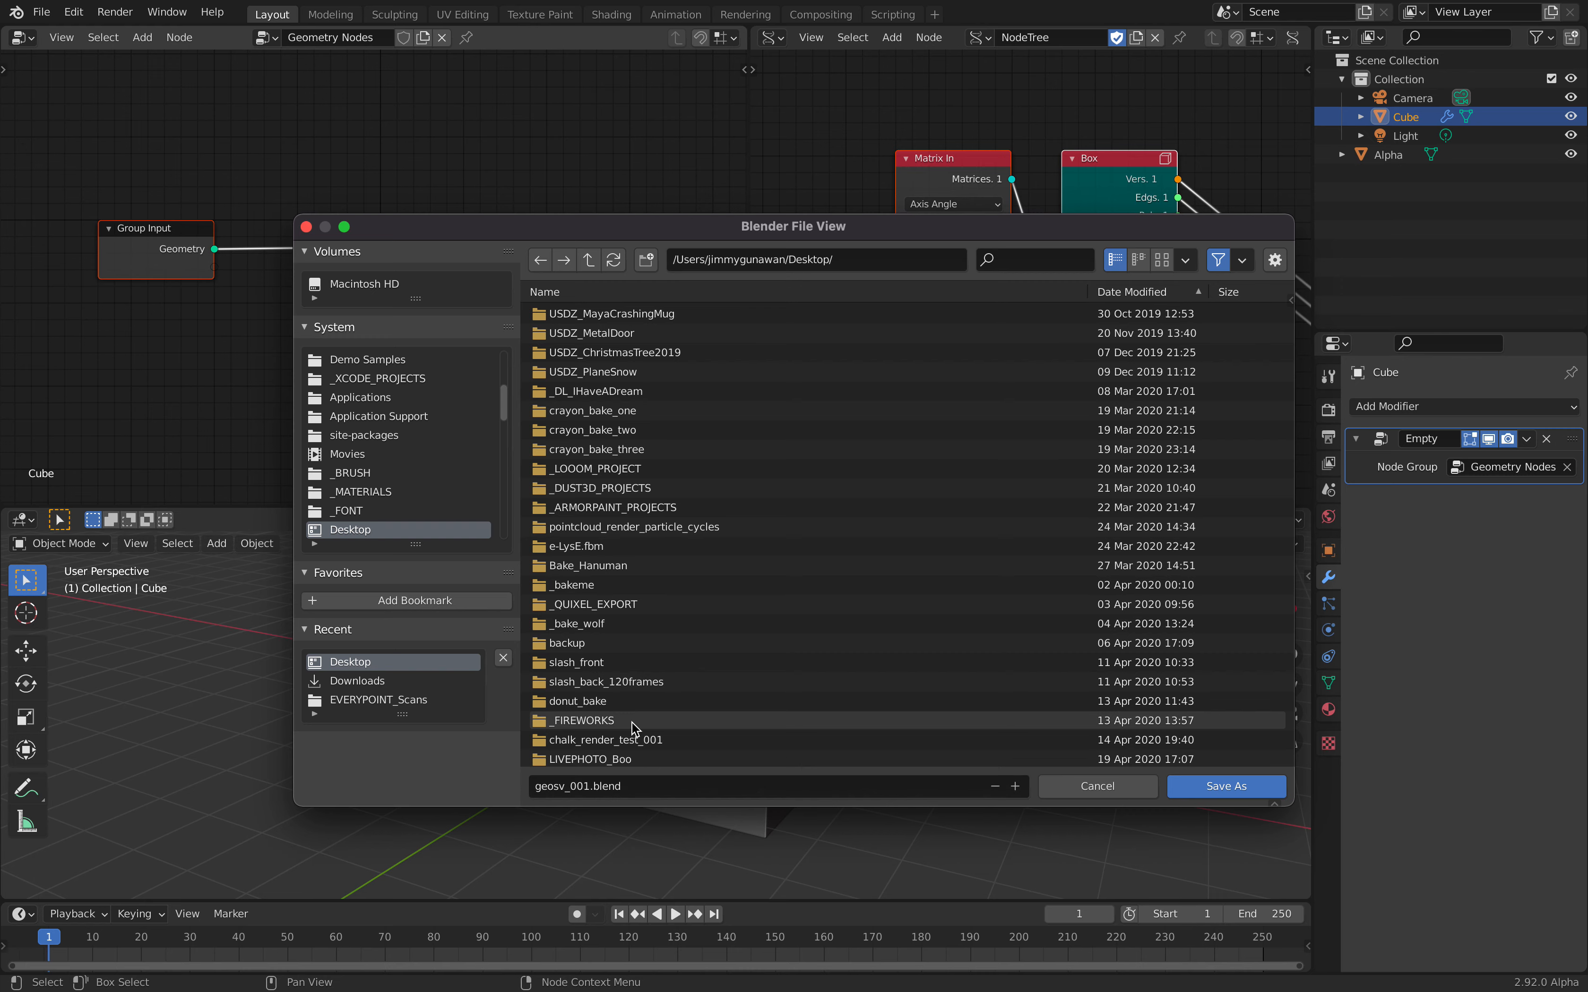
pyautogui.click(1224, 785)
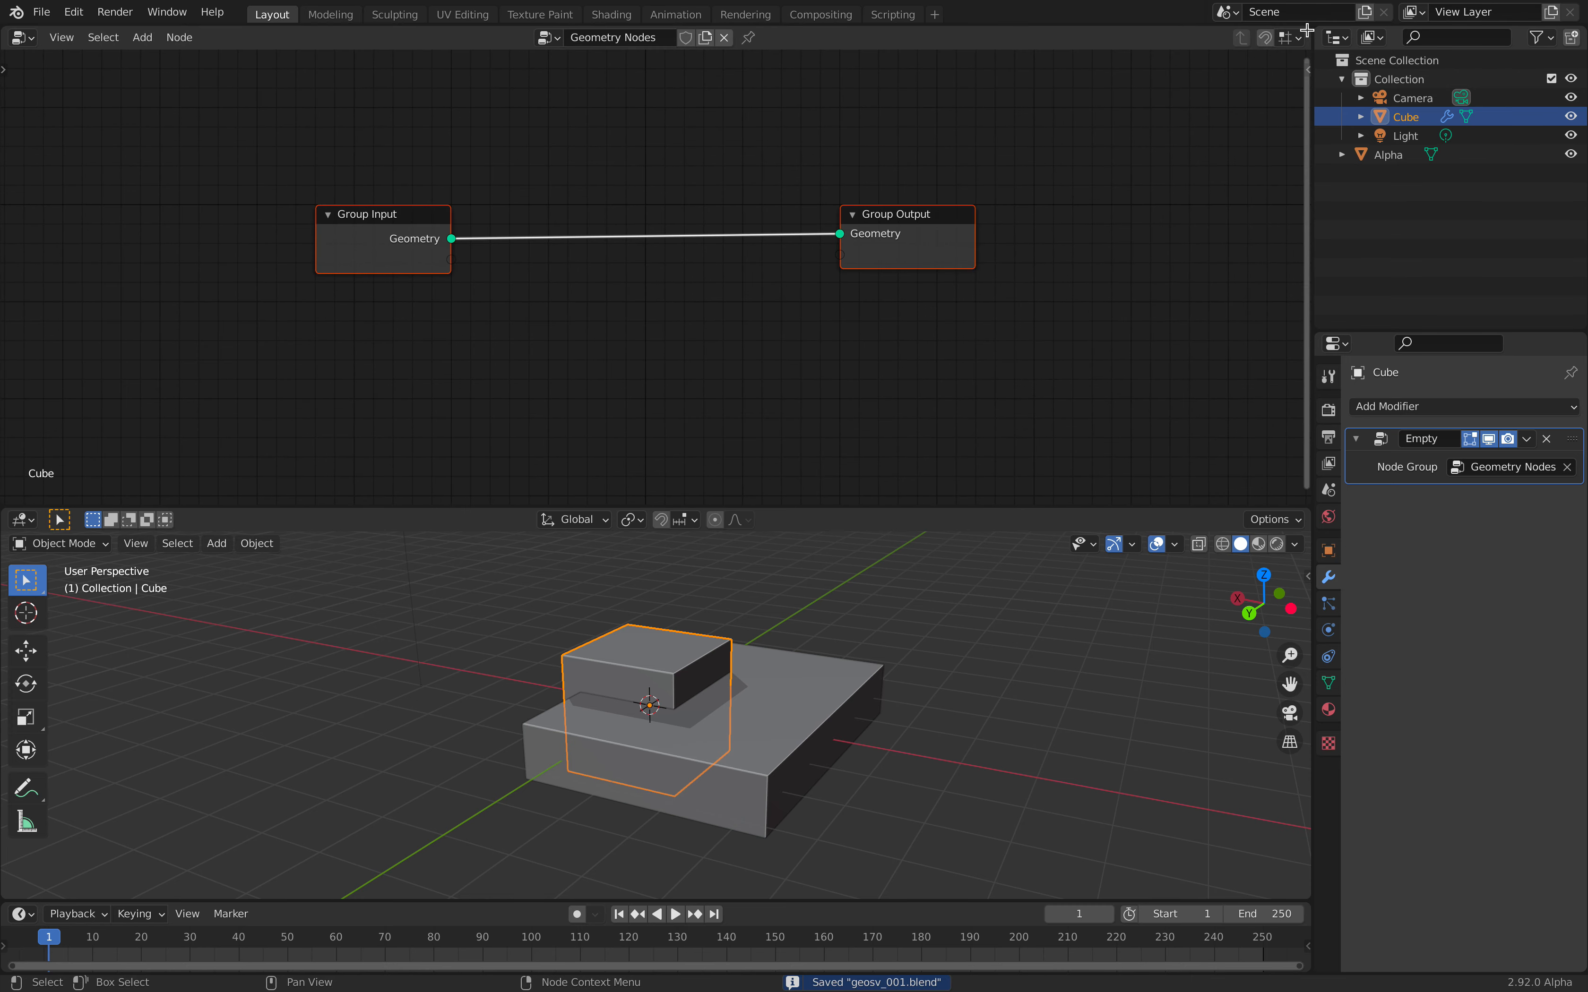
# - Show the Sverchok tree in the left editor and add an Object Info node for Cube to the Geometry Nodes tree
pyautogui.click(20, 38)
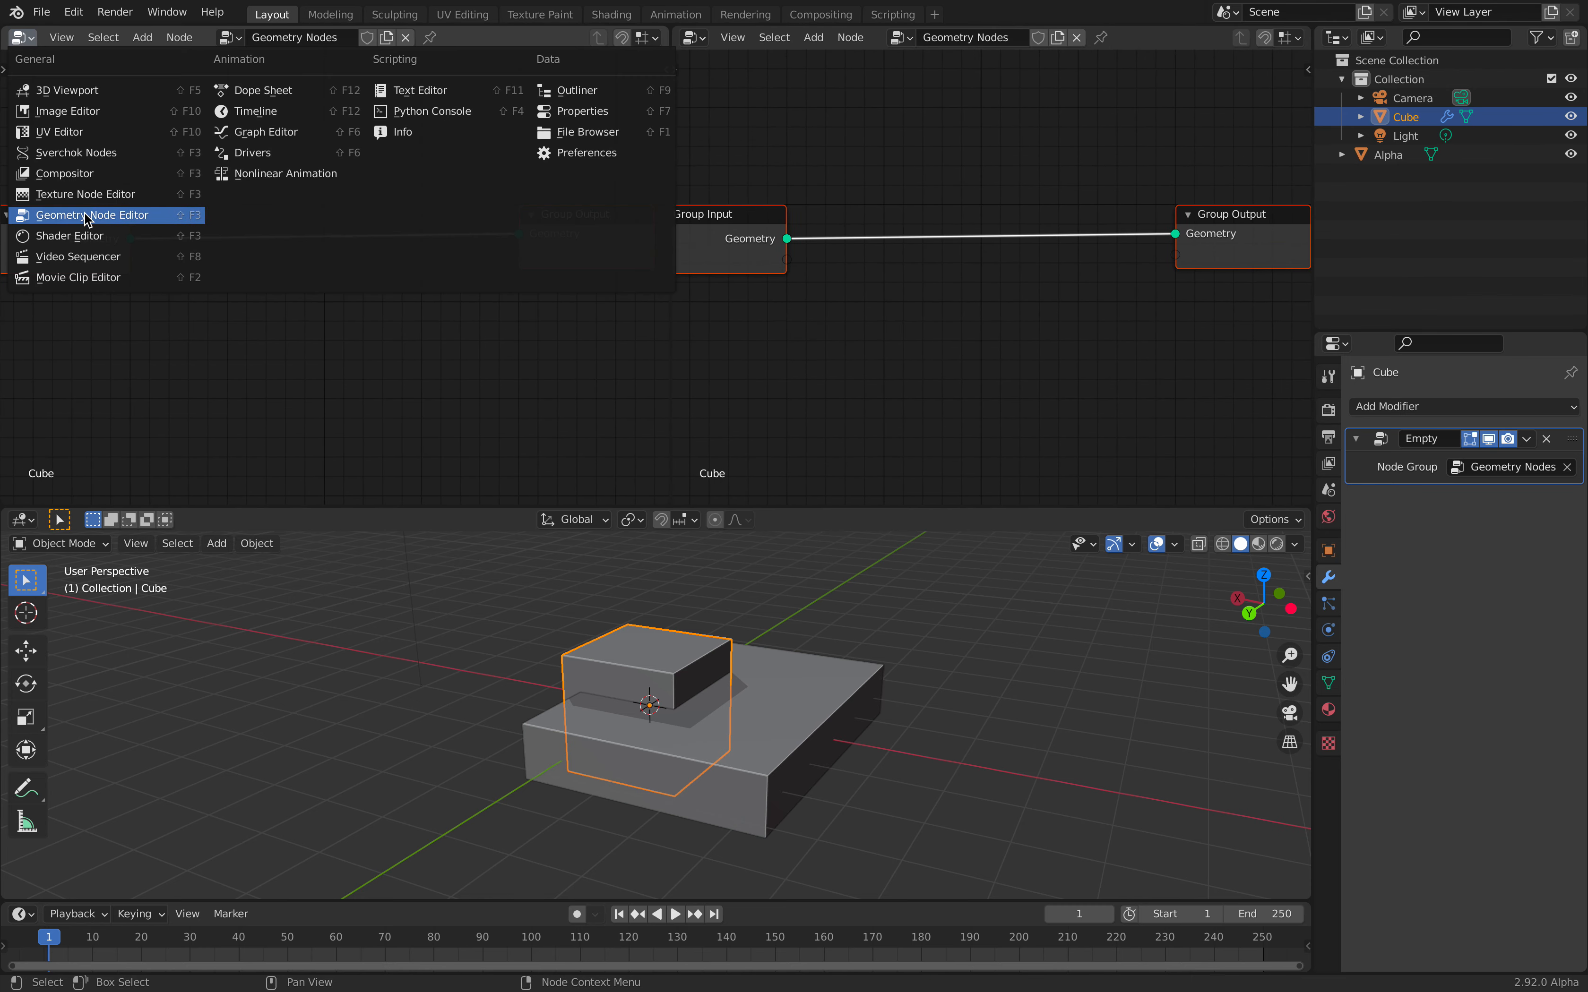
pyautogui.click(93, 214)
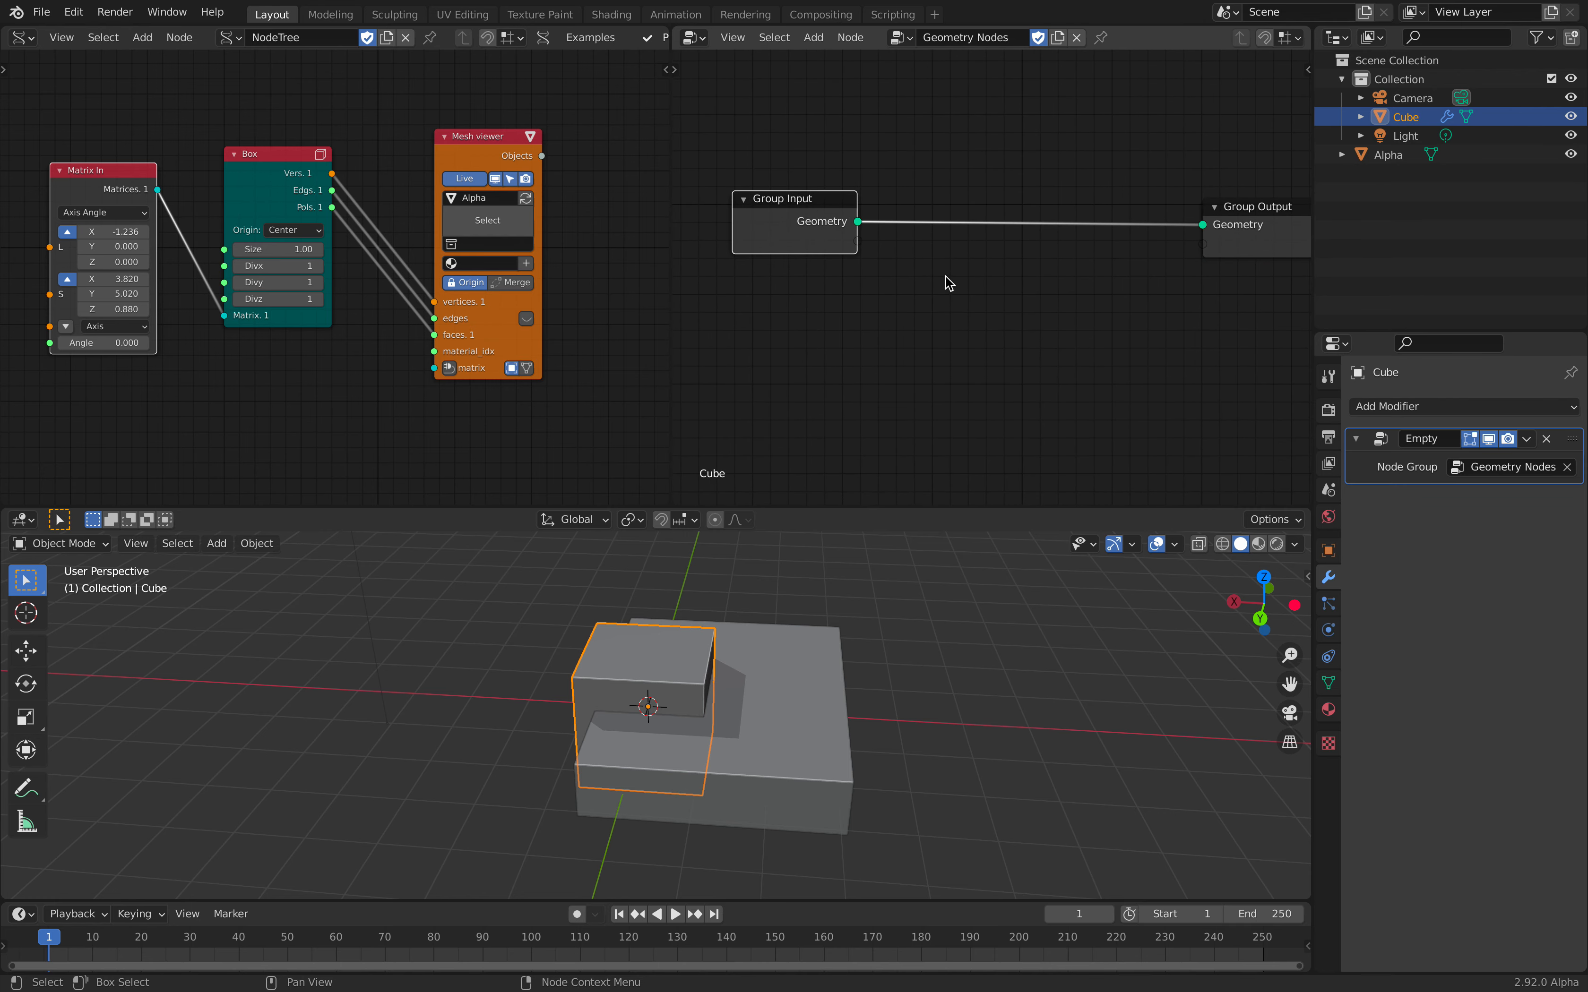
pyautogui.write('object')
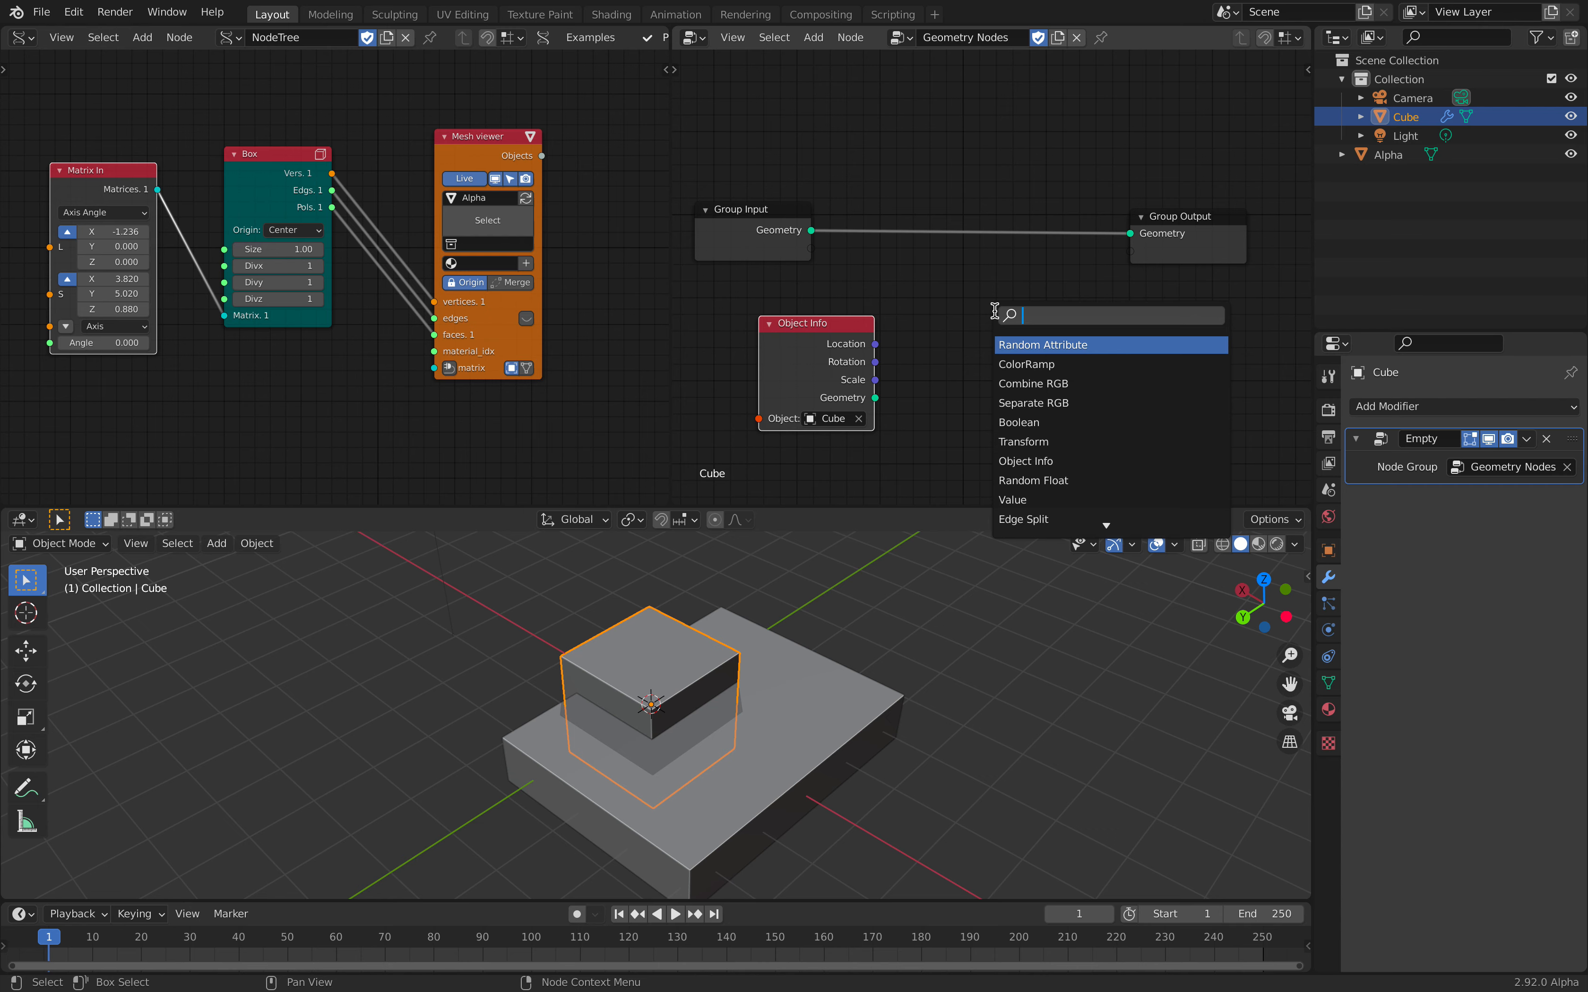
# - Wire a Boolean Difference subtracting Alpha from the cube's geometry and hide Alpha
pyautogui.click(1019, 422)
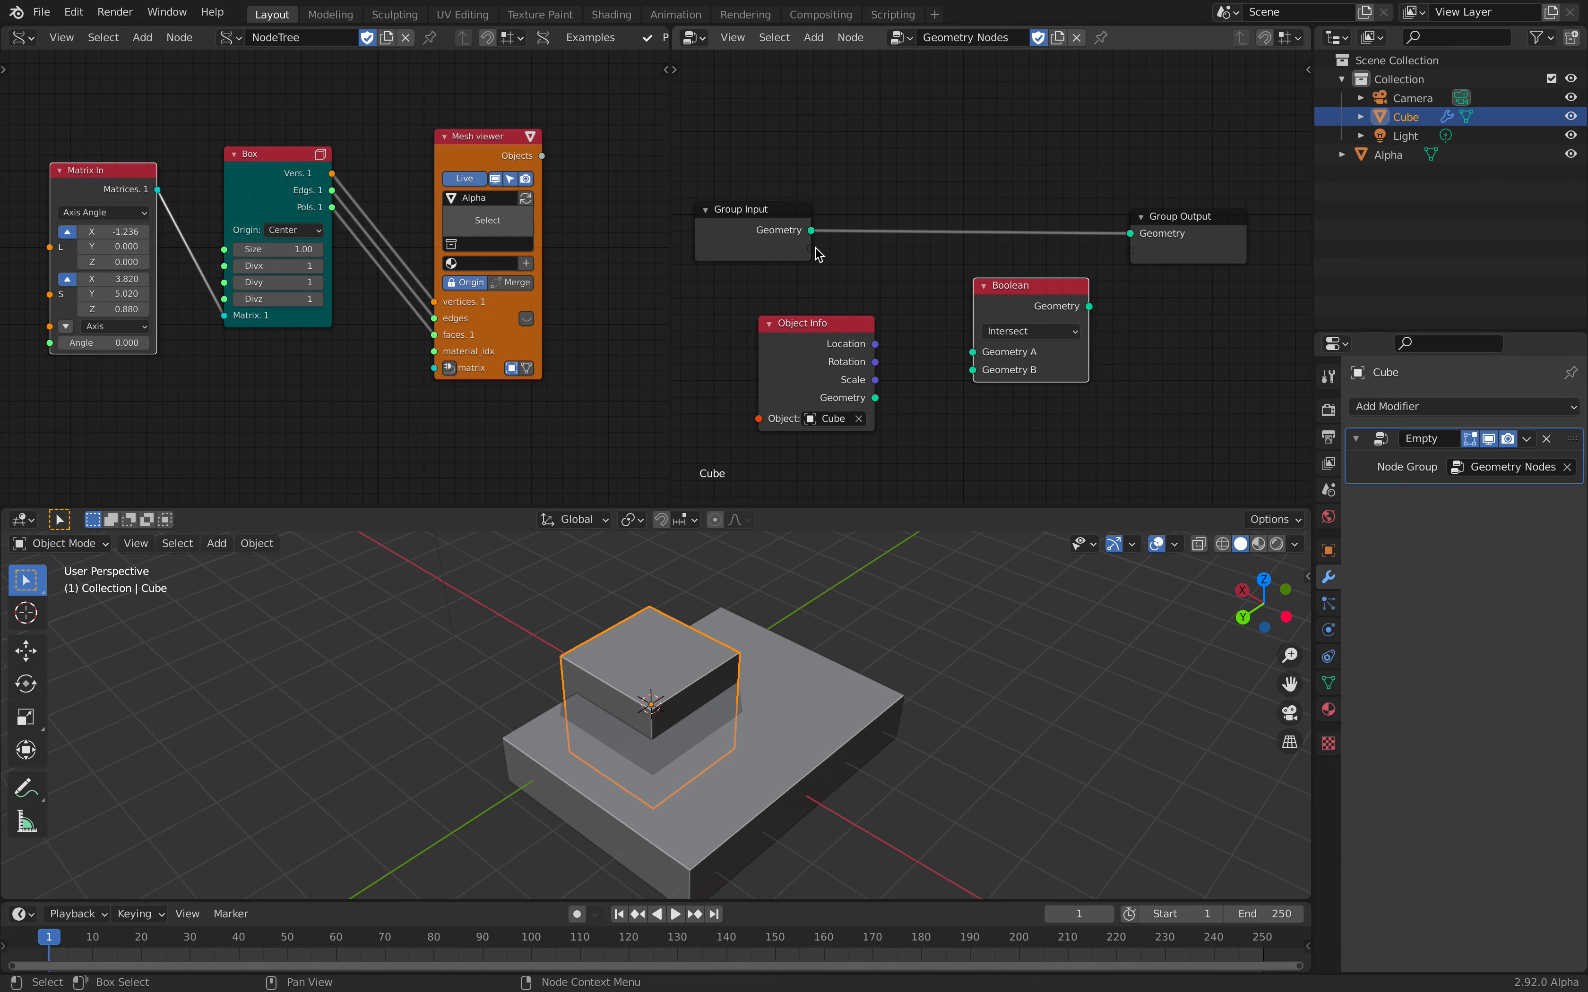
pyautogui.moveTo(877, 397); pyautogui.dragTo(972, 370)
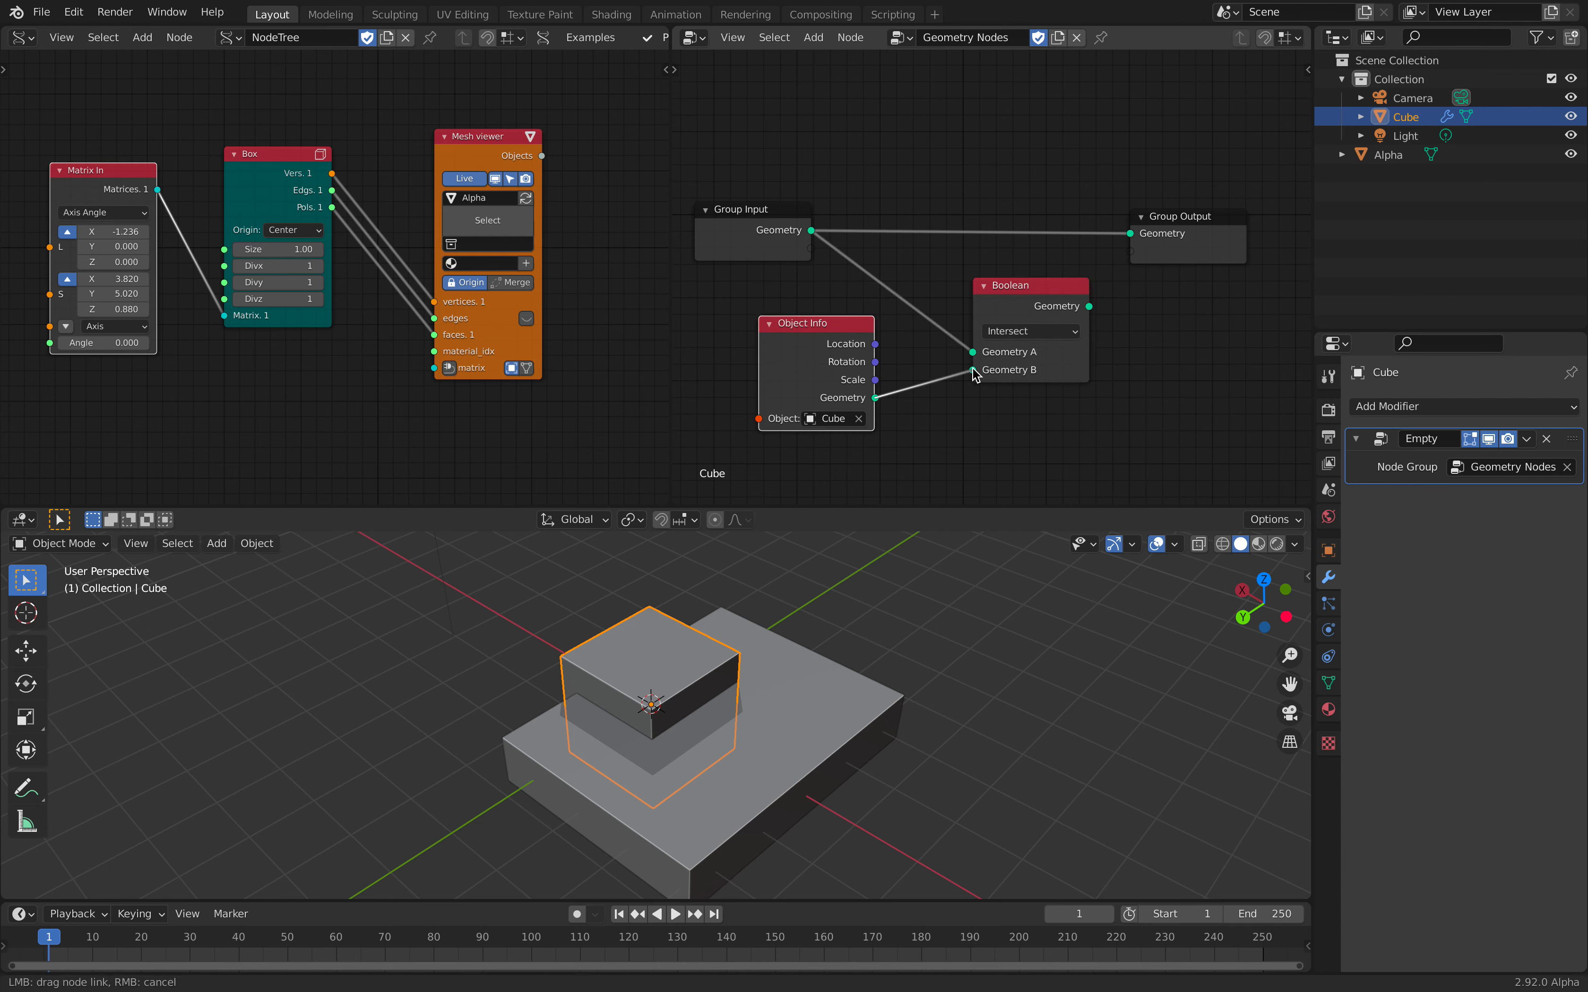
pyautogui.click(1029, 331)
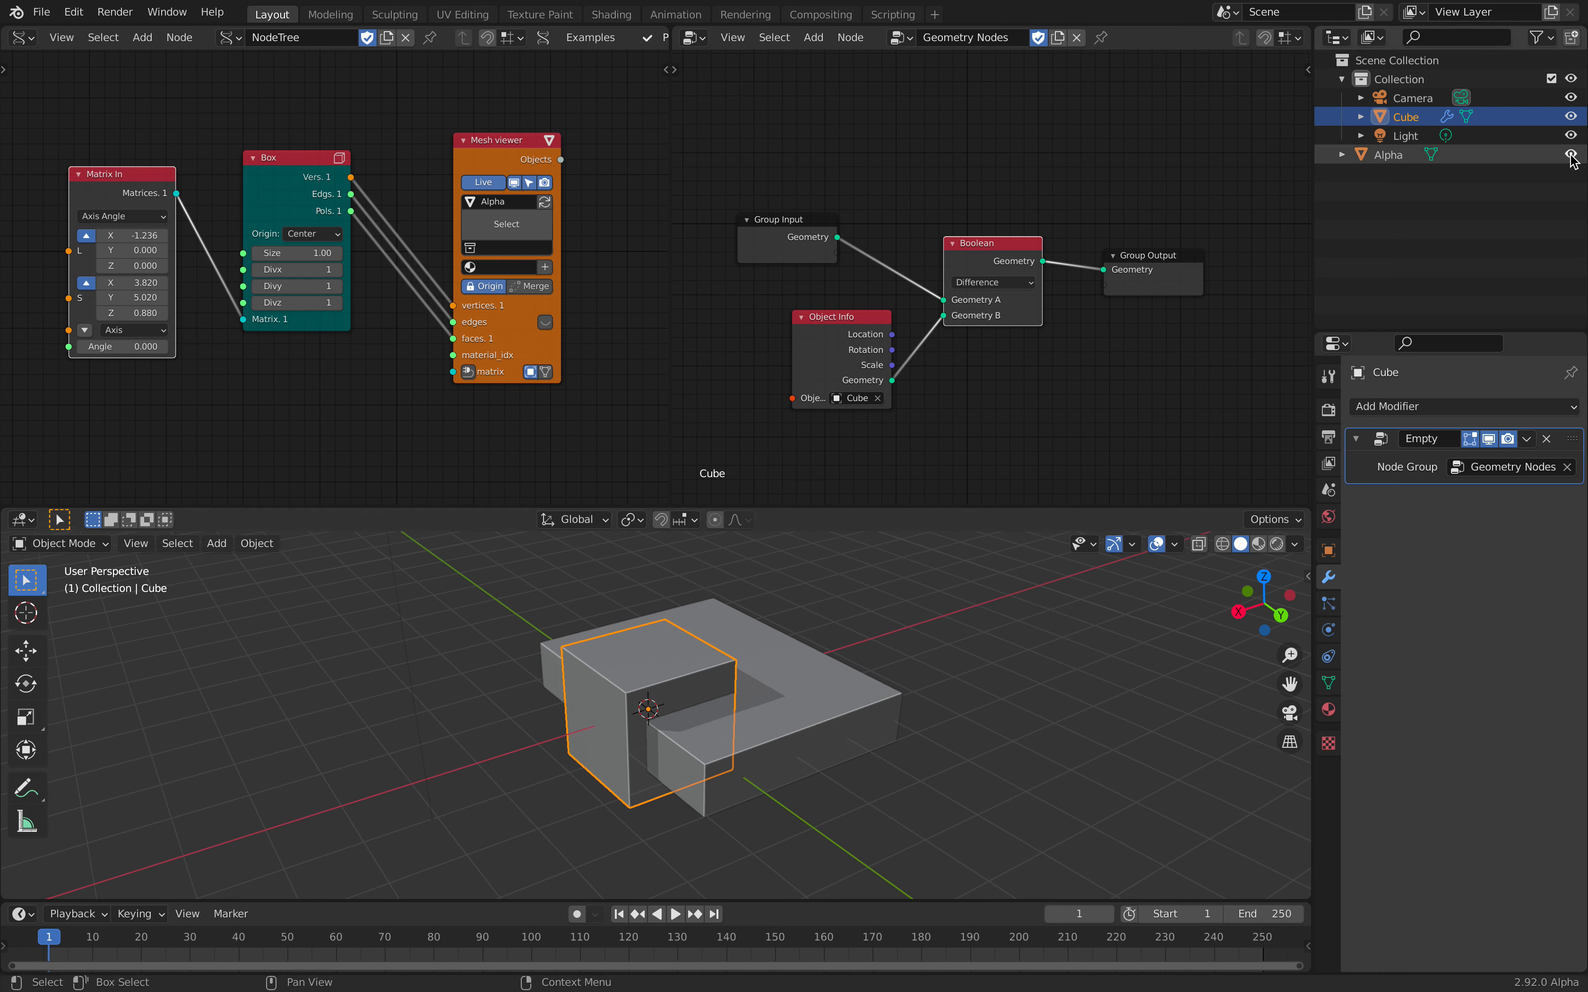
pyautogui.click(1571, 155)
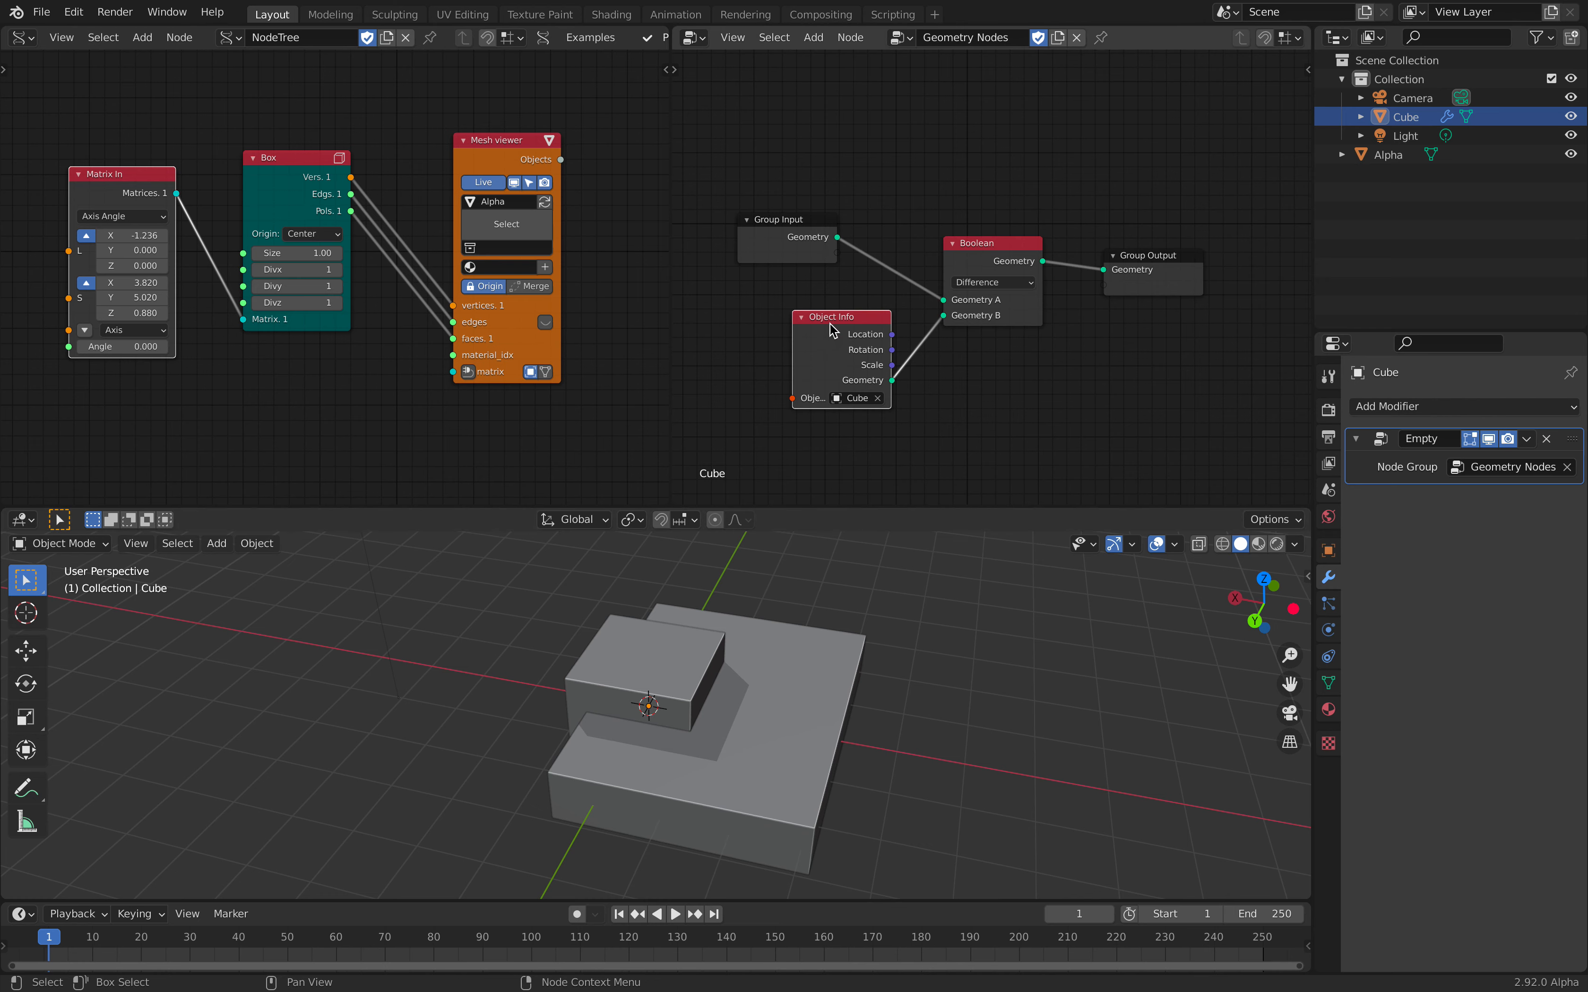
pyautogui.moveTo(818, 523)
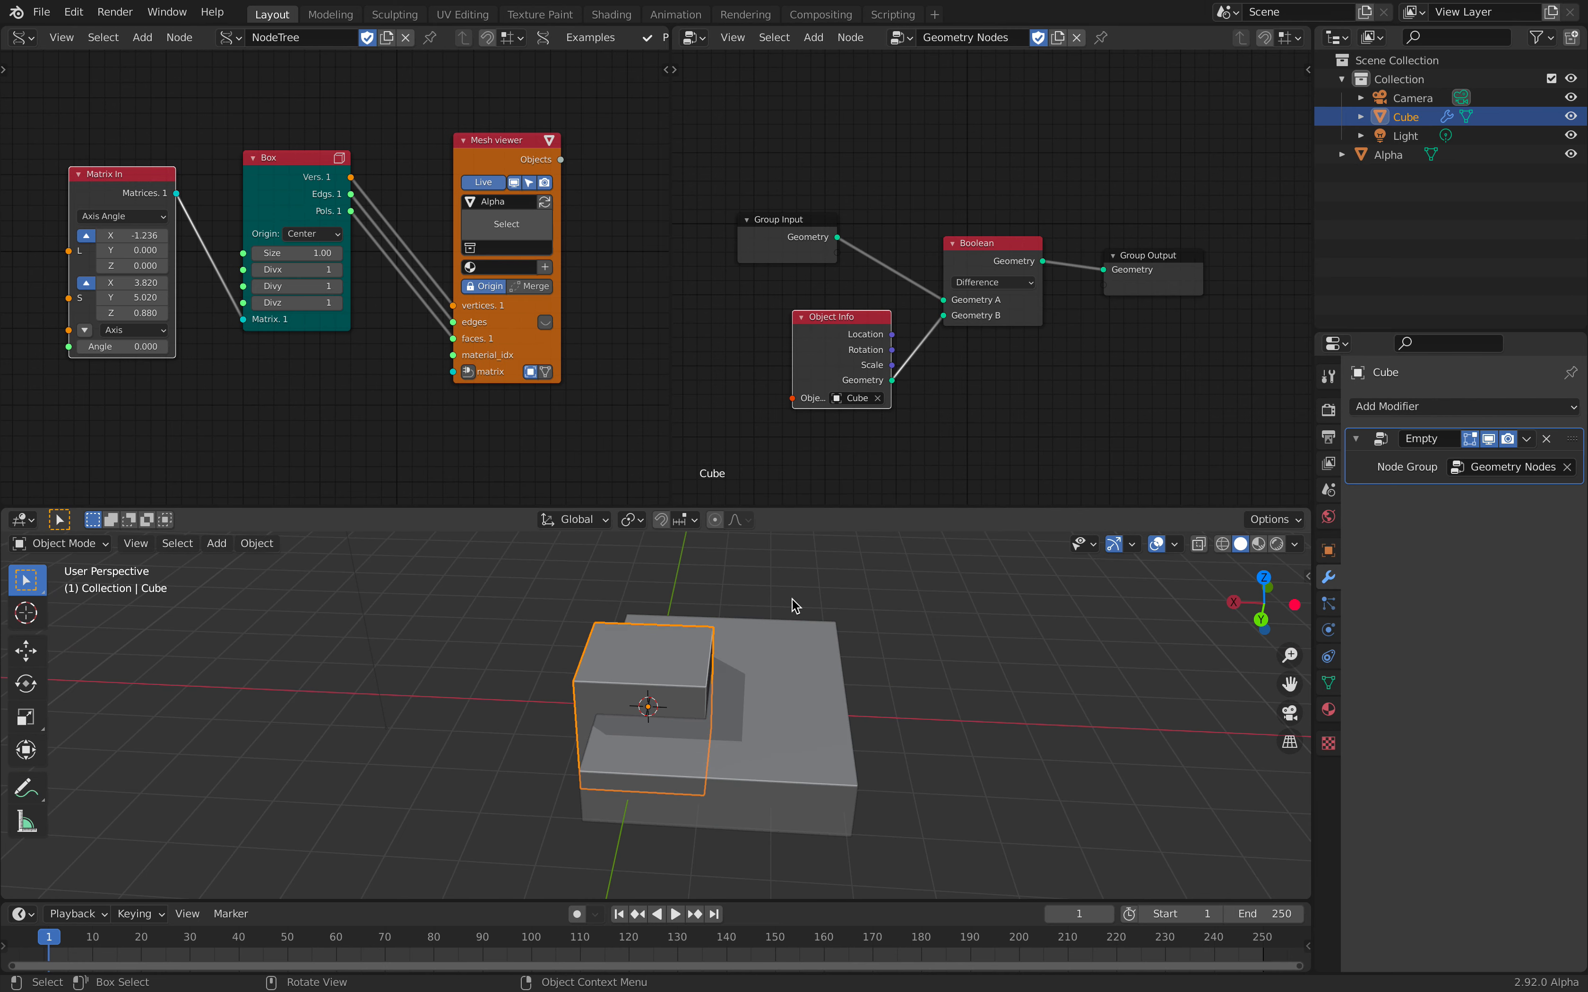
pyautogui.click(1388, 154)
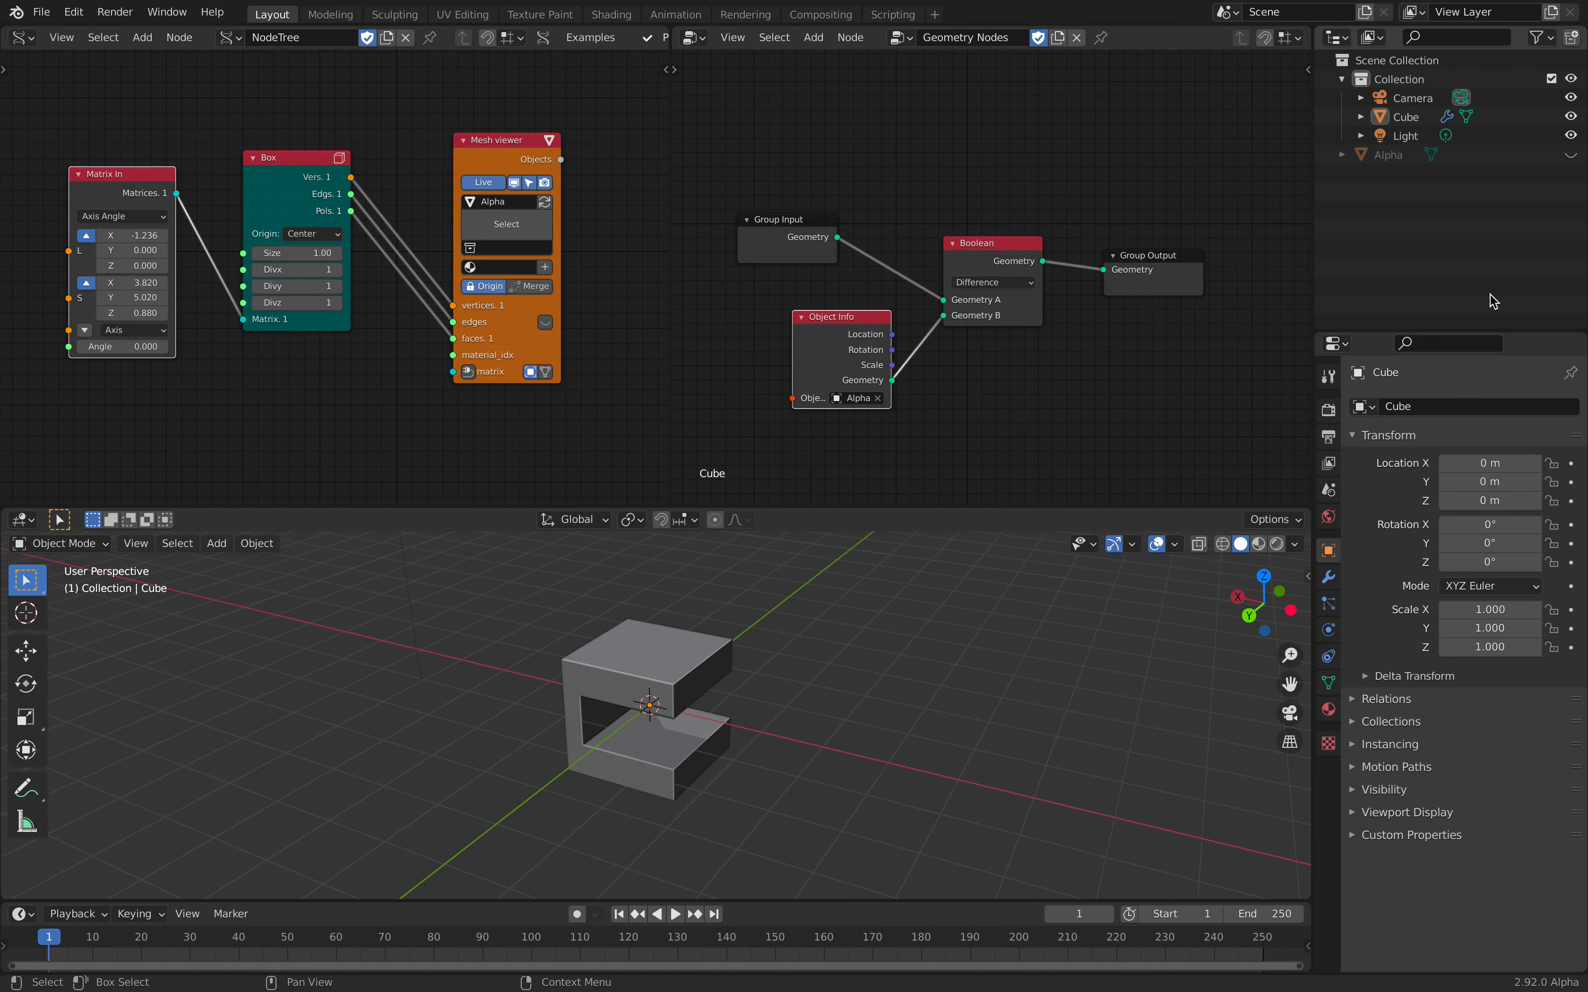
pyautogui.moveTo(949, 605)
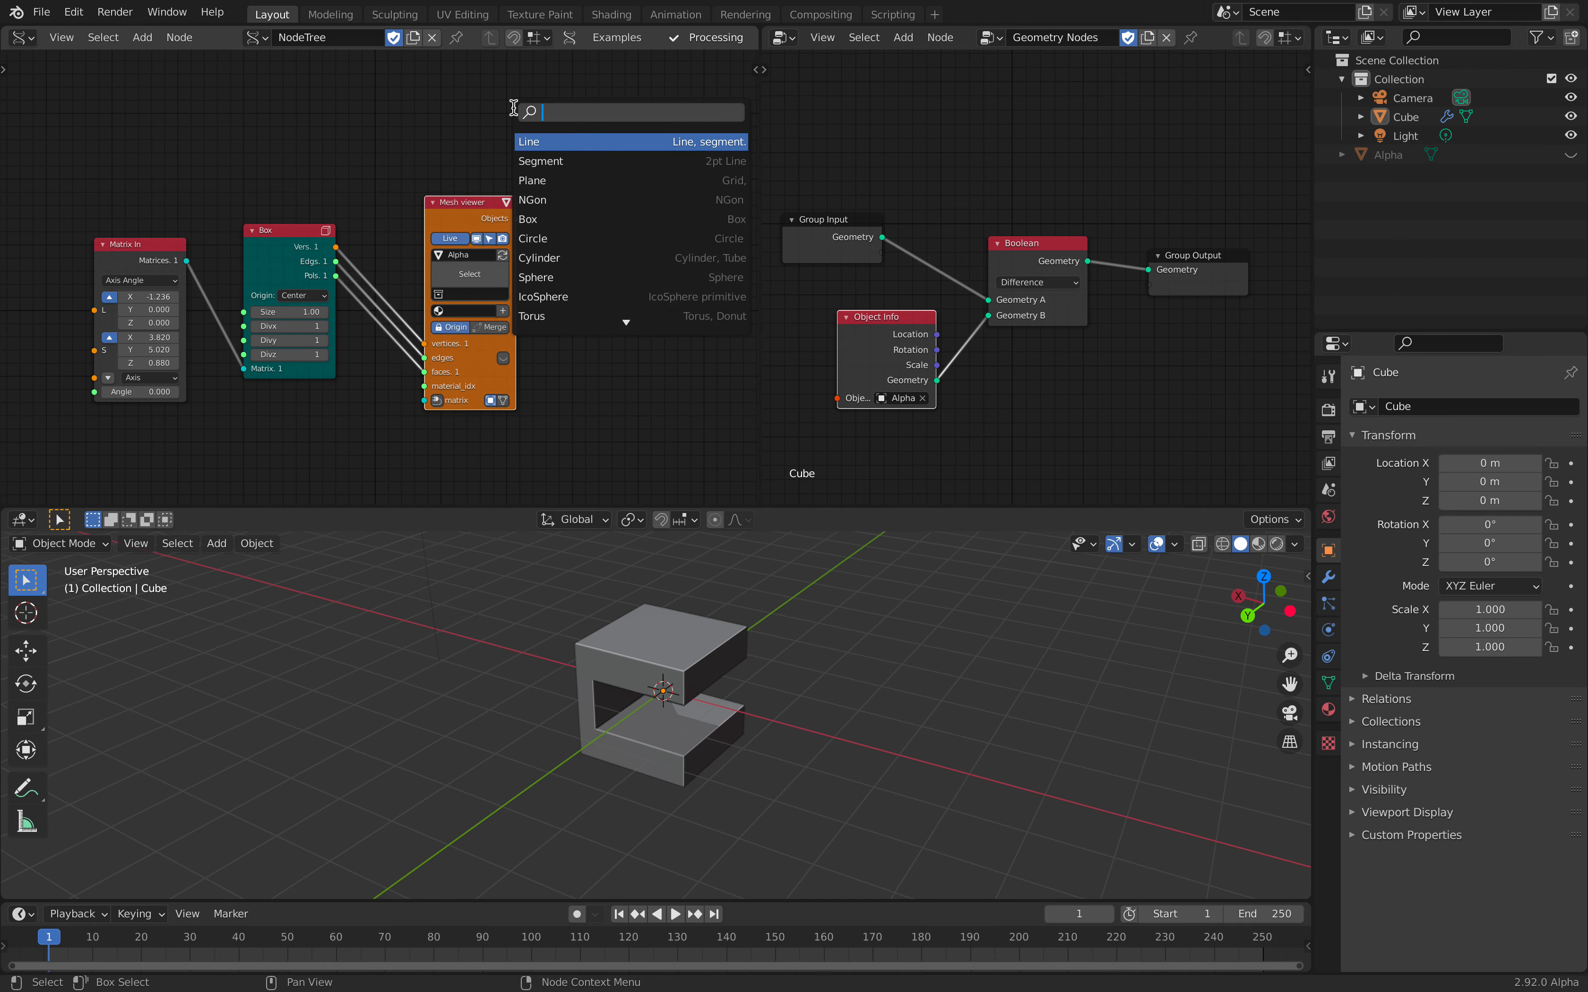
# - Add a Viewer Draw showing the cutter box as wireframe and shift Alpha to about -1.42 on X
pyautogui.click(527, 141)
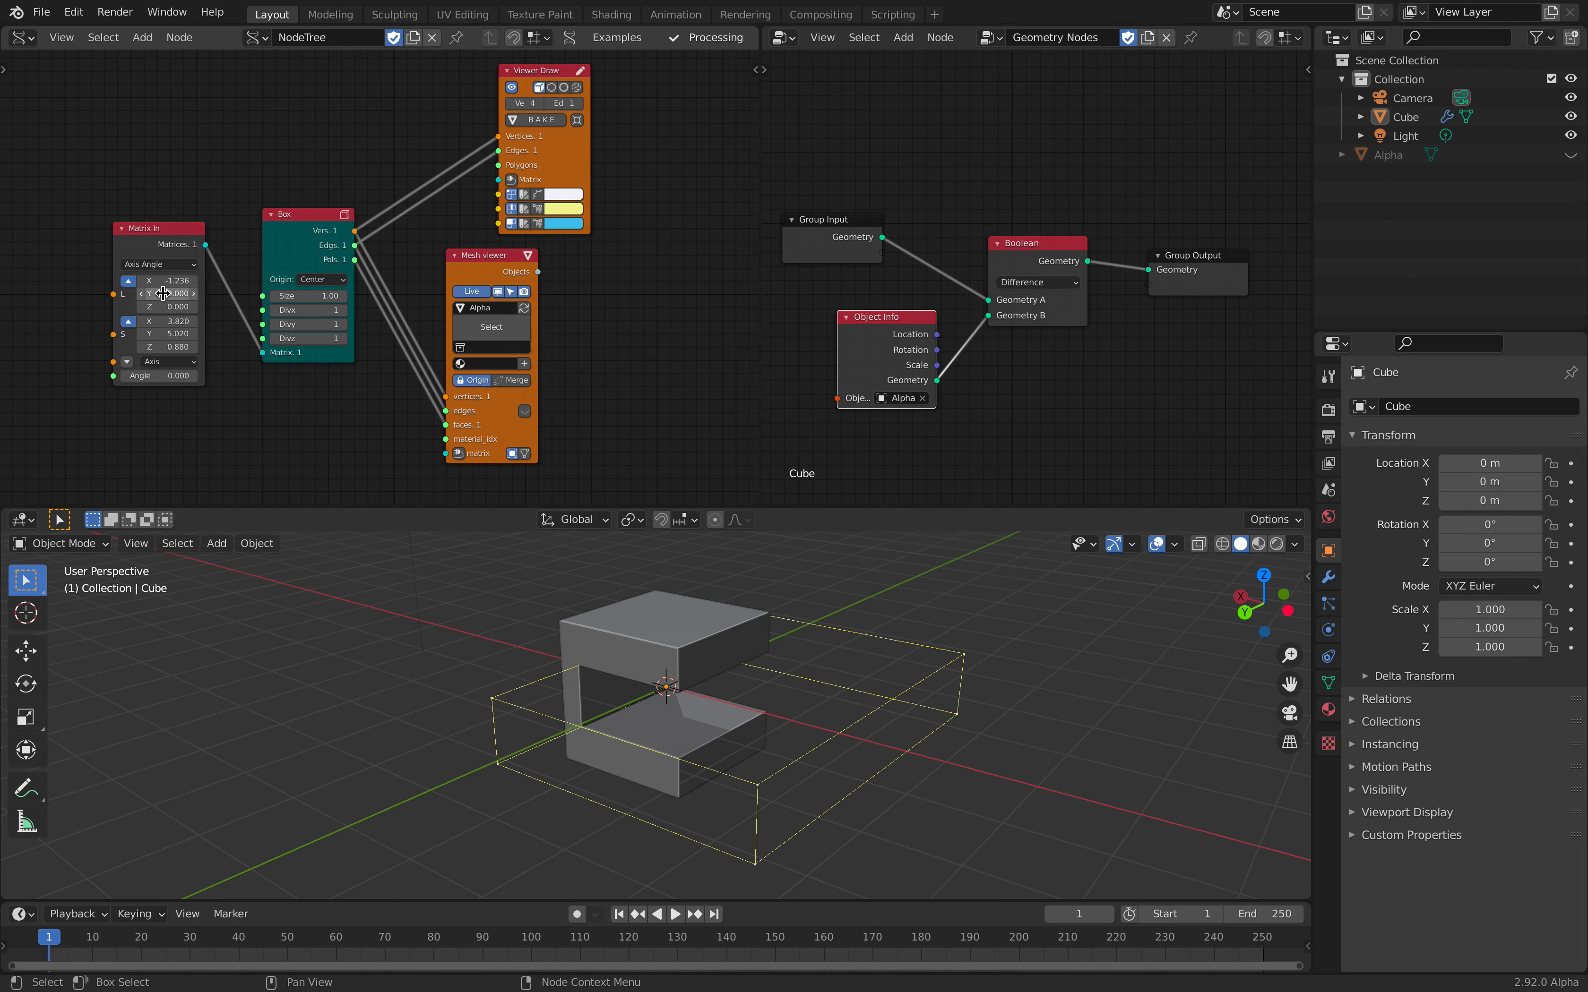
pyautogui.moveTo(172, 294); pyautogui.dragTo(162, 293)
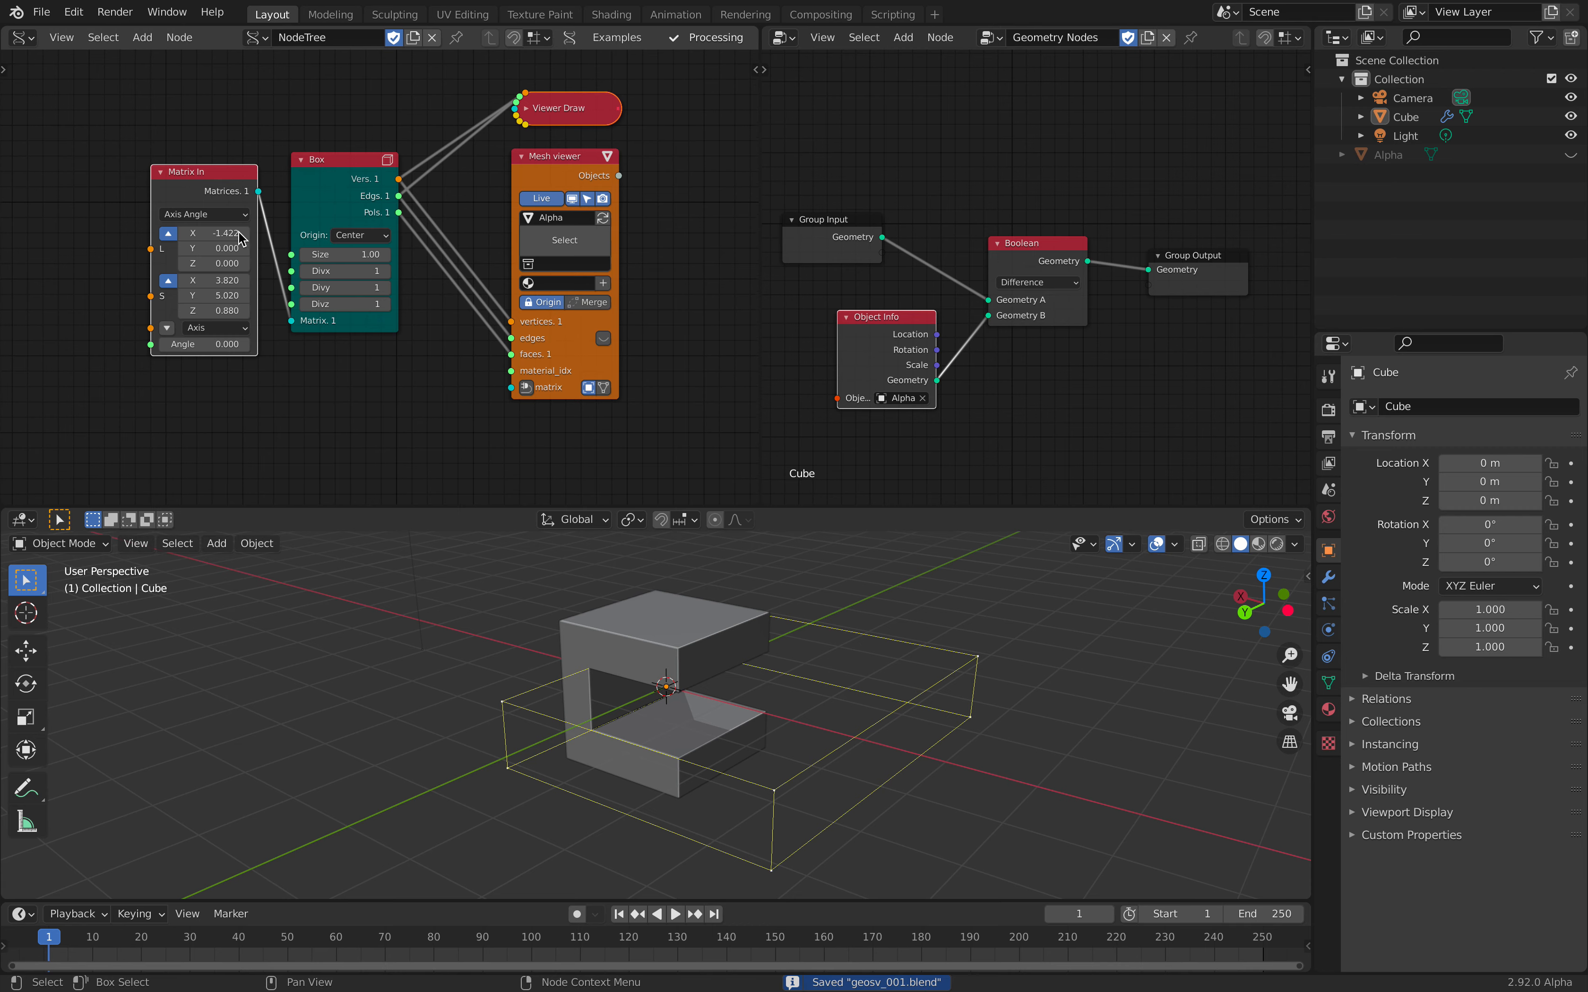
# - Centre the Alpha cutter over the cube at Z 0.9, scale 1, and enlarge its box size
pyautogui.moveTo(212, 233); pyautogui.dragTo(193, 233)
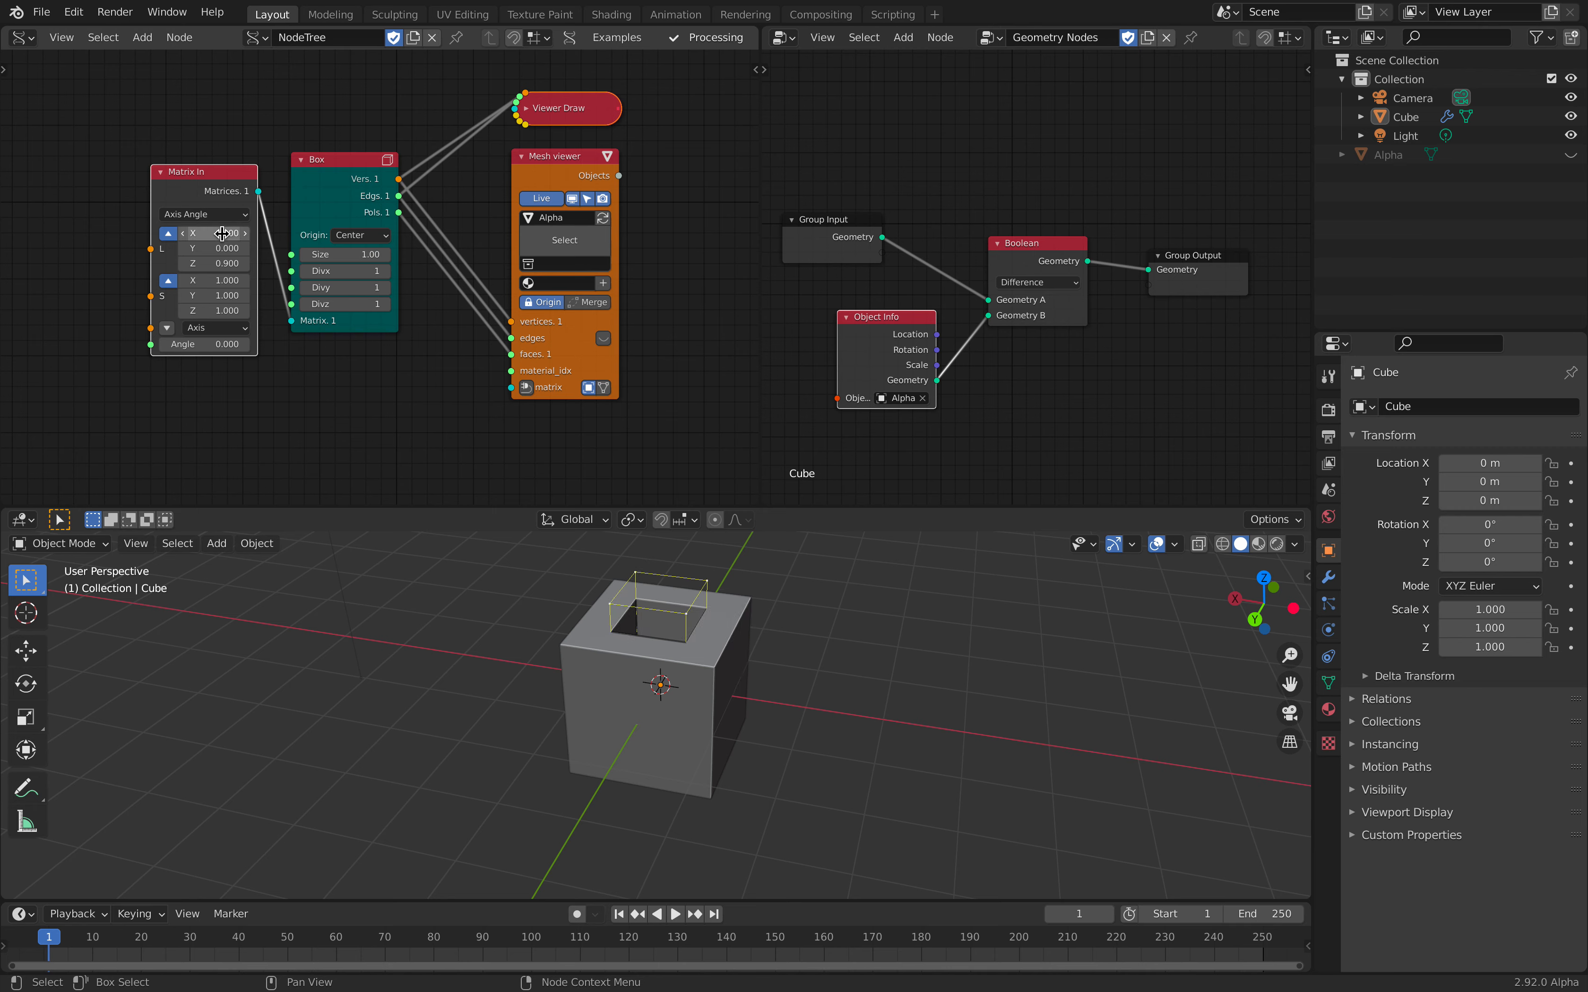
pyautogui.moveTo(344, 254); pyautogui.dragTo(350, 254)
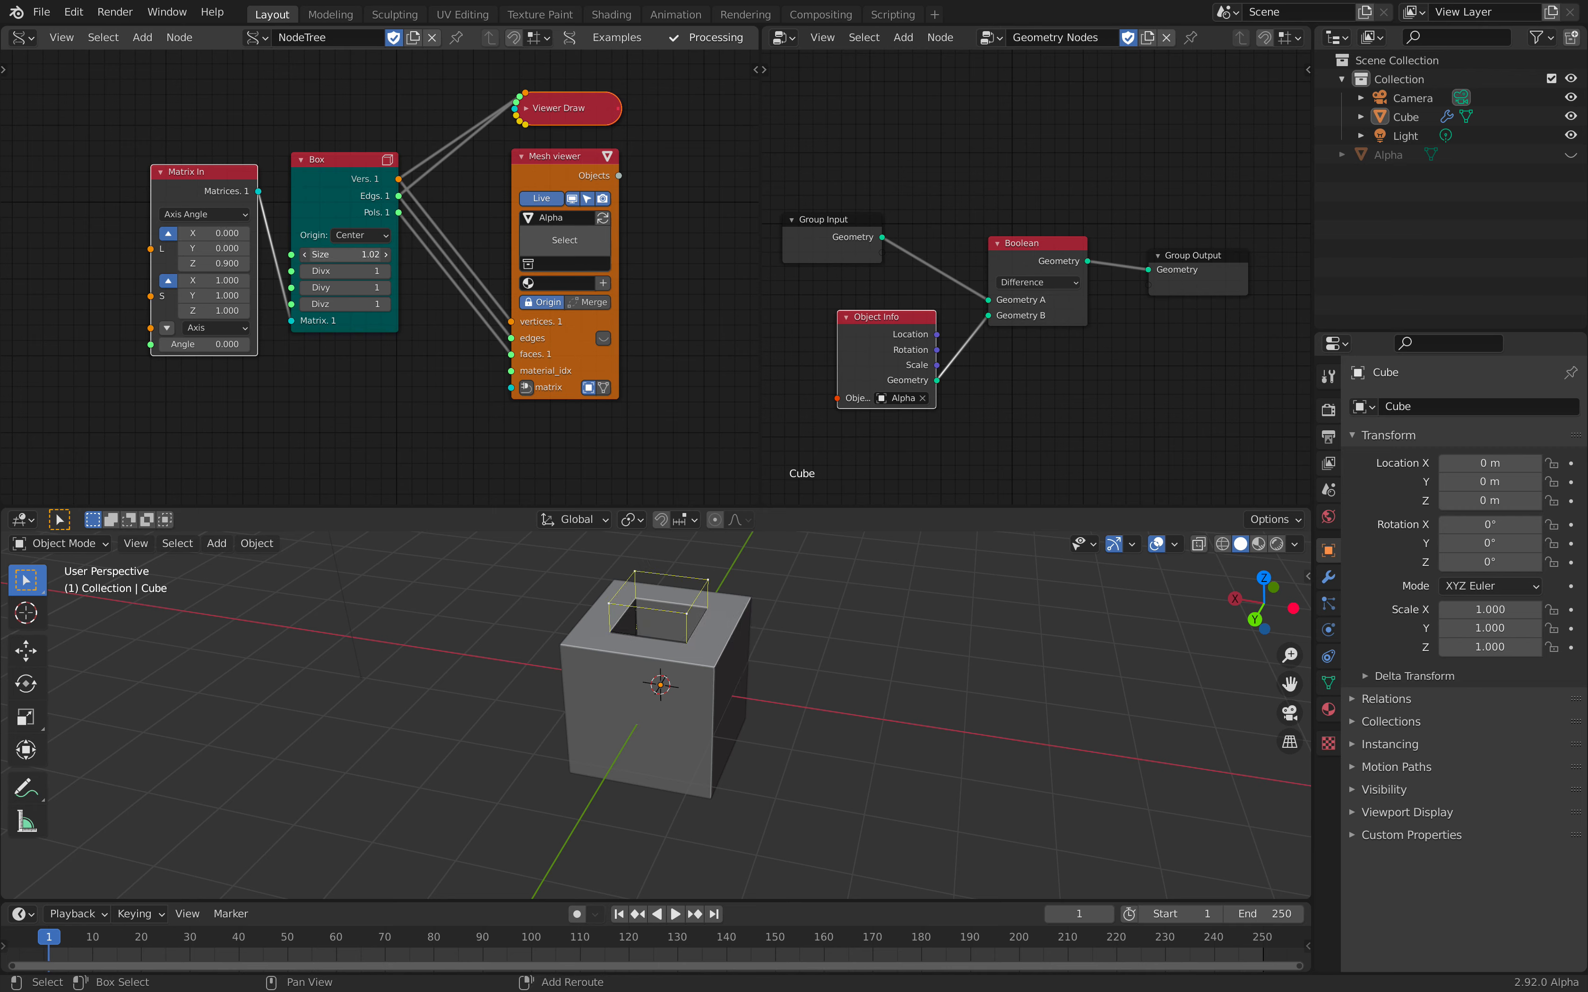
pyautogui.moveTo(334, 255); pyautogui.dragTo(359, 255)
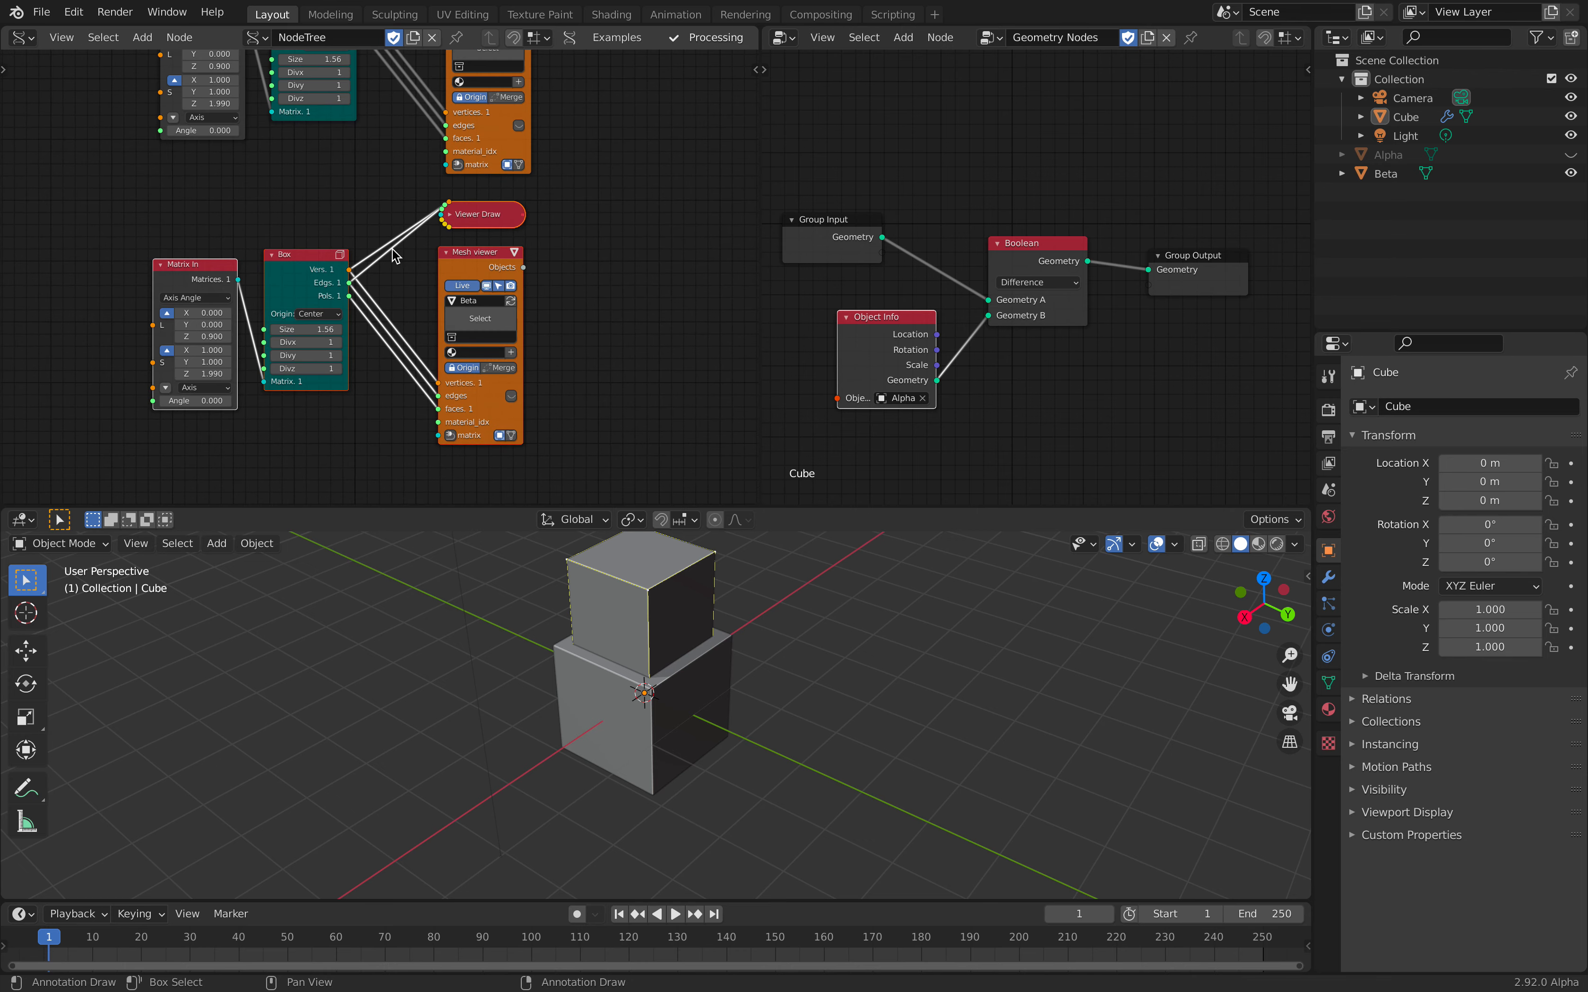
# - Select the Beta object, then reselect the Cube in the outliner
pyautogui.click(1385, 173)
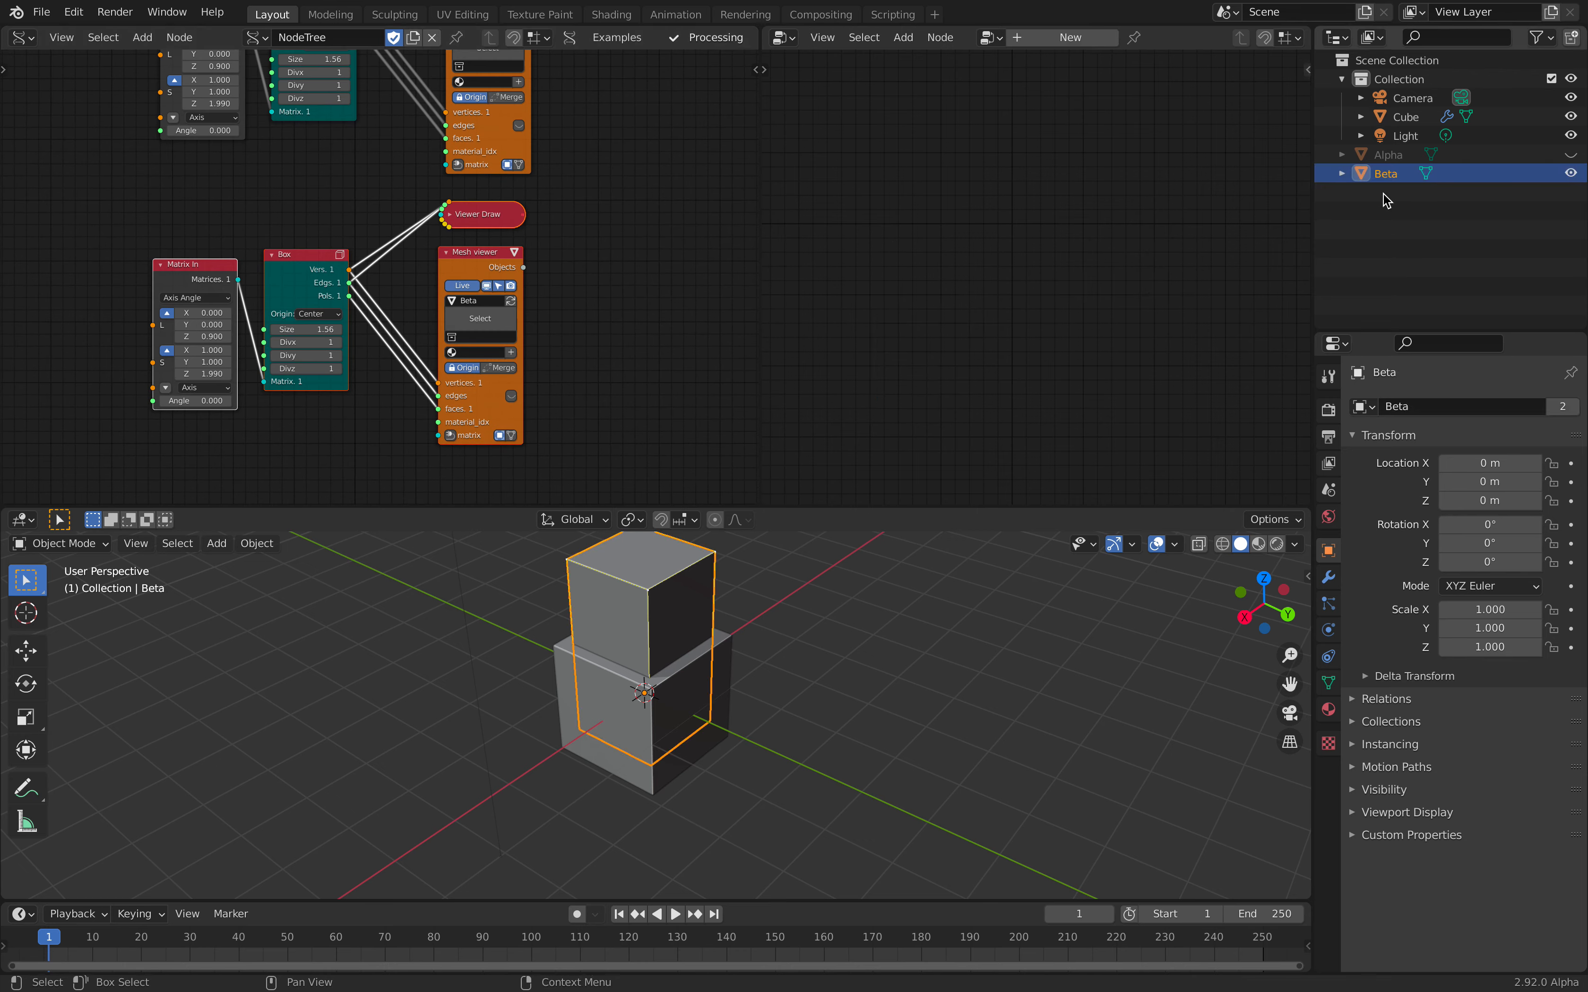
pyautogui.click(1406, 116)
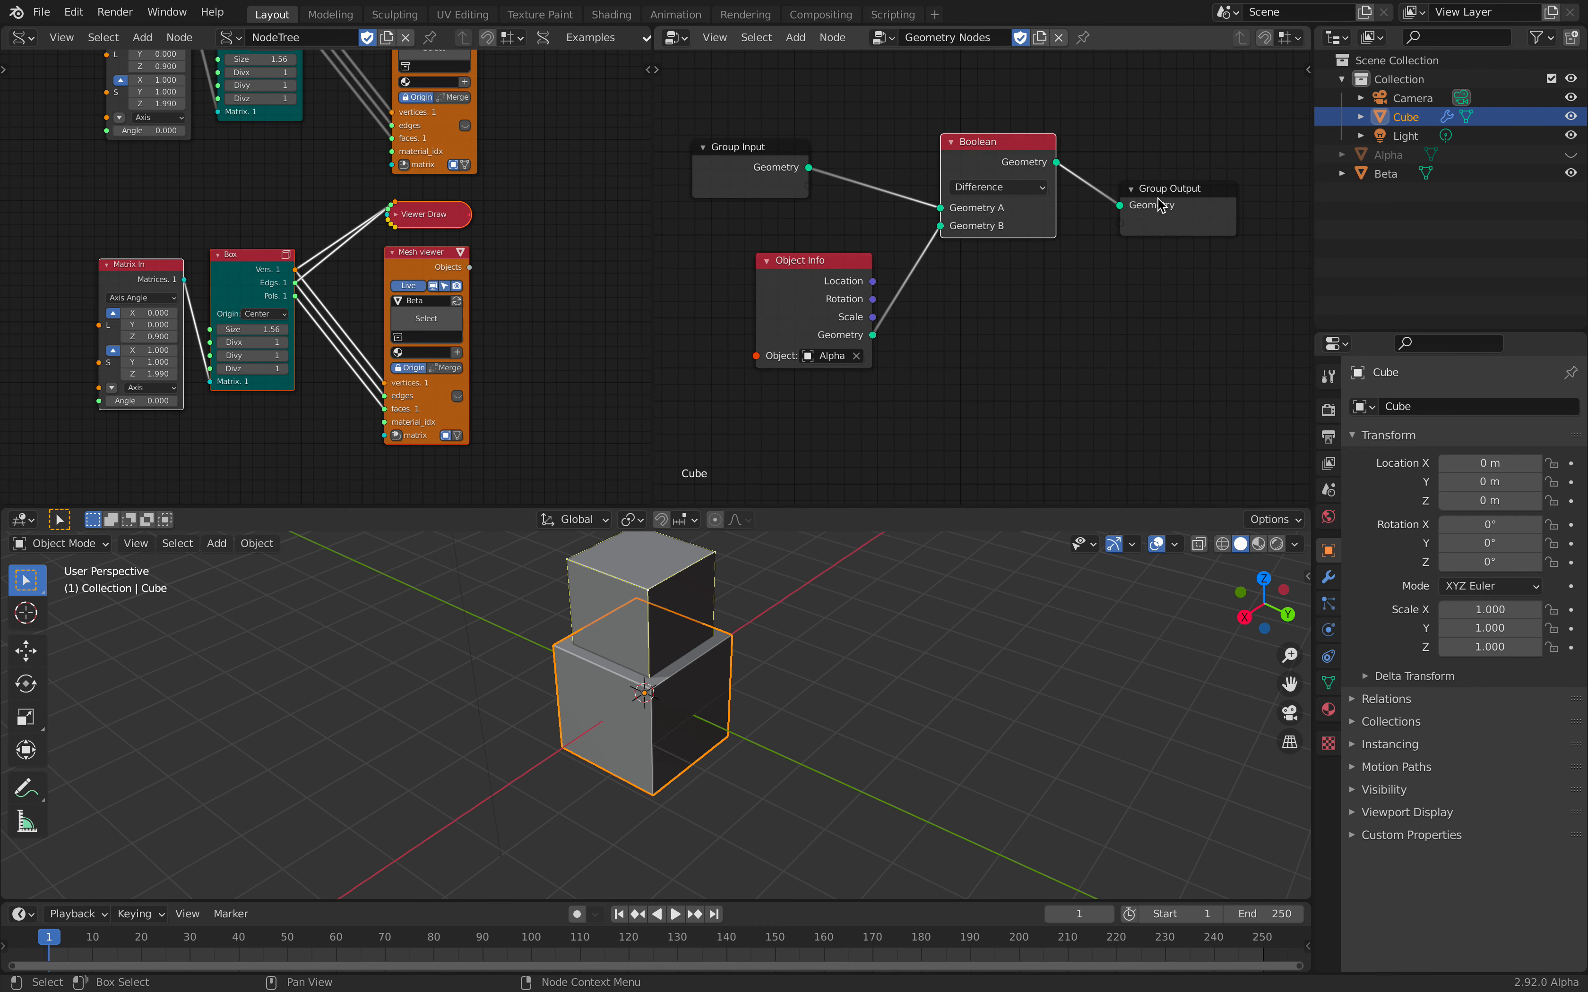
# - Point the duplicated Object Info at Beta, wire the second Boolean to Group Output and show the cube's modifier settings
pyautogui.click(995, 186)
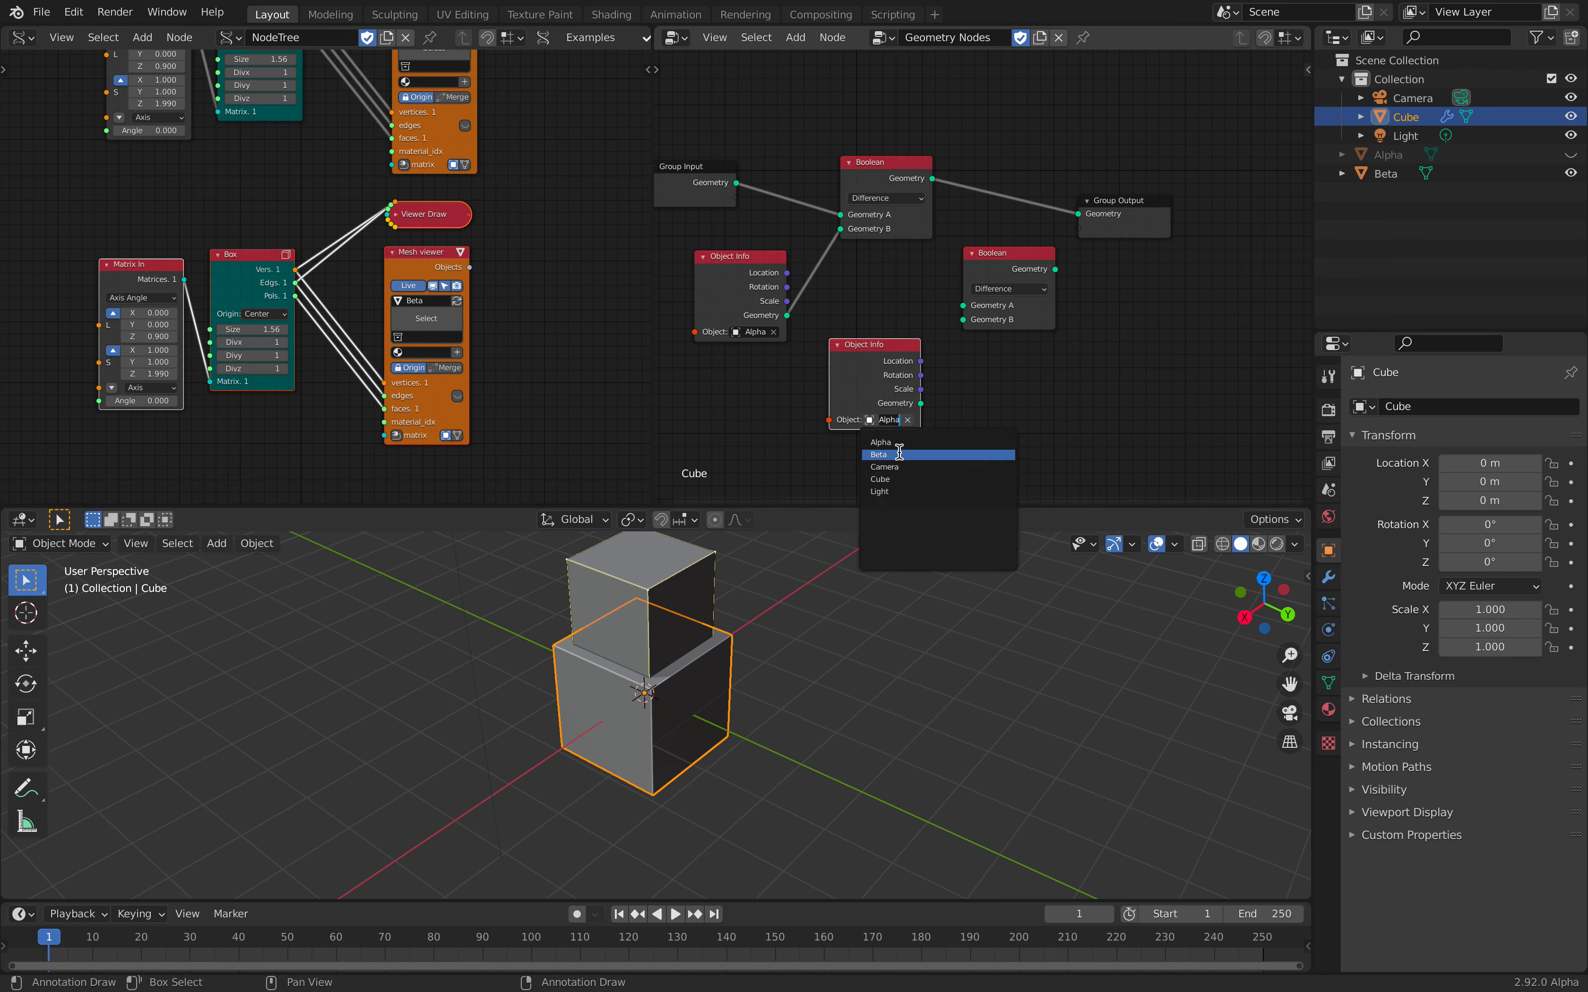
pyautogui.click(877, 453)
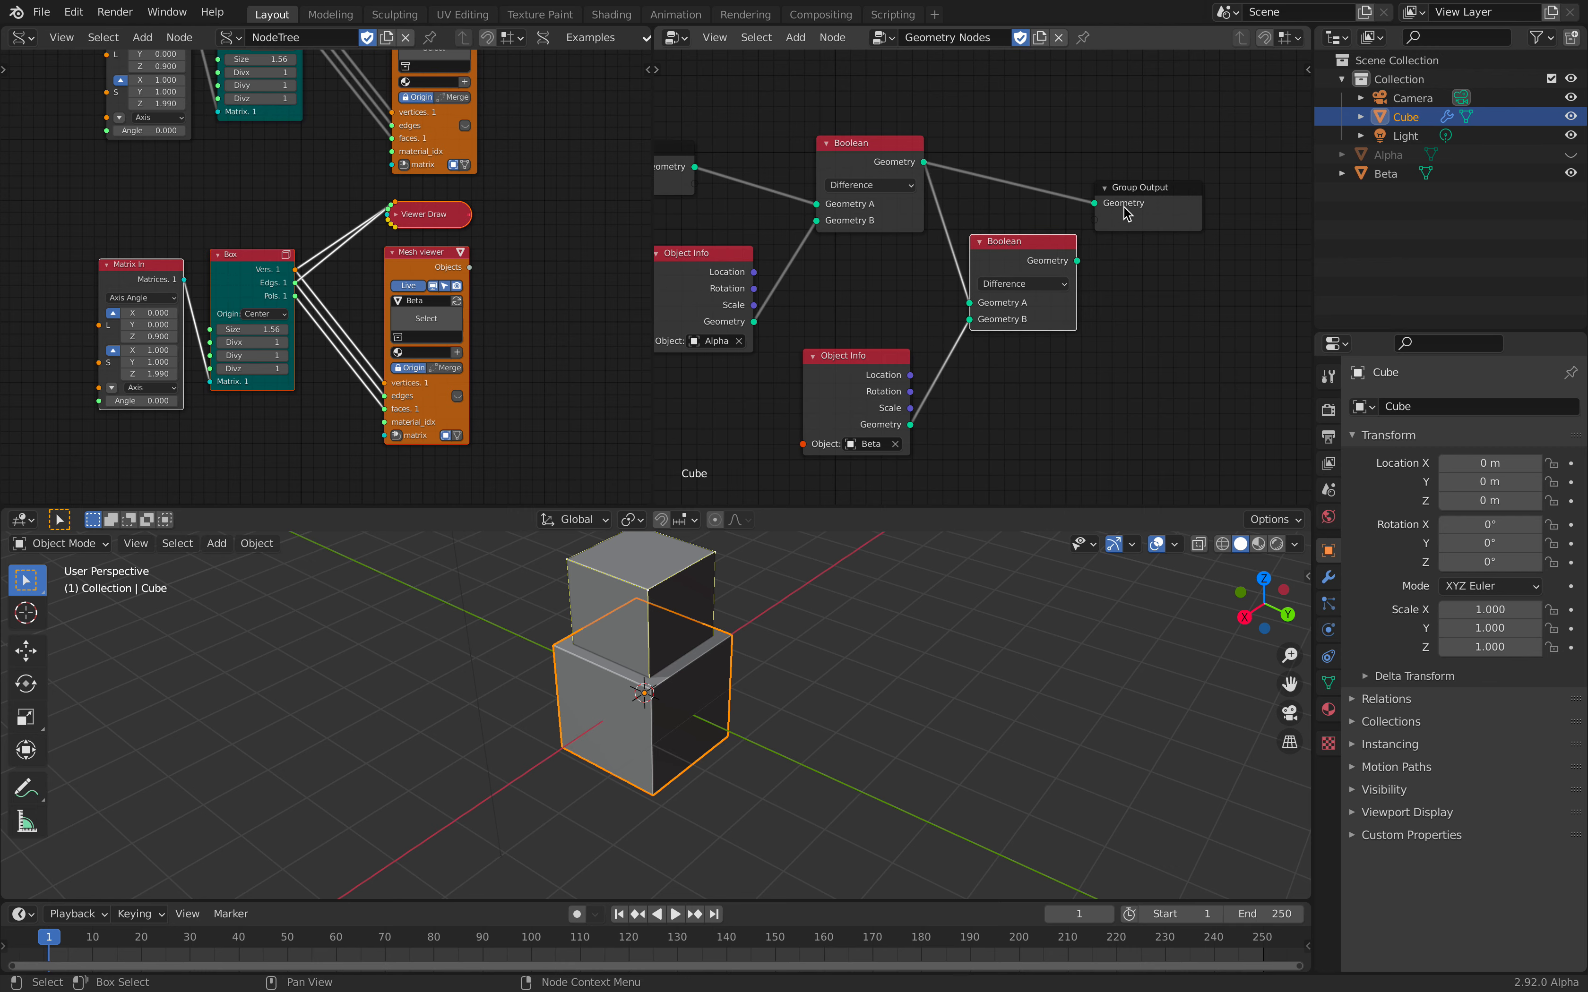
pyautogui.moveTo(1137, 187); pyautogui.dragTo(1205, 201)
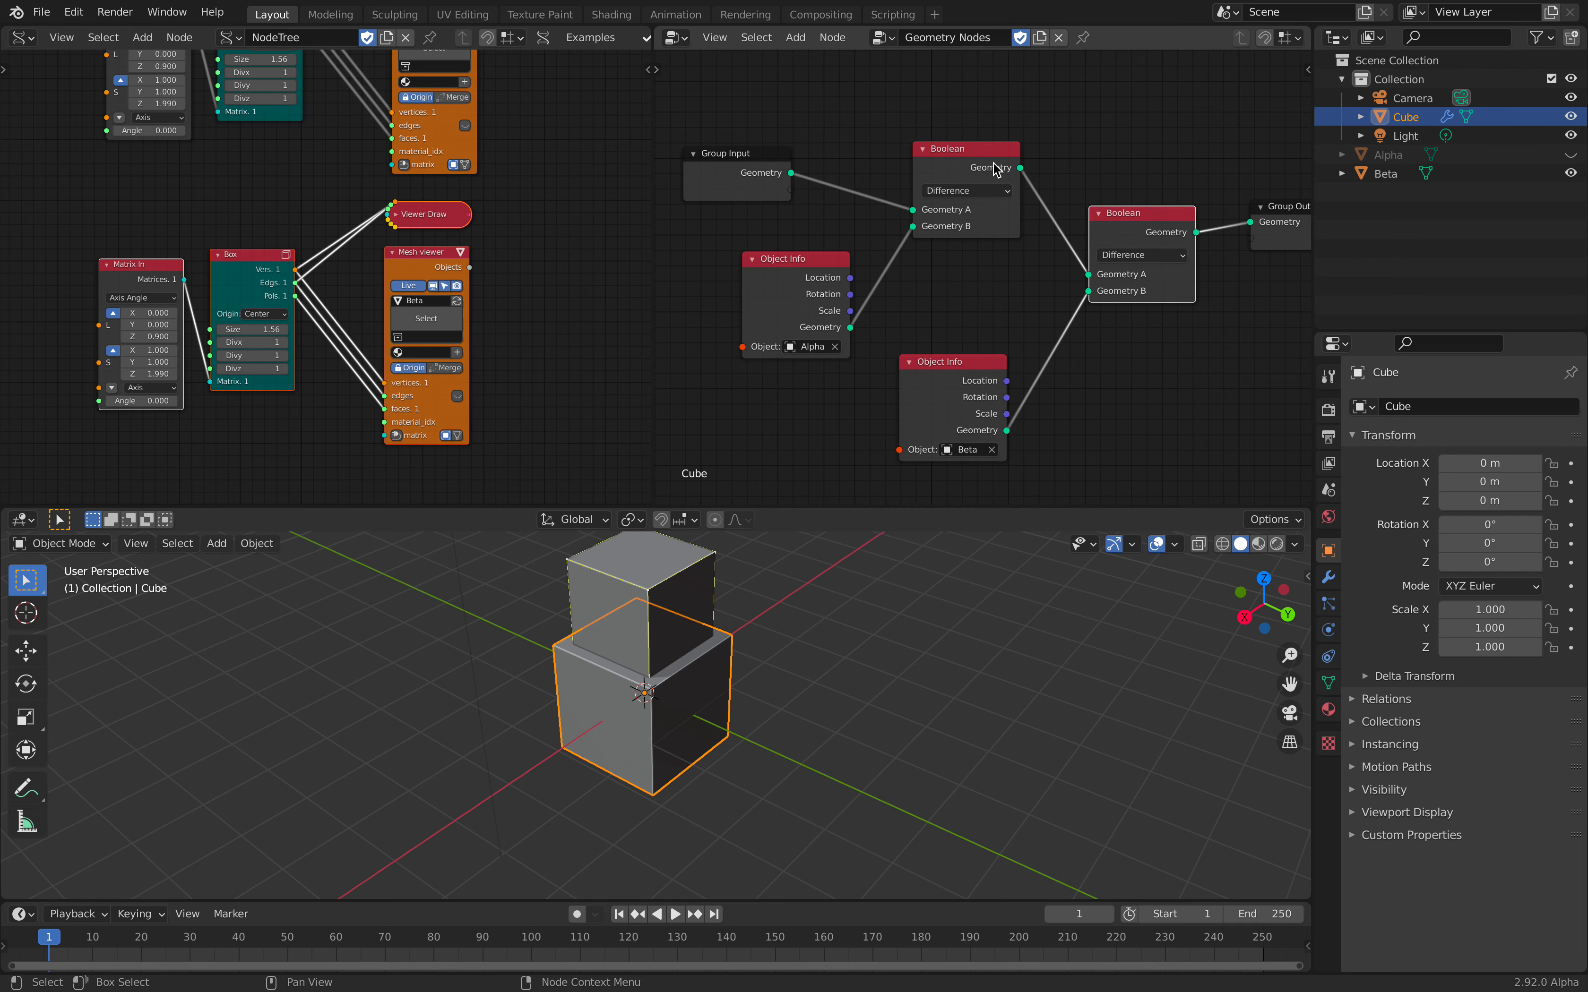
pyautogui.click(1402, 134)
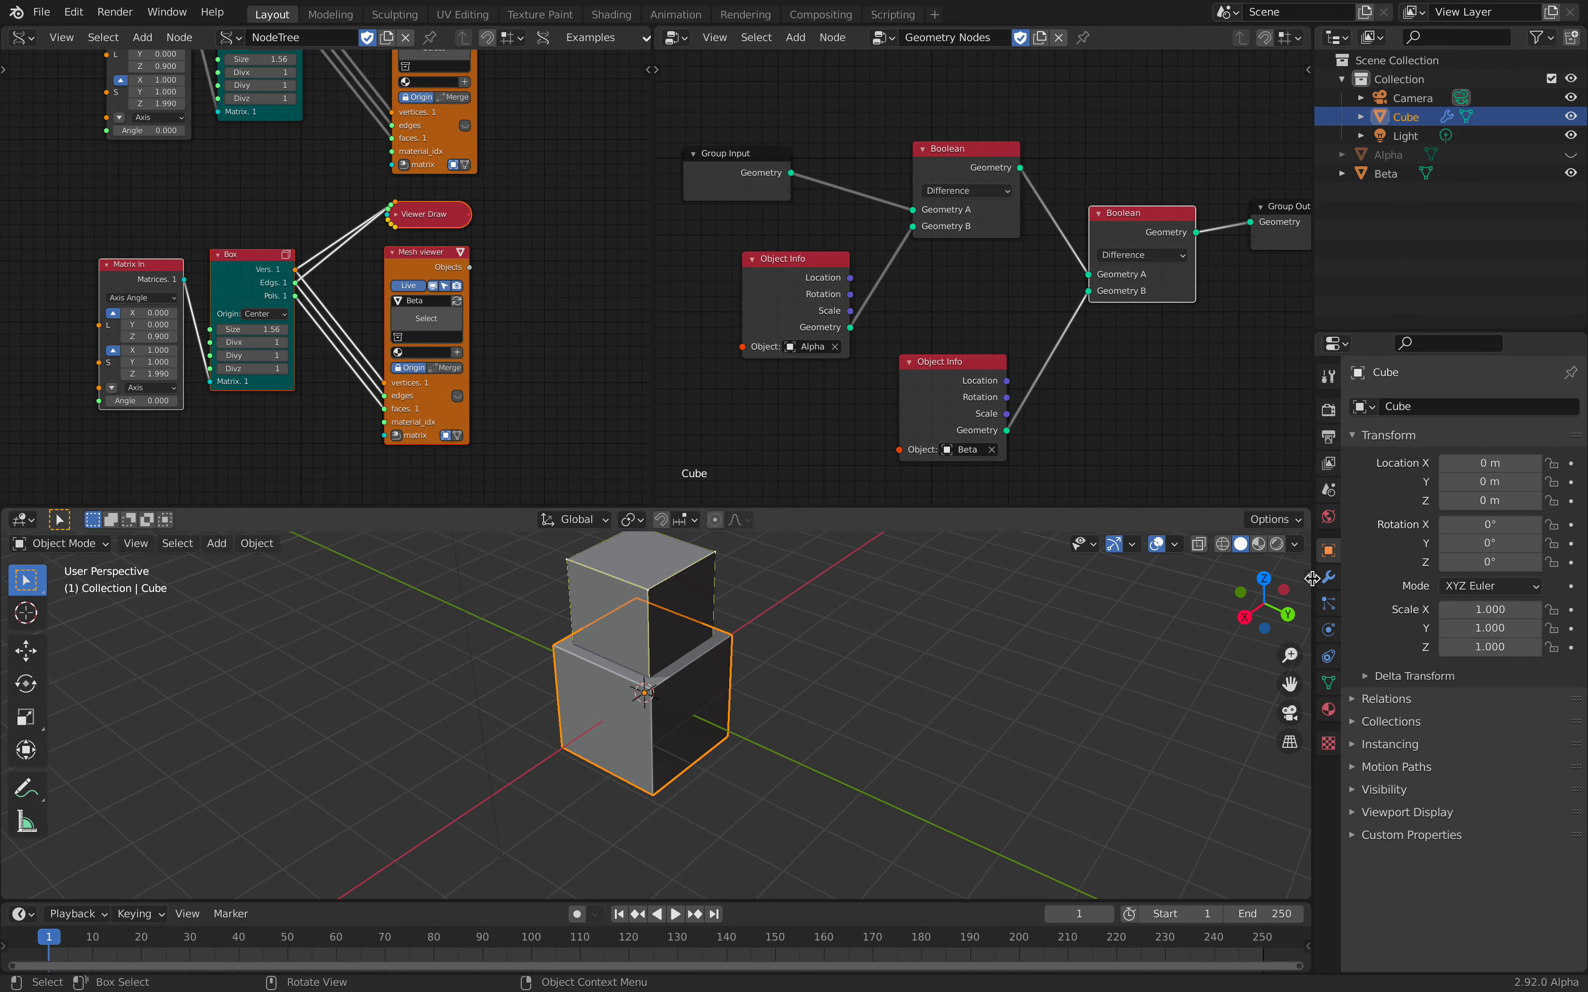
pyautogui.click(1328, 577)
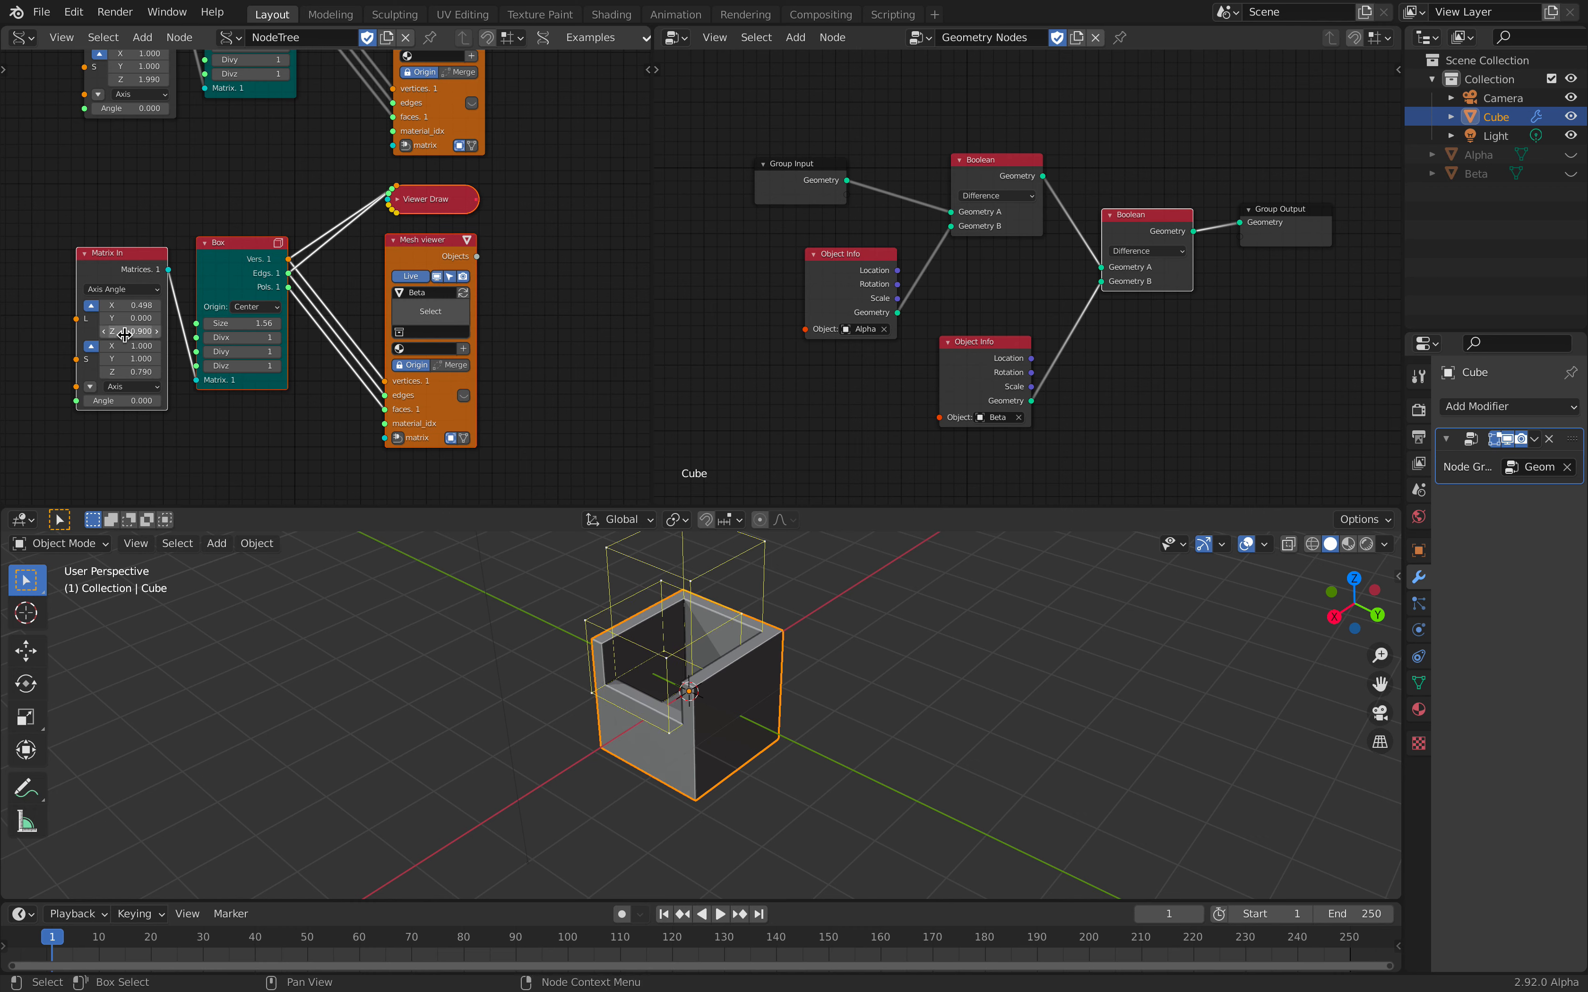
# - Widen Beta's Matrix In scale so it notches the cube wall, orbiting to inspect the U-shaped shell
pyautogui.moveTo(129, 371); pyautogui.dragTo(119, 371)
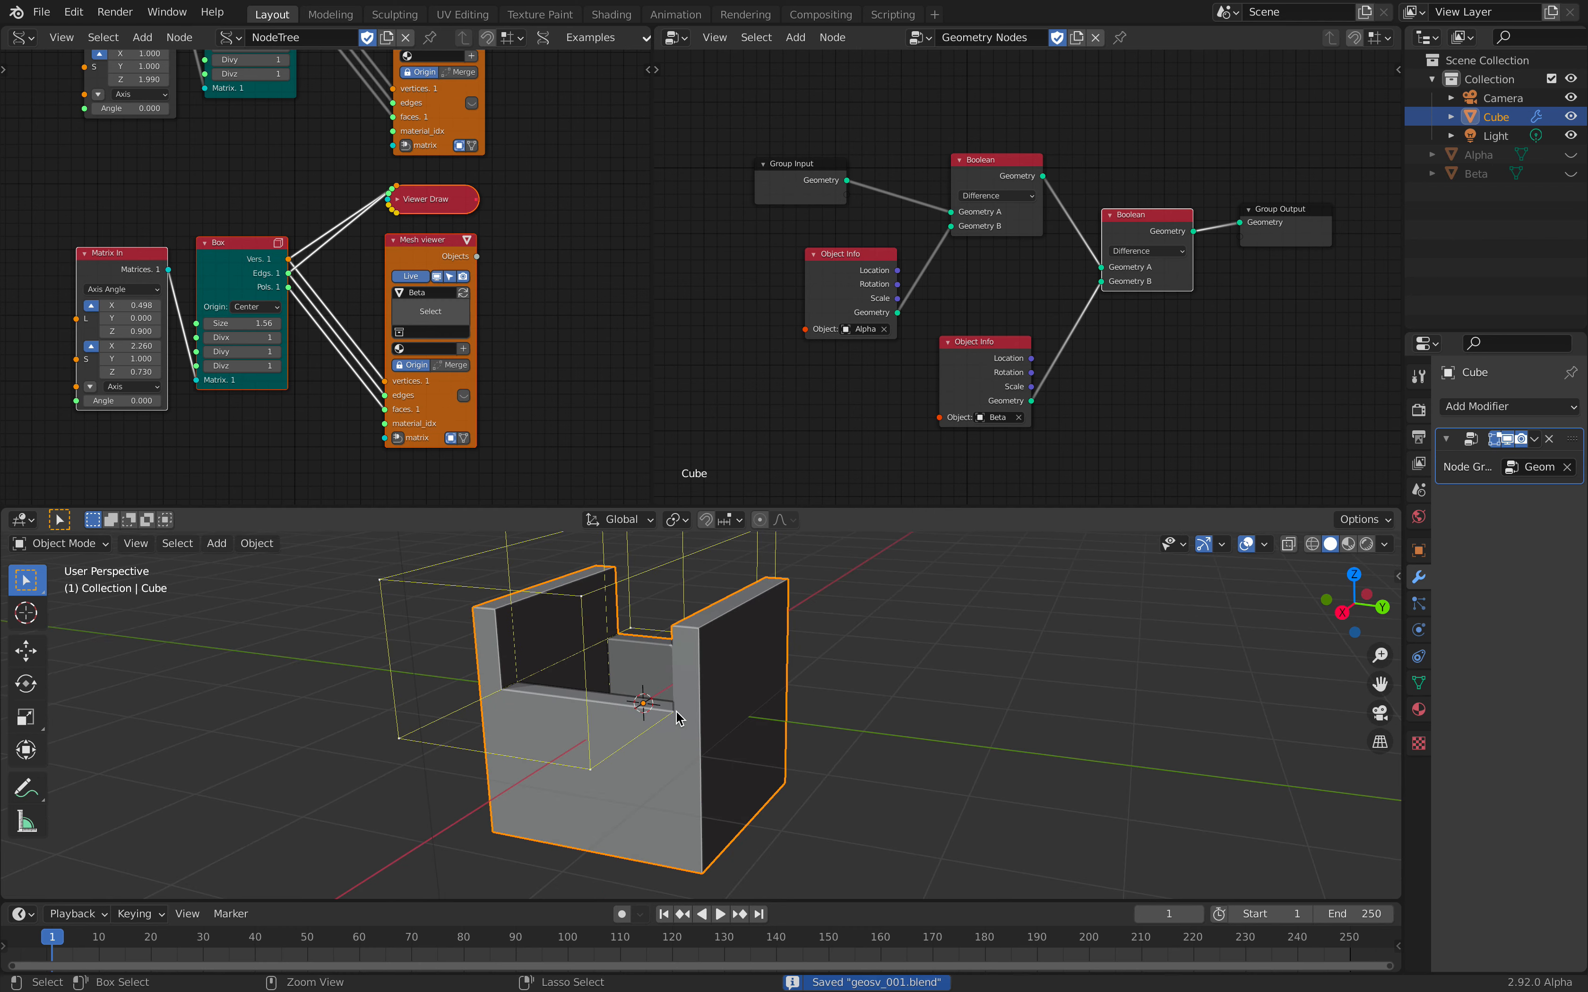
pyautogui.moveTo(668, 699); pyautogui.dragTo(693, 754)
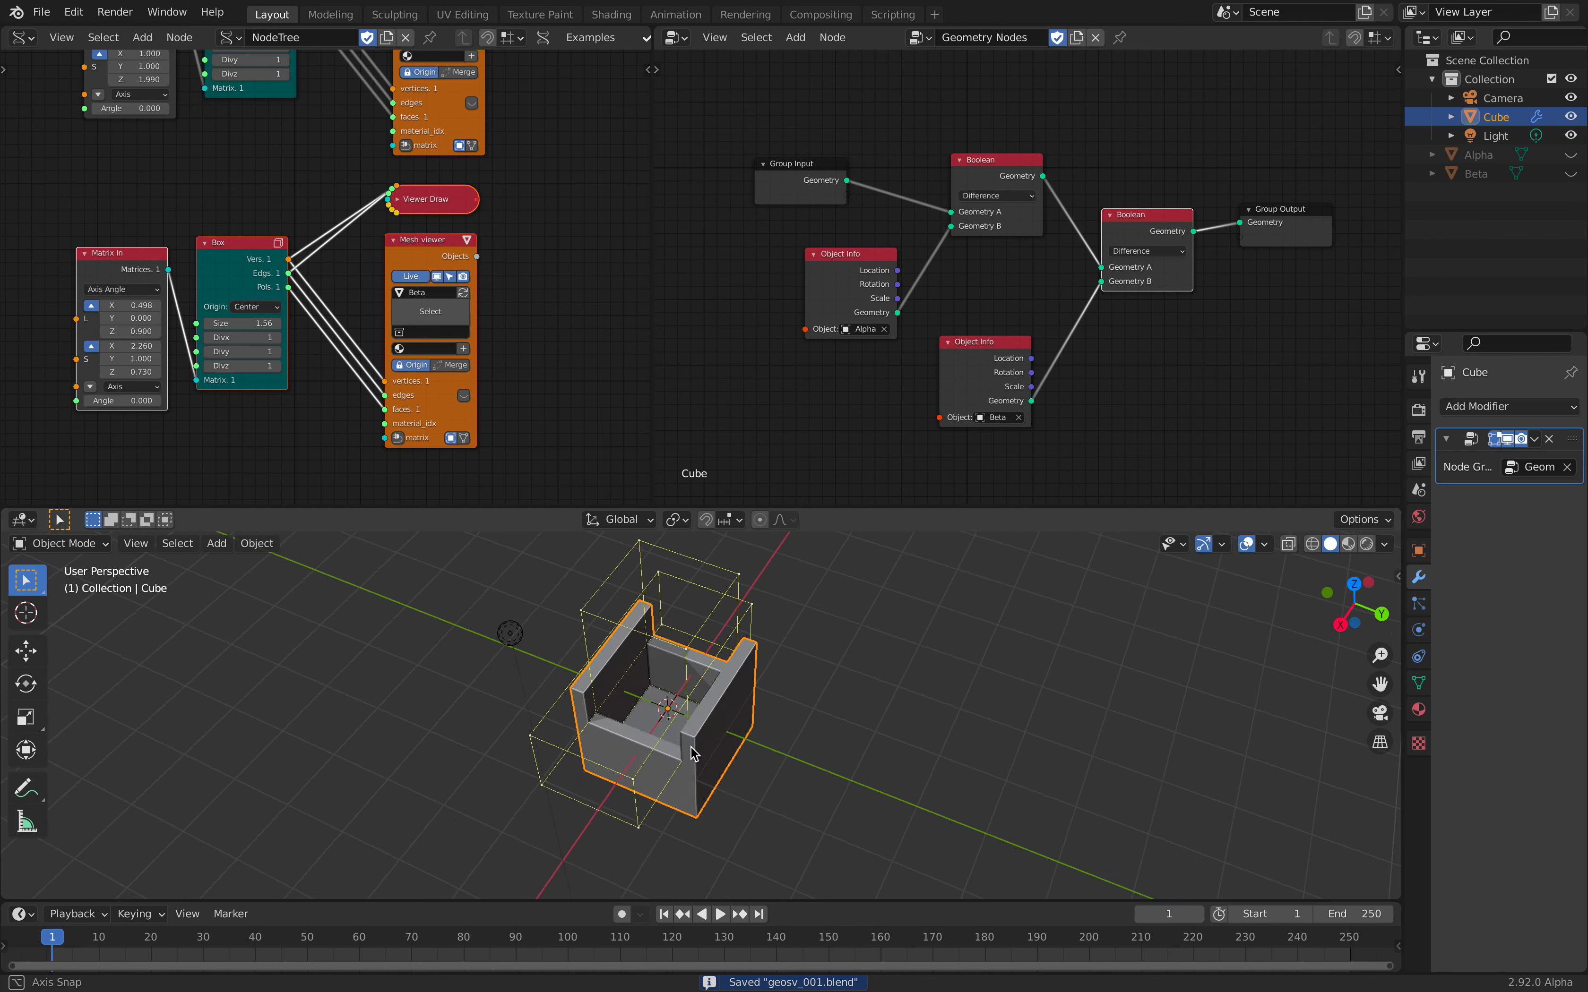
pyautogui.moveTo(669, 750); pyautogui.dragTo(669, 704)
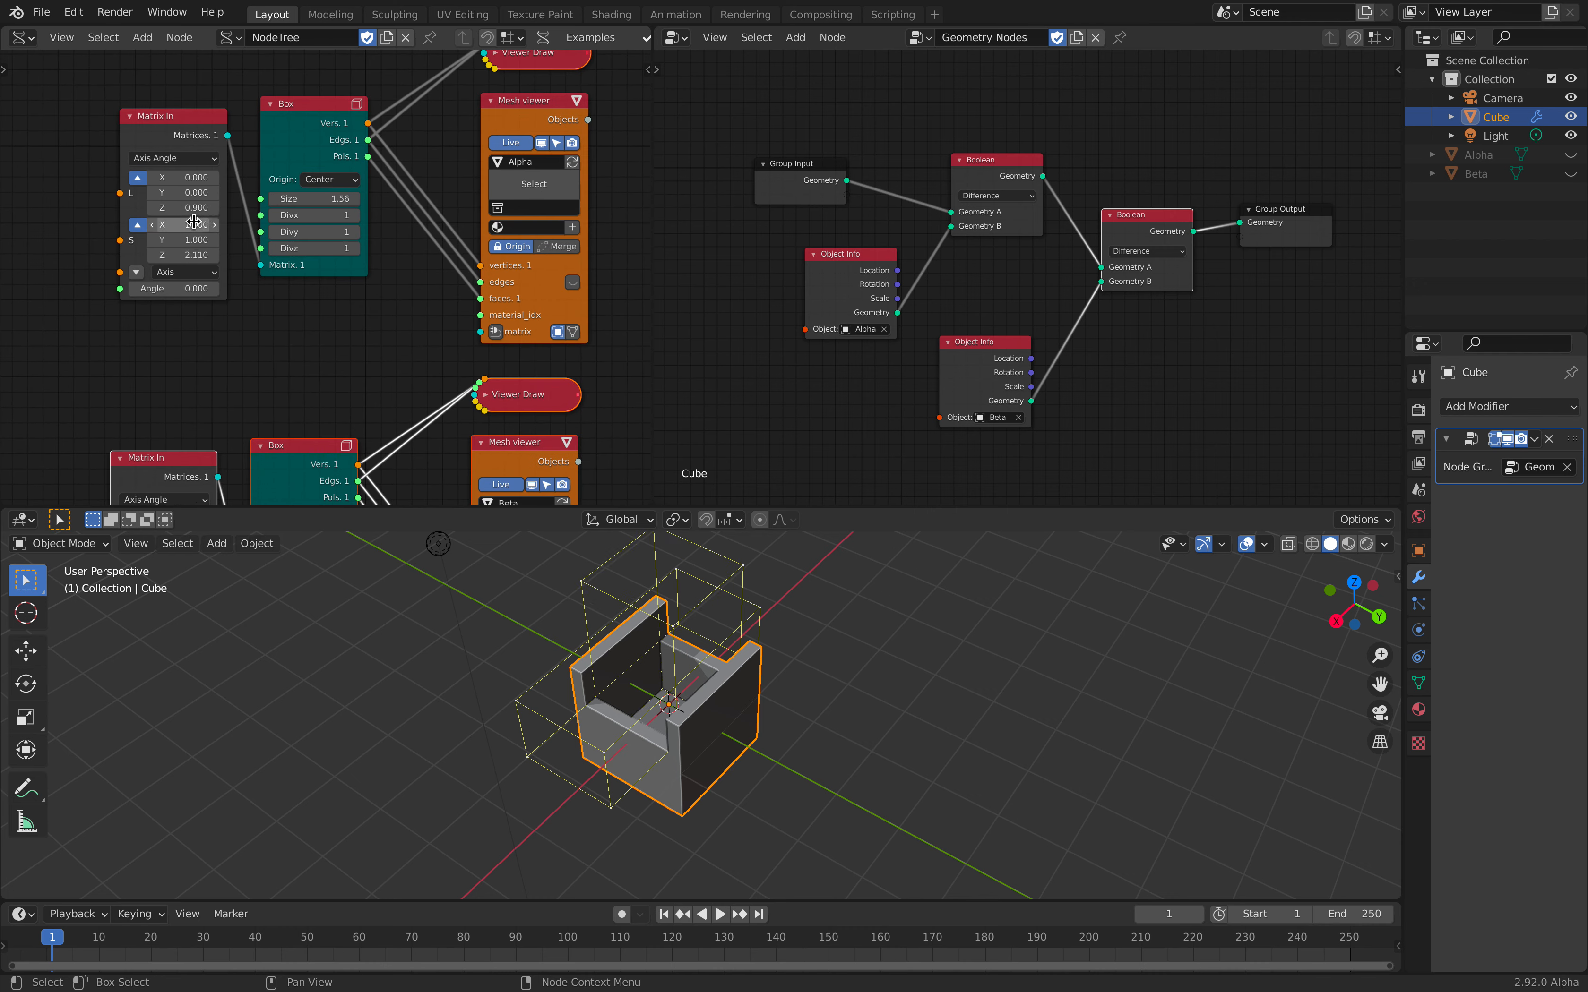
# - Adjust the Alpha cutter's Matrix In X scale
pyautogui.moveTo(152, 208); pyautogui.dragTo(213, 208)
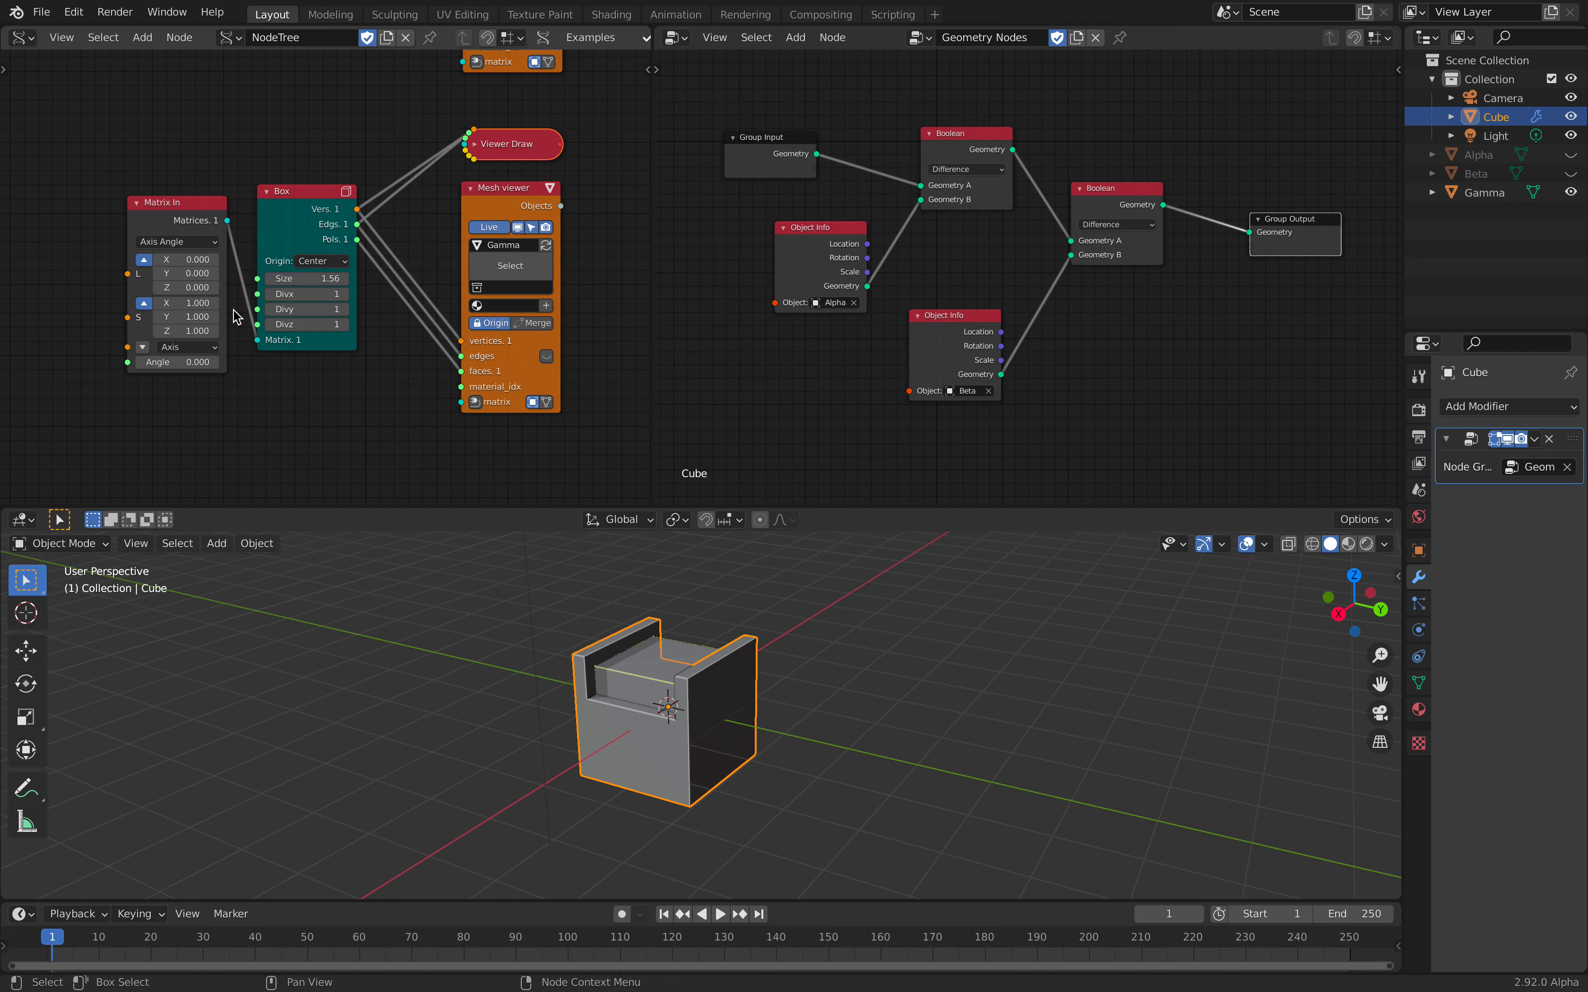
# - Drive the Gamma box matrix from a Line node with Num Verts 4, spreading cutter boxes in a row
pyautogui.moveTo(187, 286); pyautogui.dragTo(187, 287)
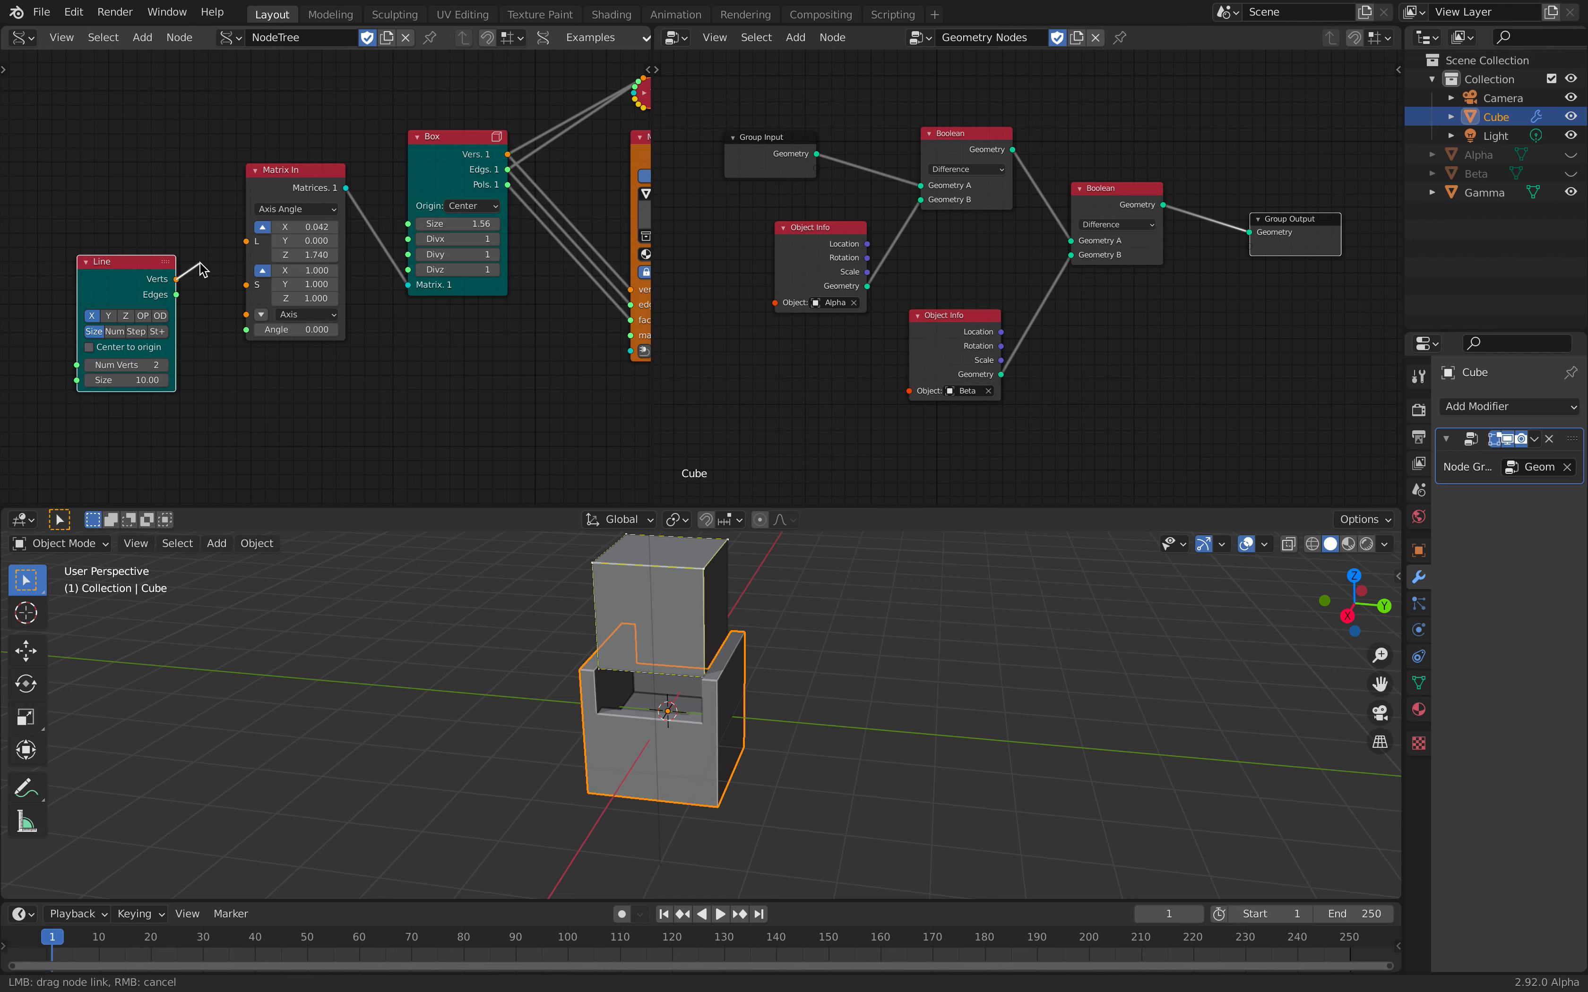
pyautogui.moveTo(178, 279); pyautogui.dragTo(411, 293)
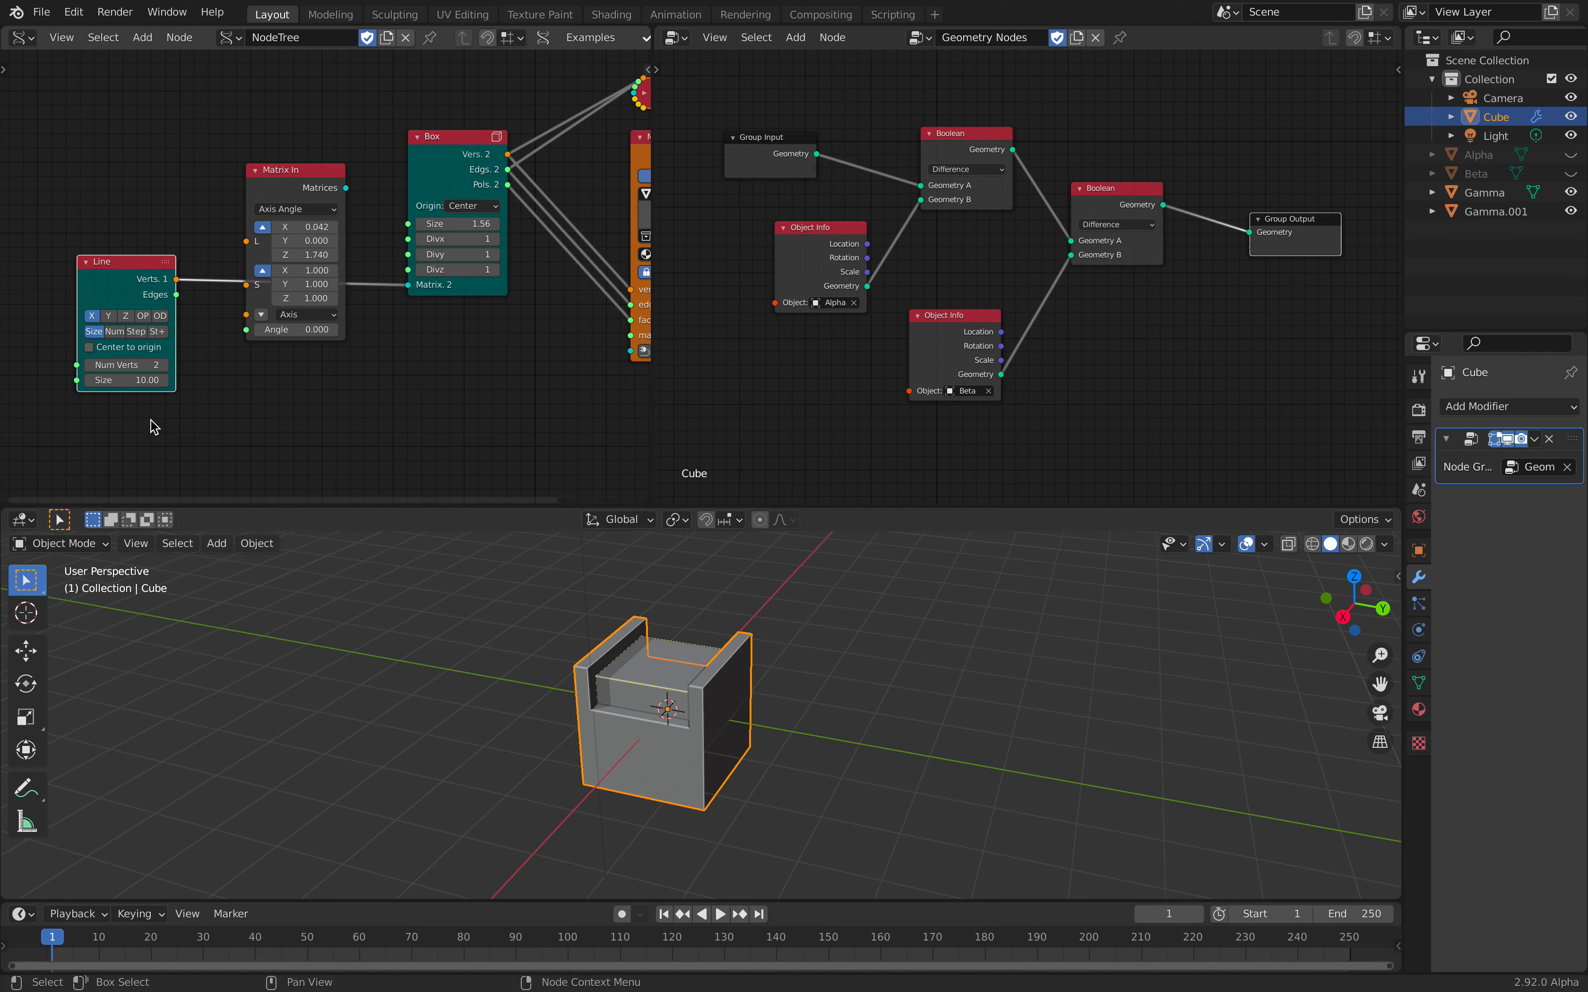
pyautogui.click(137, 365)
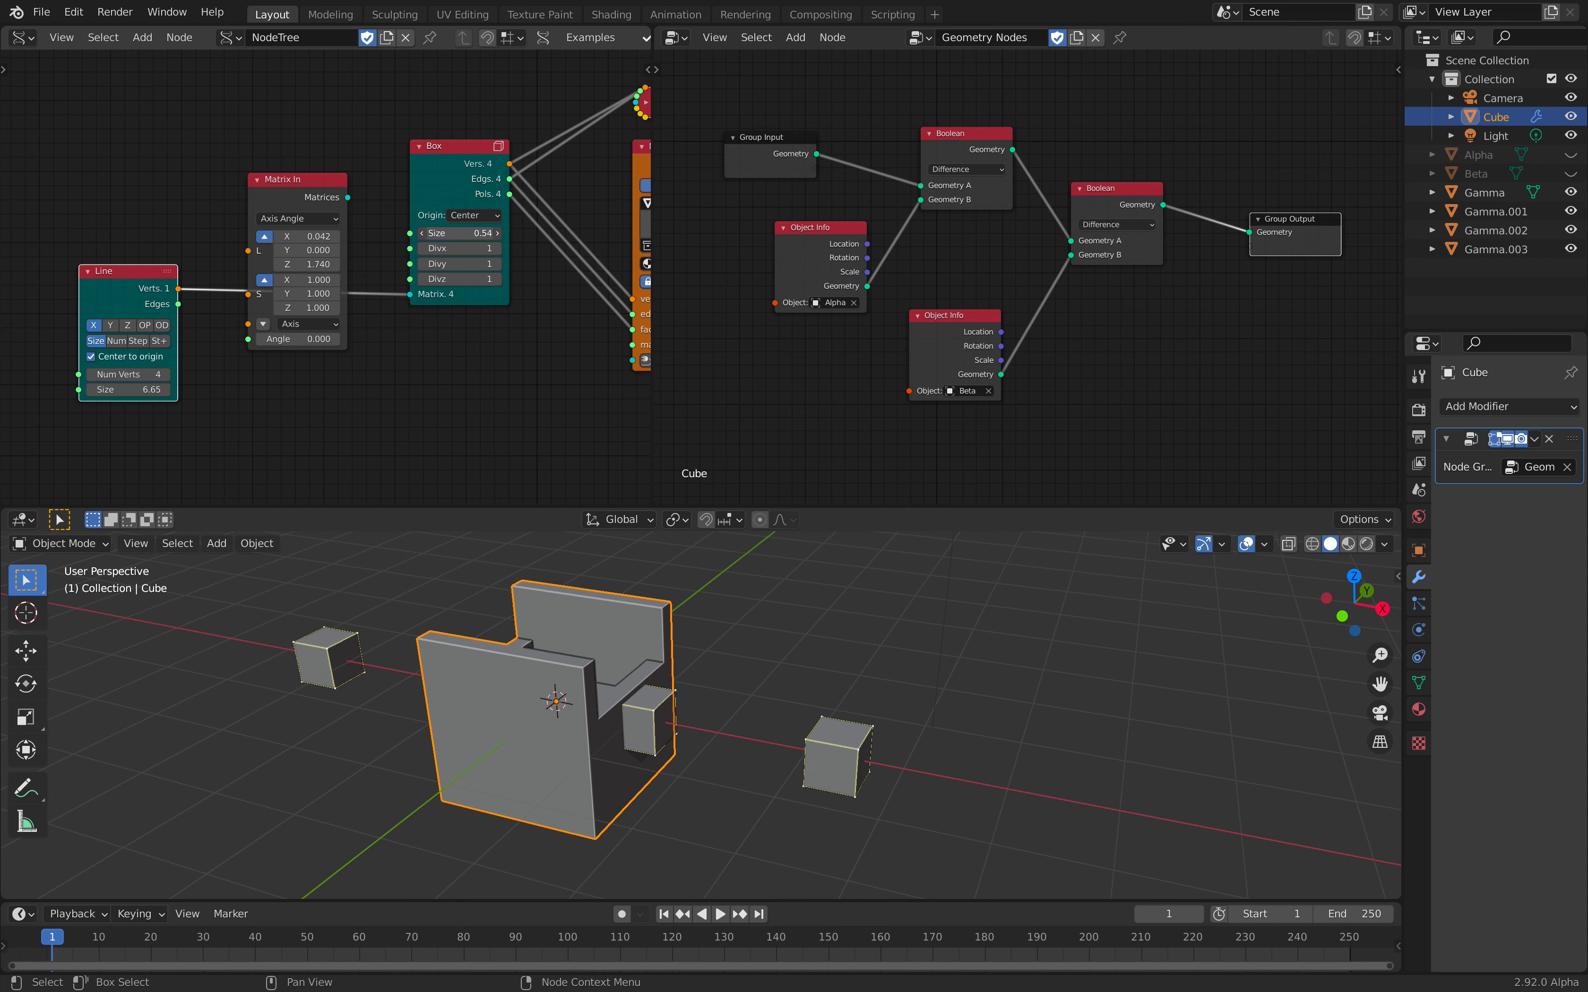
pyautogui.moveTo(131, 350)
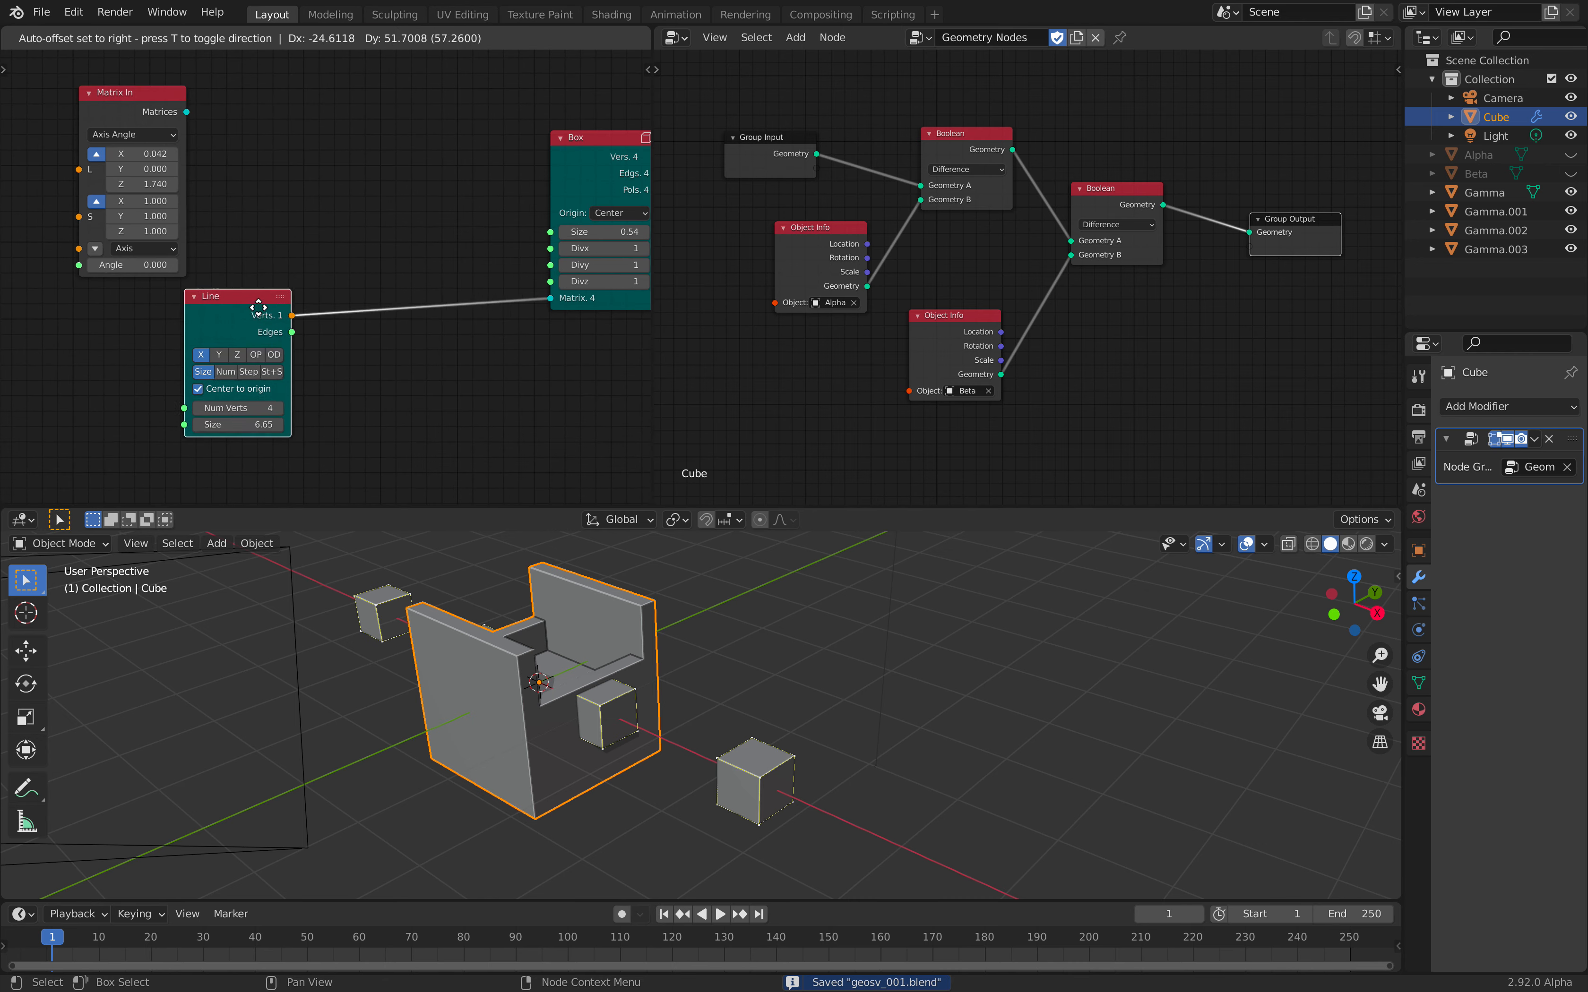
# - Add a Transform Mesh node between Line and Box Matrix and switch it to a Custom offset vector
pyautogui.click(248, 298)
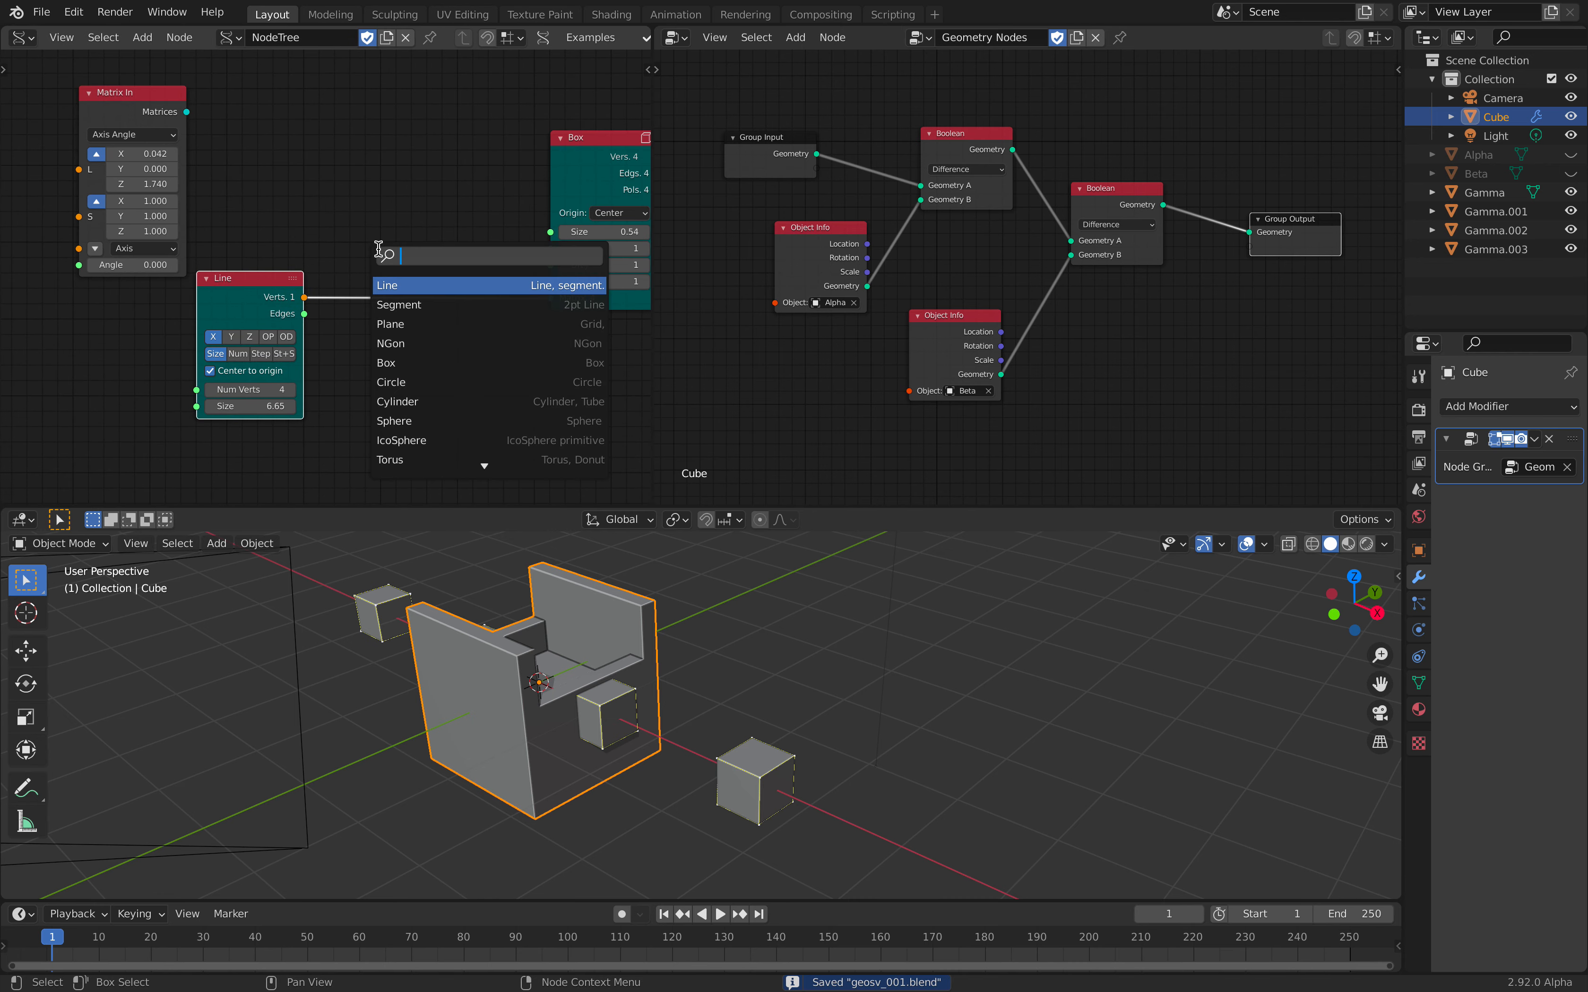
pyautogui.write('transform')
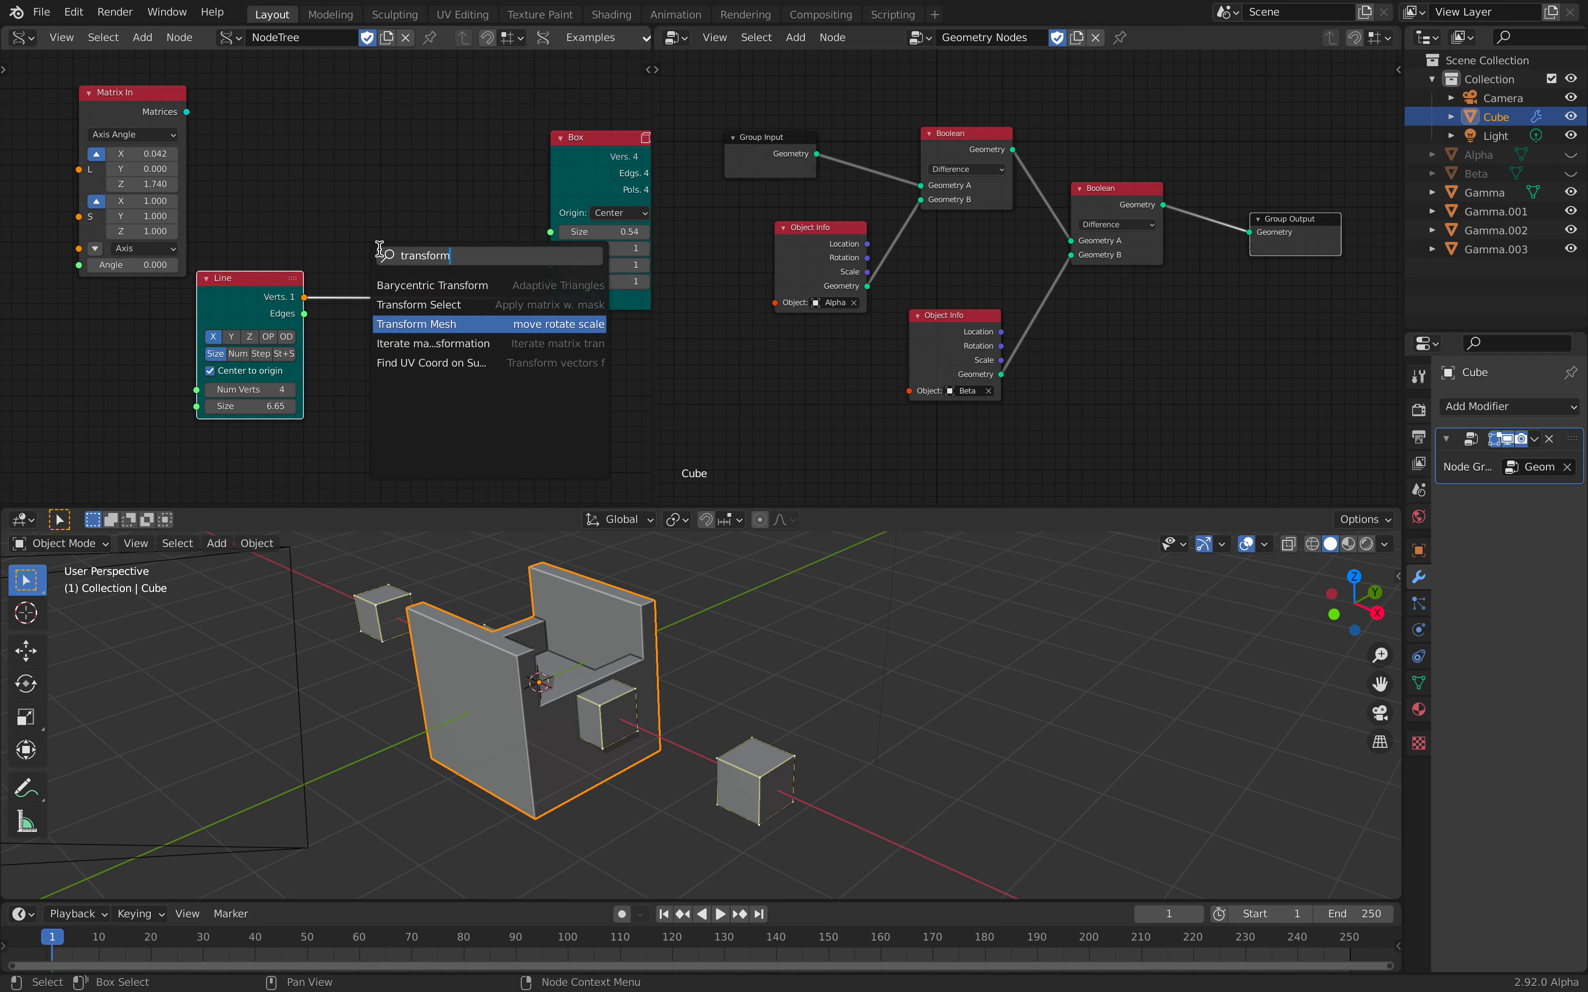
pyautogui.click(415, 324)
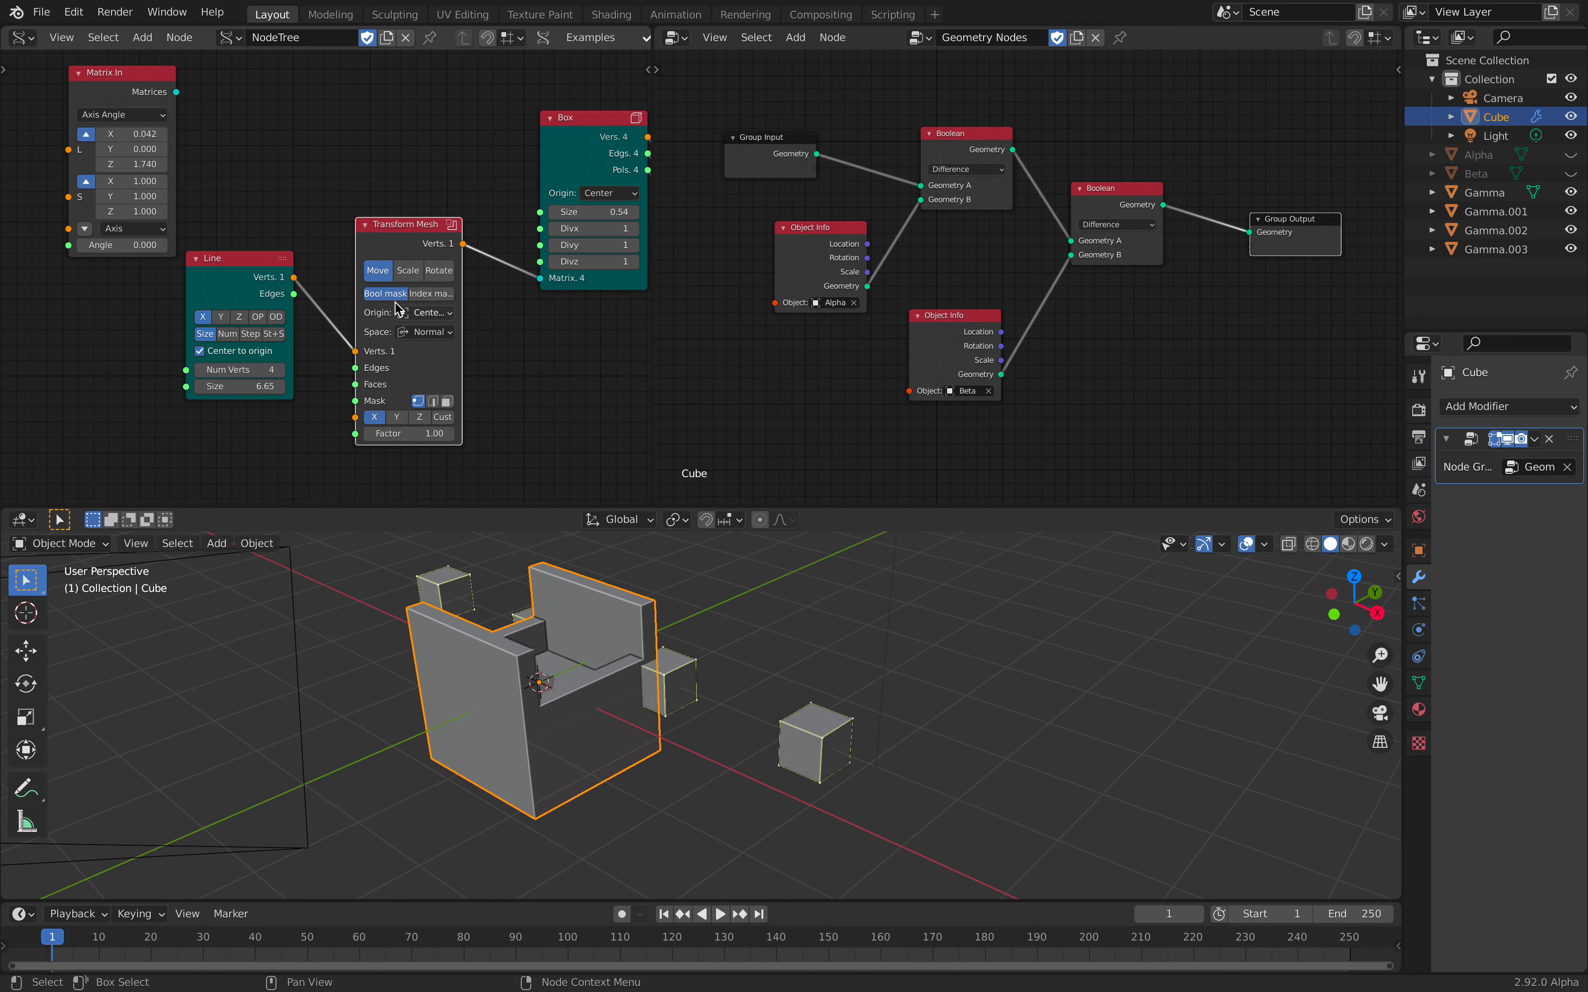
pyautogui.moveTo(401, 358)
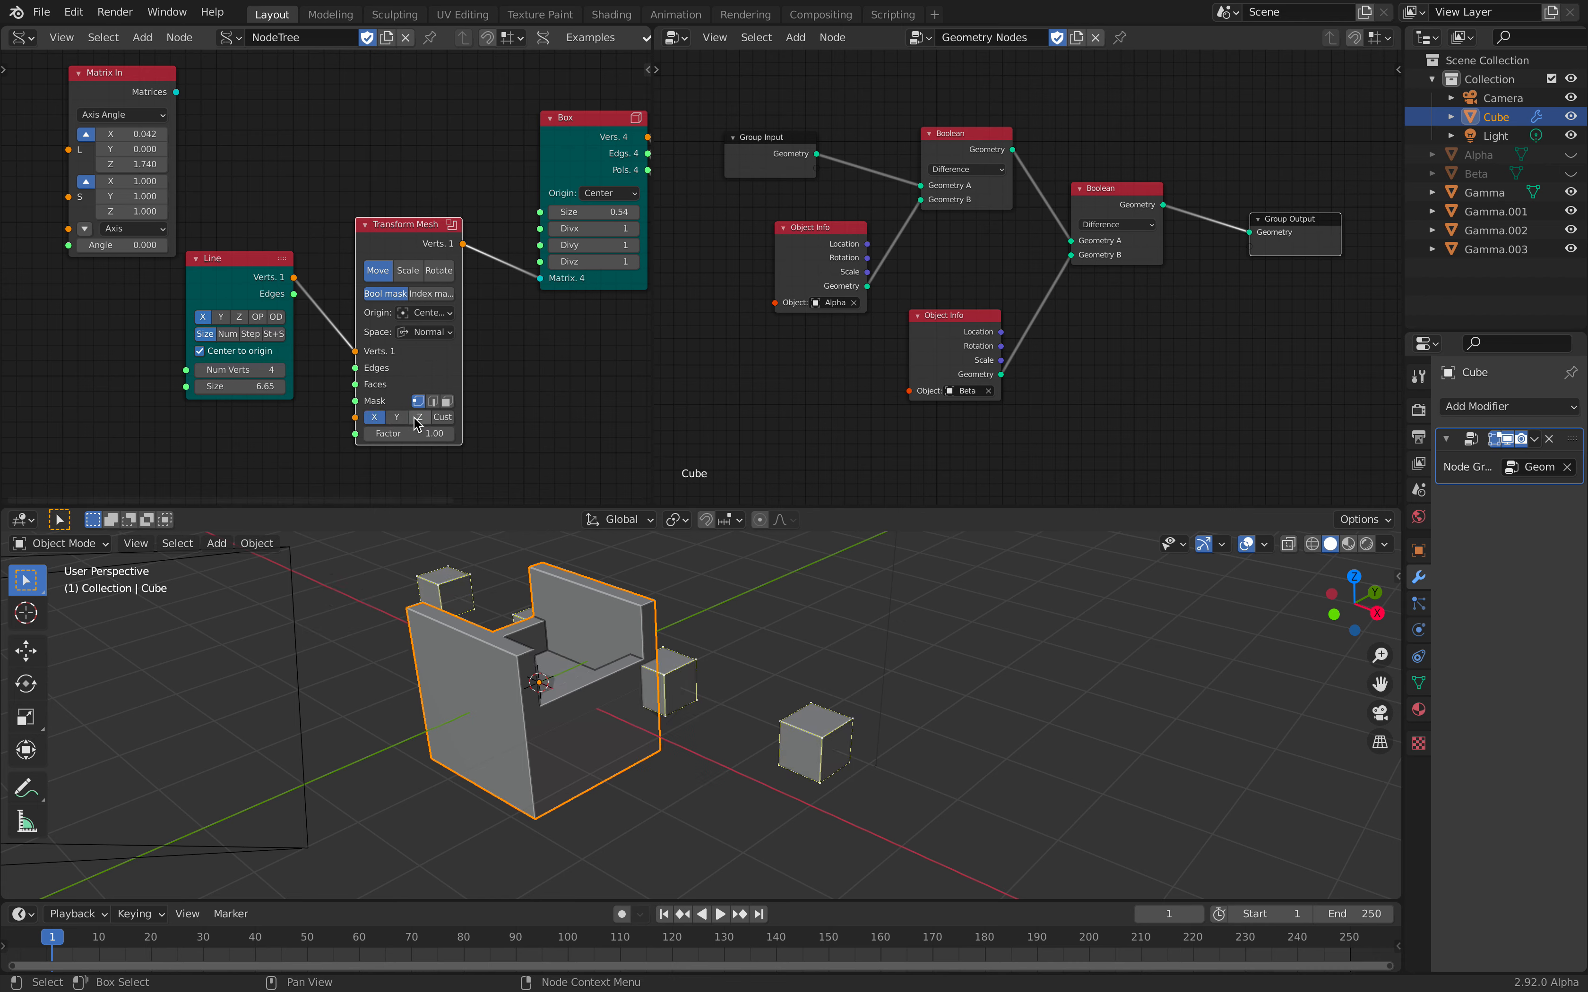
pyautogui.click(440, 416)
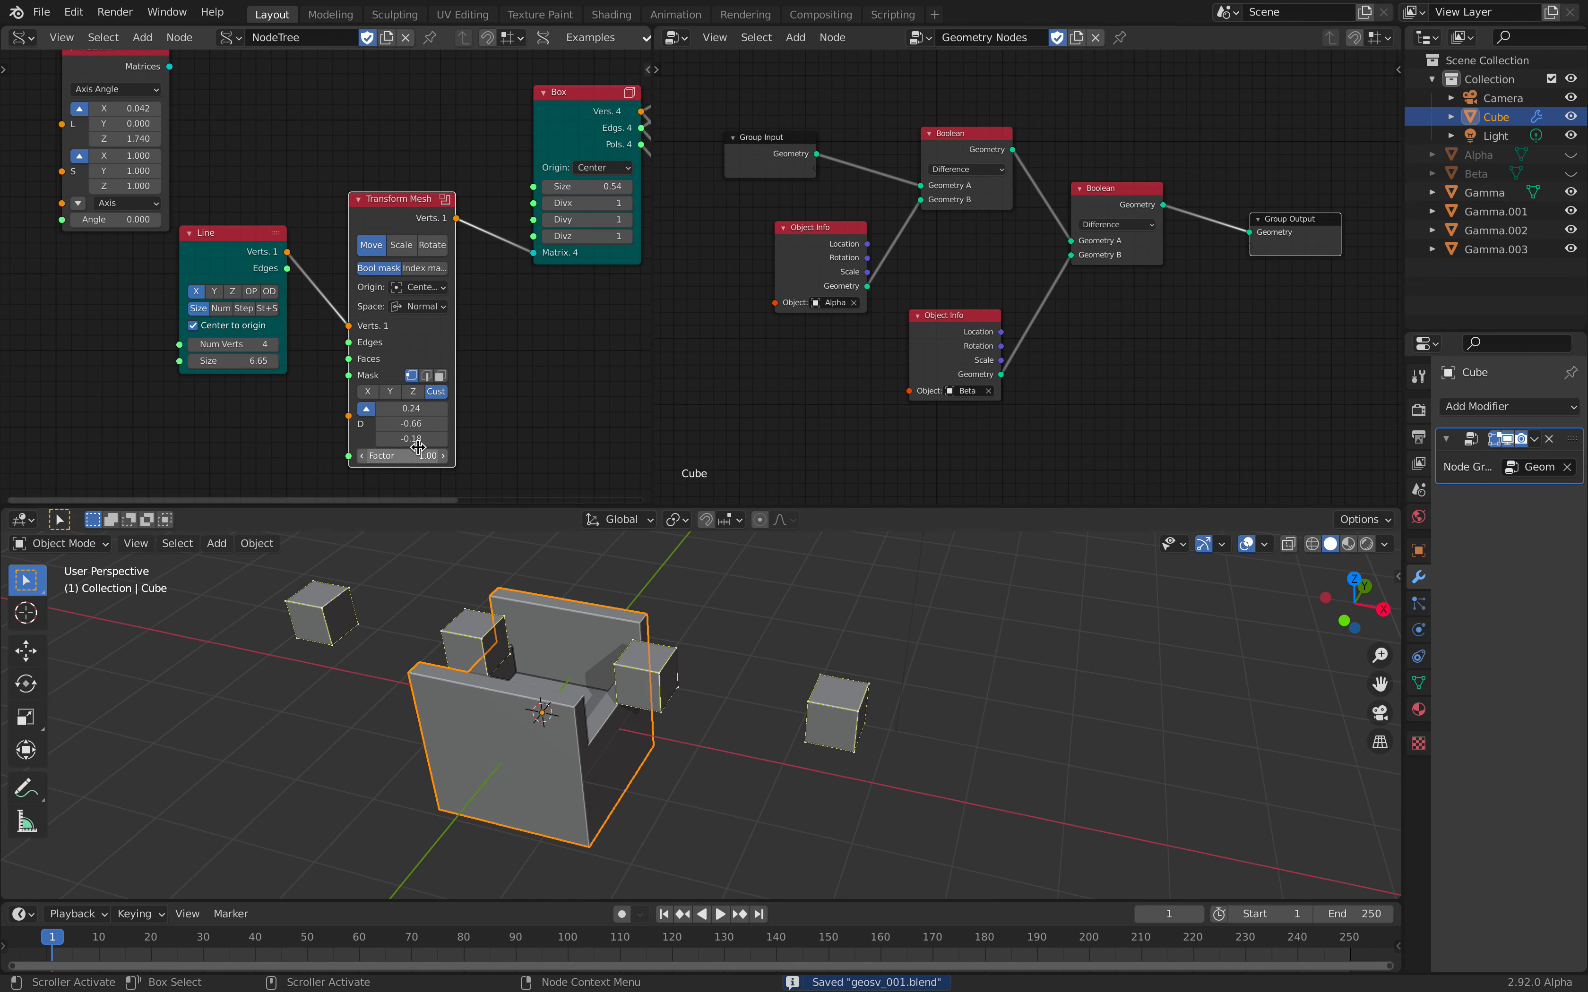
# - Shift the Gamma boxes along the custom vector and shrink Box Size to 0.48
pyautogui.moveTo(411, 439); pyautogui.dragTo(410, 439)
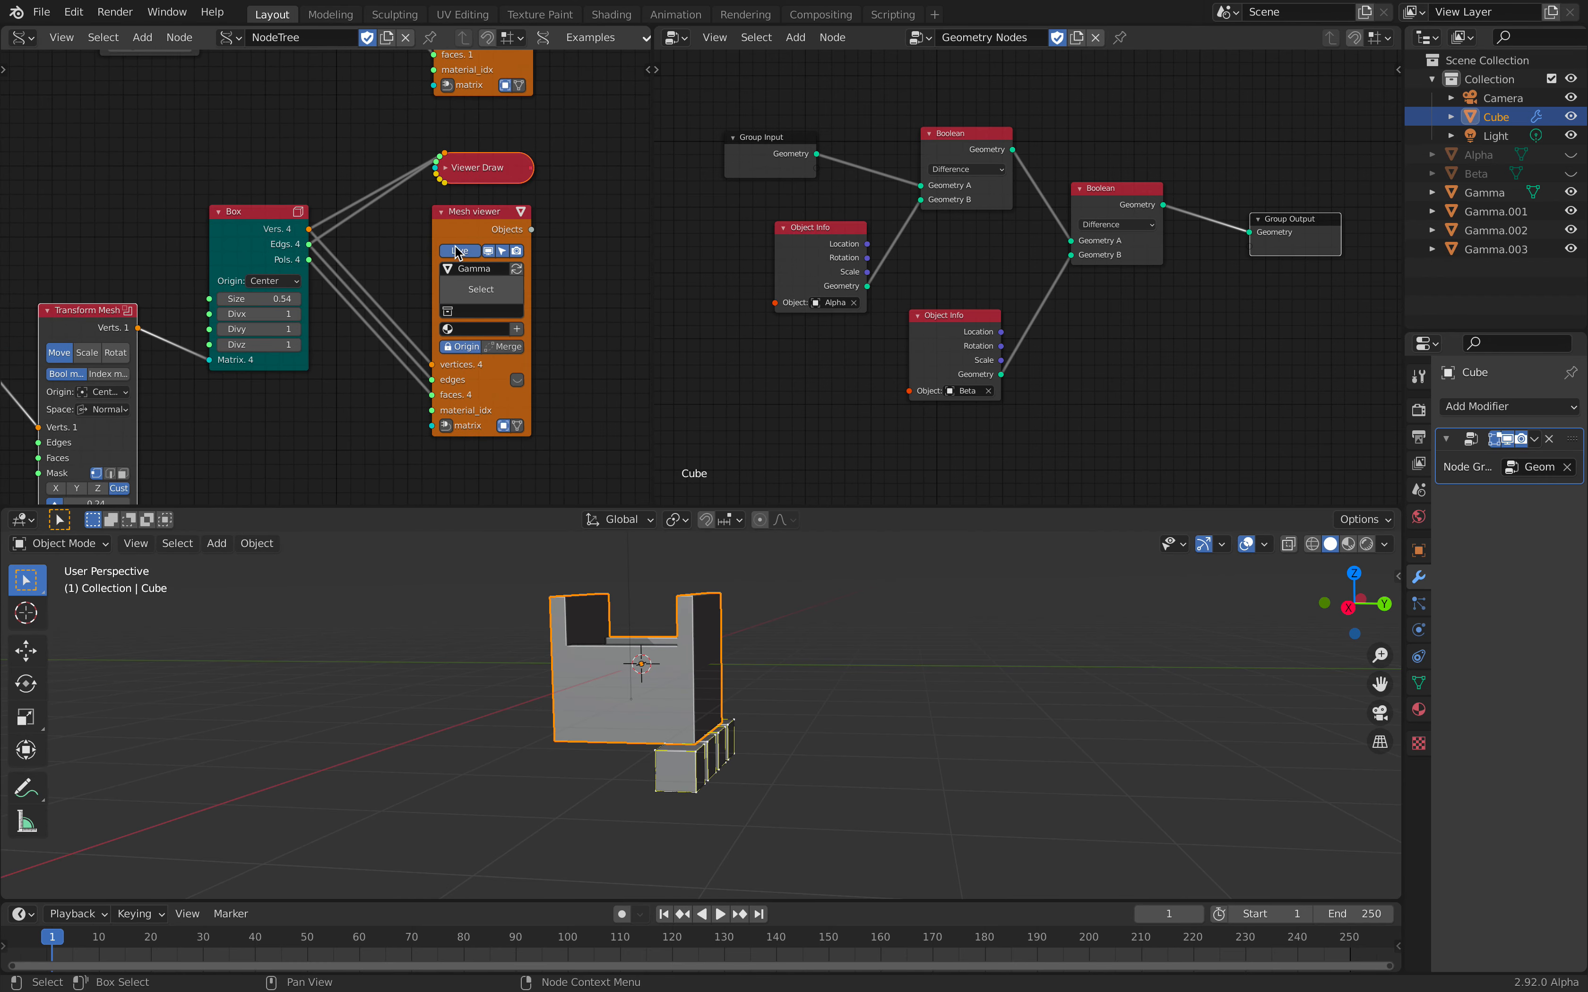
pyautogui.moveTo(511, 348)
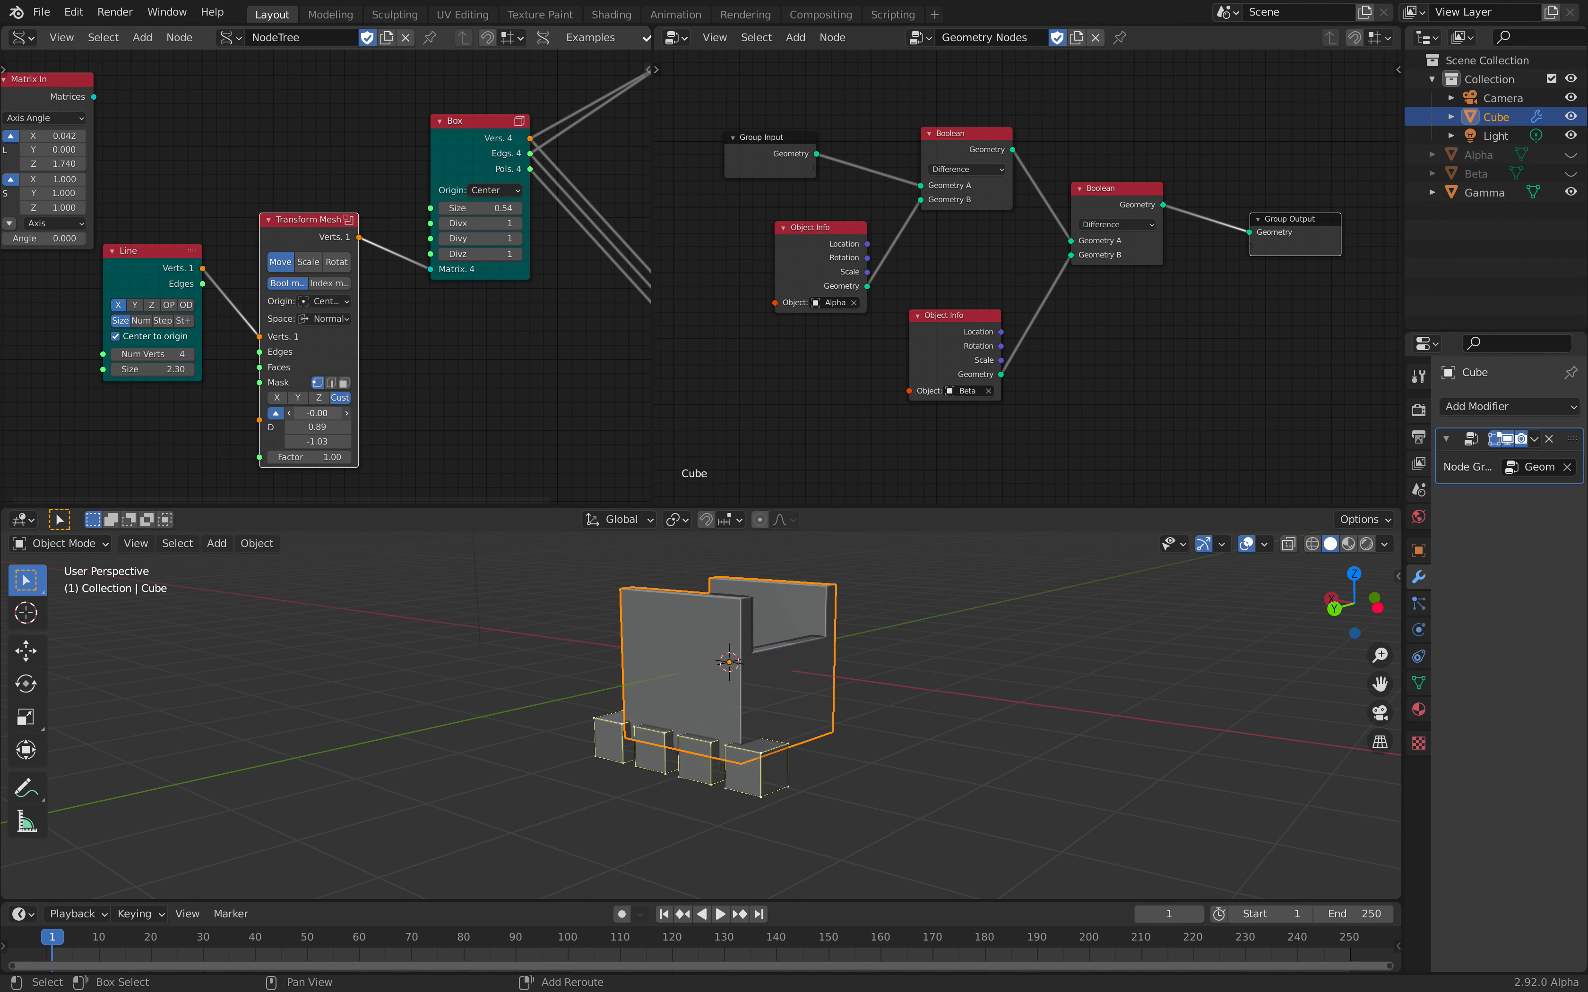
pyautogui.moveTo(316, 413); pyautogui.dragTo(284, 413)
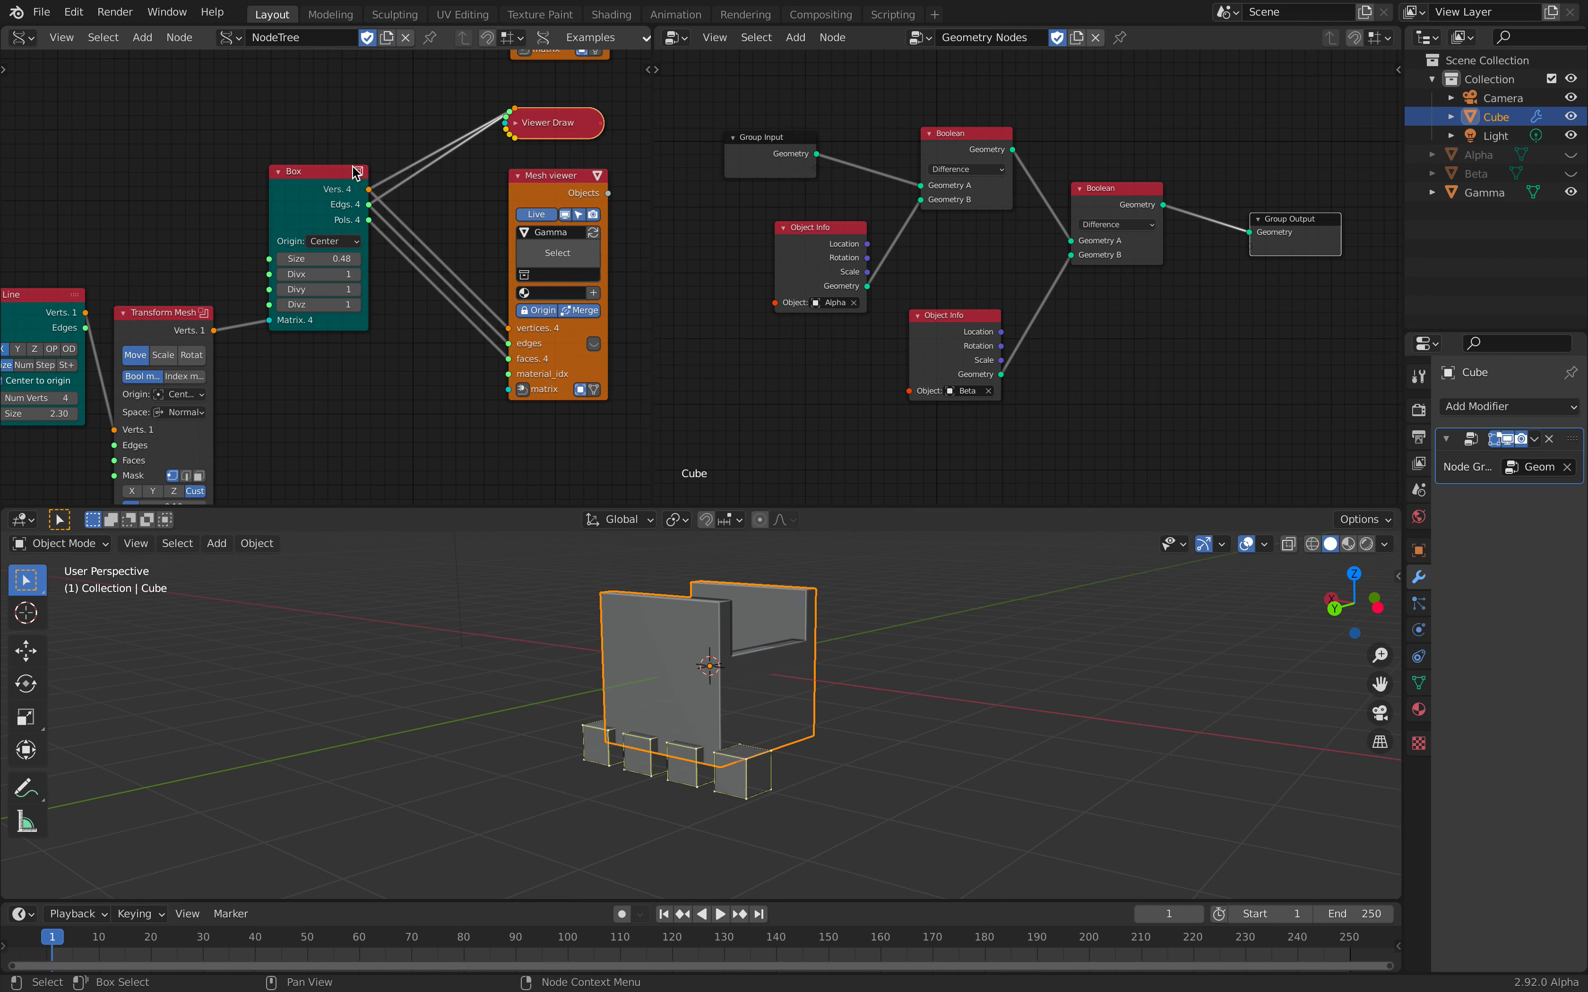
# - Feed a Matrix In node into the Box Matrix input with Scale Z 3.49, stretching the boxes tall
pyautogui.moveTo(319, 170); pyautogui.dragTo(335, 158)
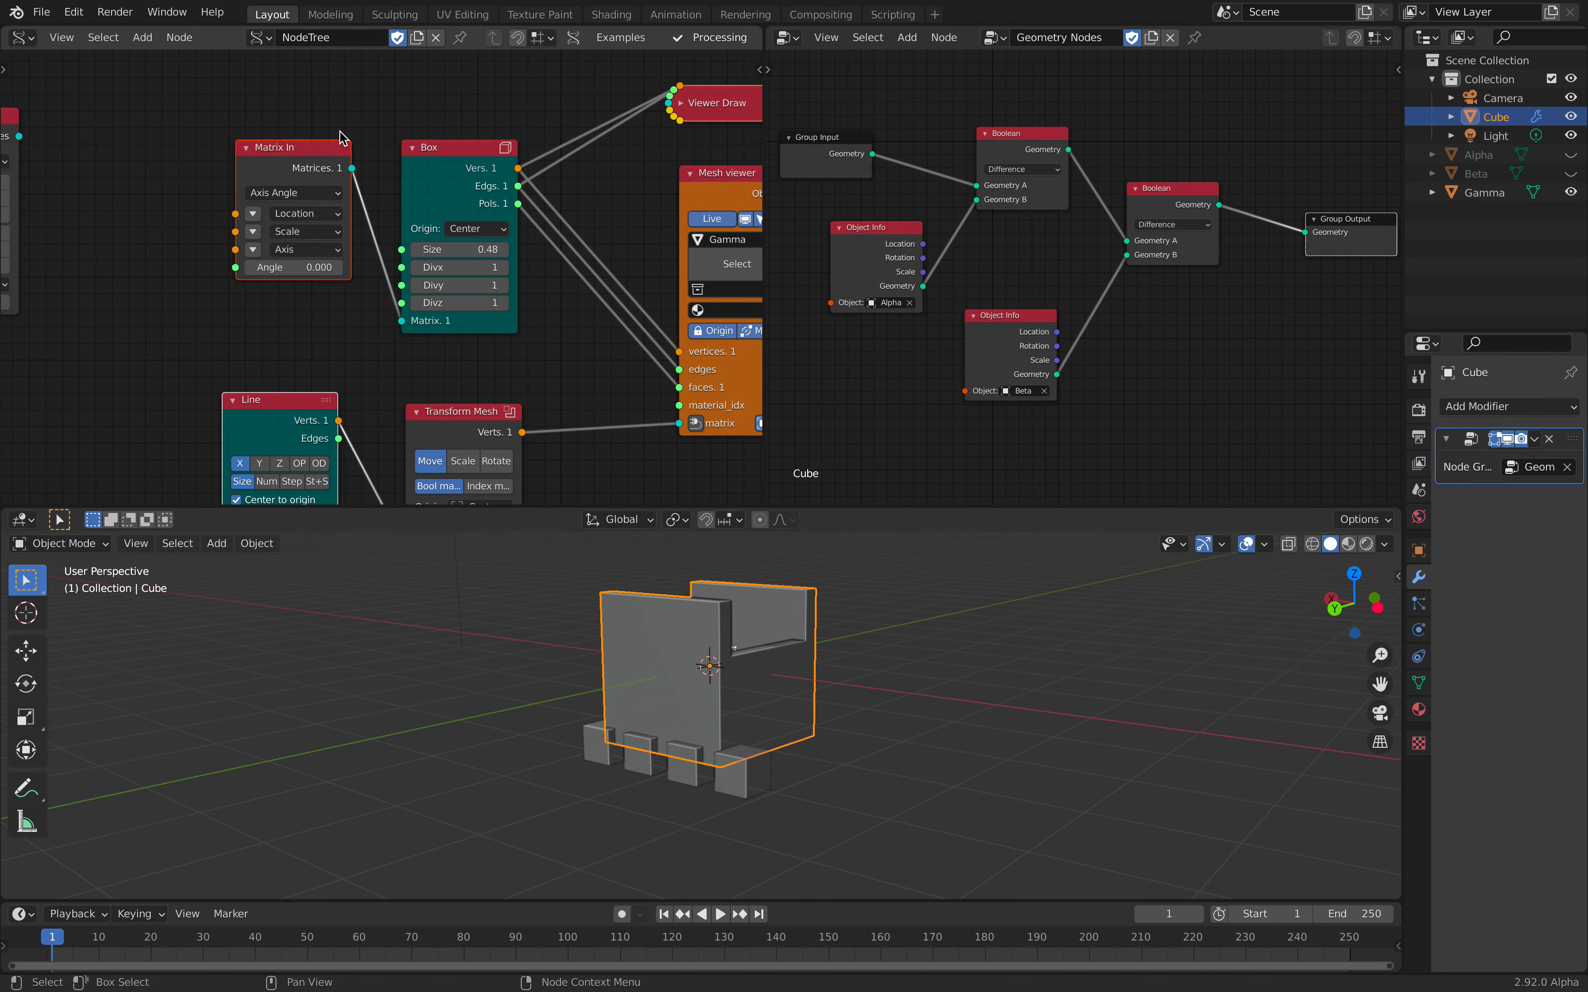
pyautogui.click(252, 213)
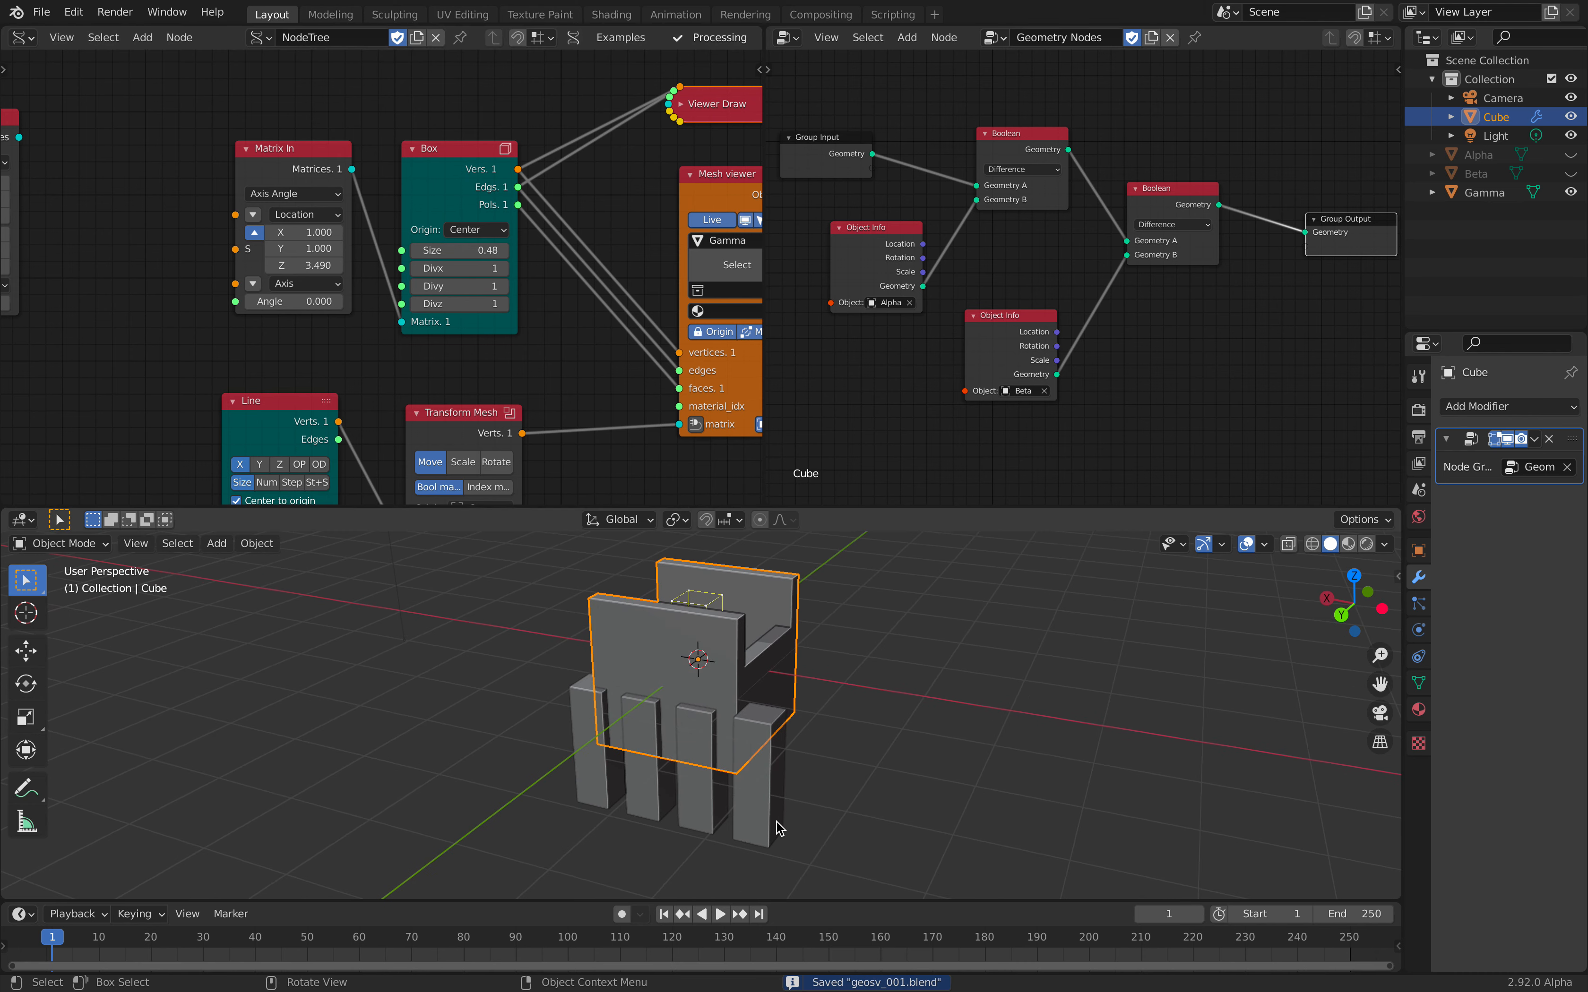
# - After reselecting the Cube, set the third Object Info node's object to Gamma
pyautogui.click(1485, 193)
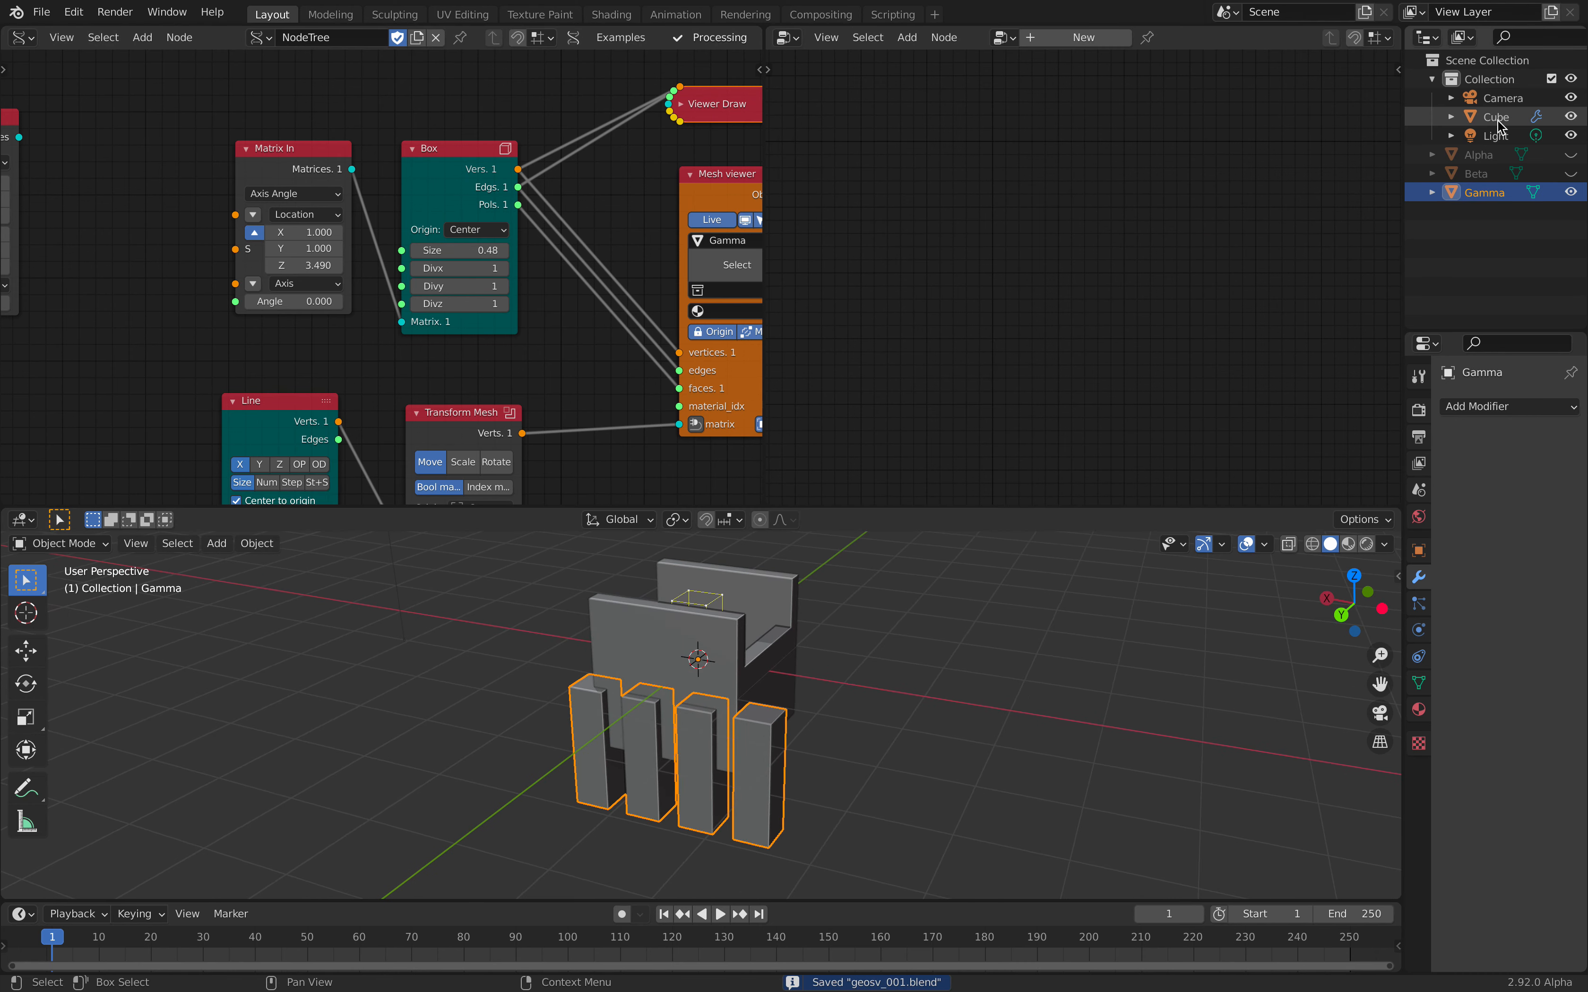
pyautogui.click(1493, 116)
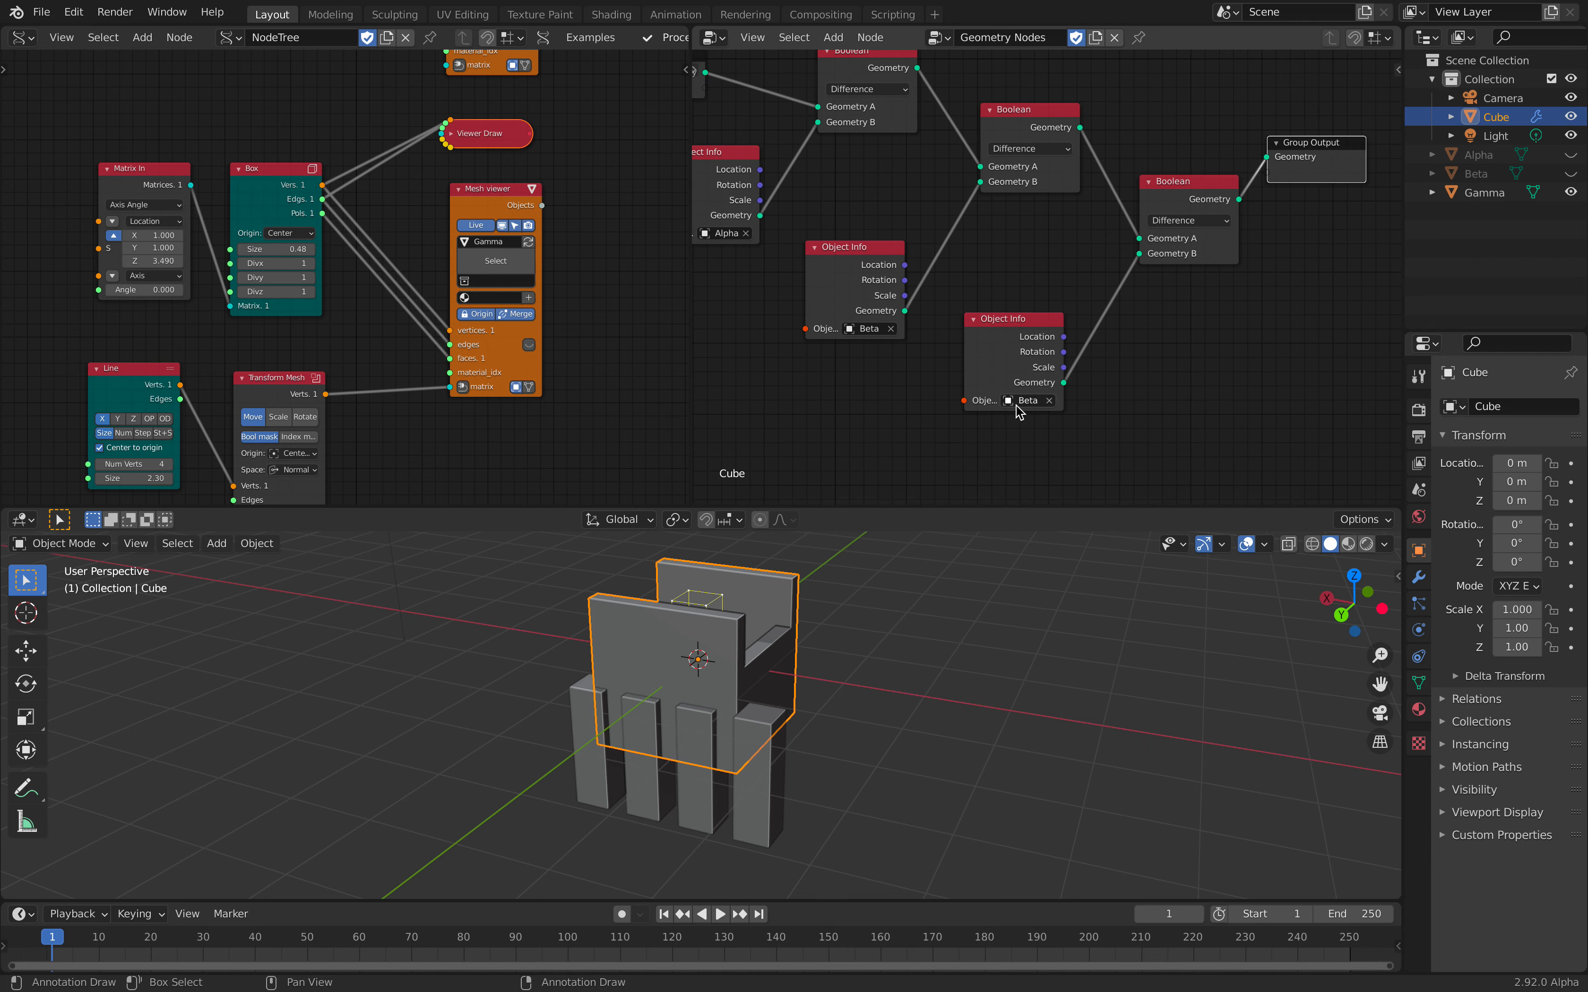
pyautogui.click(980, 399)
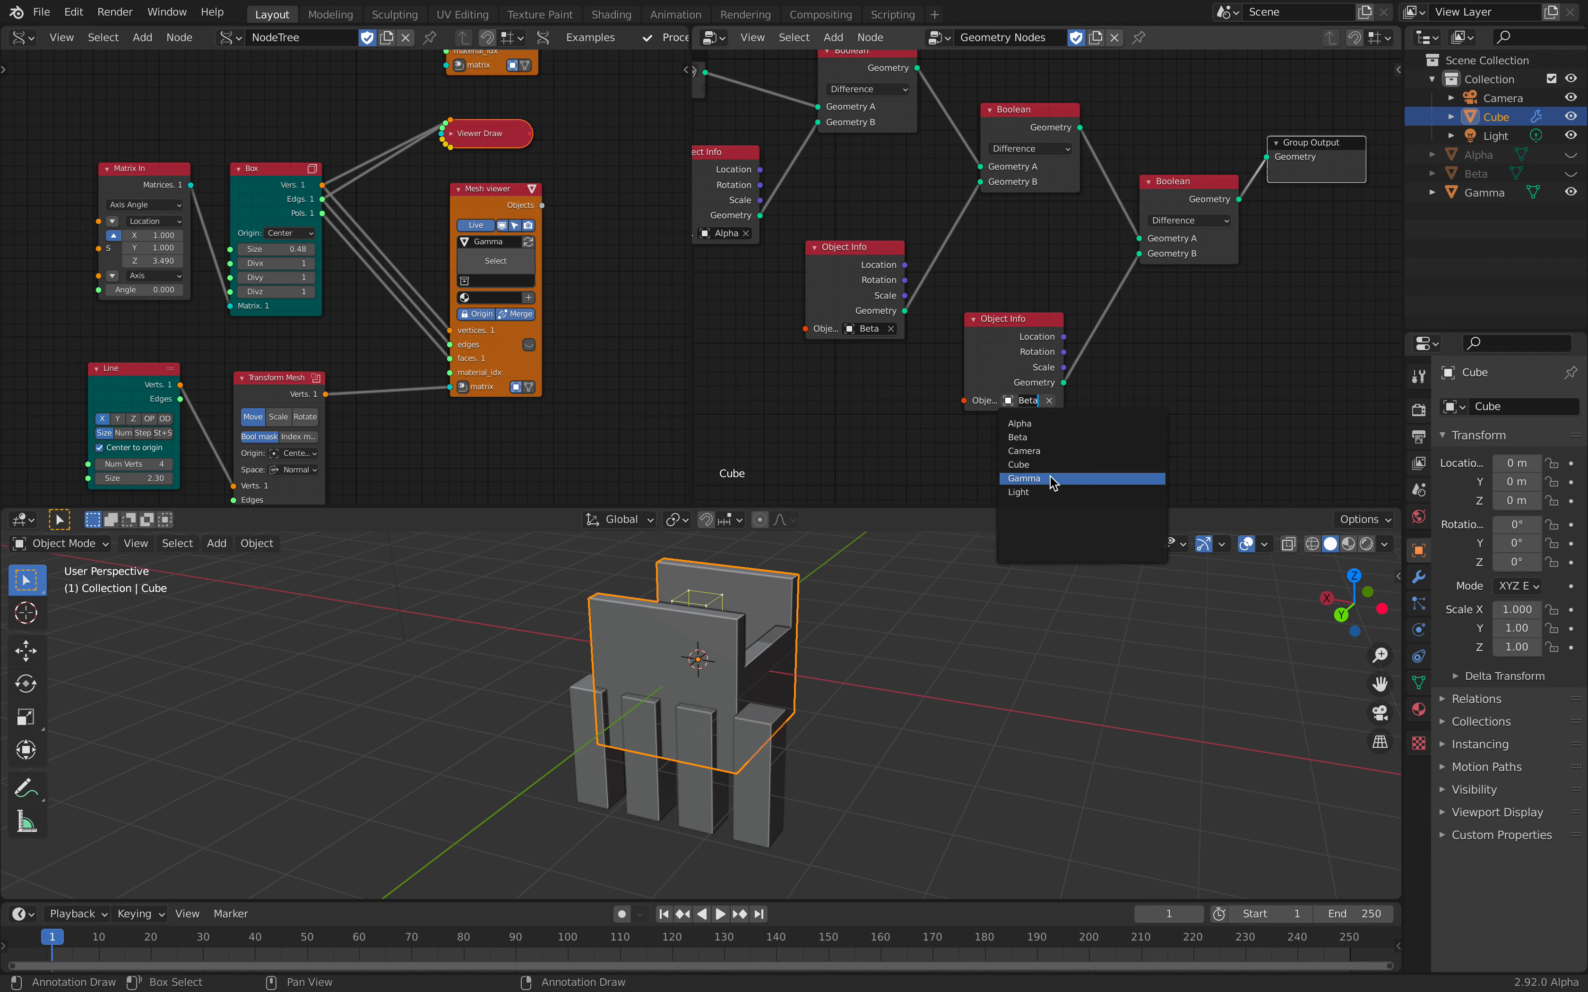
pyautogui.click(1024, 478)
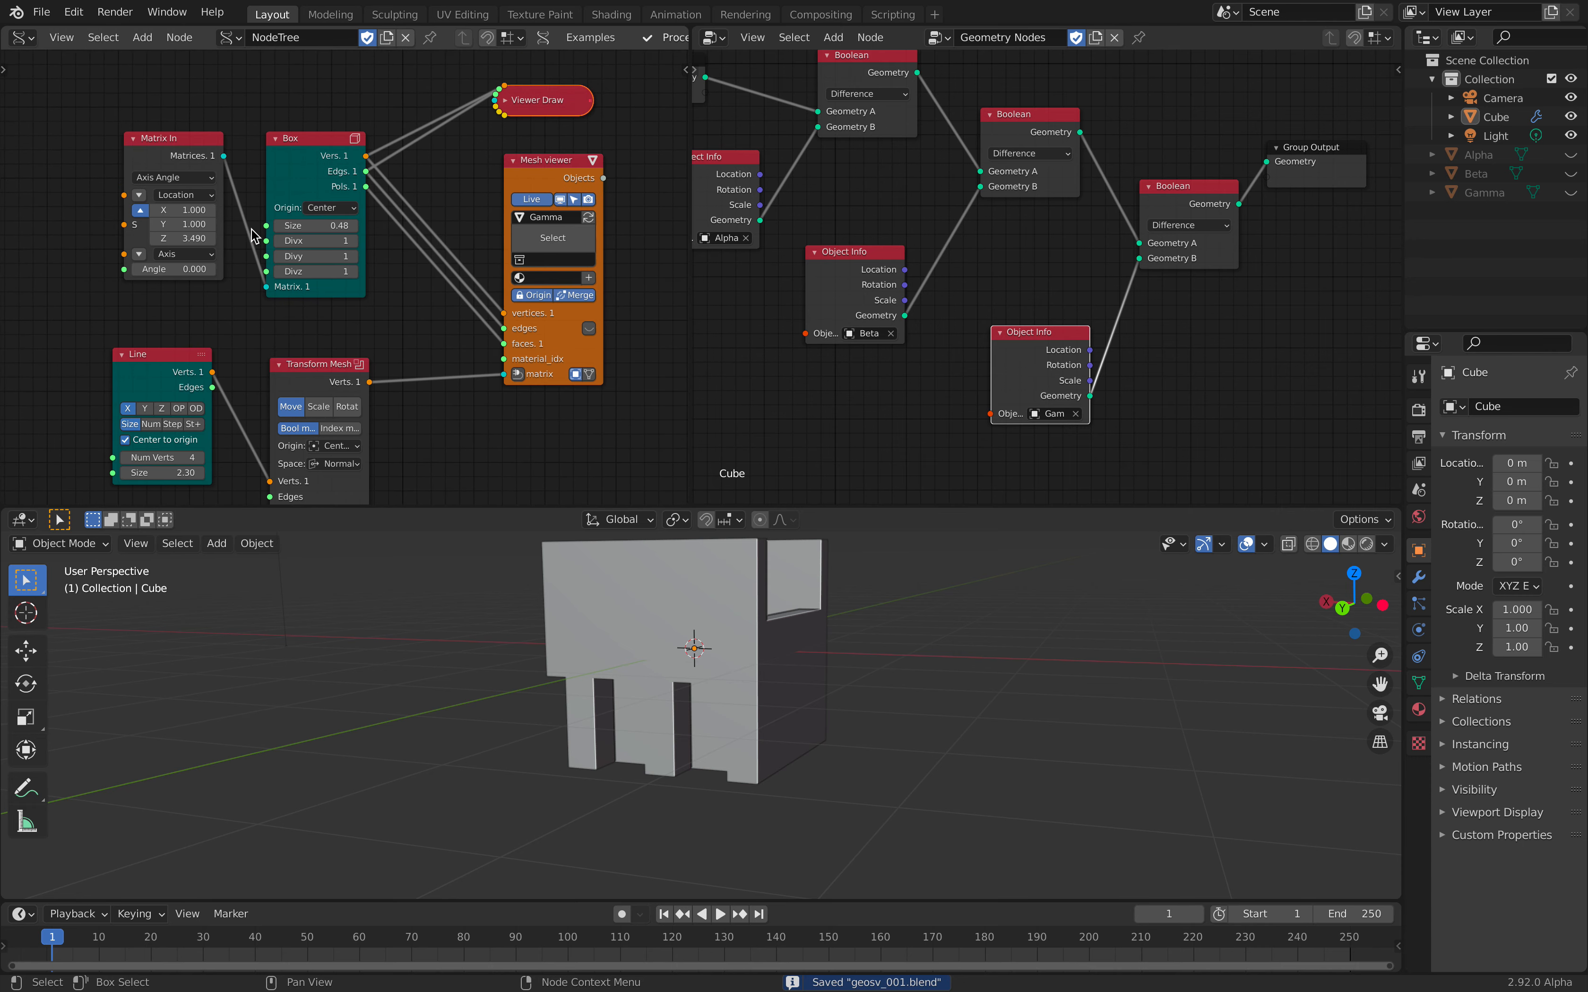
# - Reset the Gamma Matrix In Scale Z to 1 so the cutters become squat boxes
pyautogui.click(353, 225)
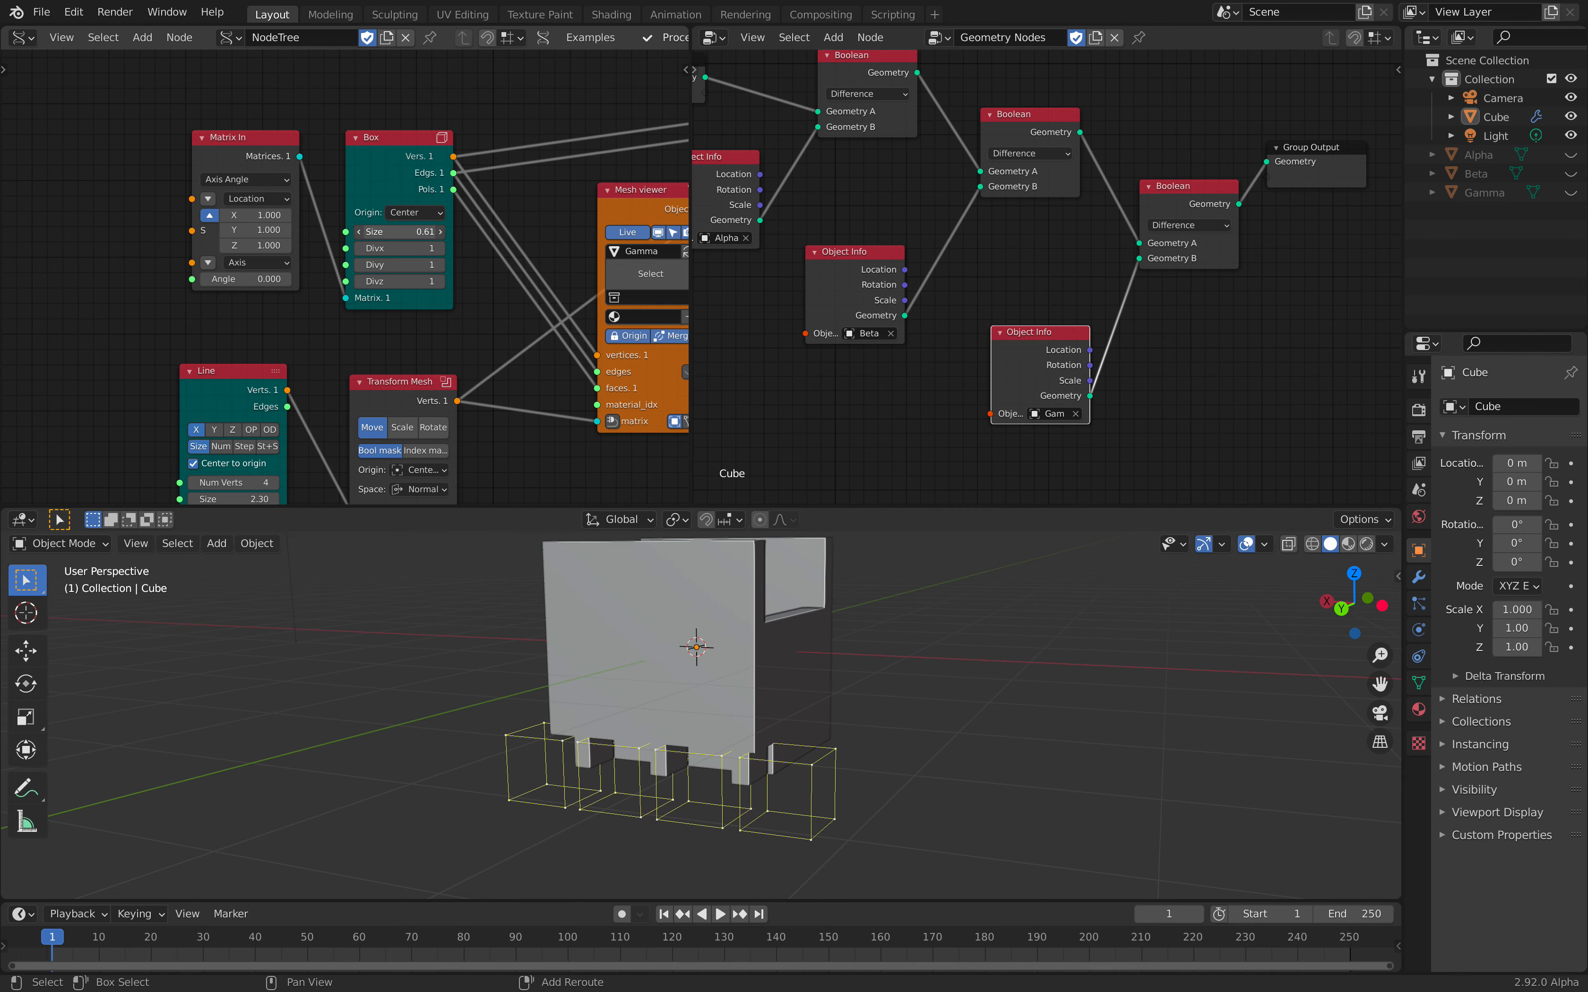
# - Shift the Gamma cutter boxes along both Transform Mesh offsets and enter 0.05 for the slab value
pyautogui.click(395, 231)
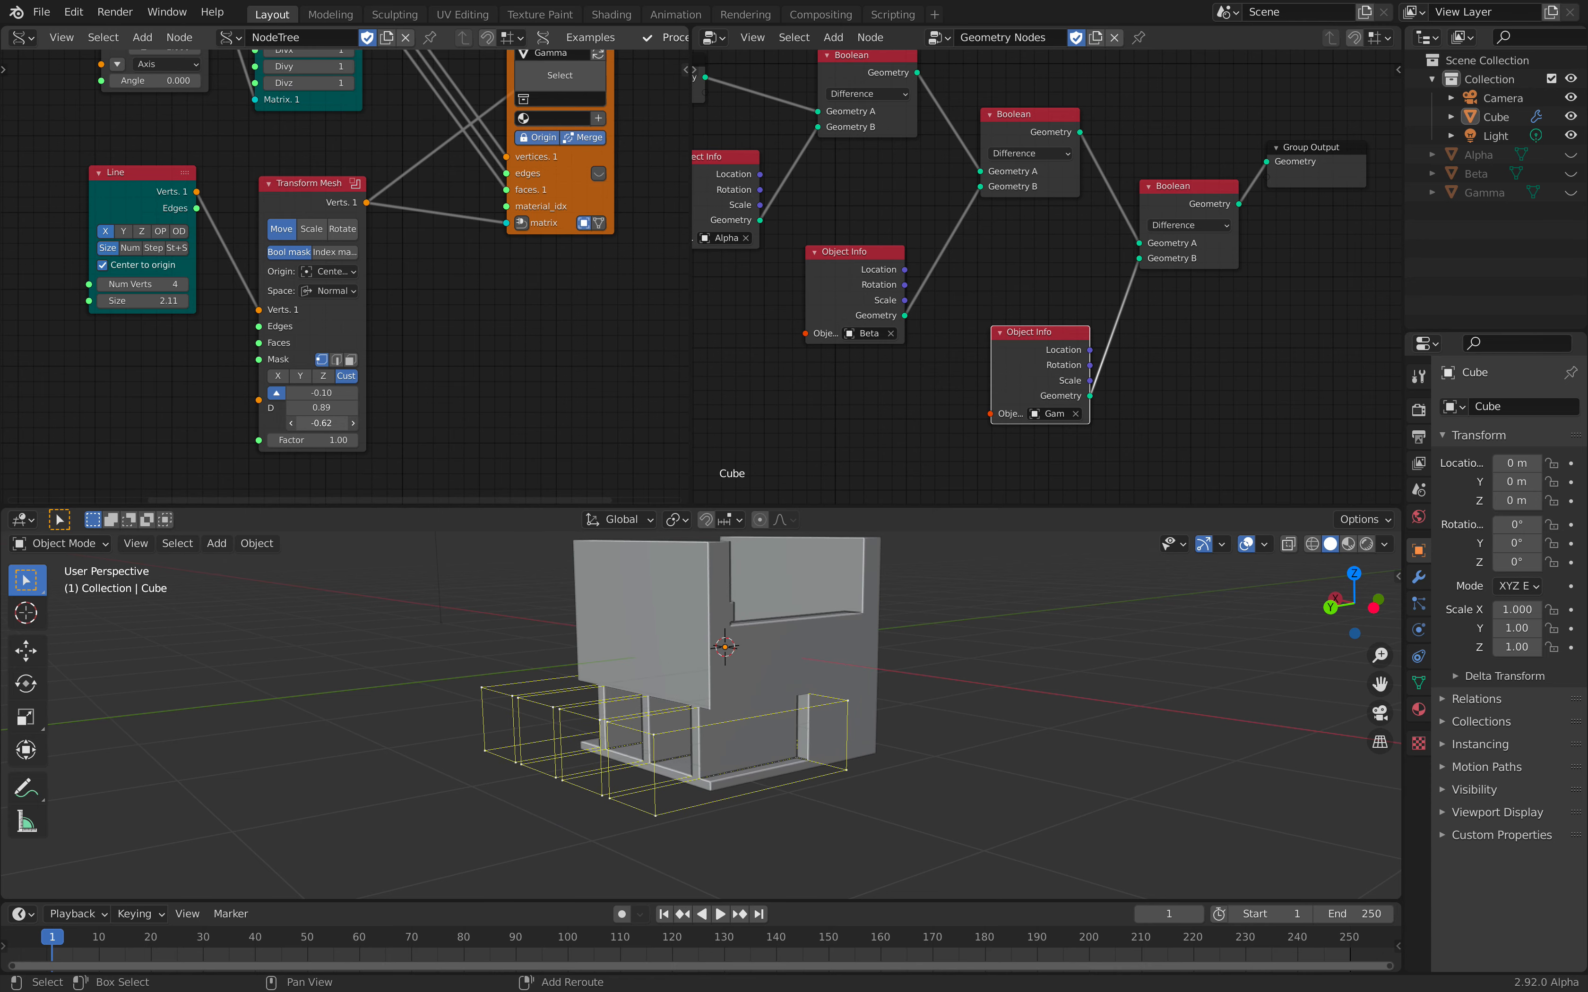
pyautogui.moveTo(322, 393); pyautogui.dragTo(344, 393)
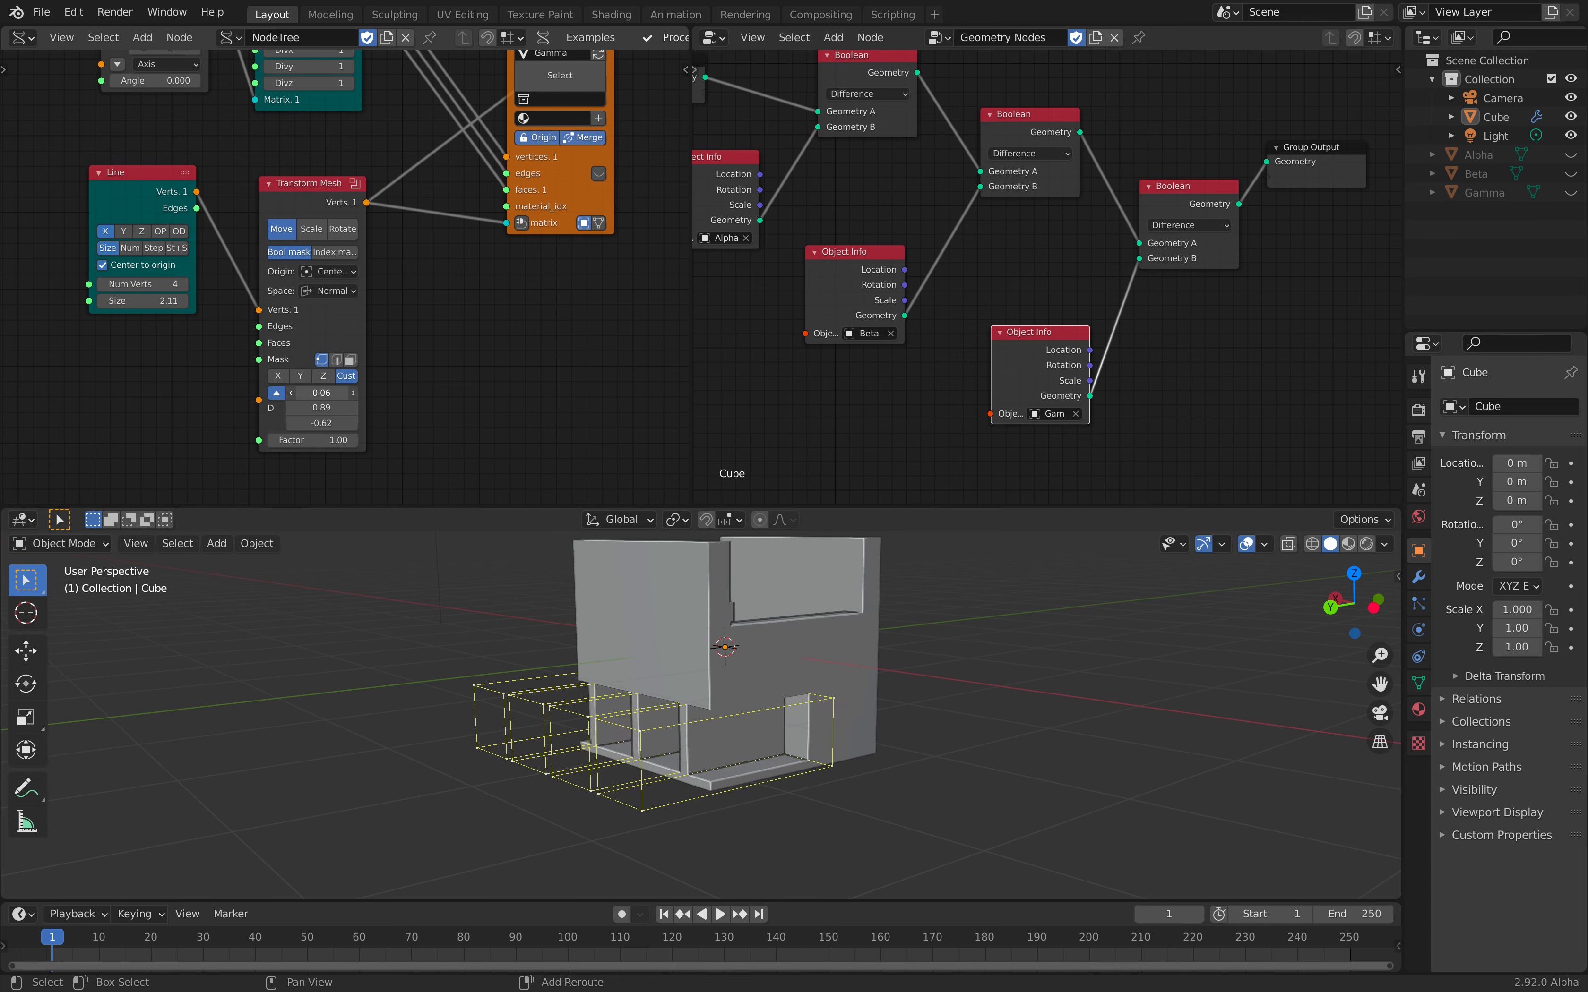
pyautogui.moveTo(321, 392); pyautogui.dragTo(322, 407)
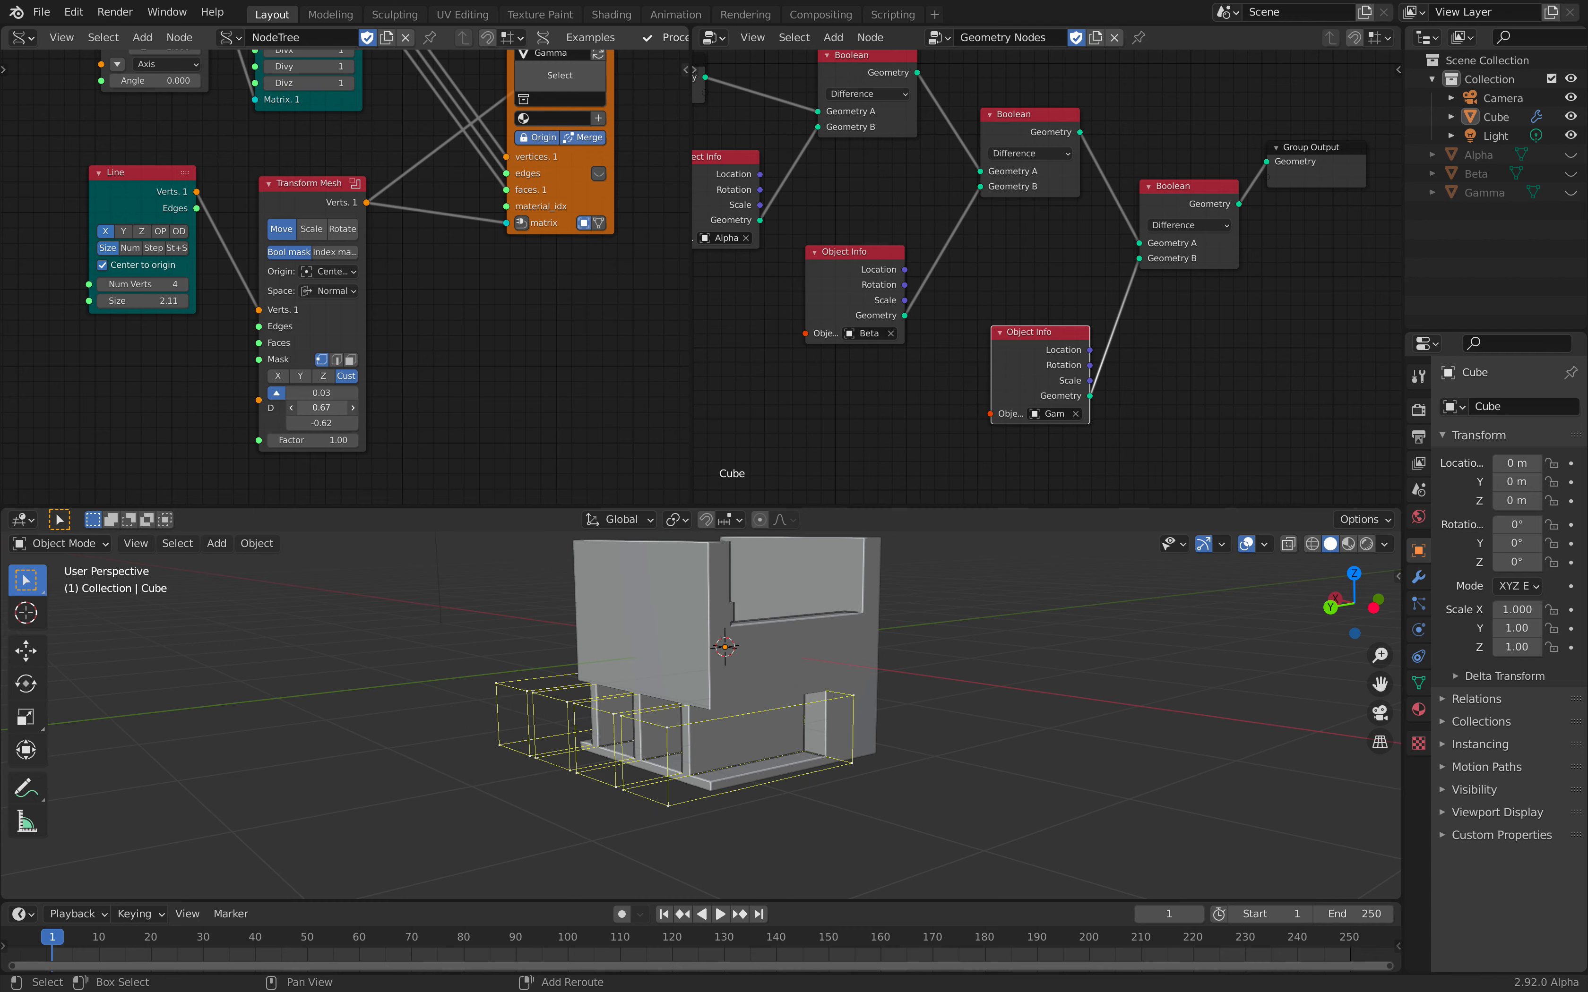
pyautogui.write('0.05')
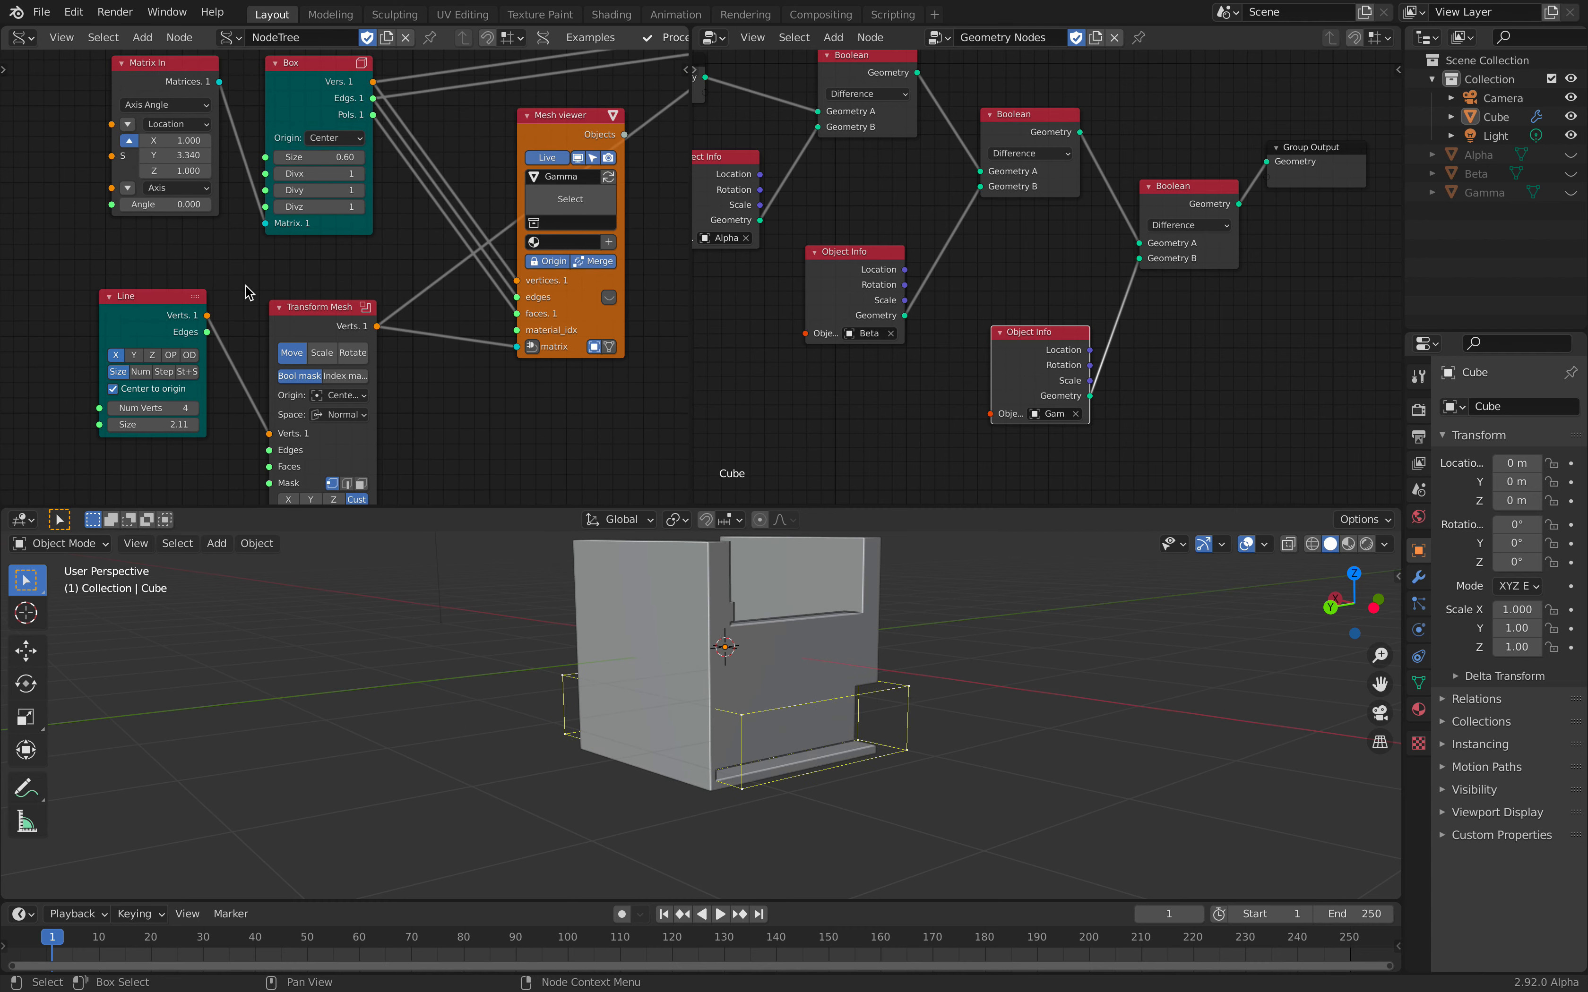
# - Enter 4.840 in Beta's Matrix In and enlarge the Beta Box Size toward 1.70
pyautogui.write('4.840')
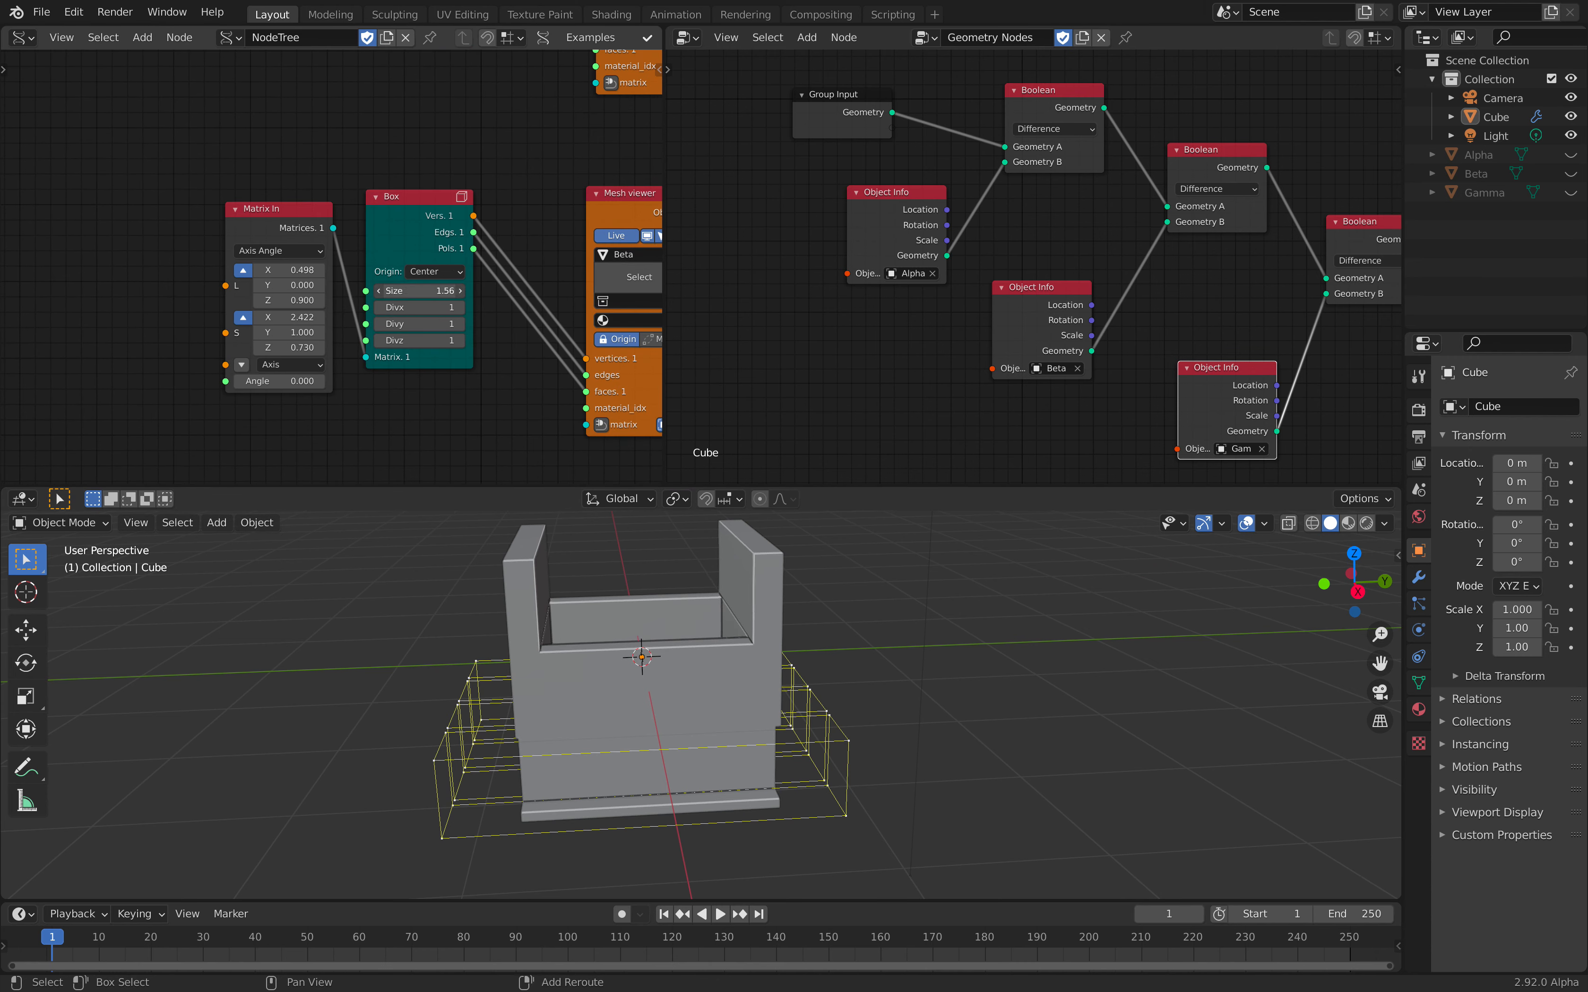
pyautogui.moveTo(415, 291); pyautogui.dragTo(428, 291)
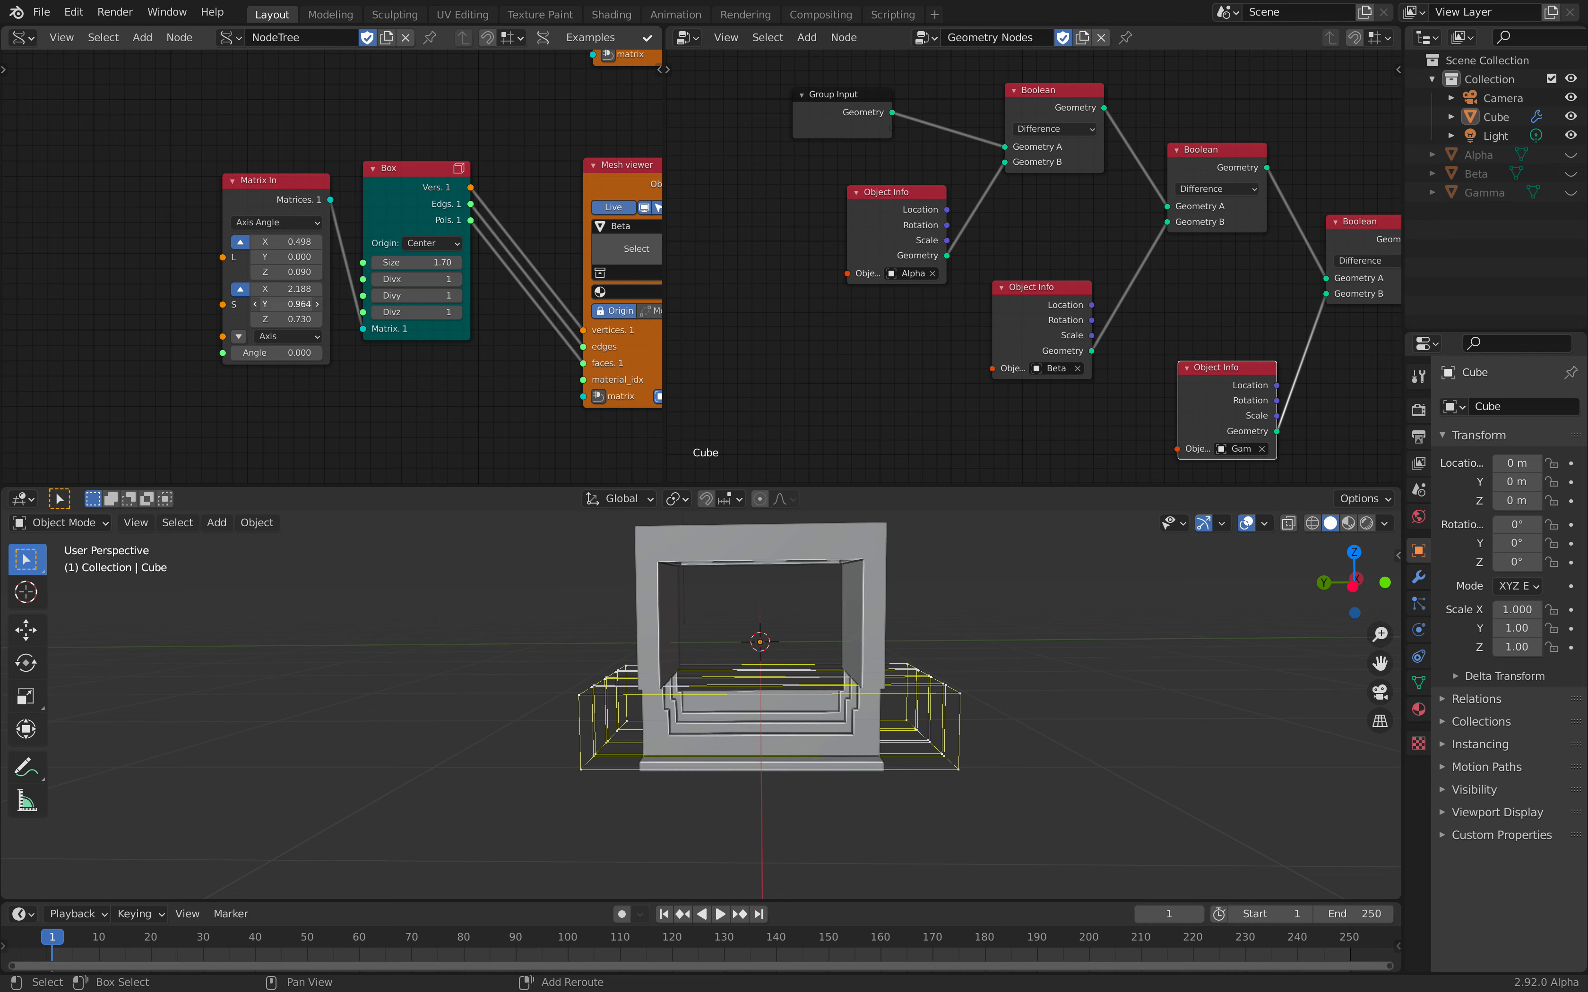
# - Focus the Sverchok node editor to bring up its add-node menu
pyautogui.click(291, 303)
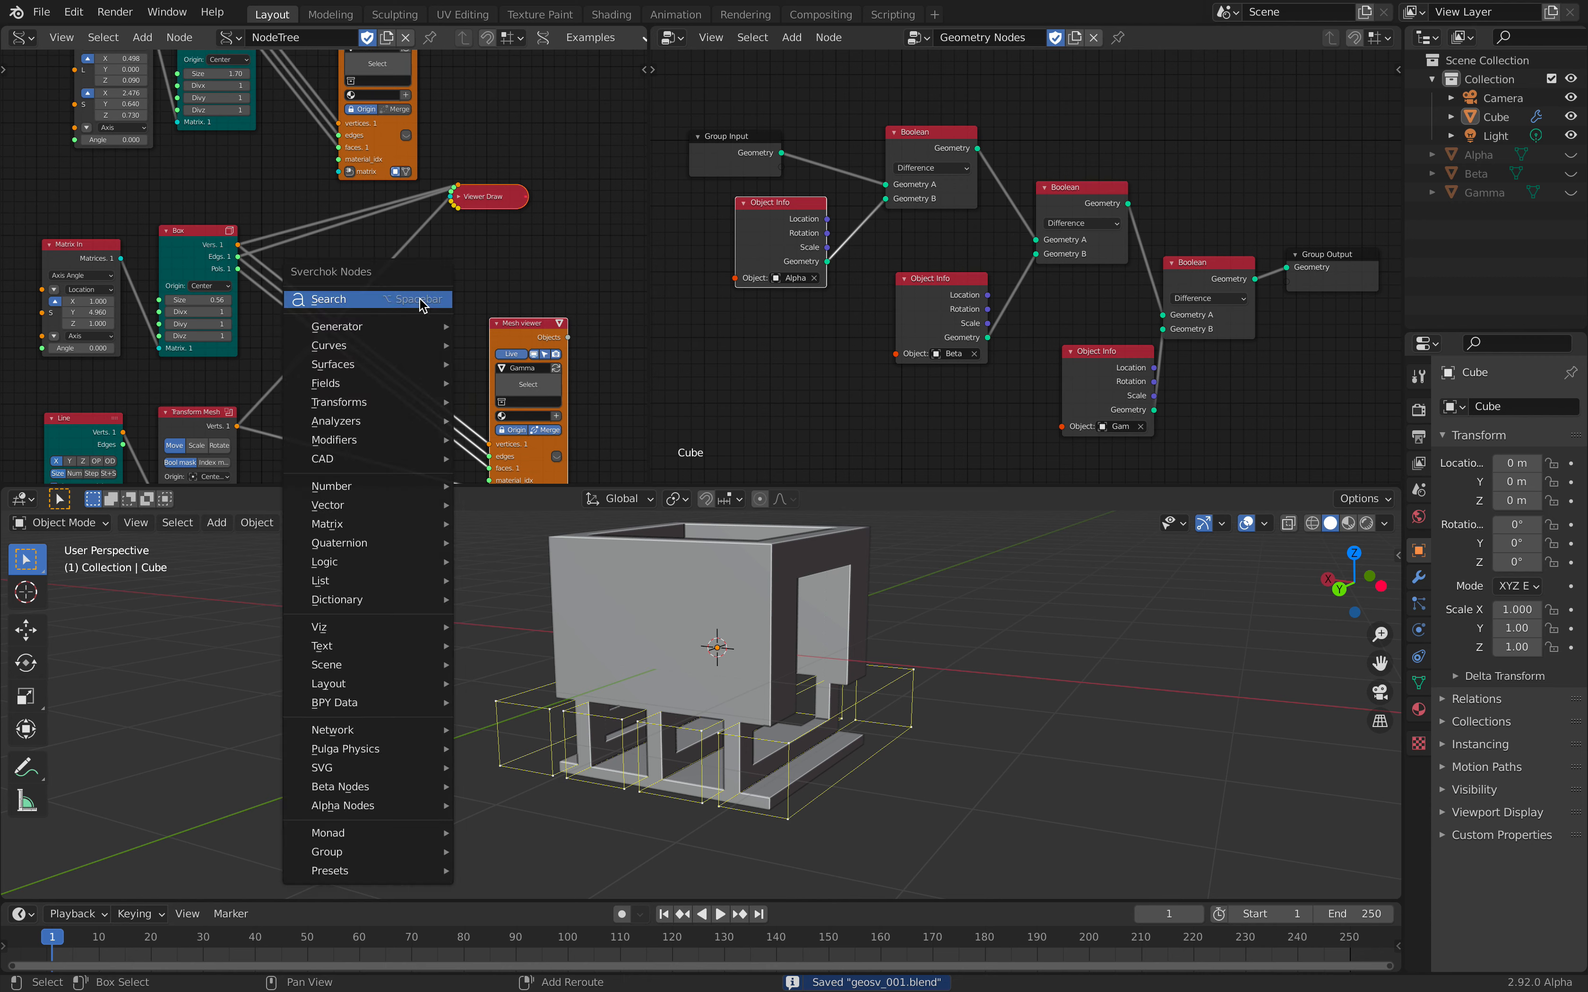
# - Search 'bev' and add a Sverchok Bevel node between the Box node and Mesh viewer
pyautogui.write('bev')
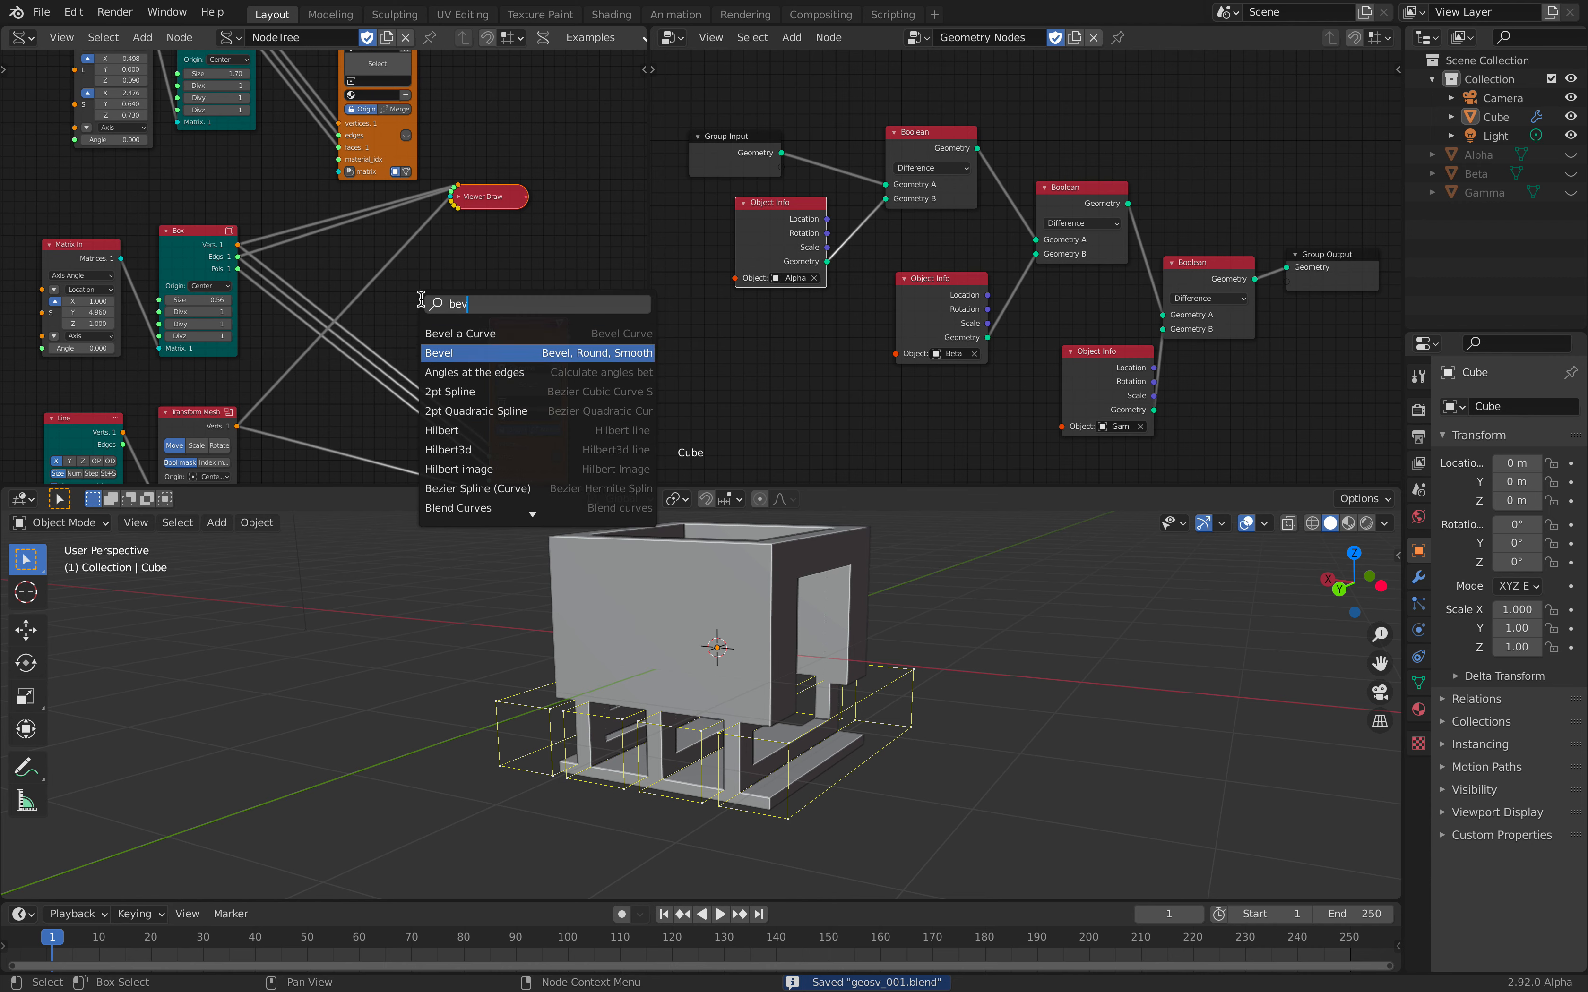
pyautogui.click(439, 353)
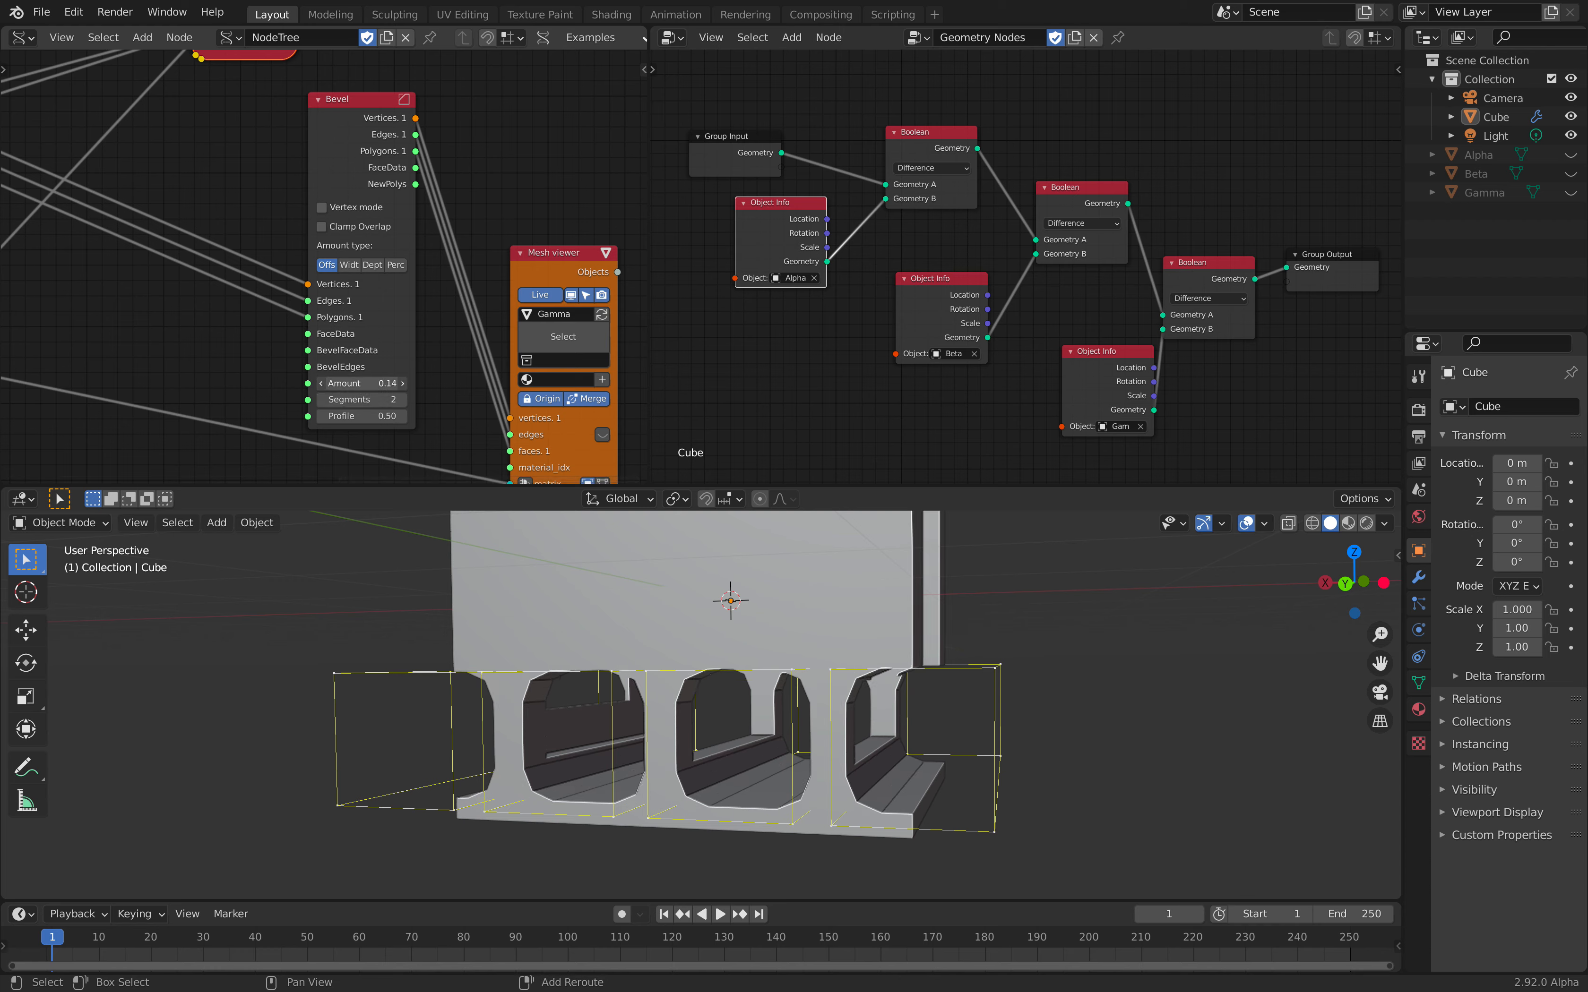
# - Set the Transform Mesh Move offset to 0.03, -0.05, -0.42 so the slots cut the cube's lower part
pyautogui.moveTo(374, 383); pyautogui.dragTo(344, 383)
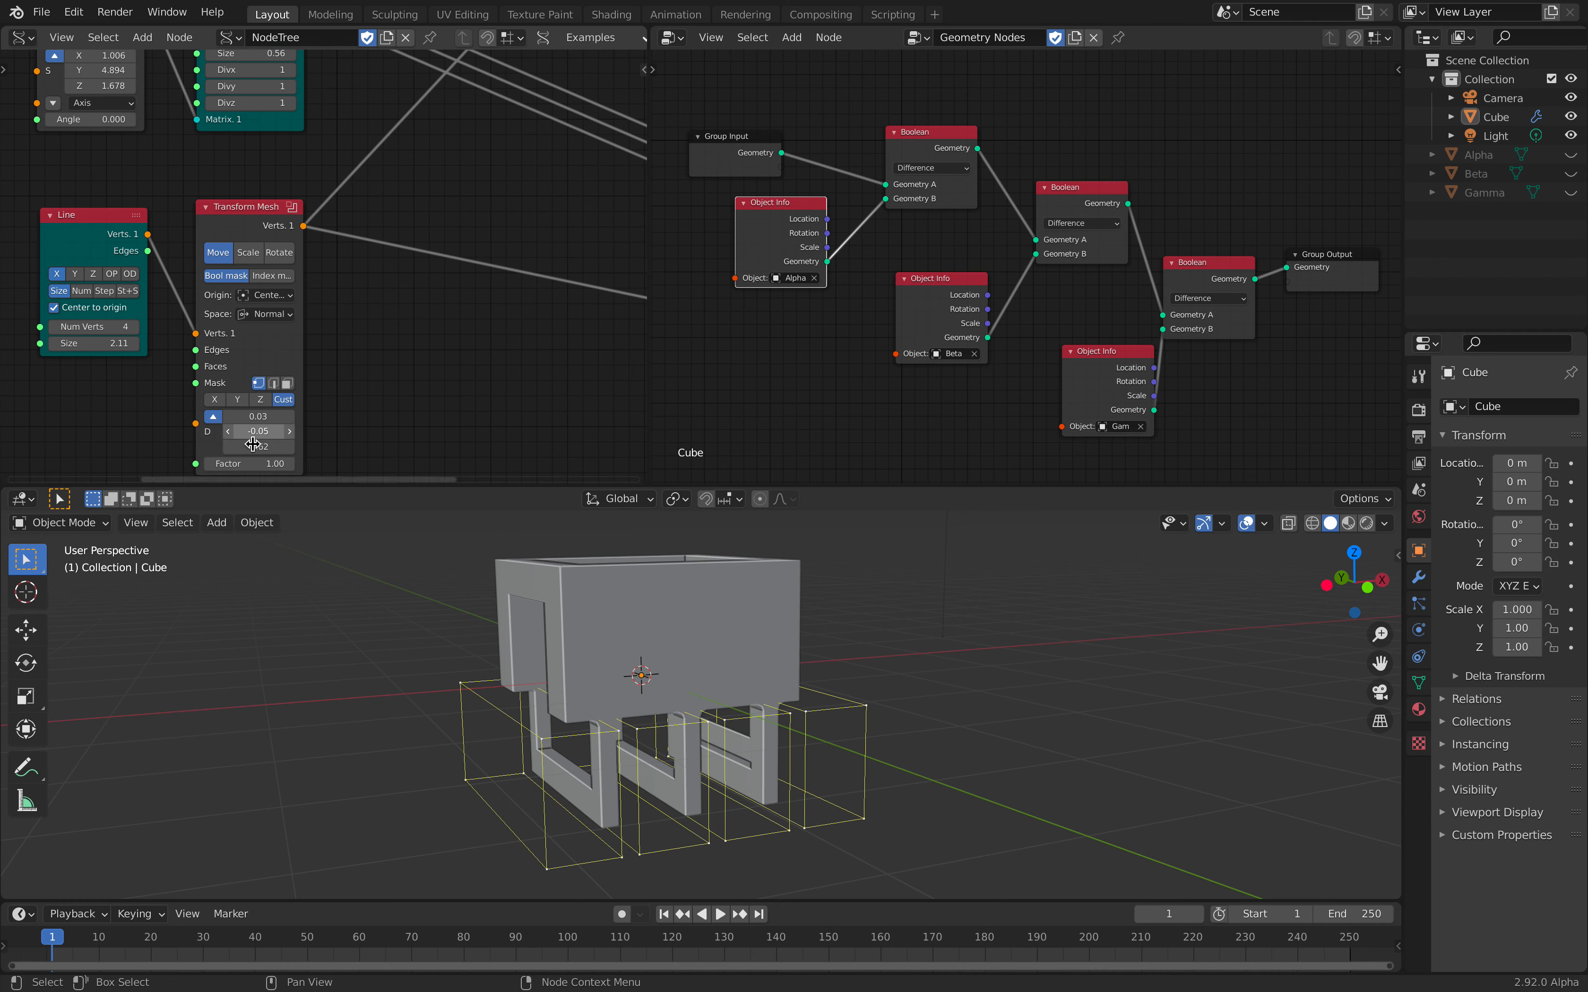
pyautogui.moveTo(258, 445); pyautogui.dragTo(258, 446)
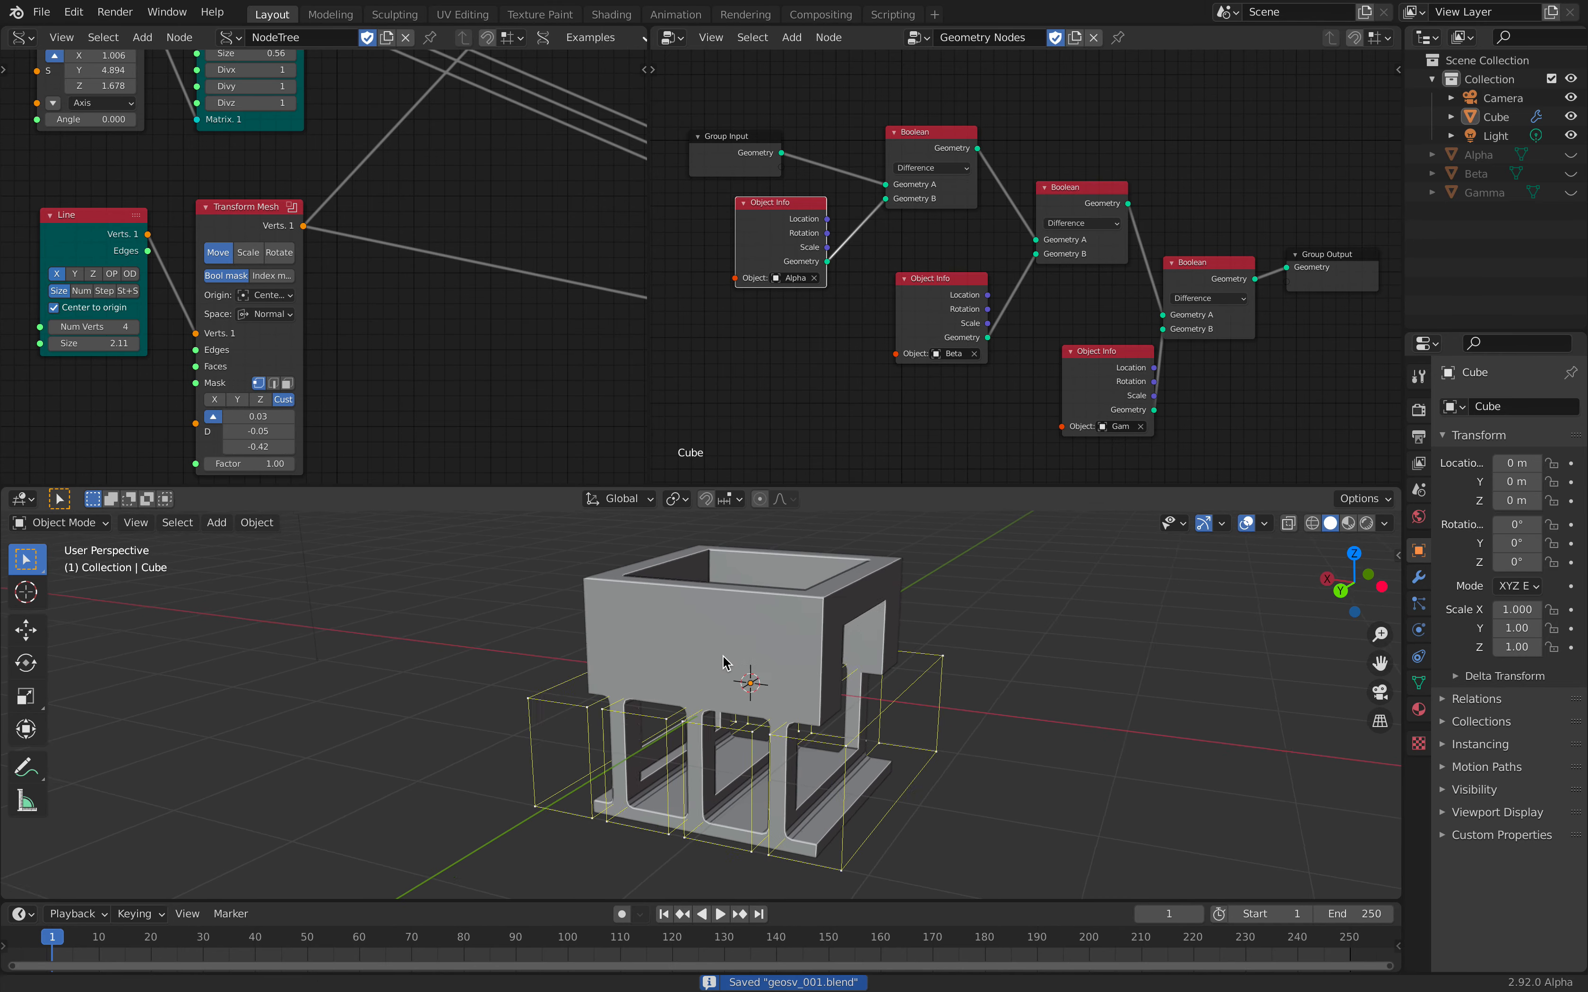
pyautogui.moveTo(724, 664); pyautogui.dragTo(496, 596)
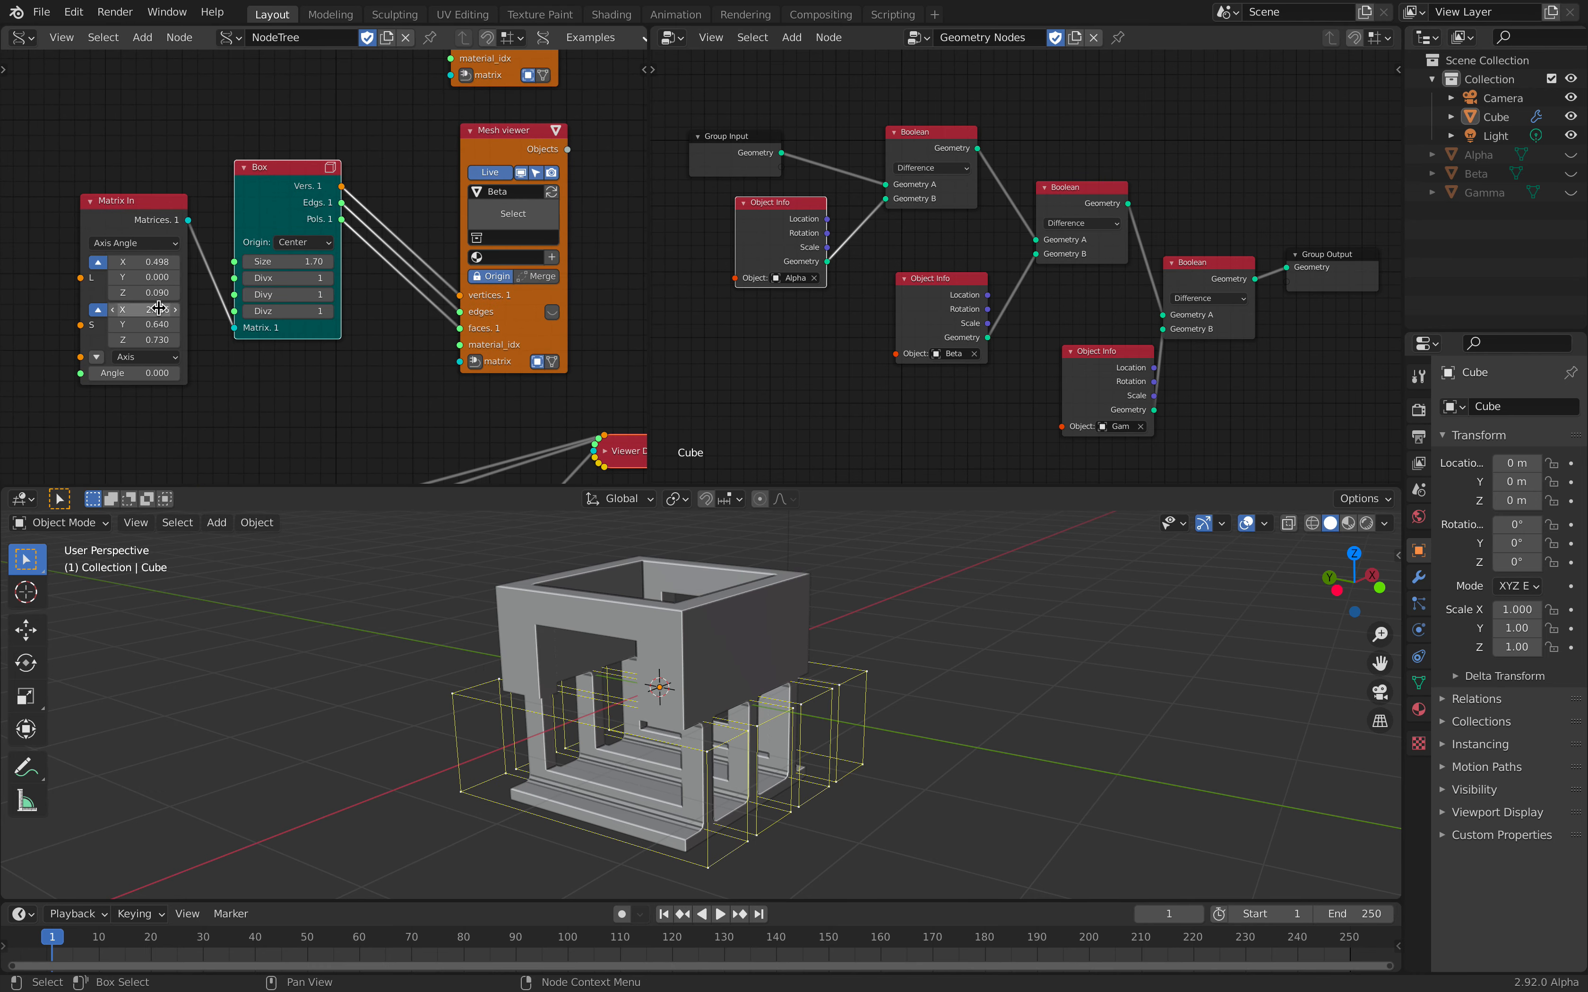
# - Duplicate the Matrix In, Box and Mesh viewer nodes into a new Delta cutter branch
pyautogui.moveTo(132, 310); pyautogui.dragTo(162, 310)
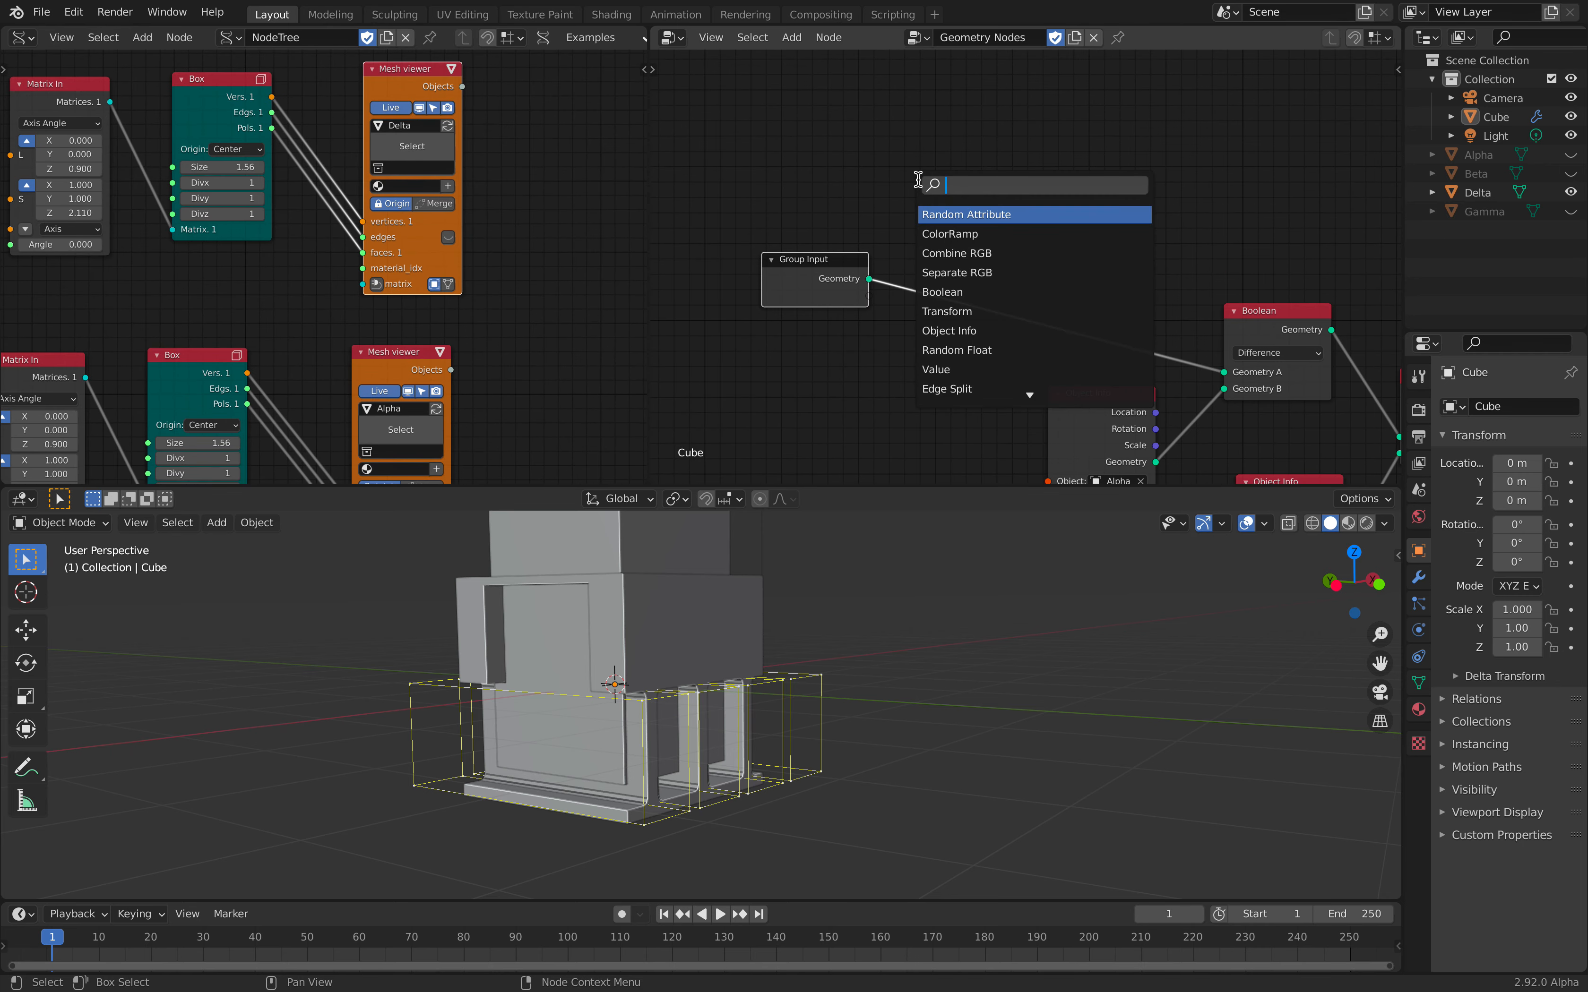
# - Add an Object Info node via 'objec' search and choose Delta as its object
pyautogui.write('objec')
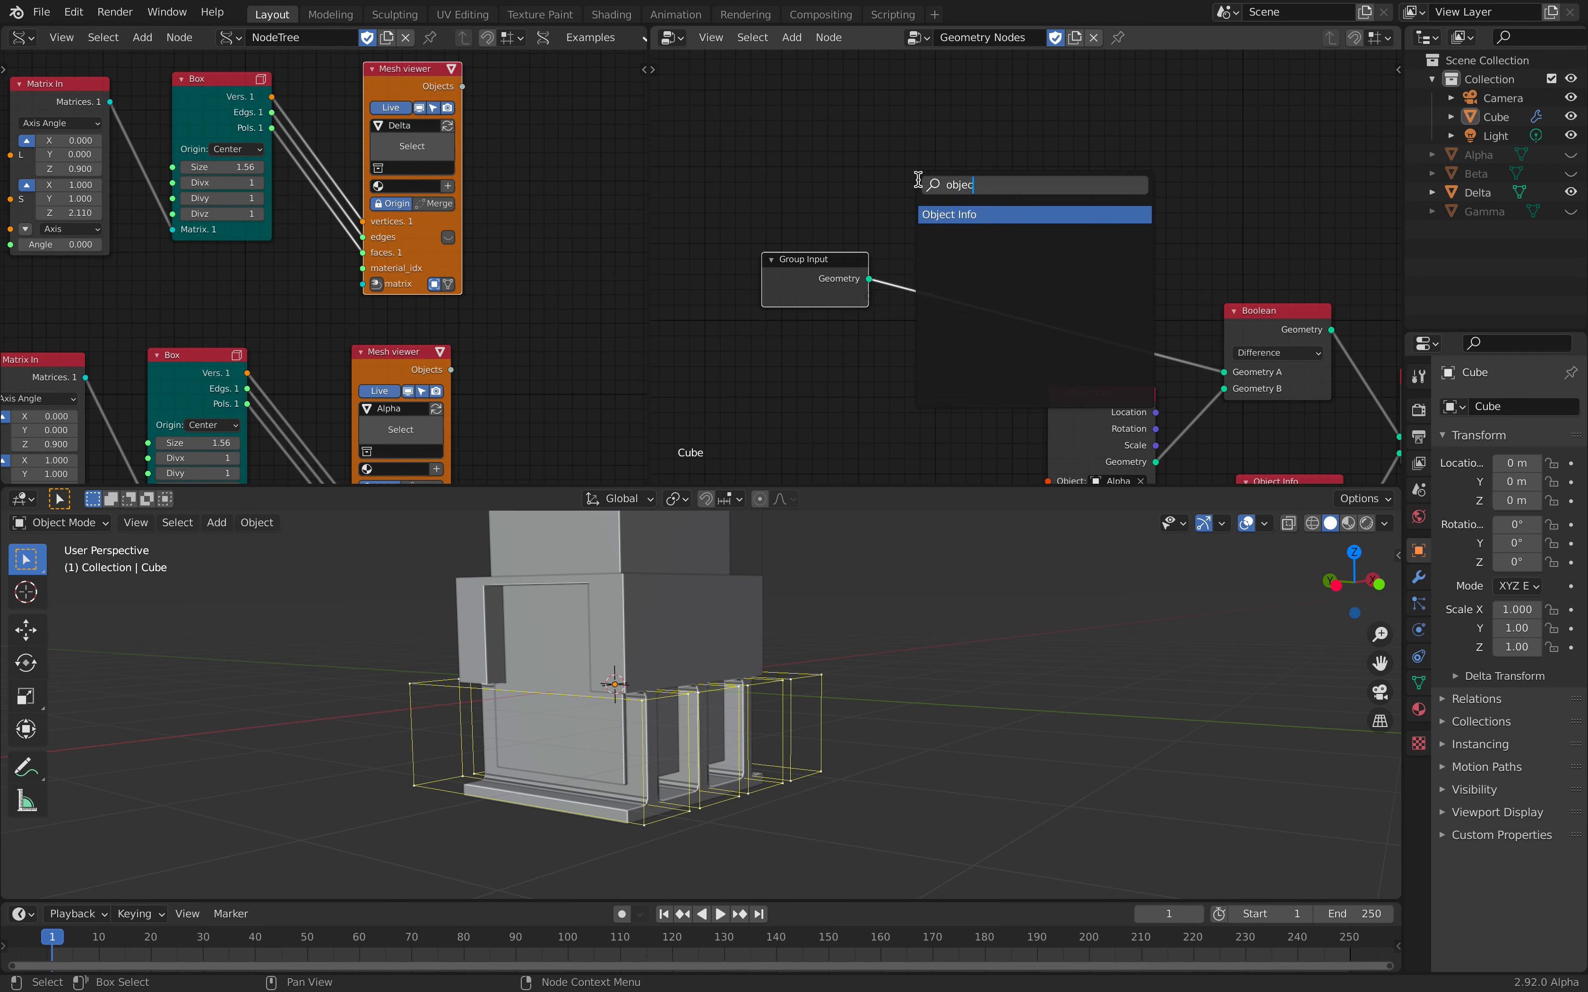
pyautogui.click(922, 237)
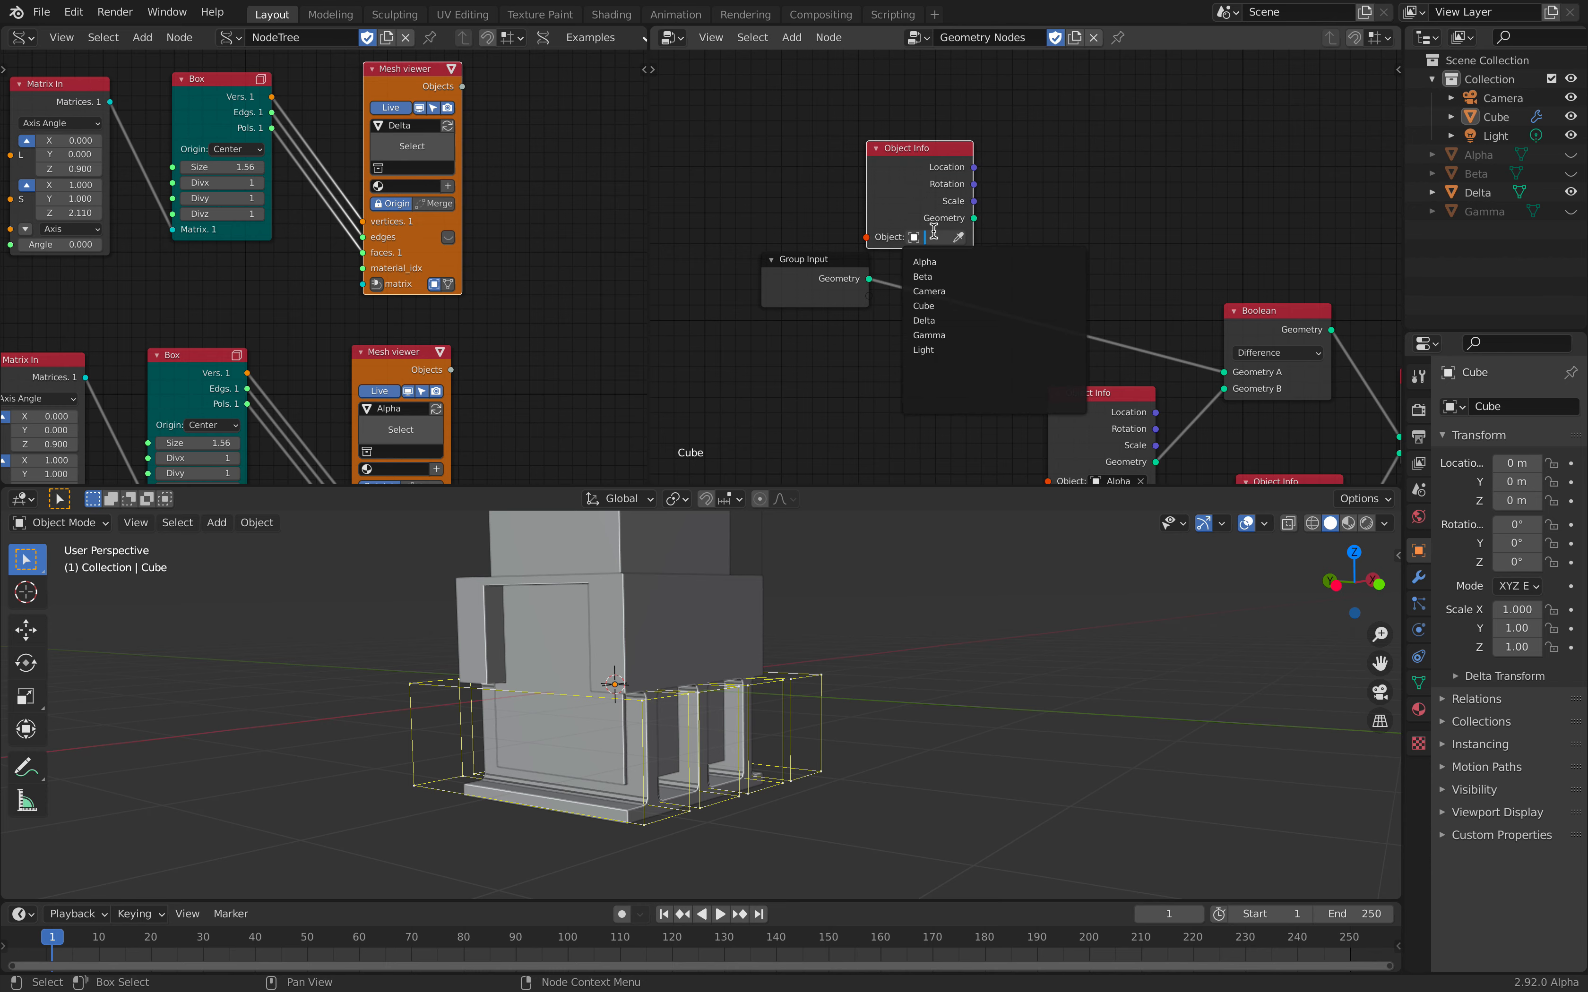
pyautogui.click(924, 320)
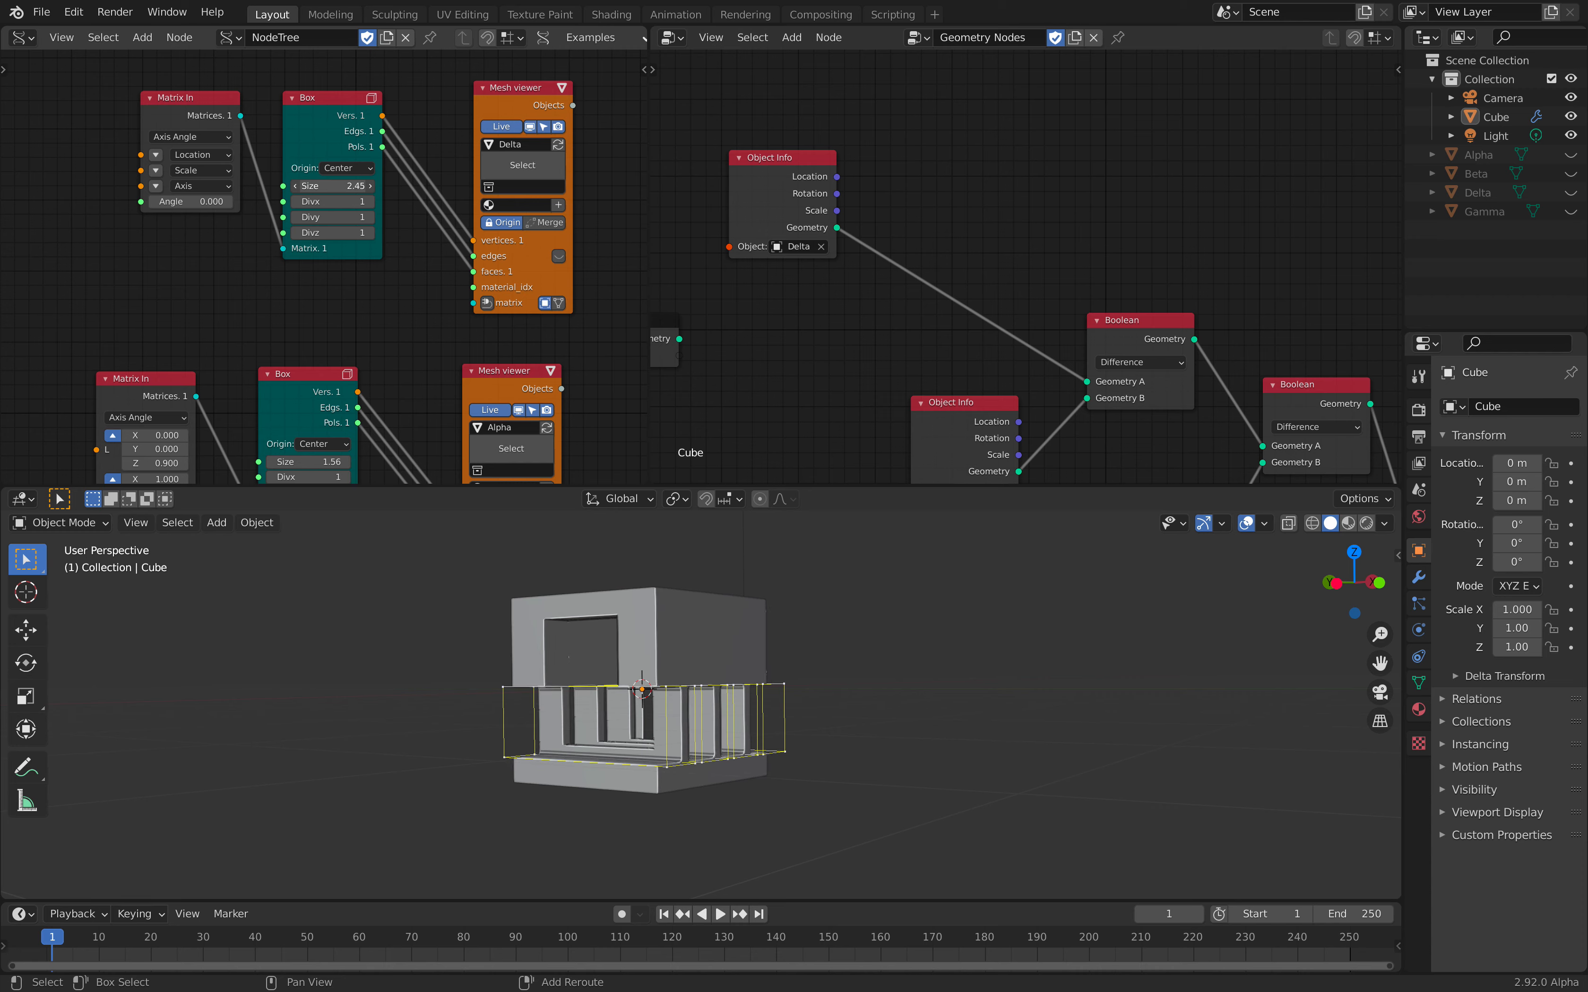
# - Enlarge the Delta box, scale it to 1.228, 0.880, 1.120 and move it 0.444 in X
pyautogui.moveTo(330, 185); pyautogui.dragTo(344, 185)
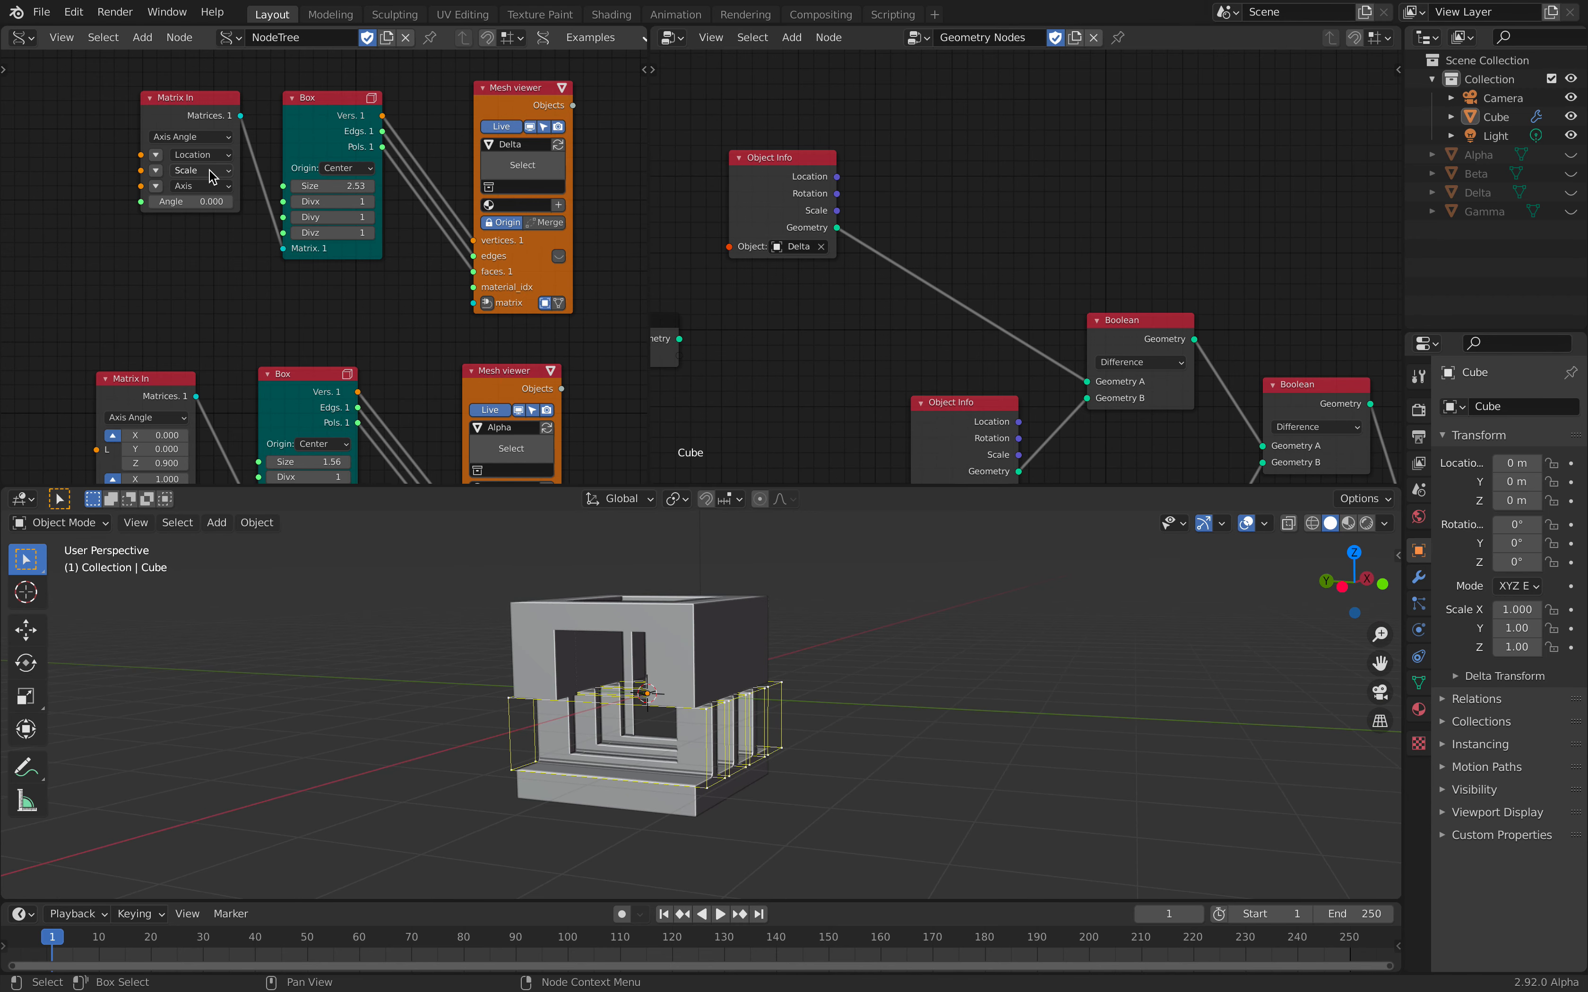
pyautogui.moveTo(200, 171)
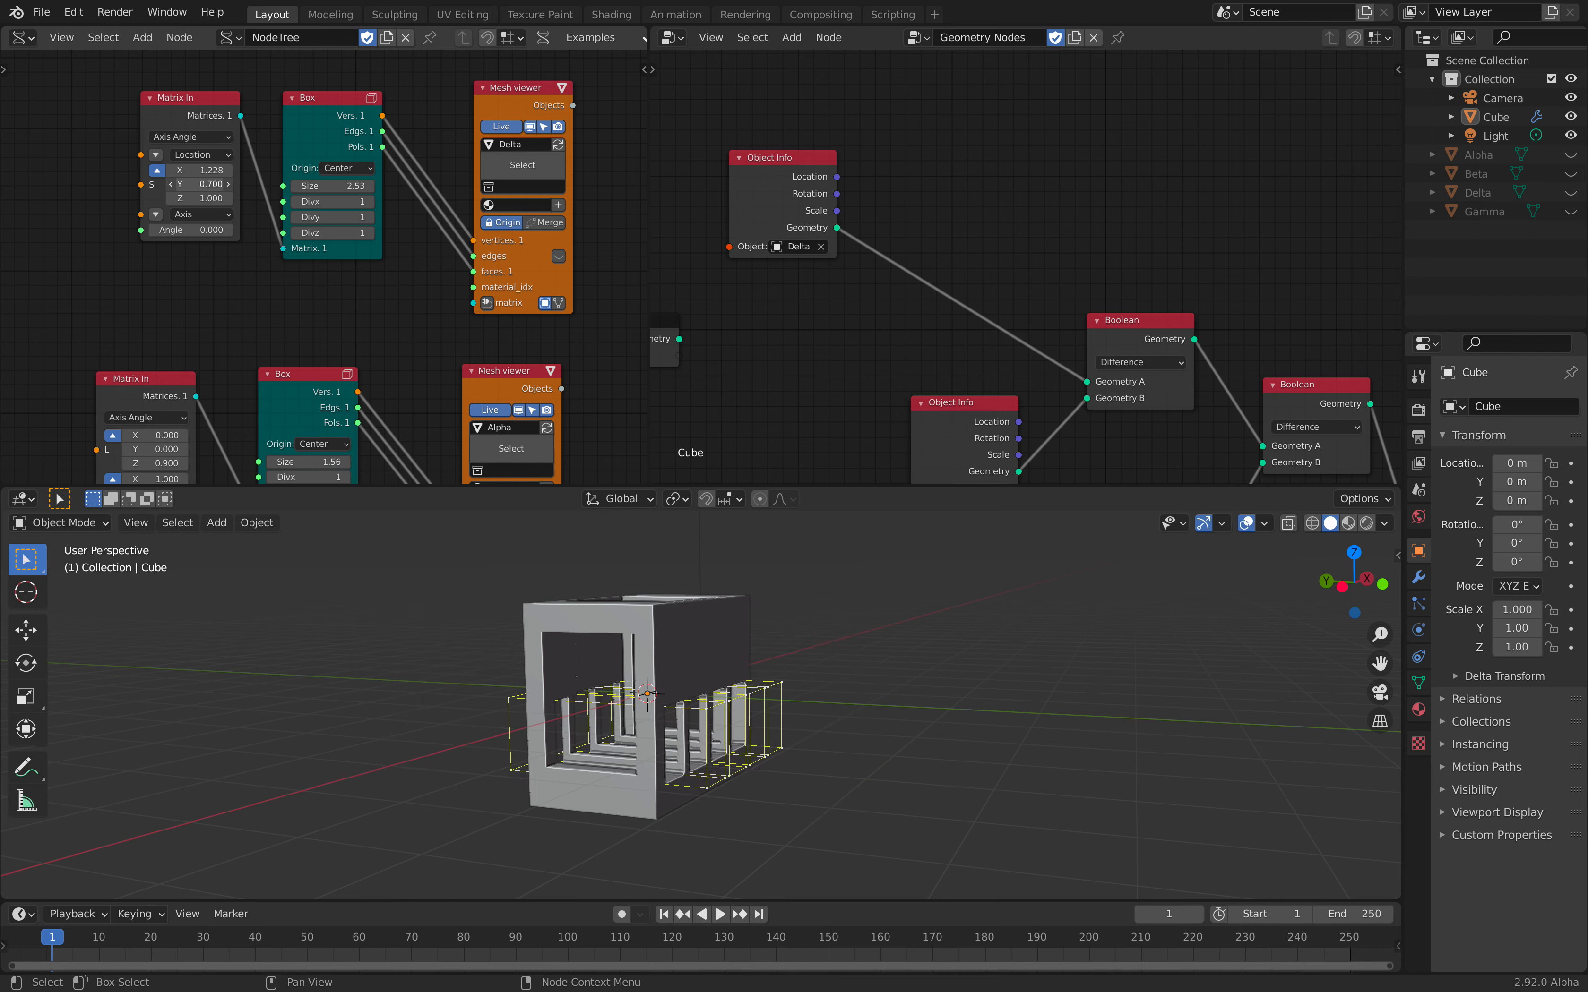
pyautogui.moveTo(193, 183); pyautogui.dragTo(202, 183)
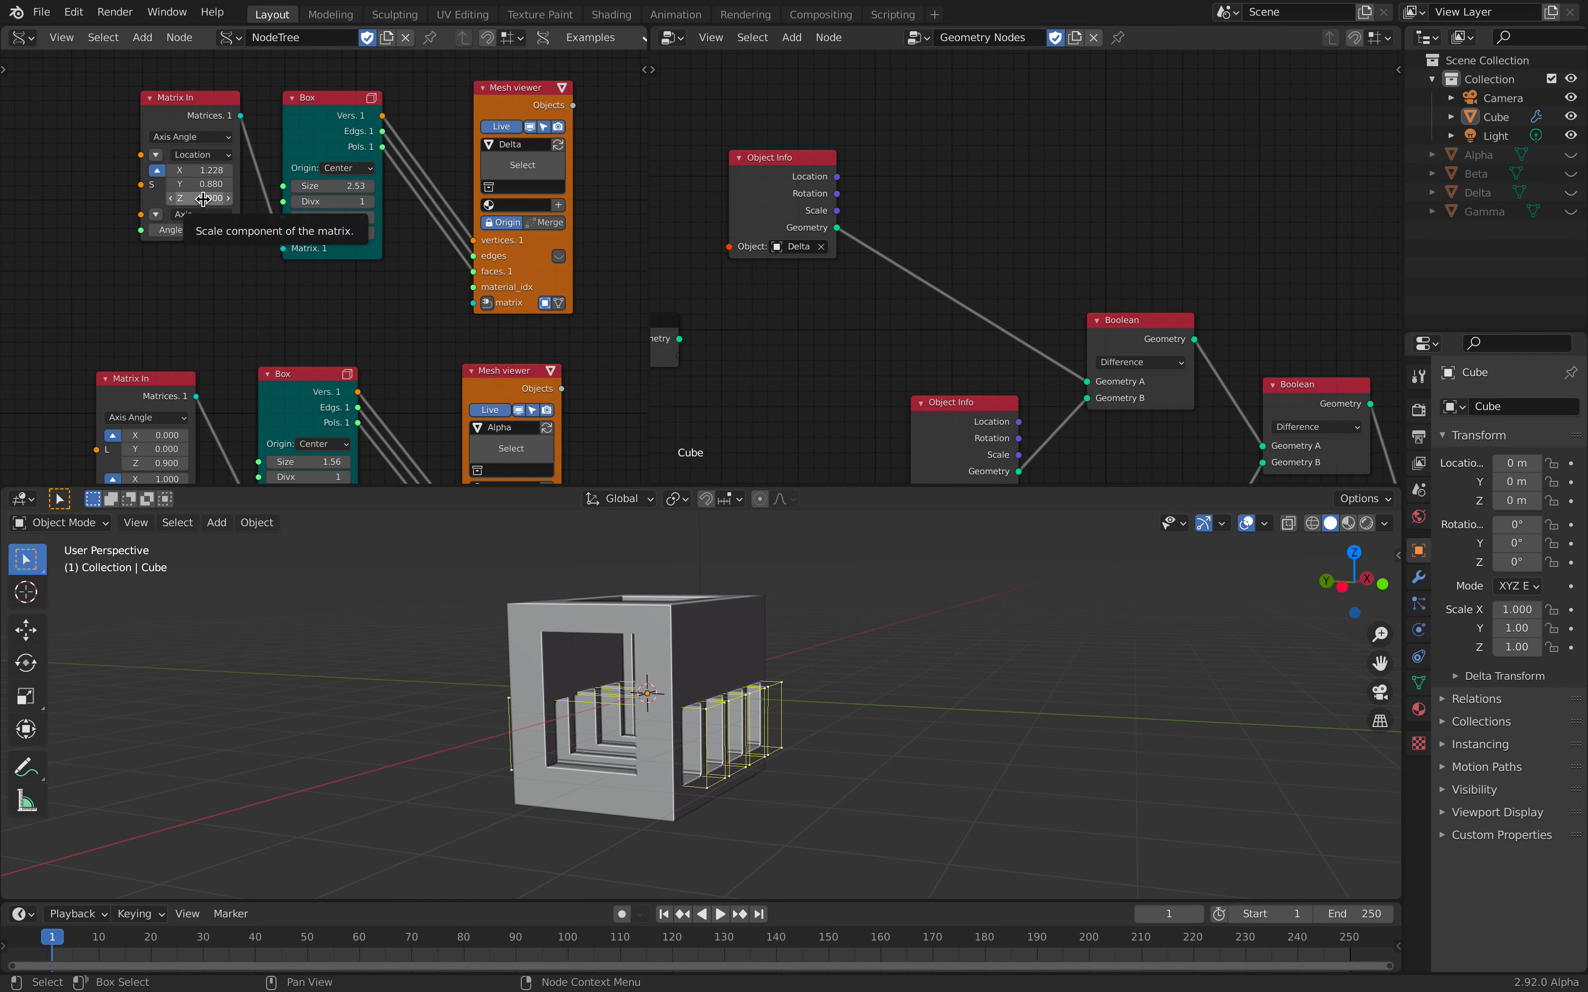
pyautogui.moveTo(202, 198); pyautogui.dragTo(232, 198)
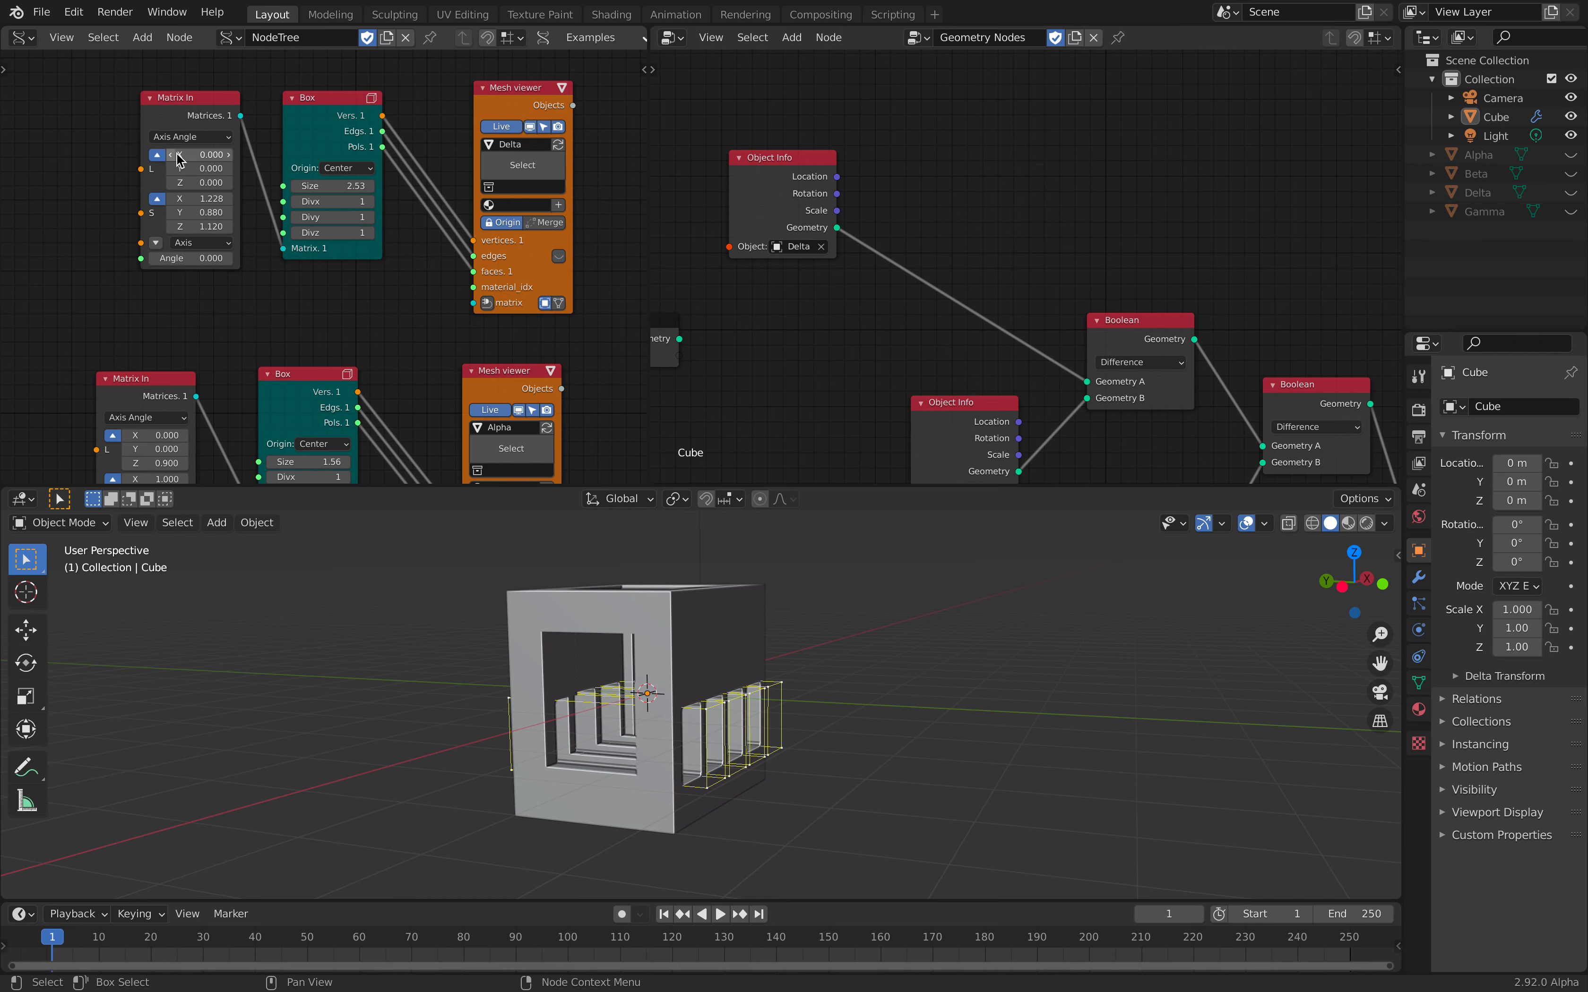
pyautogui.moveTo(187, 154); pyautogui.dragTo(233, 155)
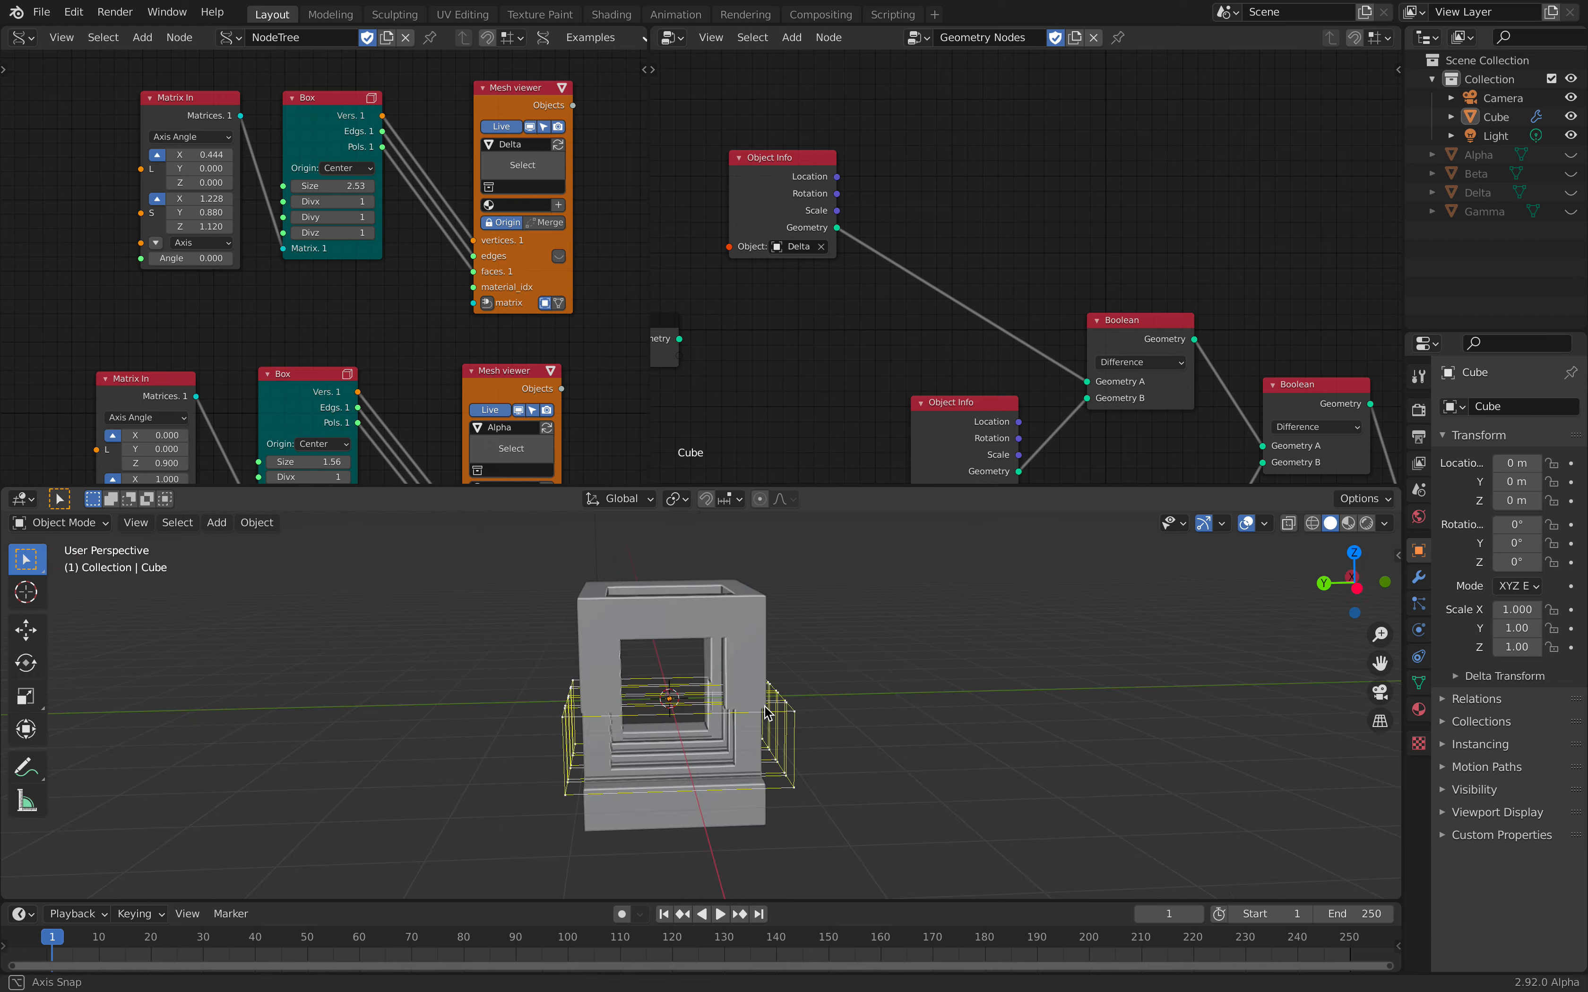
pyautogui.moveTo(769, 714); pyautogui.dragTo(698, 681)
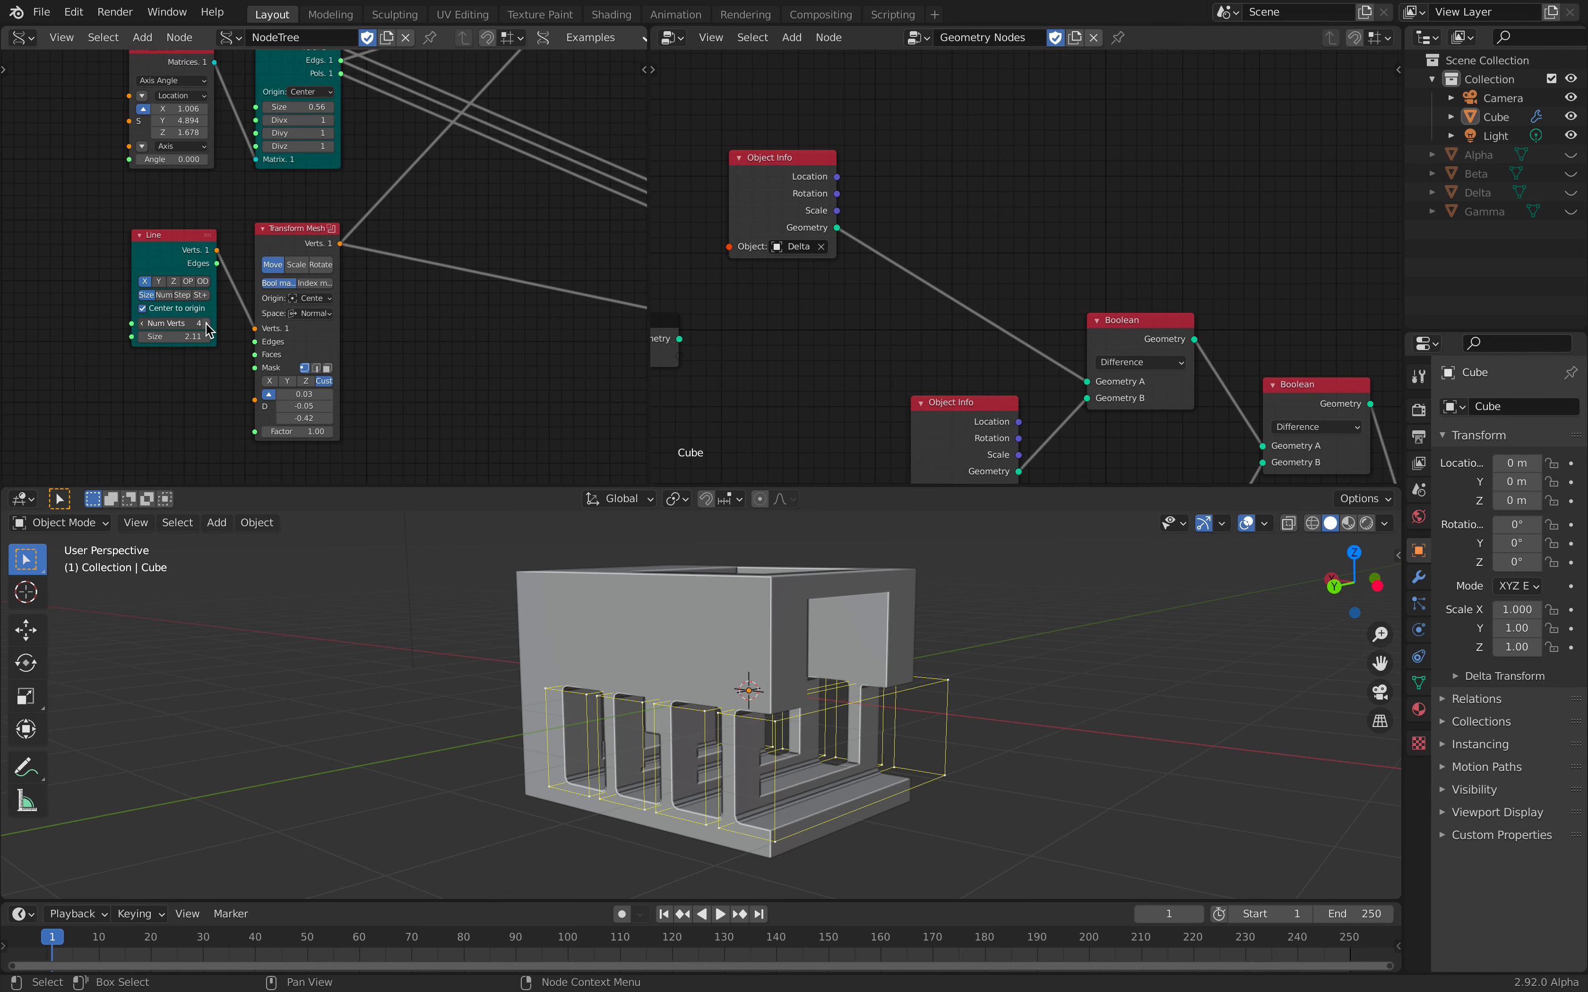
# - Set the Line node to 5 vertices and enter 2.95 for its Size
pyautogui.click(193, 323)
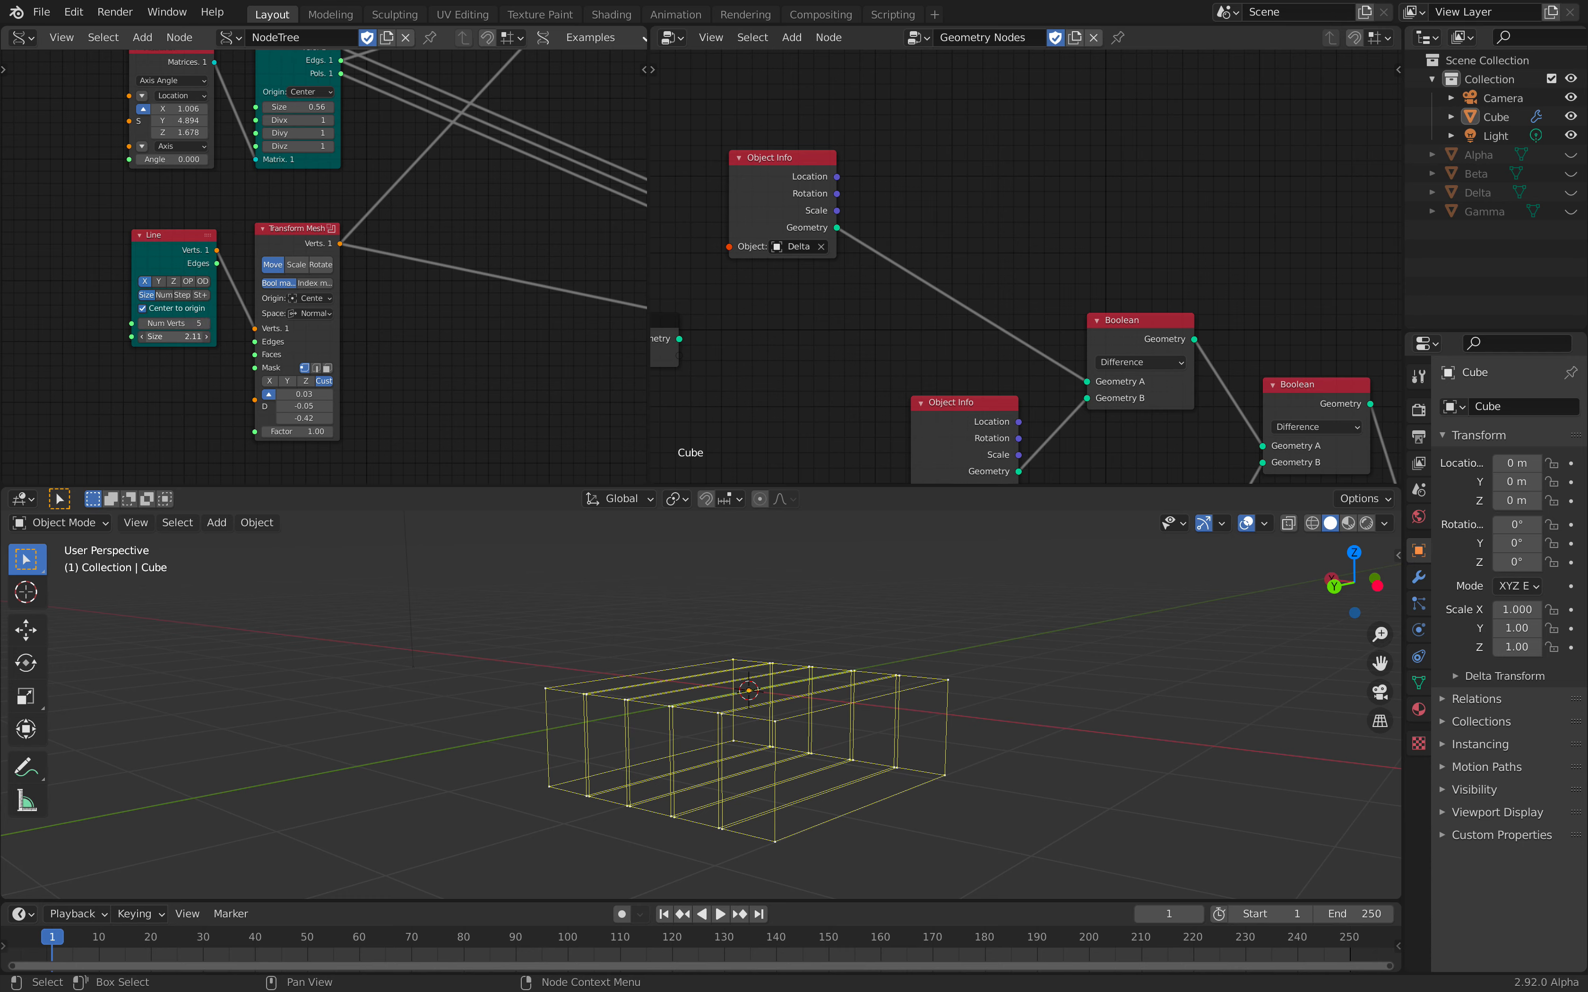
pyautogui.write('2.95')
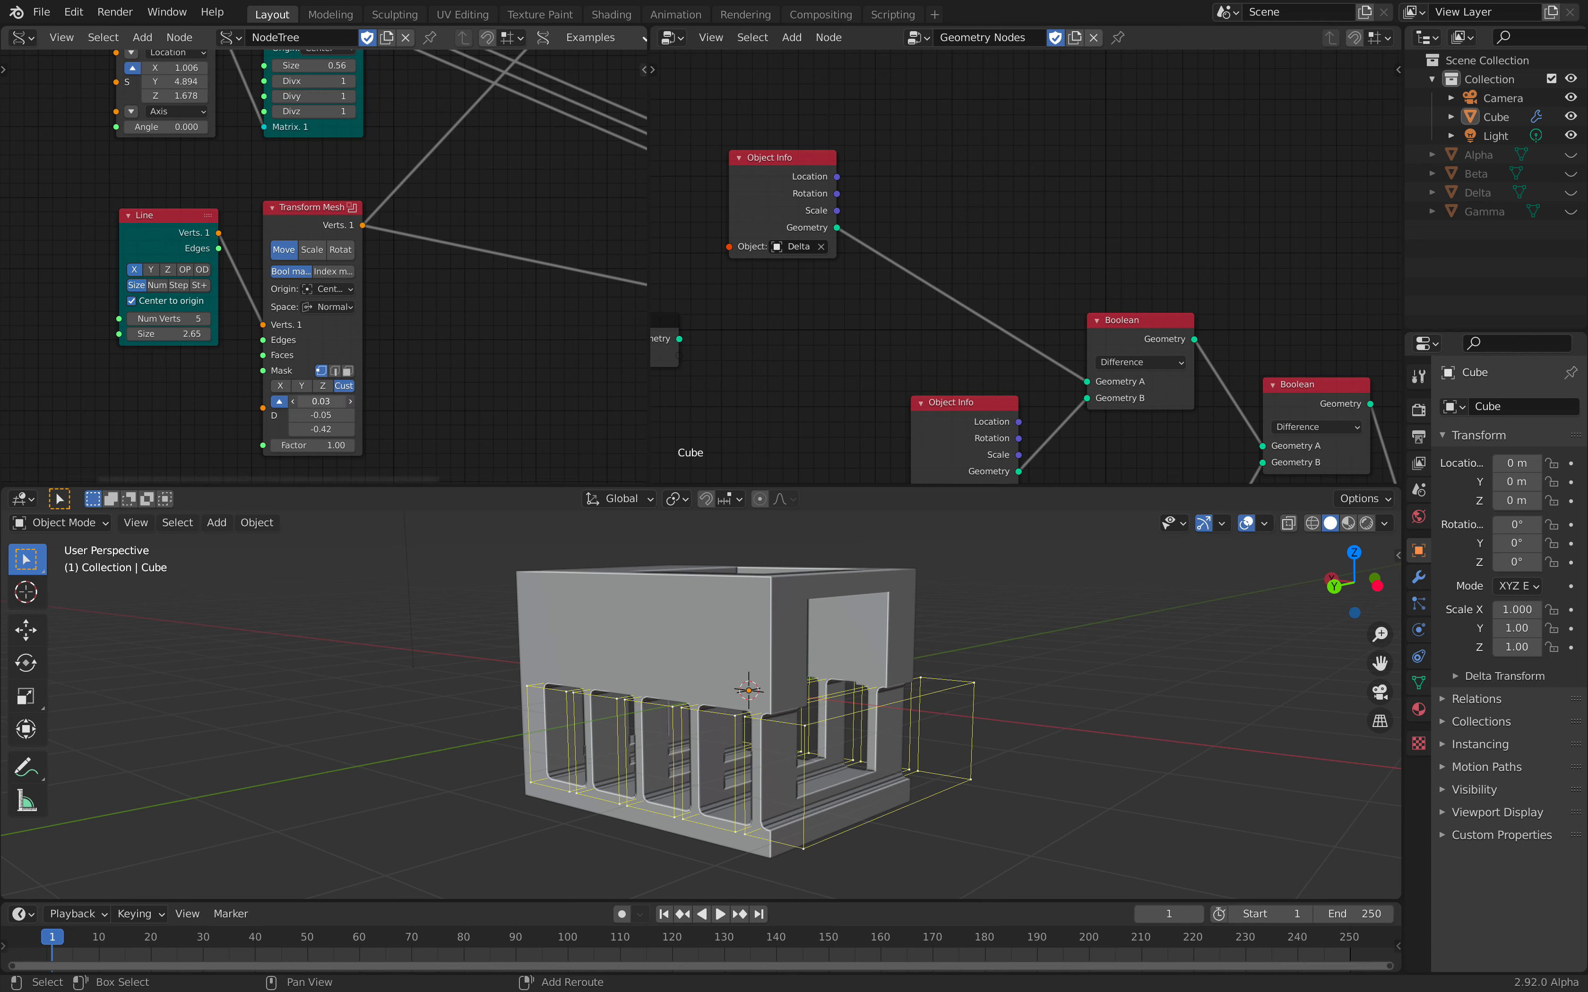
pyautogui.click(321, 400)
pyautogui.write('0.46')
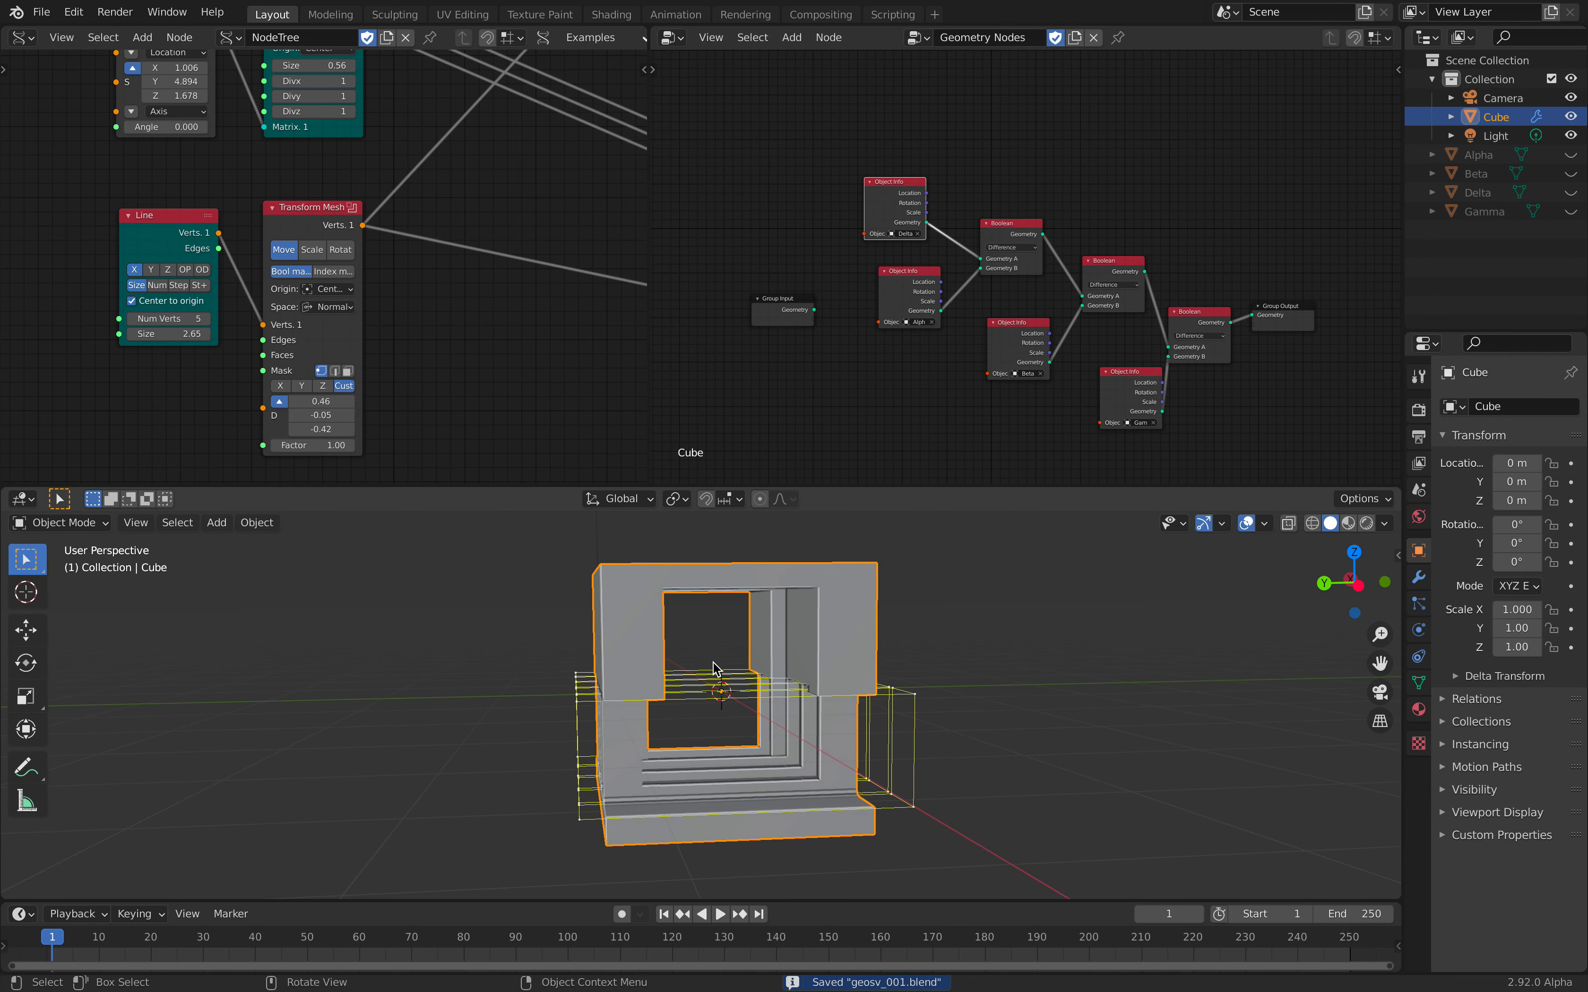
# - Inspect the five chamfered base slots and toggle into the node's edit with Tab
pyautogui.moveTo(713, 668); pyautogui.dragTo(803, 638)
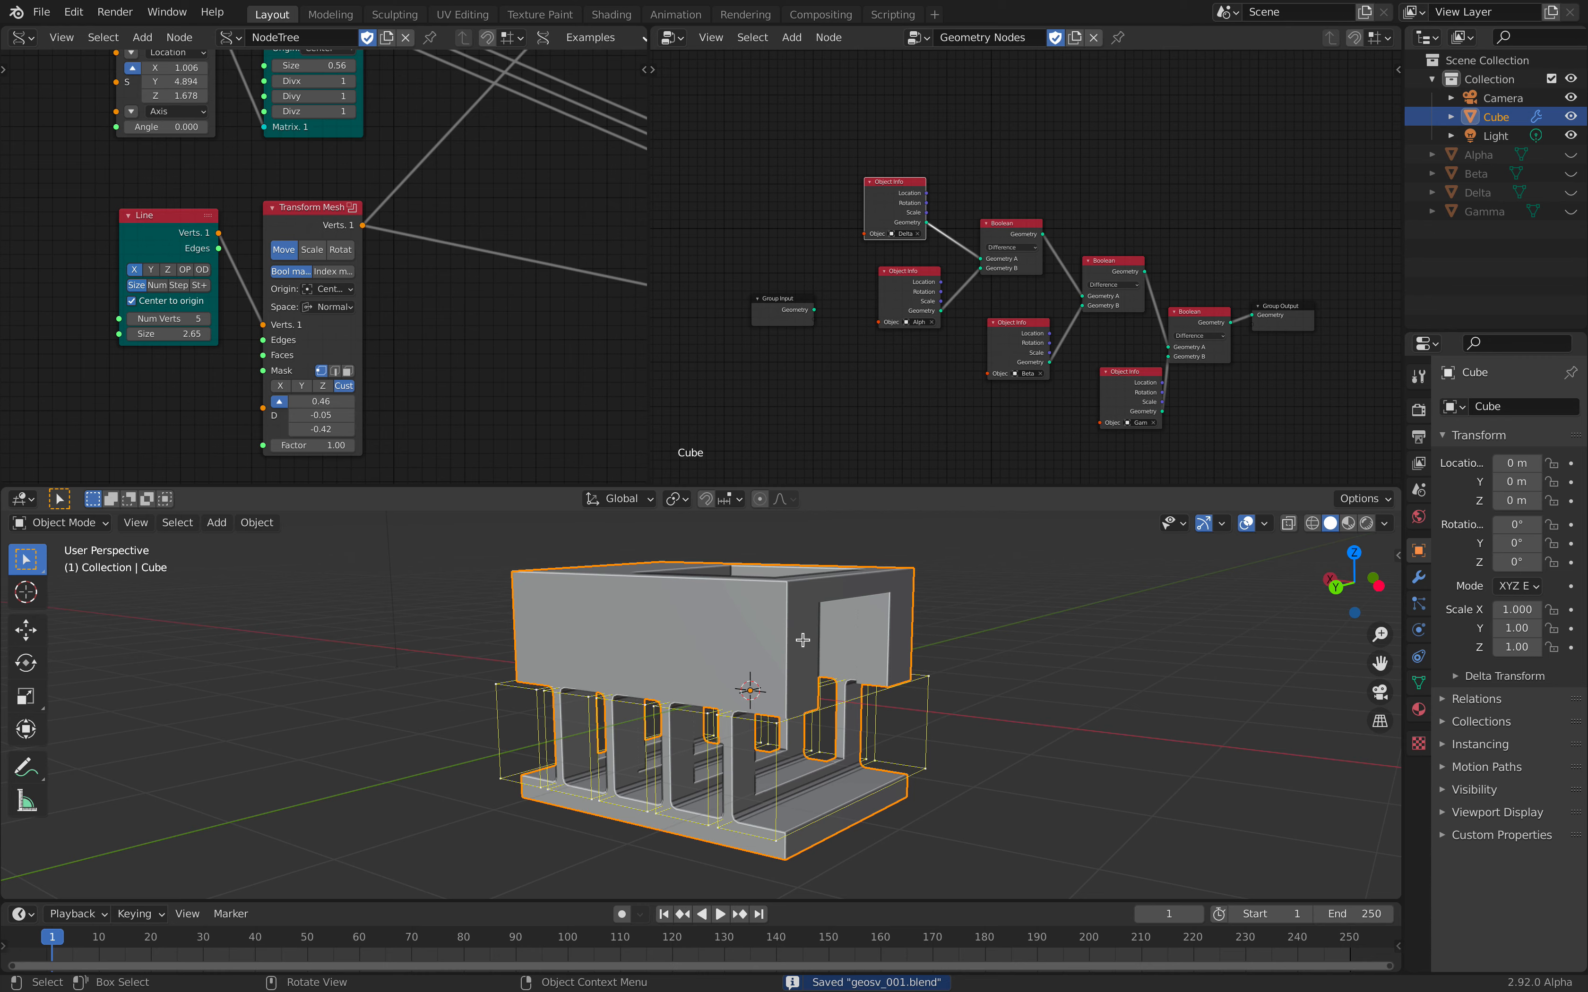
pyautogui.press('Tab')
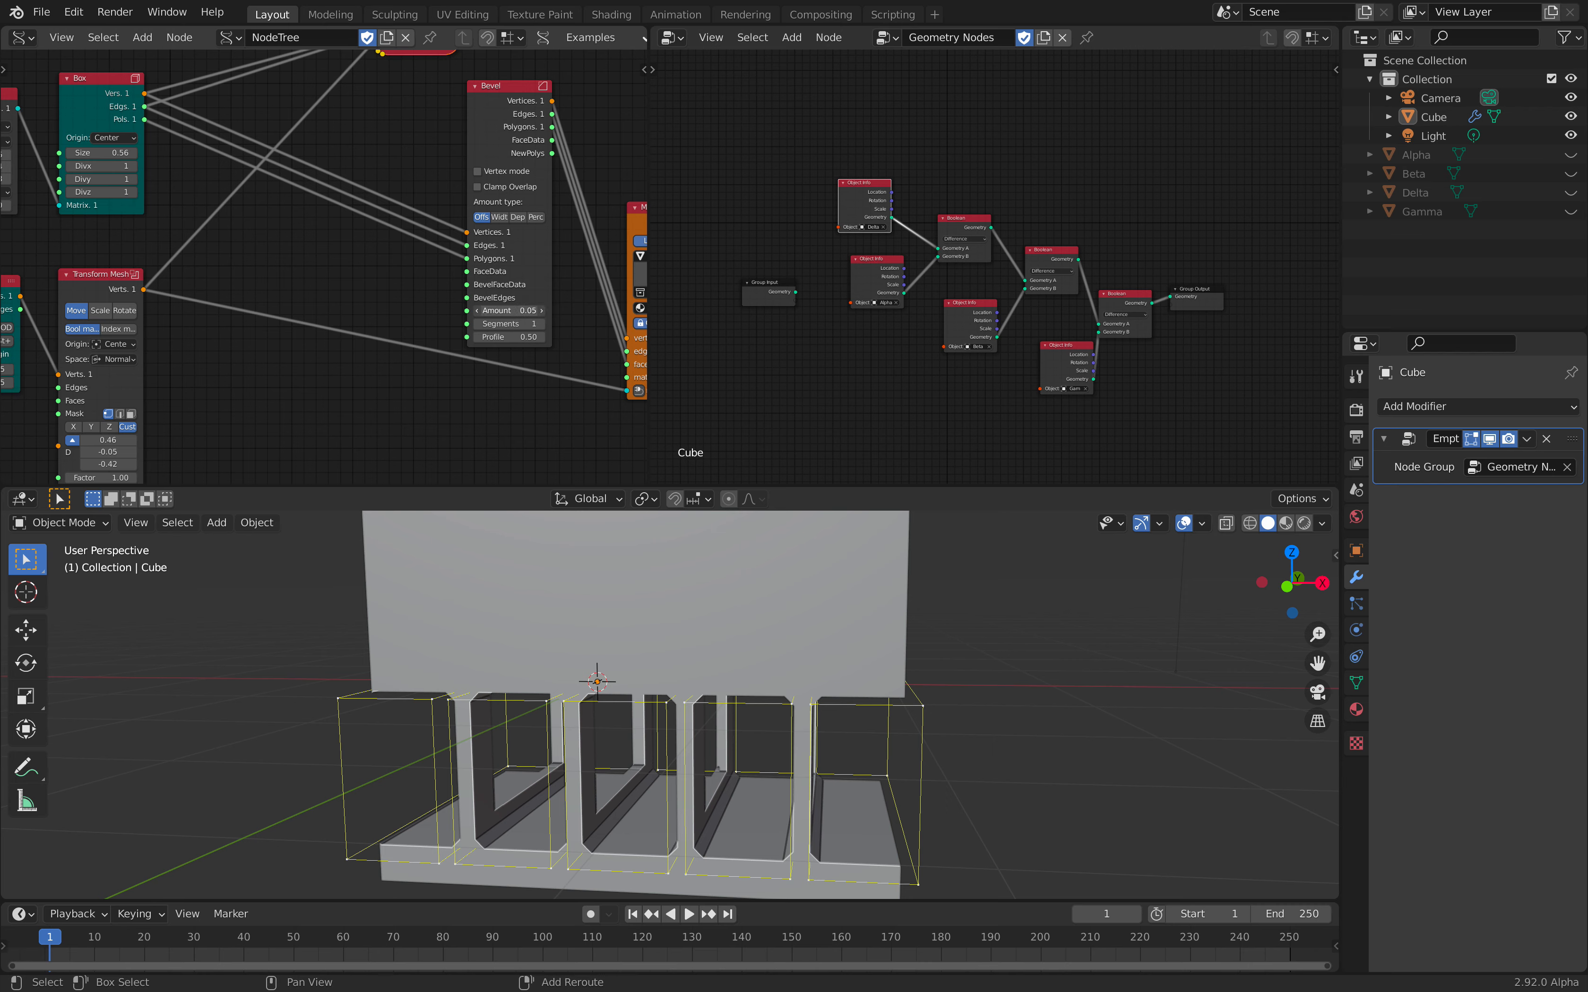
# - Raise the Bevel amount to 0.16 so the slots gain wide chamfered, octagonal corners
pyautogui.moveTo(507, 310); pyautogui.dragTo(537, 310)
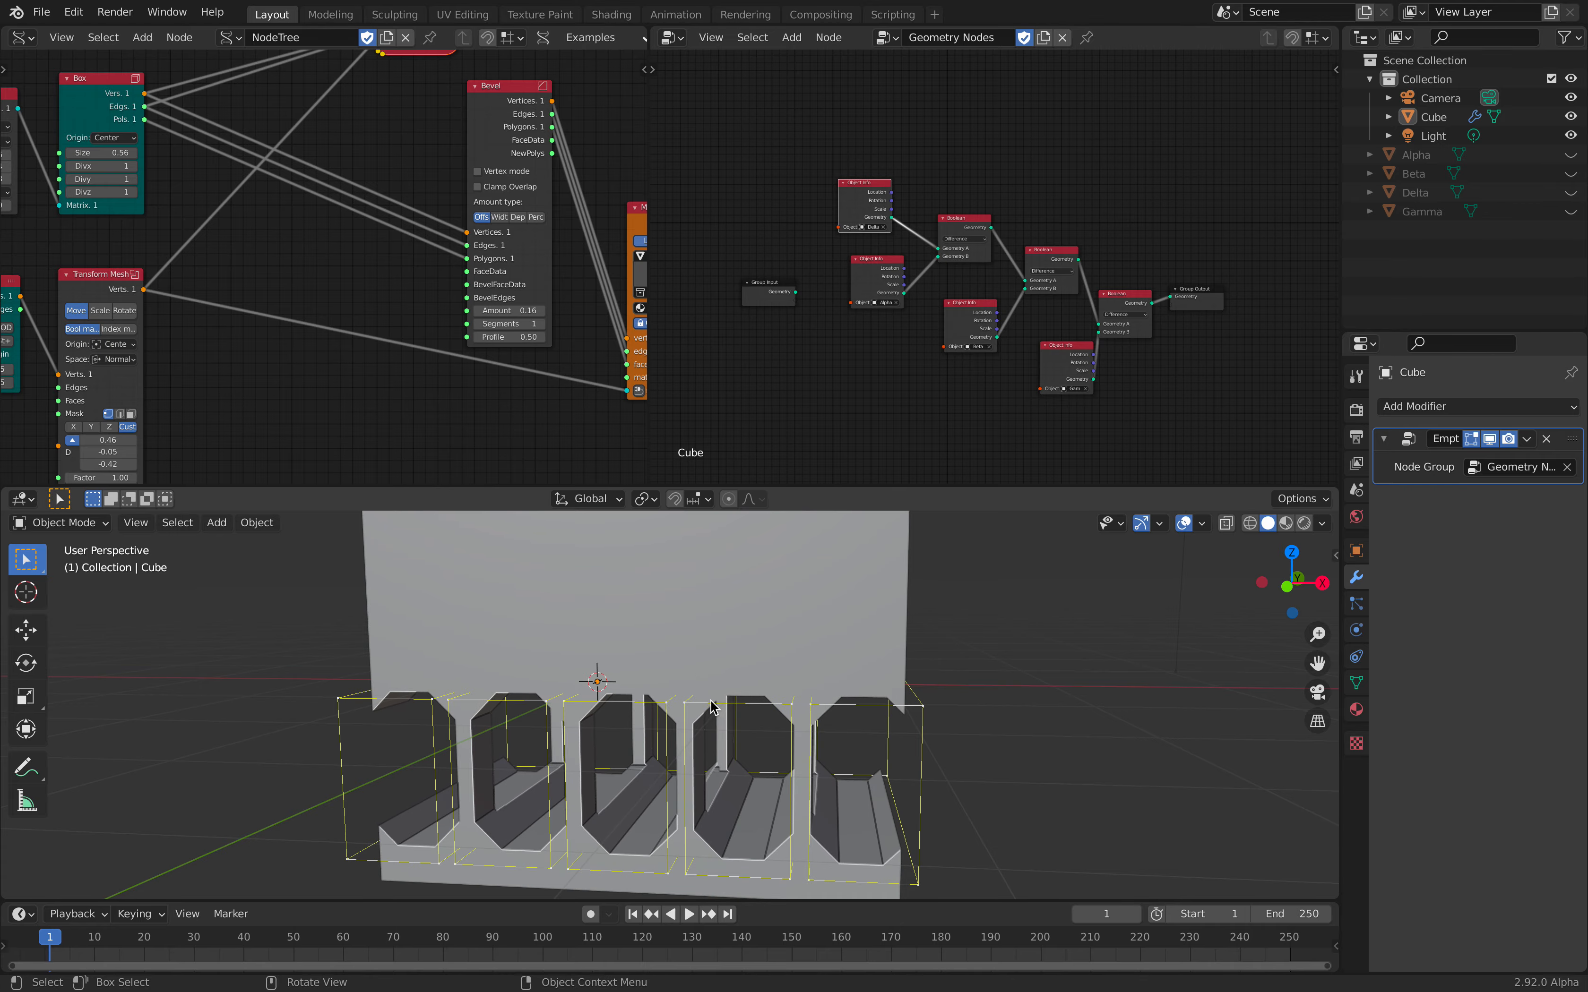
pyautogui.moveTo(709, 709); pyautogui.dragTo(891, 698)
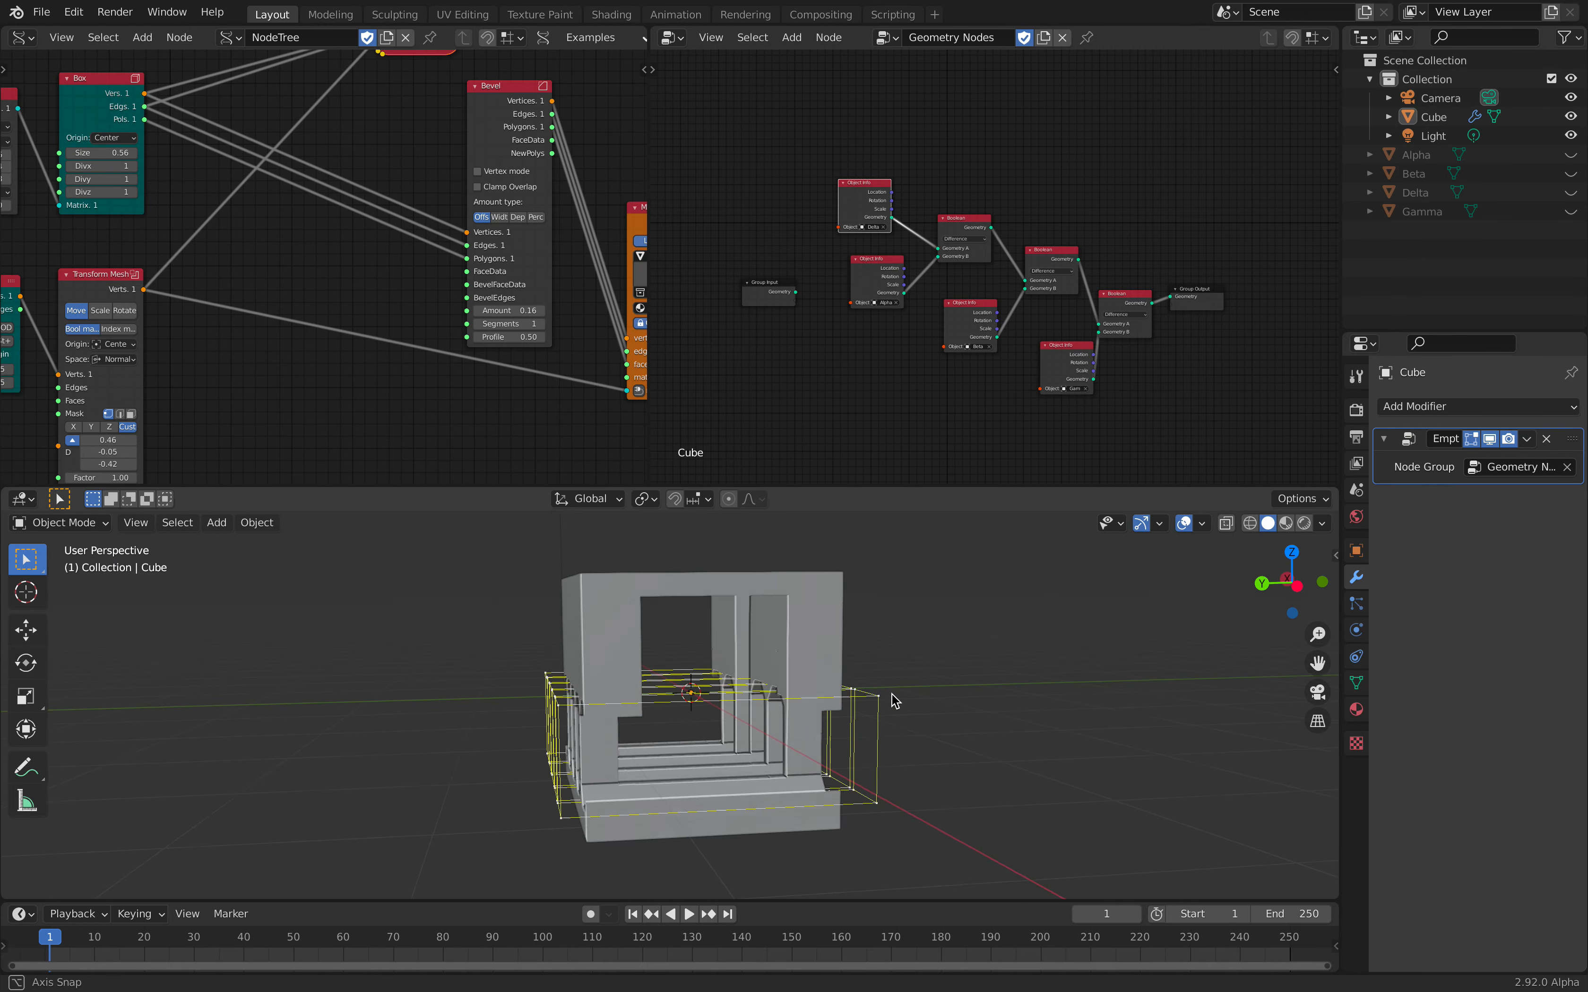